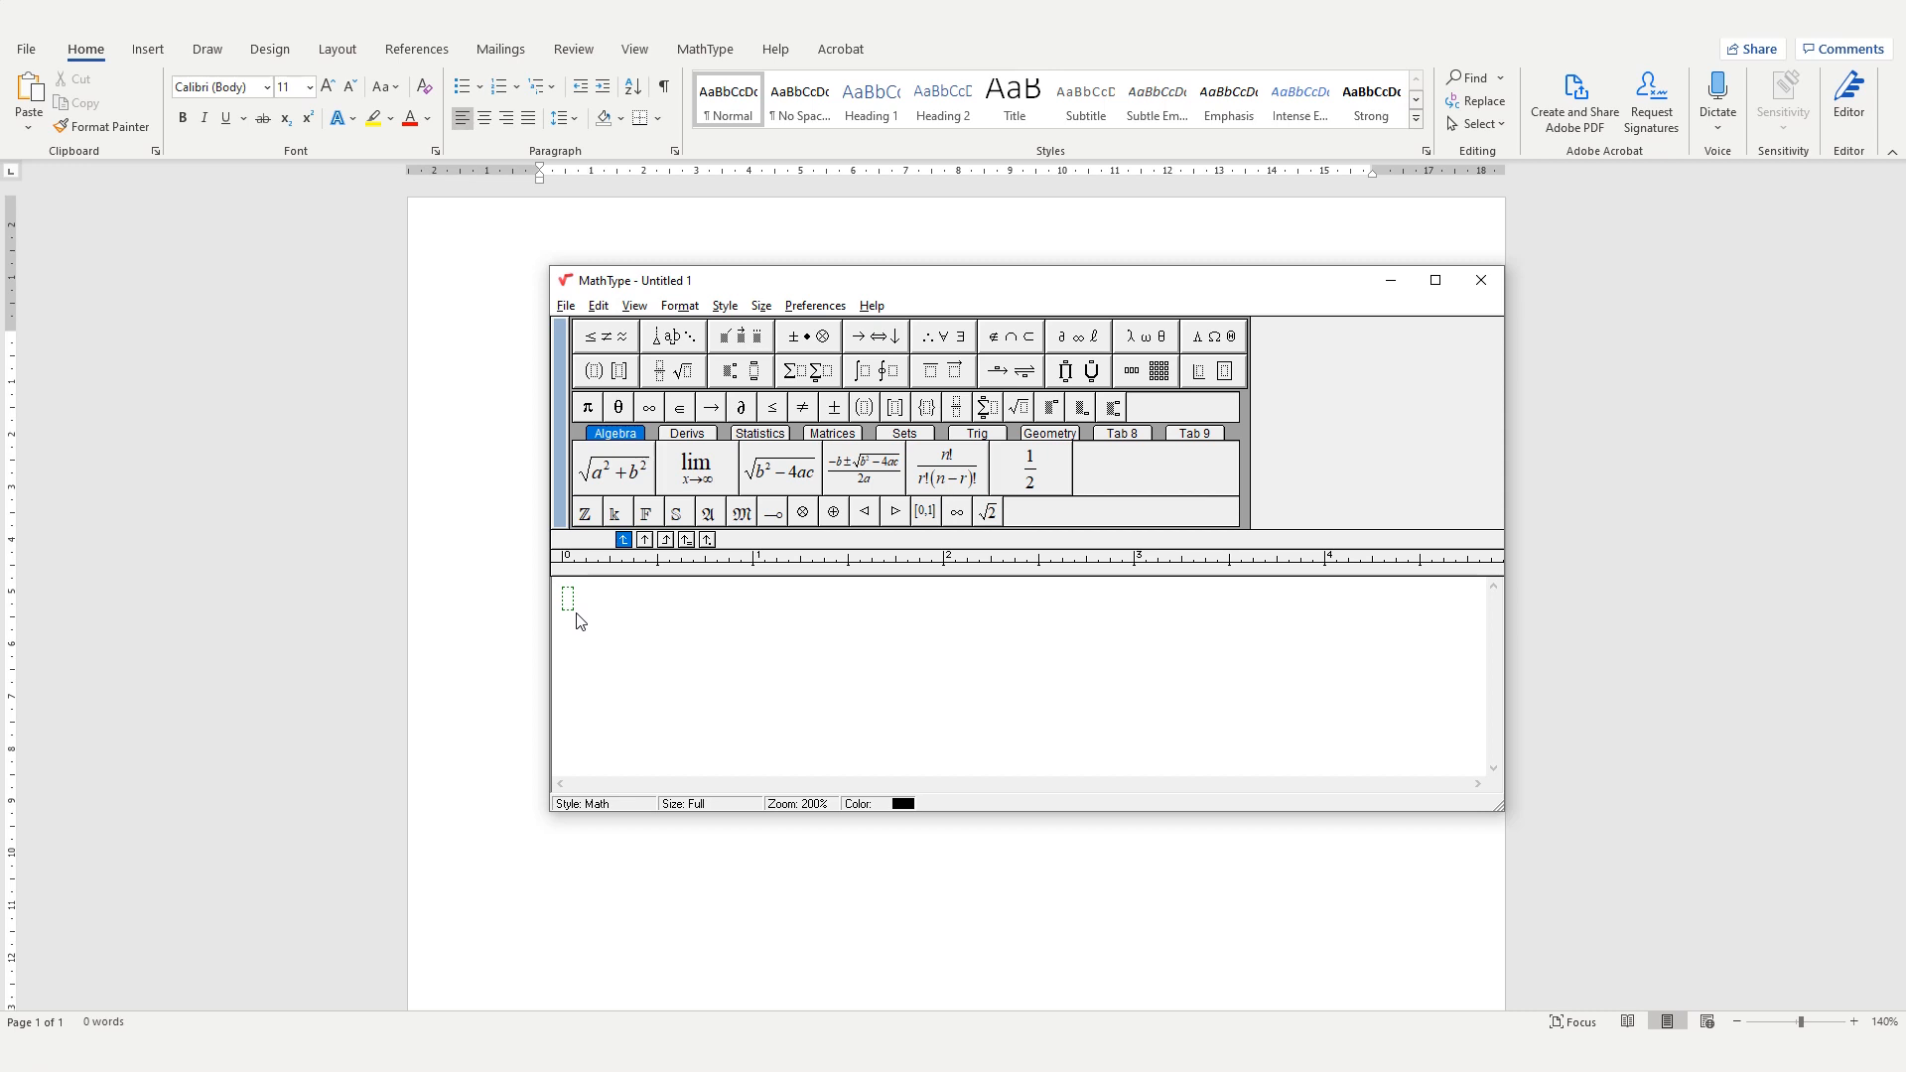
mouse_move(573, 608)
type("T =")
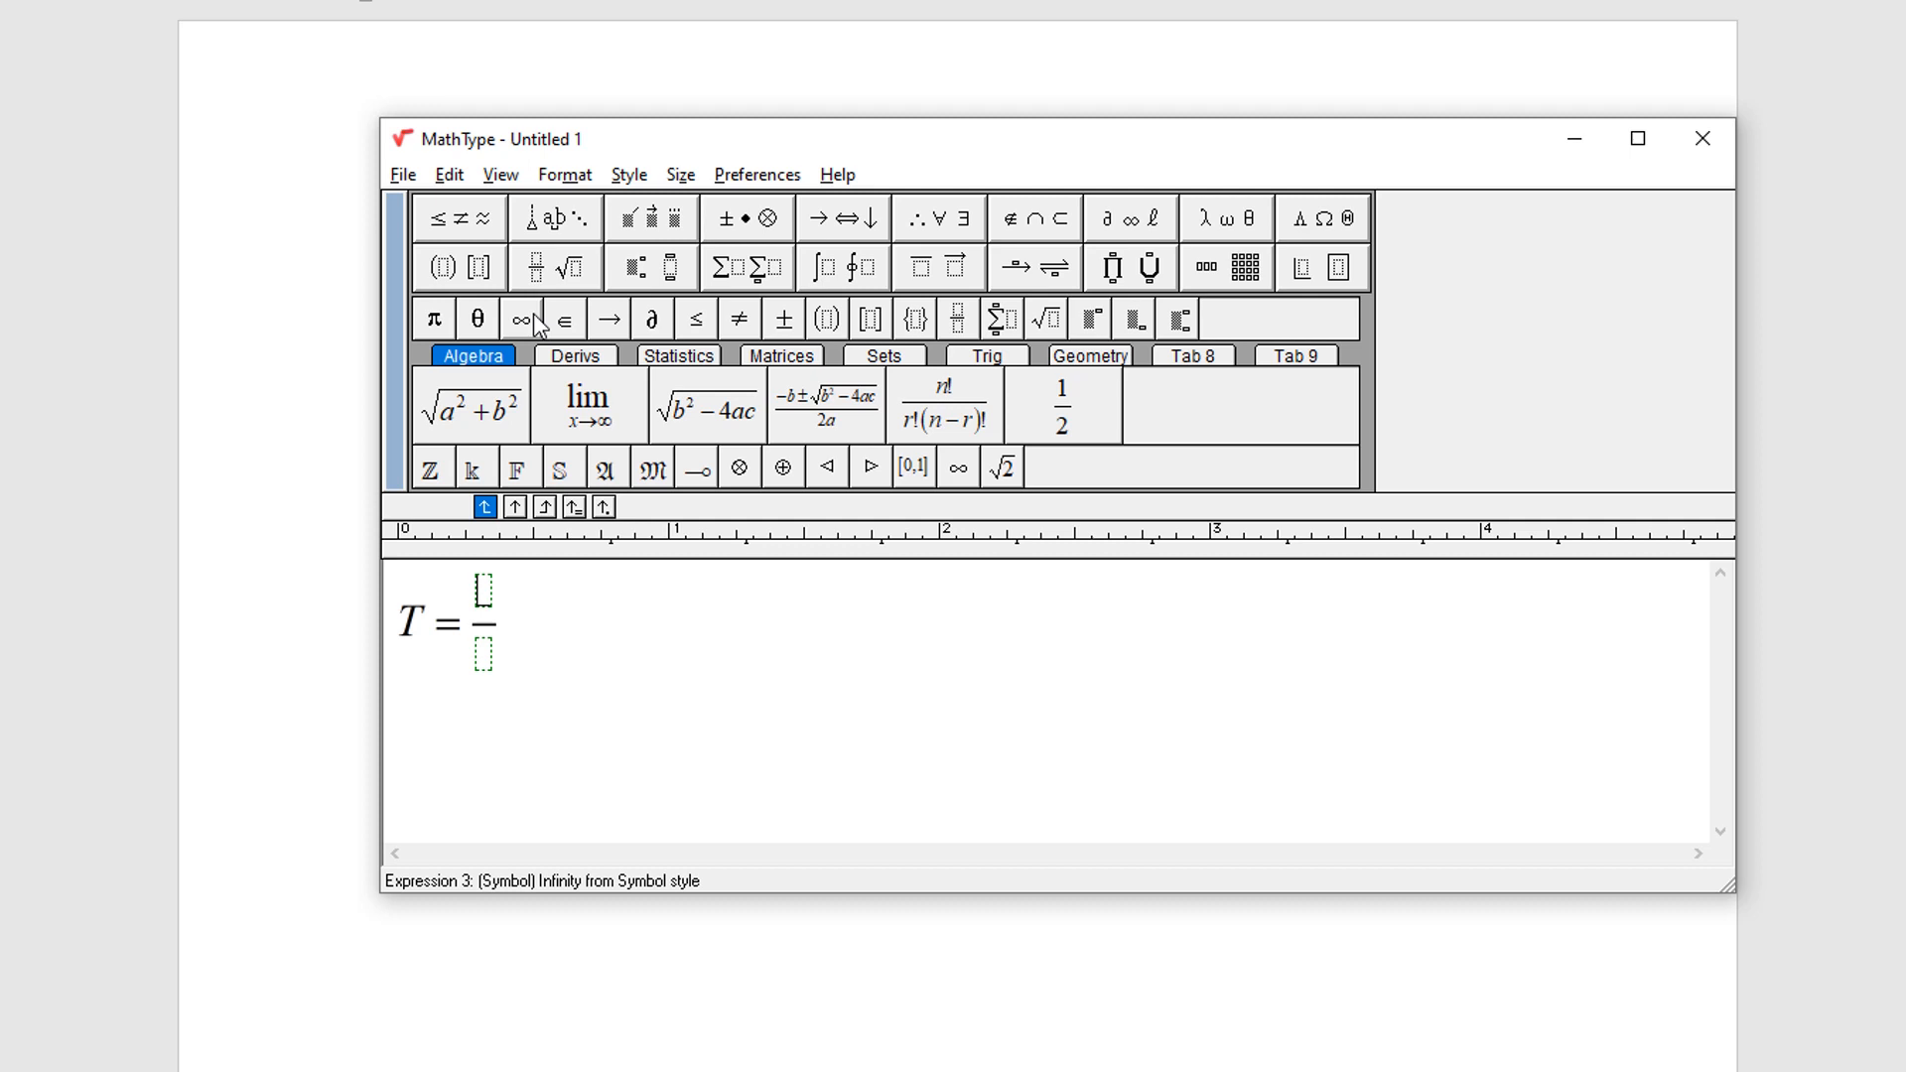
Enter T = wL²/8s as a fraction, squaring L with TeX-style entry.
type("W")
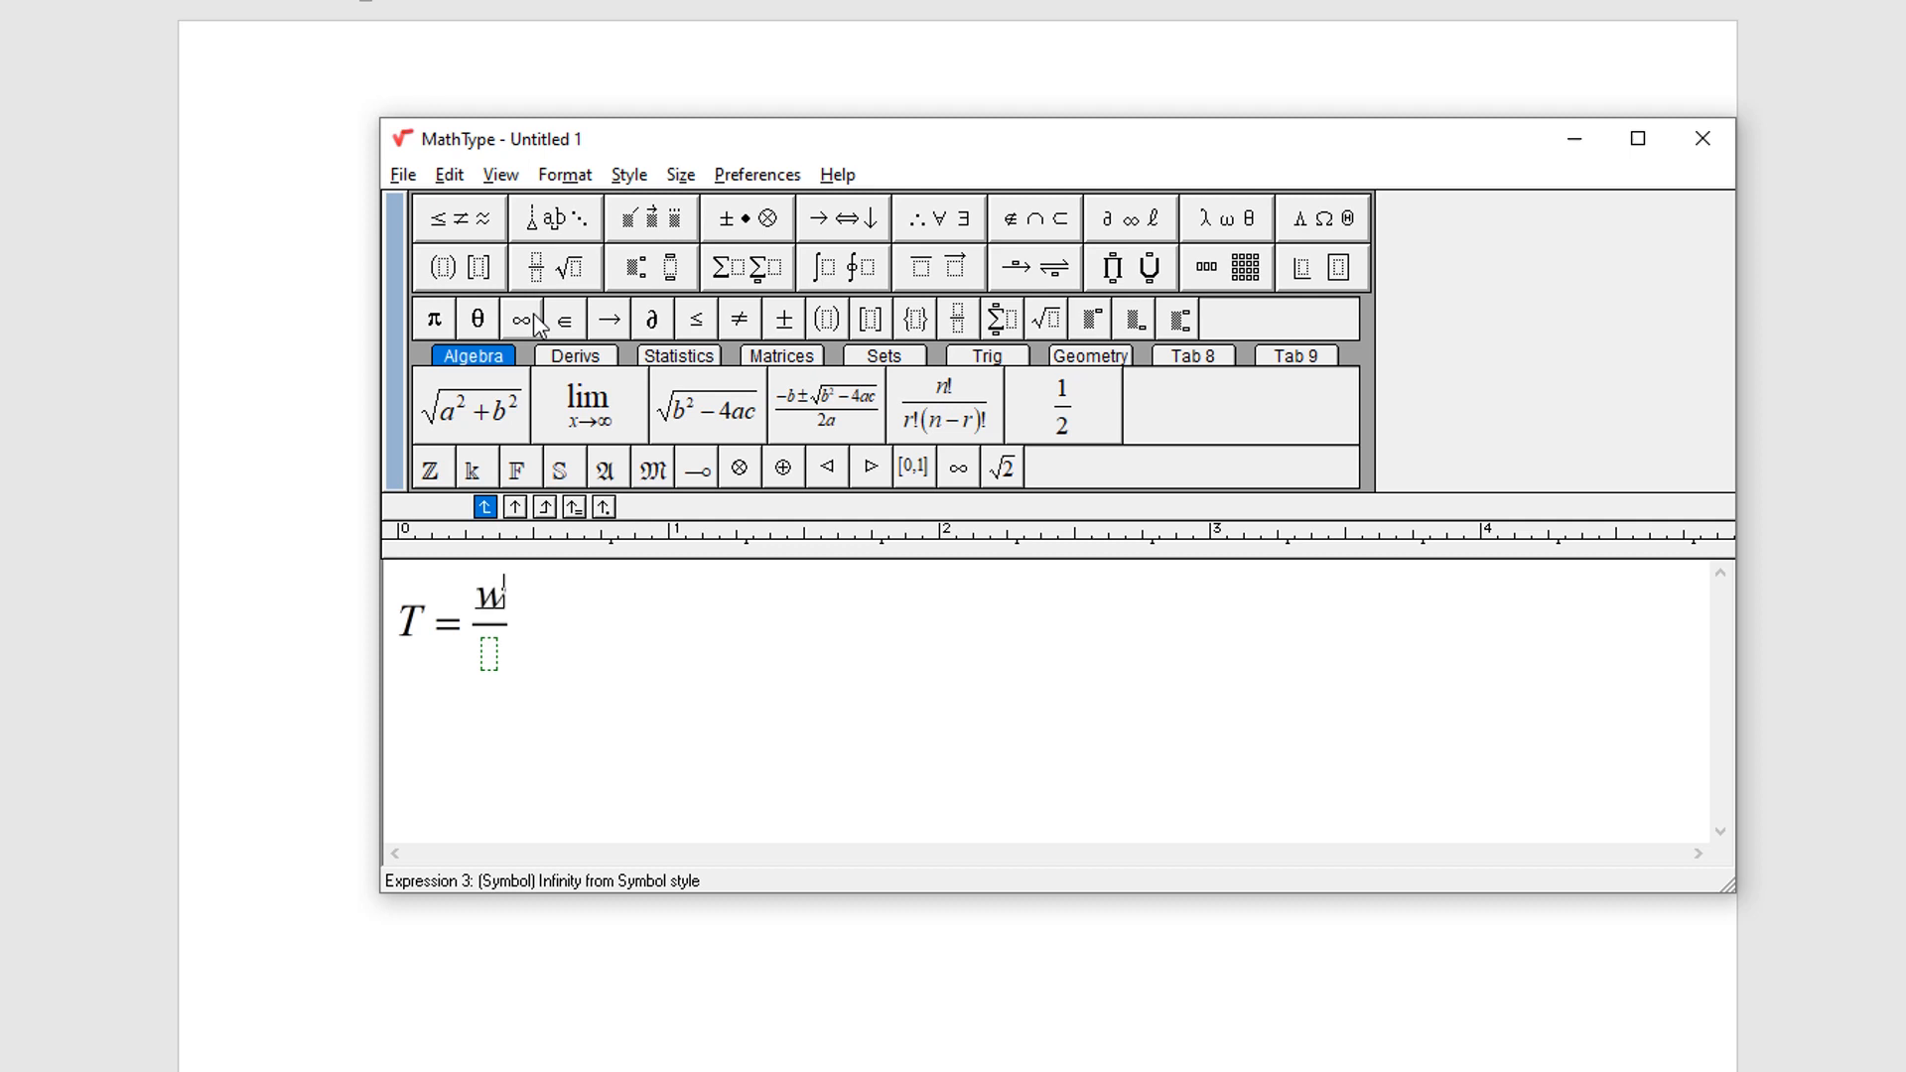
type("L")
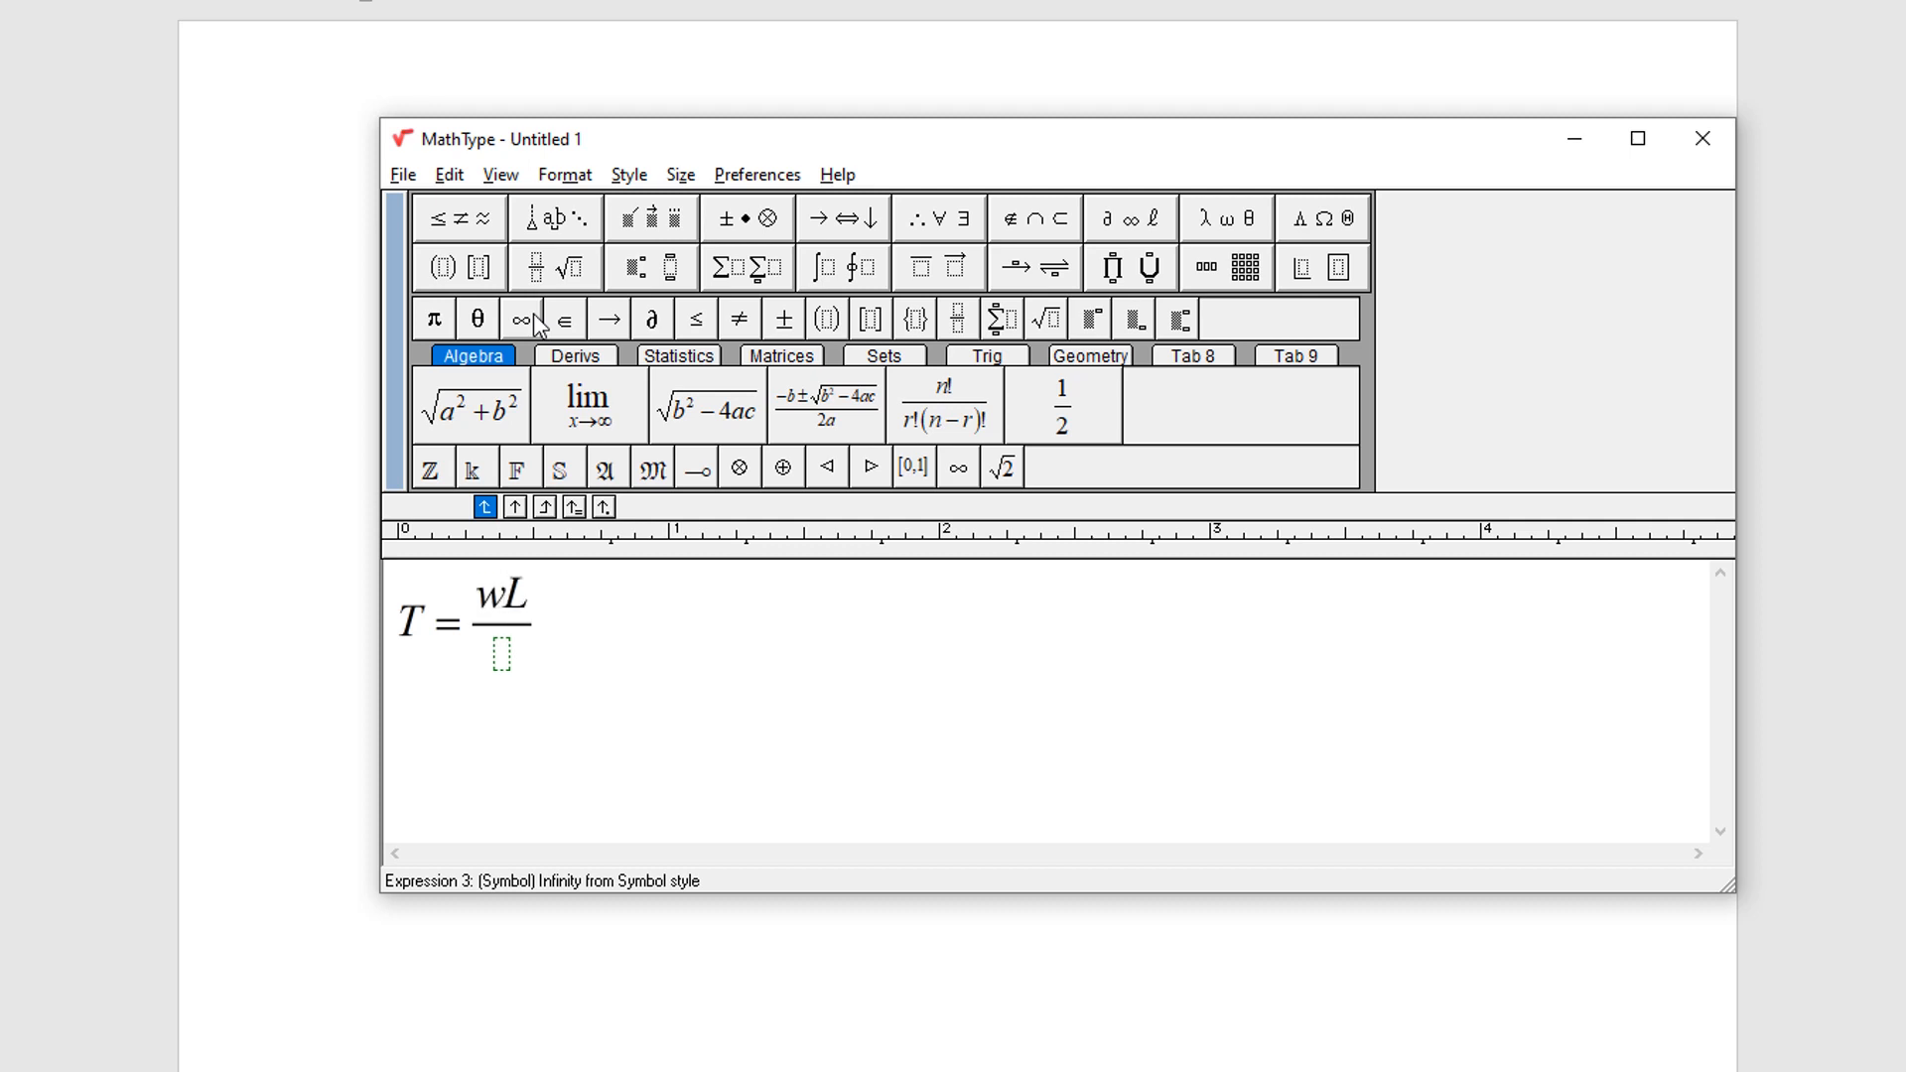
type("^")
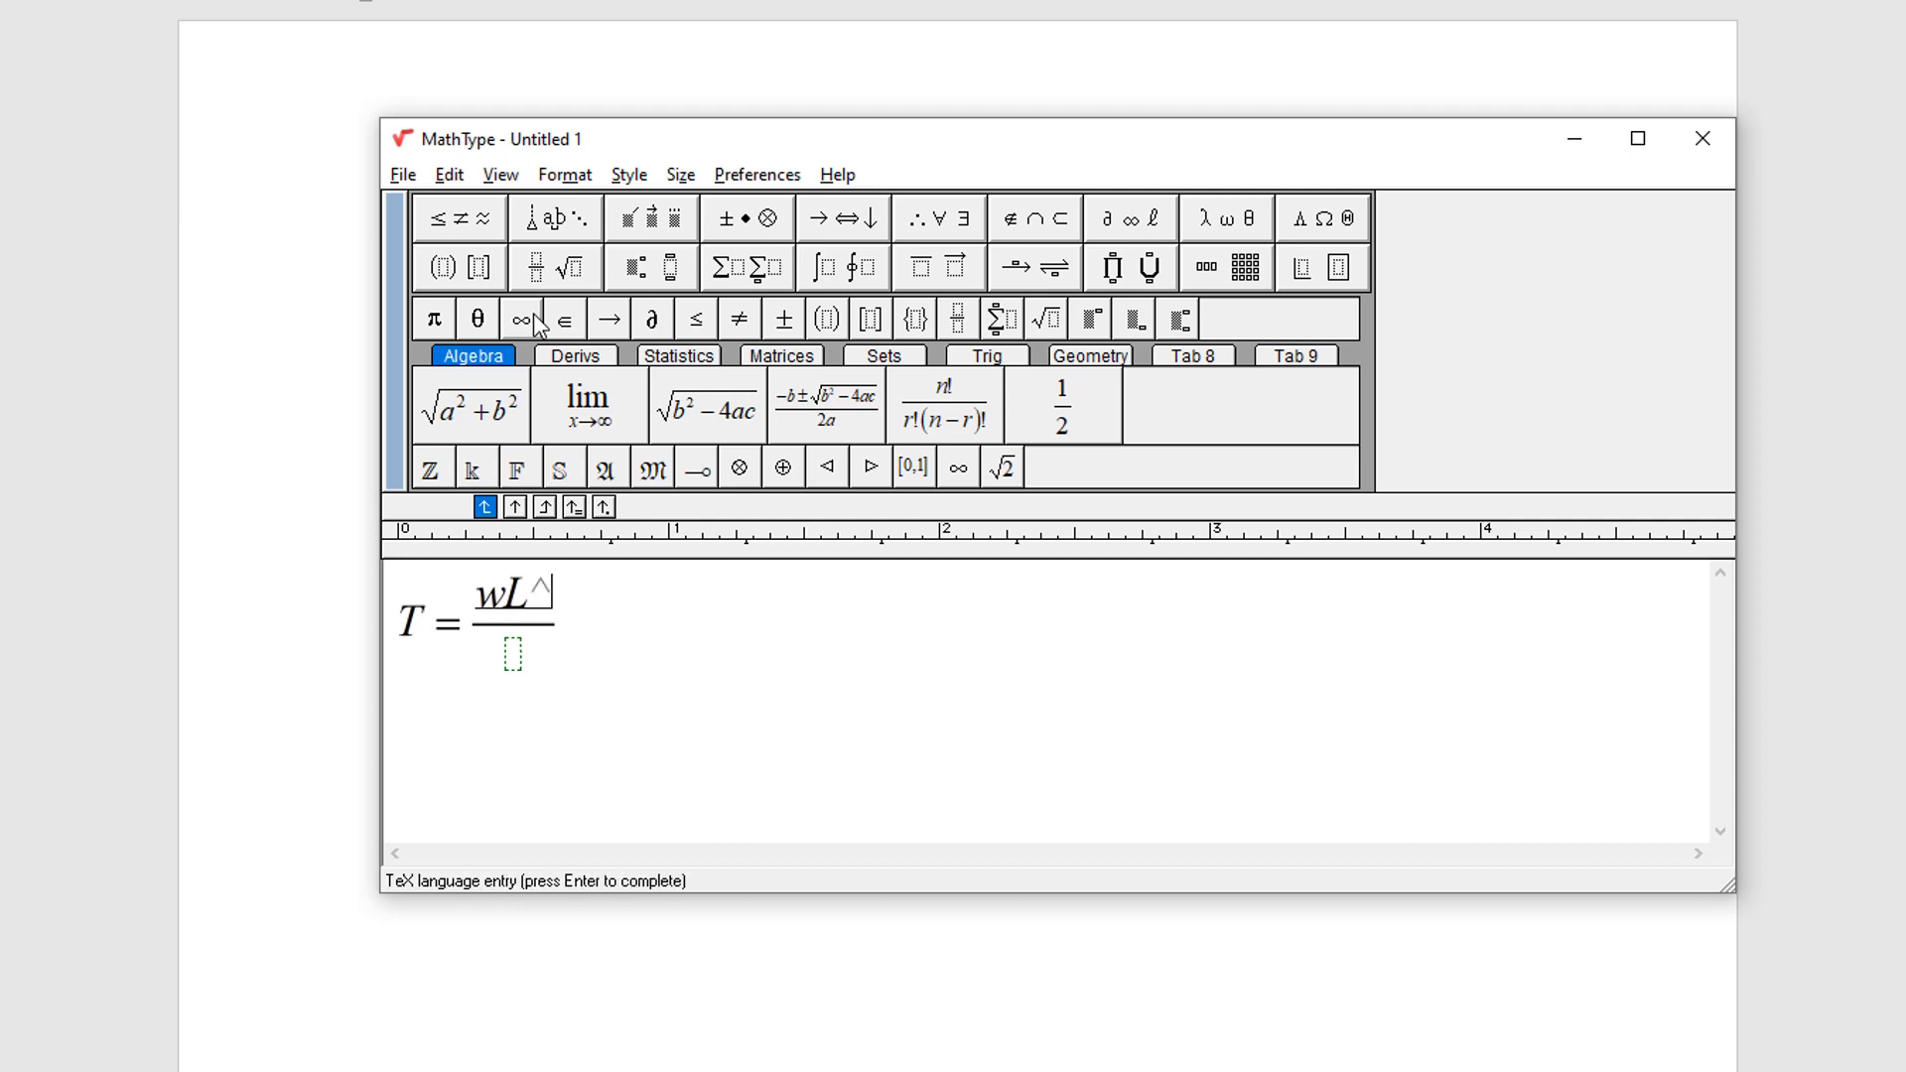
type("2")
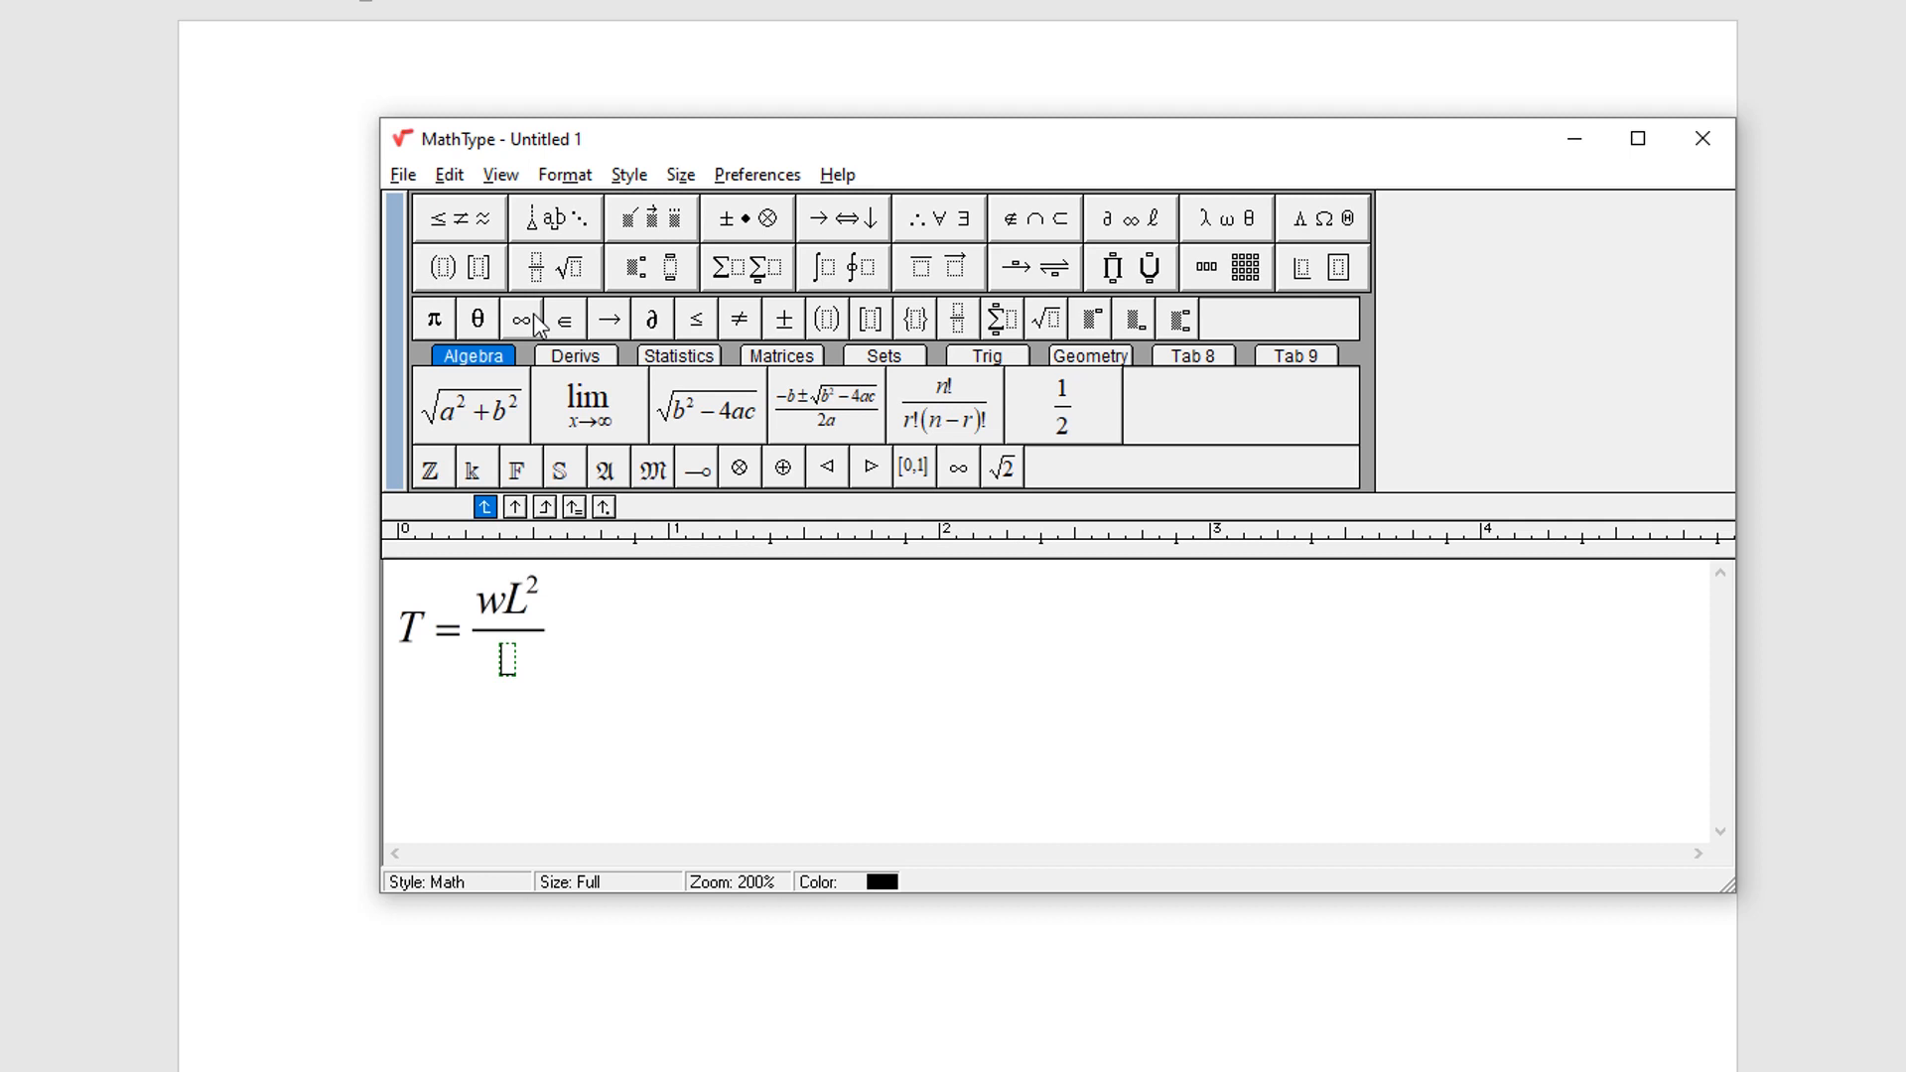
type("8s")
type("a =")
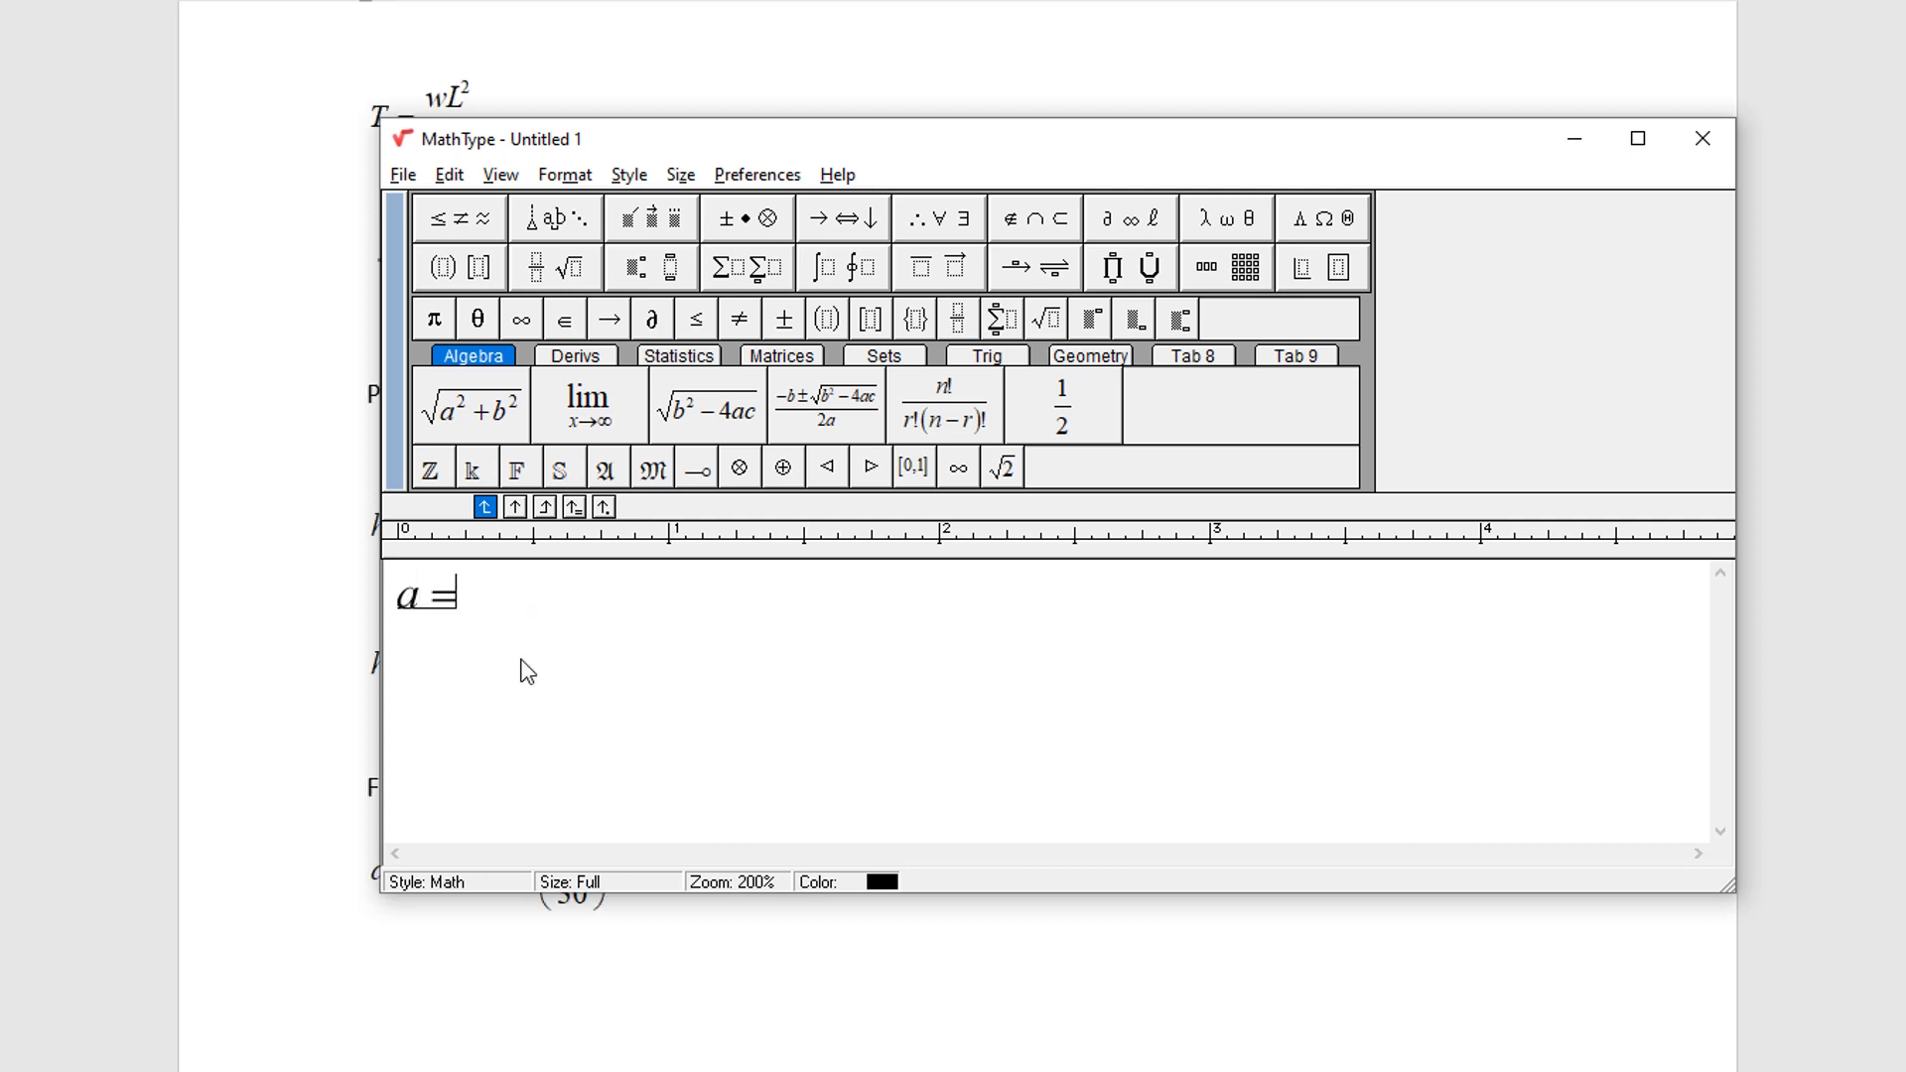
Type a = x^2 and confirm the TeX entry so x is squared.
type("x")
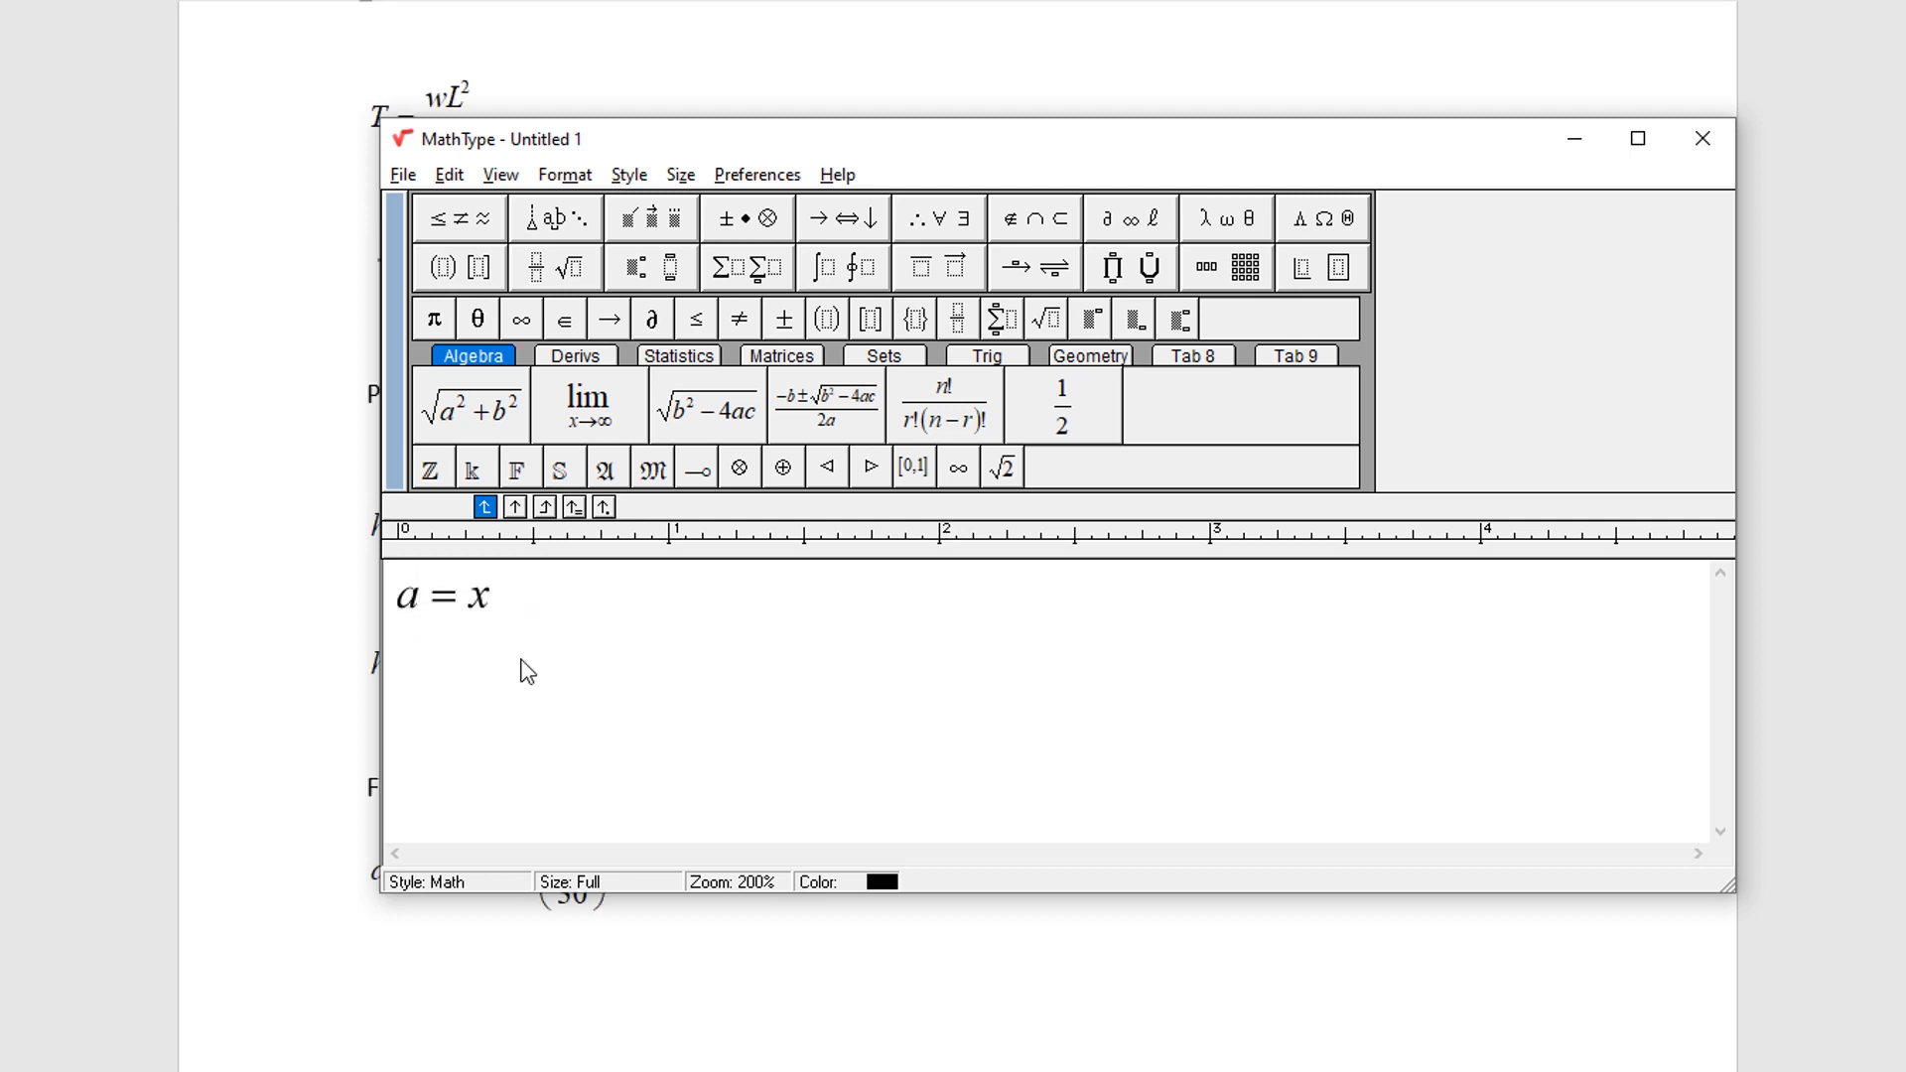
type("^2")
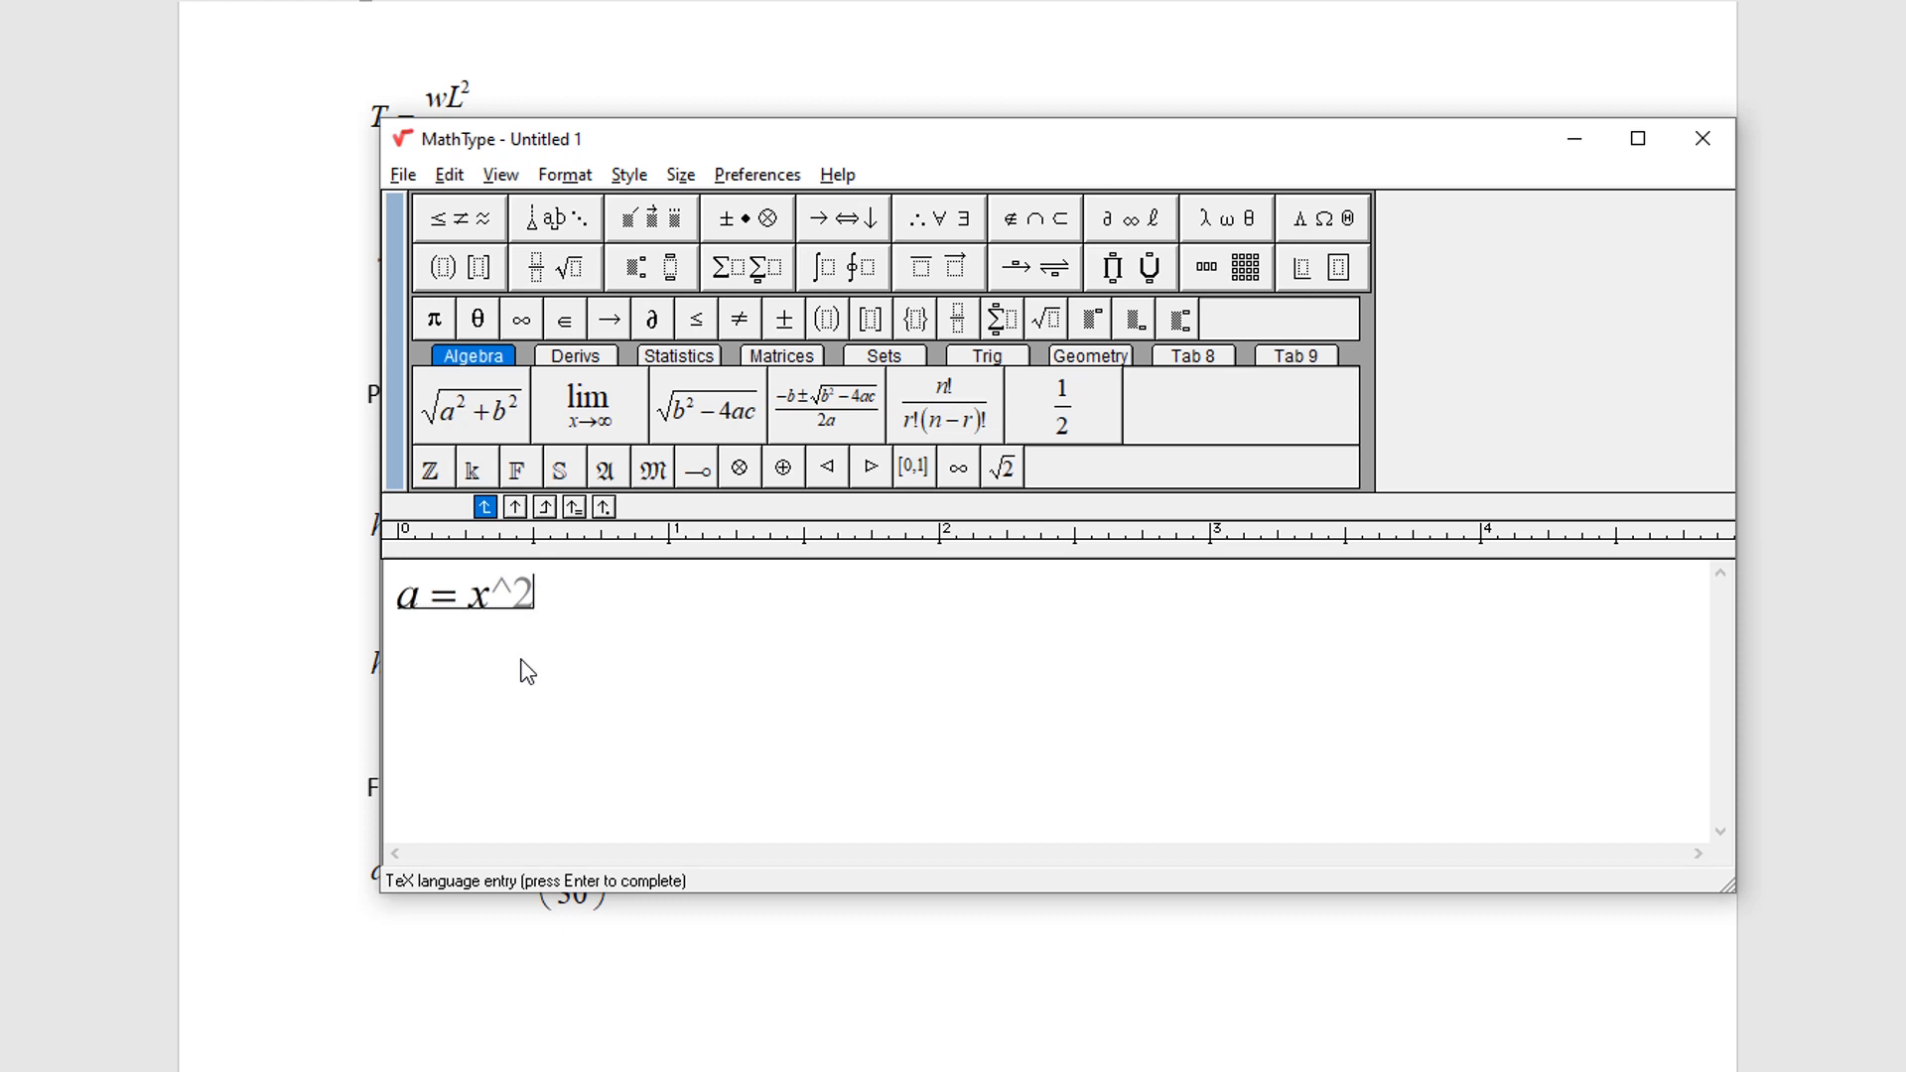
key("enter")
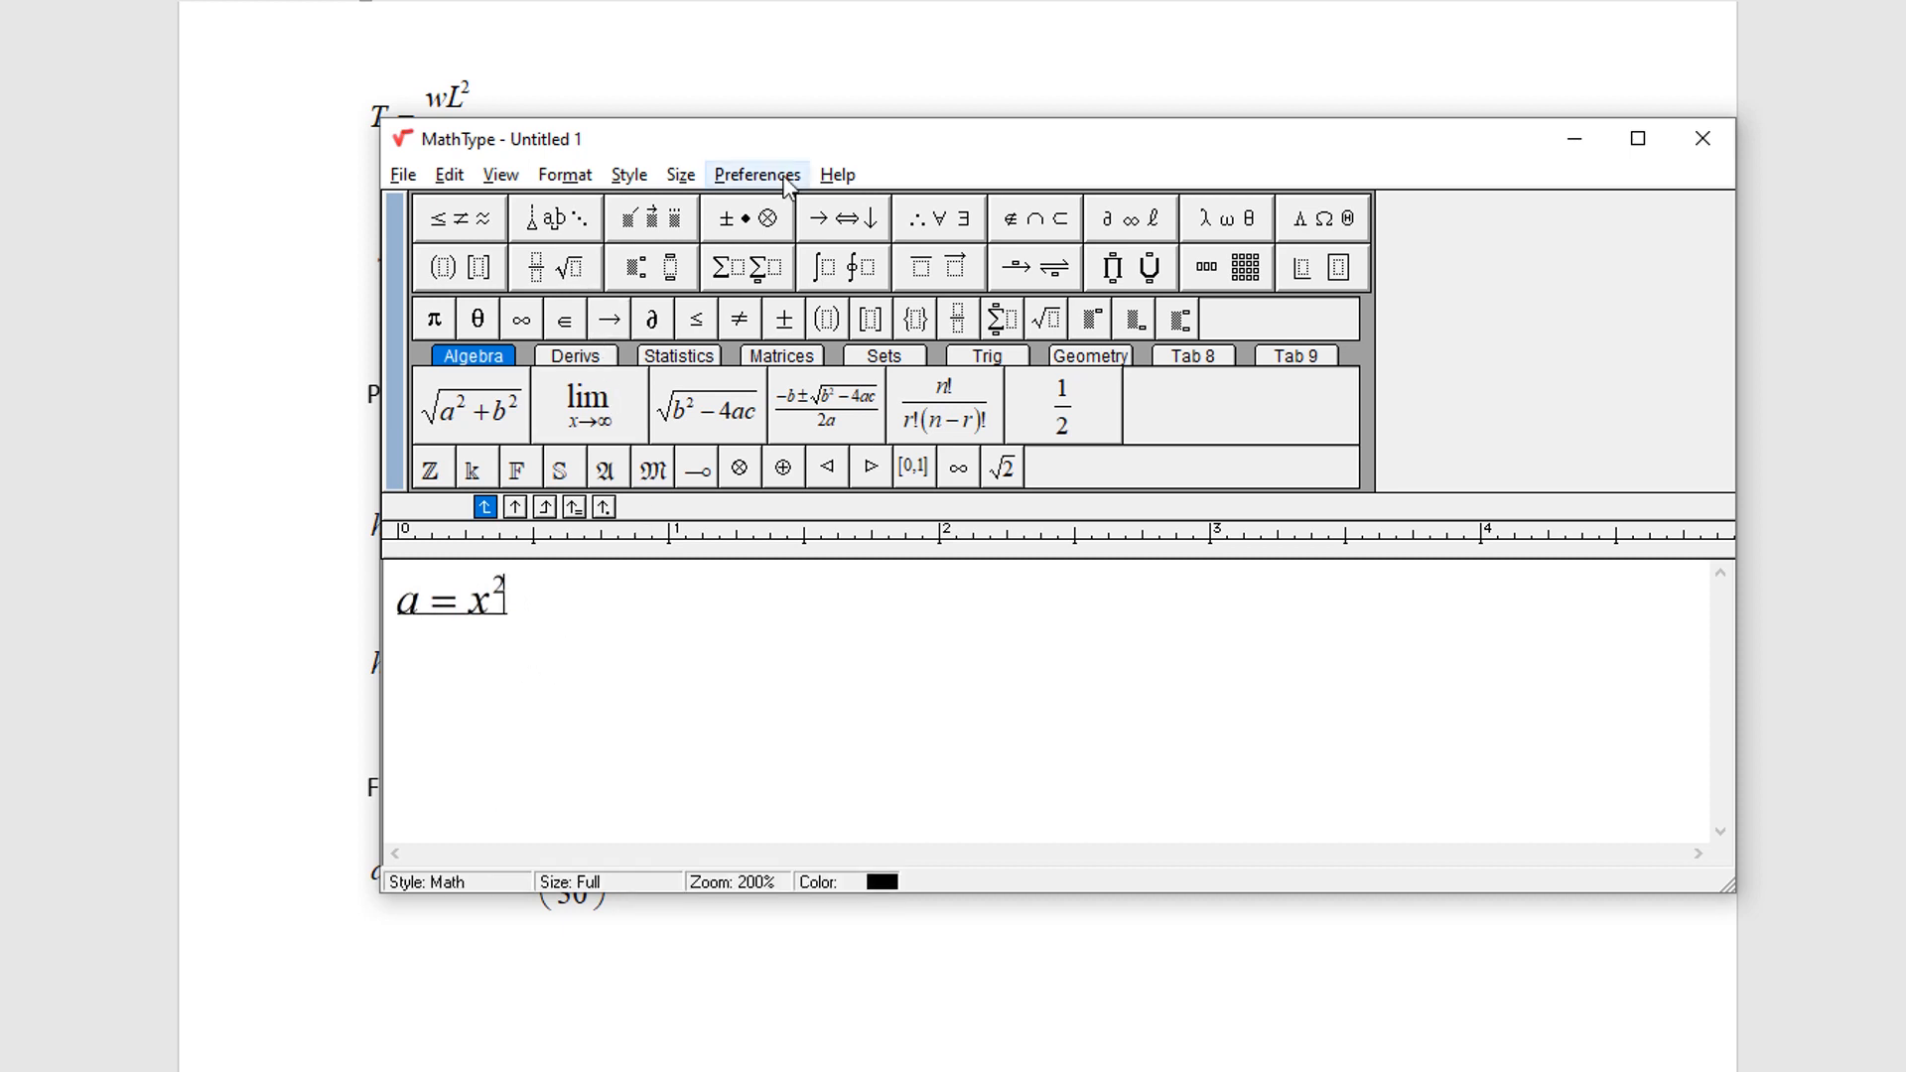
left_click(757, 173)
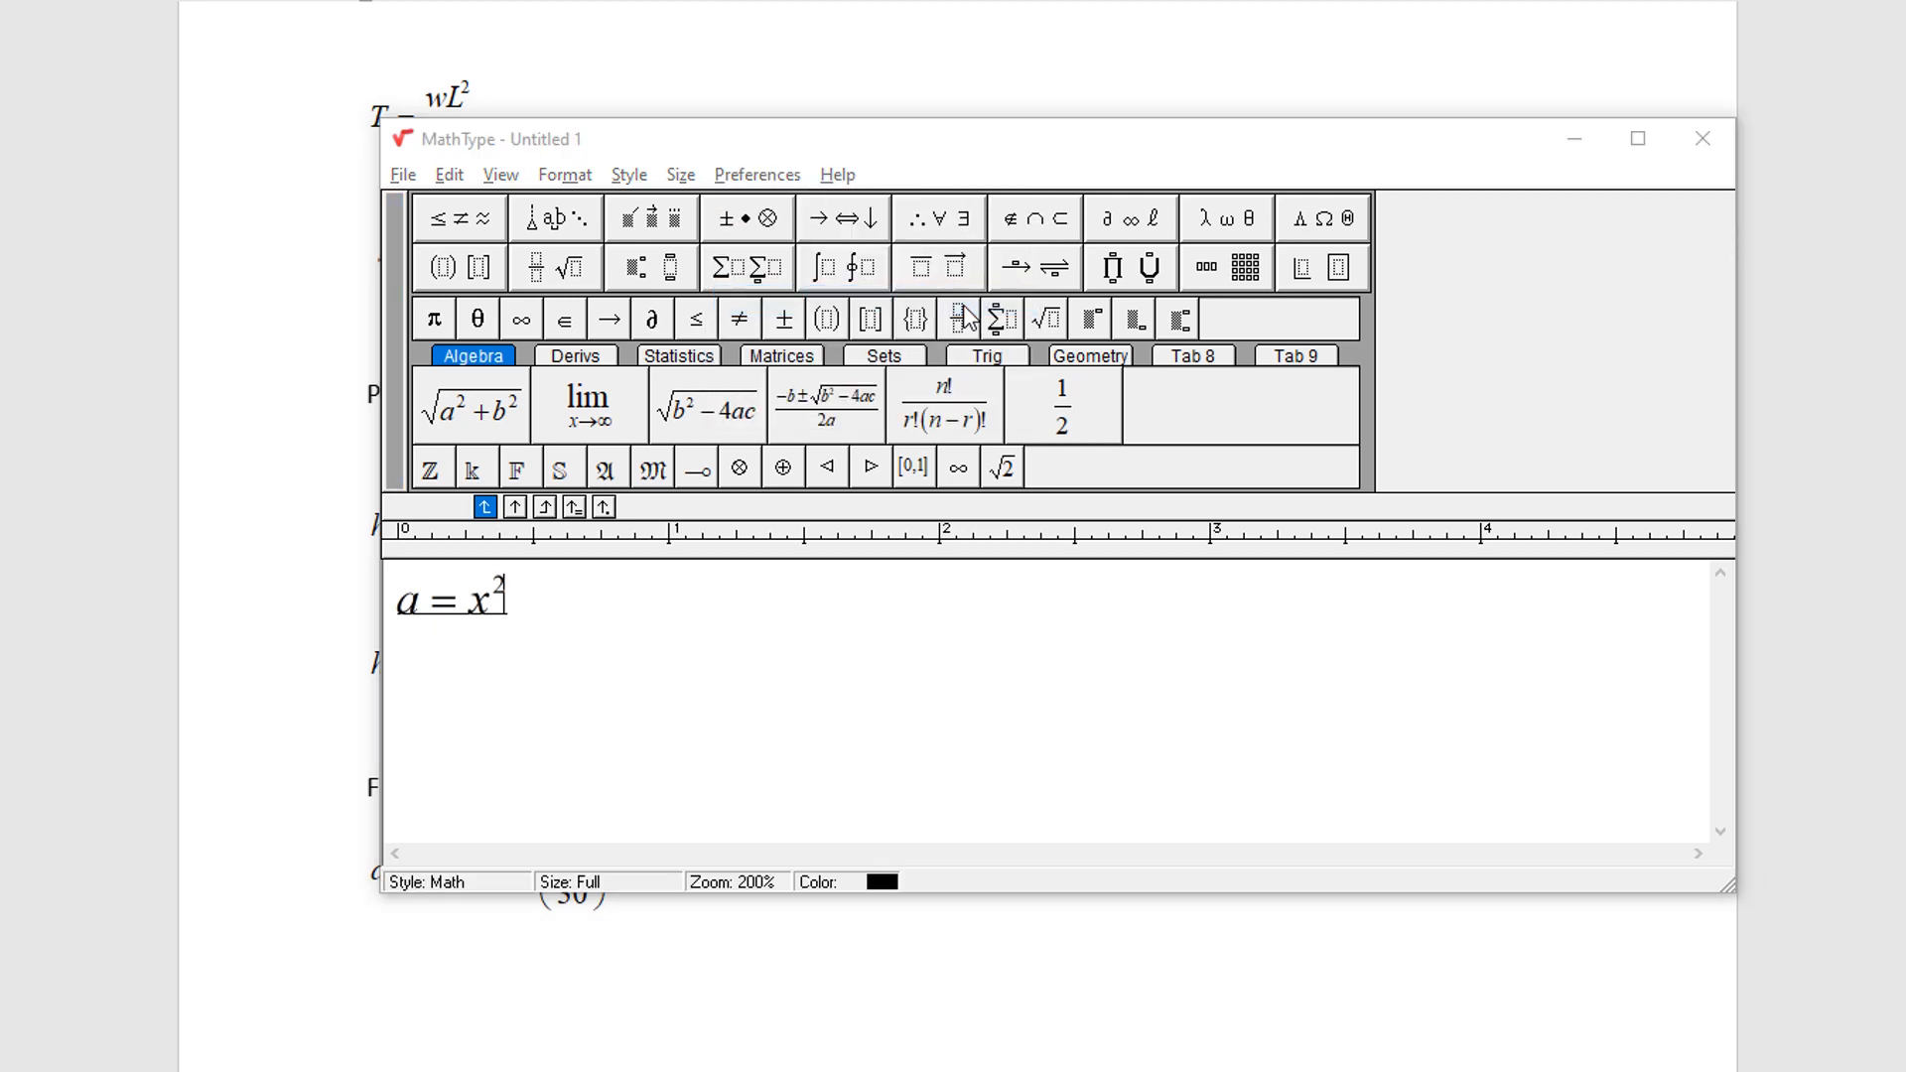
left_click(756, 174)
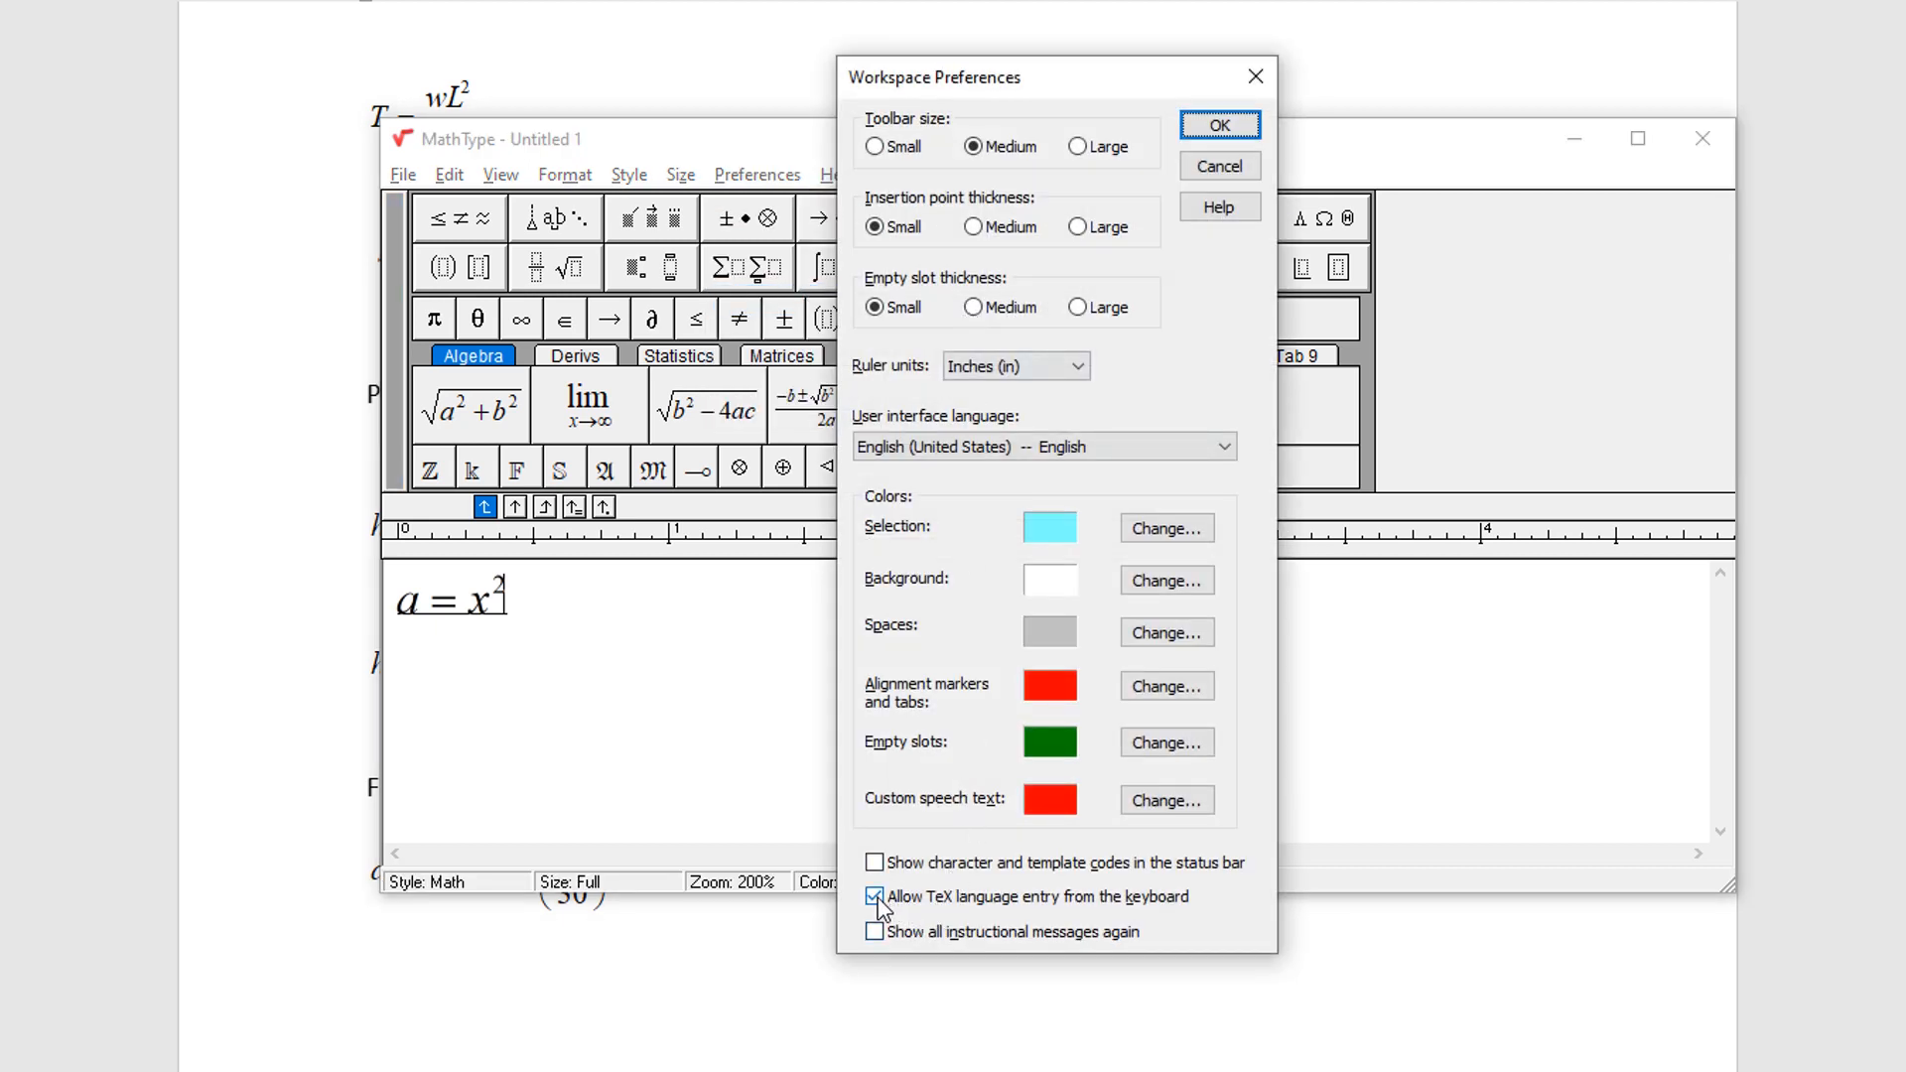
mouse_move(924, 911)
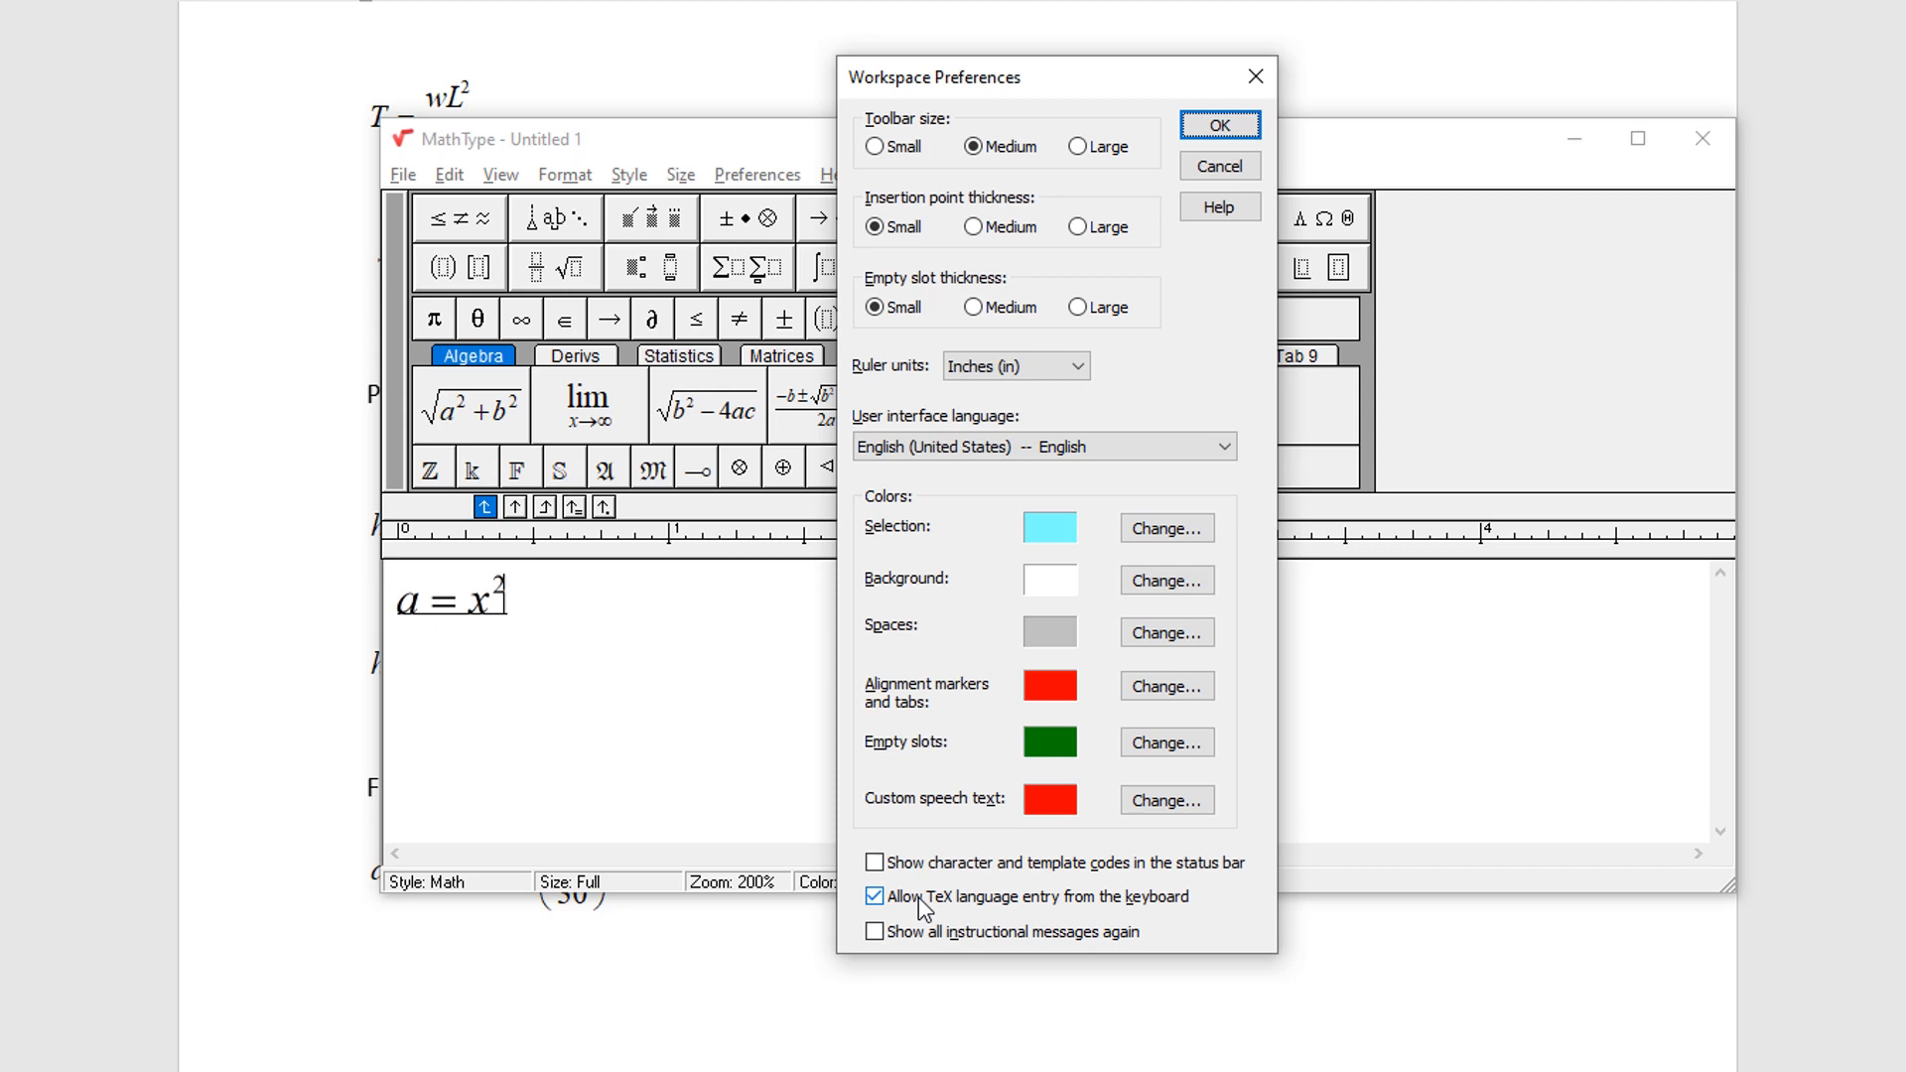
mouse_move(930, 914)
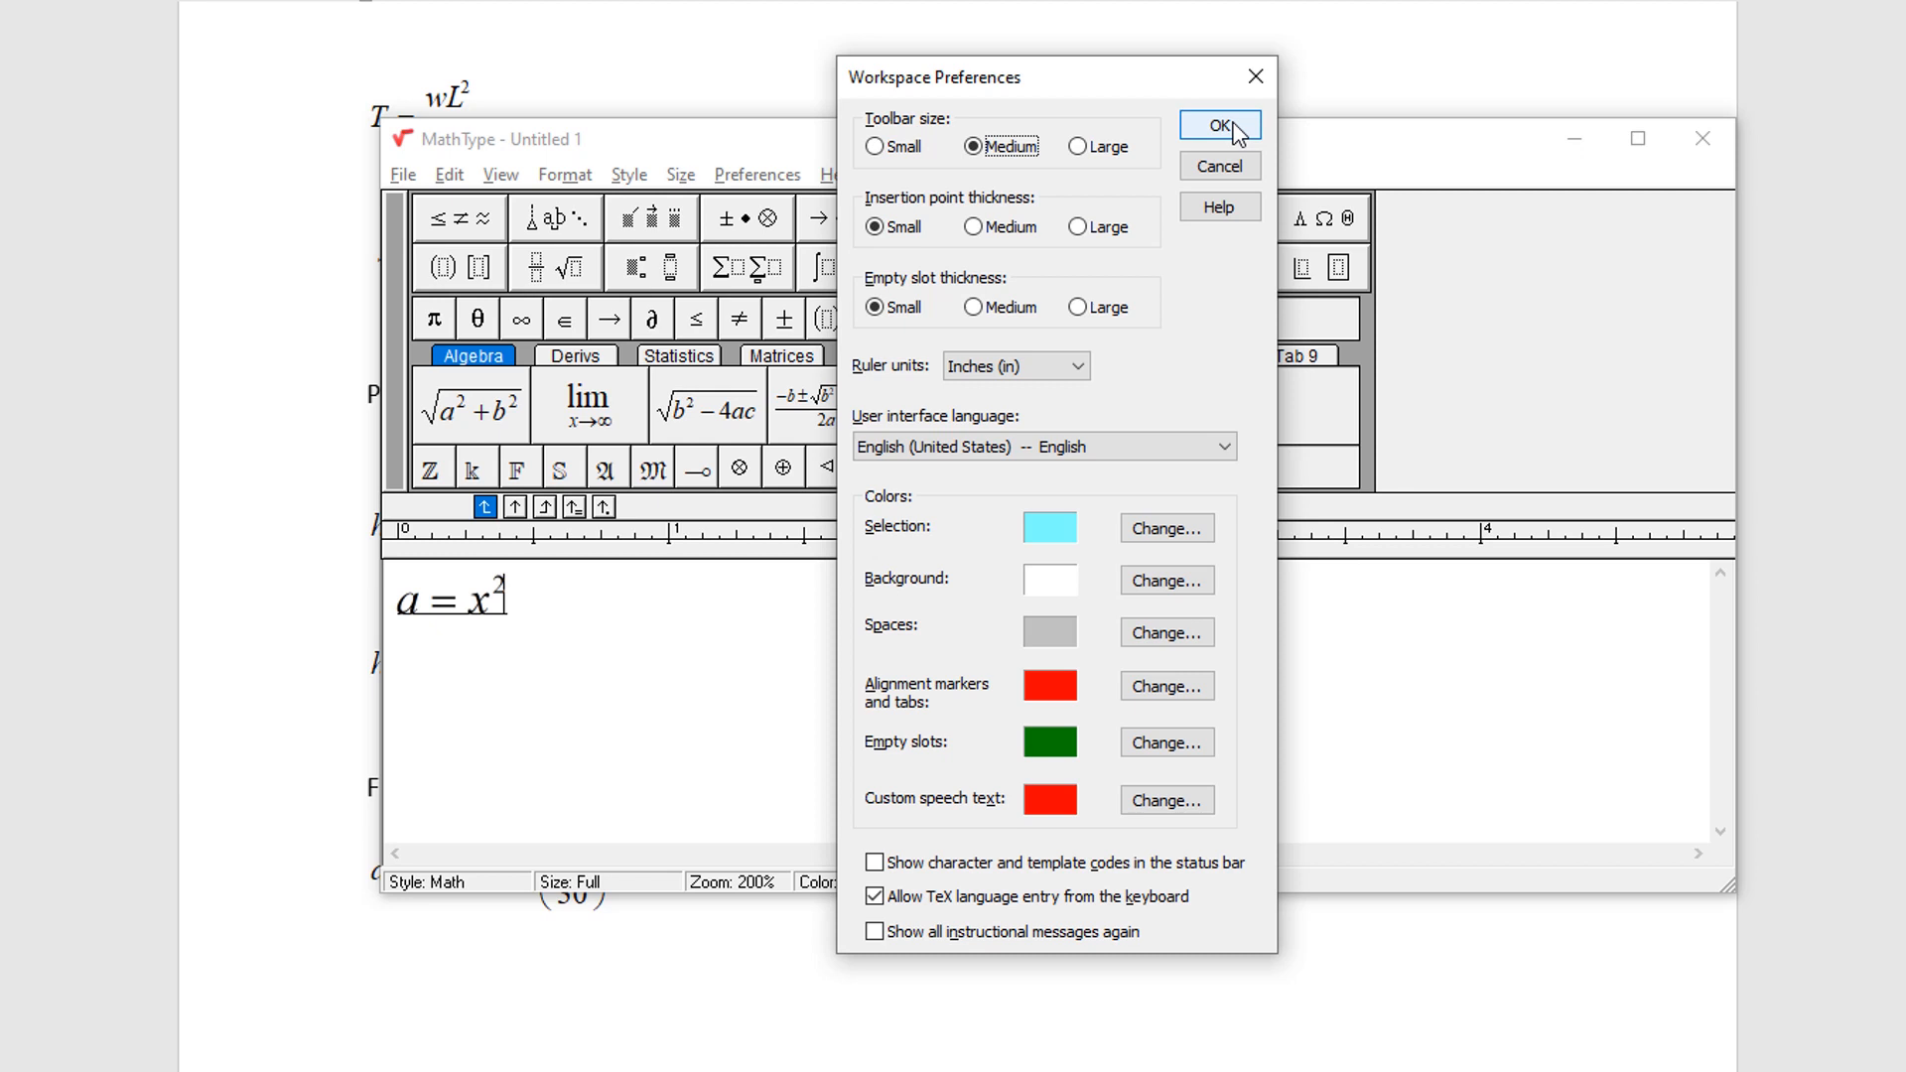
left_click(1218, 125)
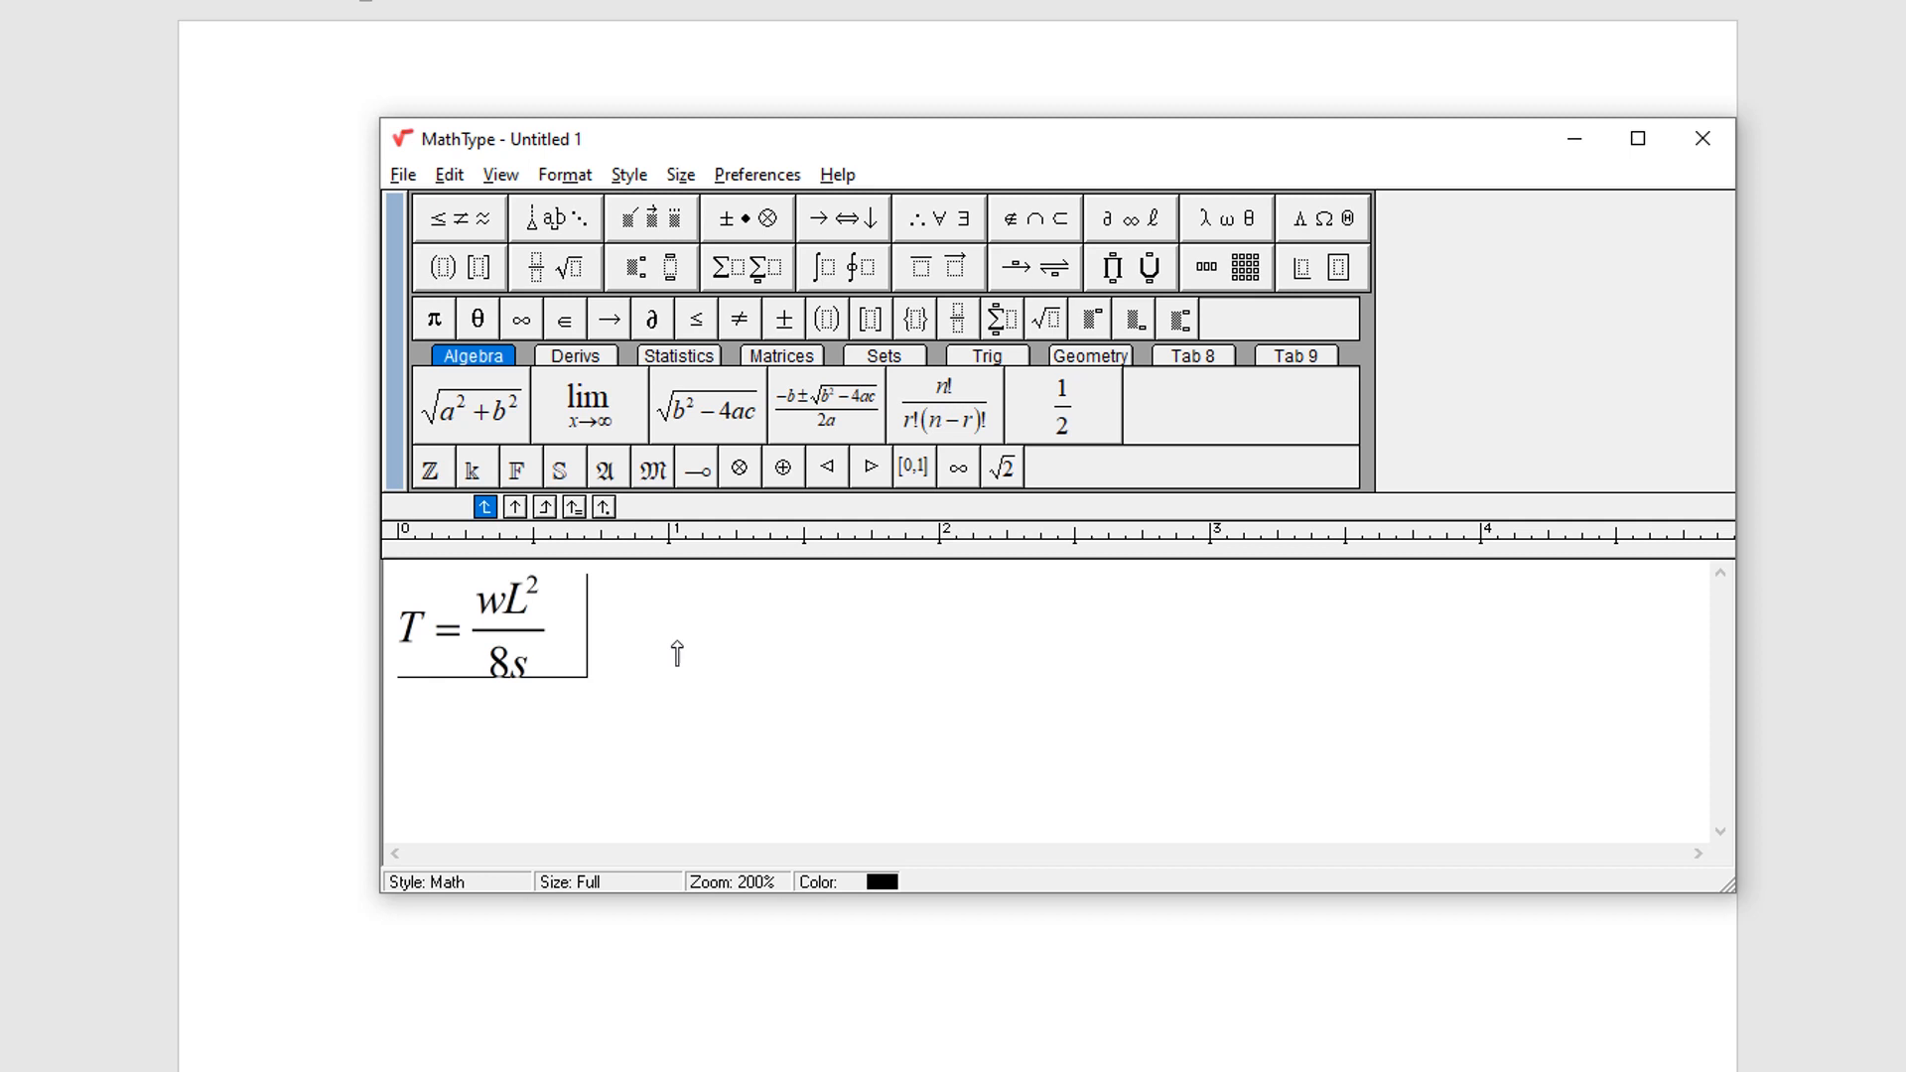
Type s = and paste the wL²/8s fraction after it.
type("s =")
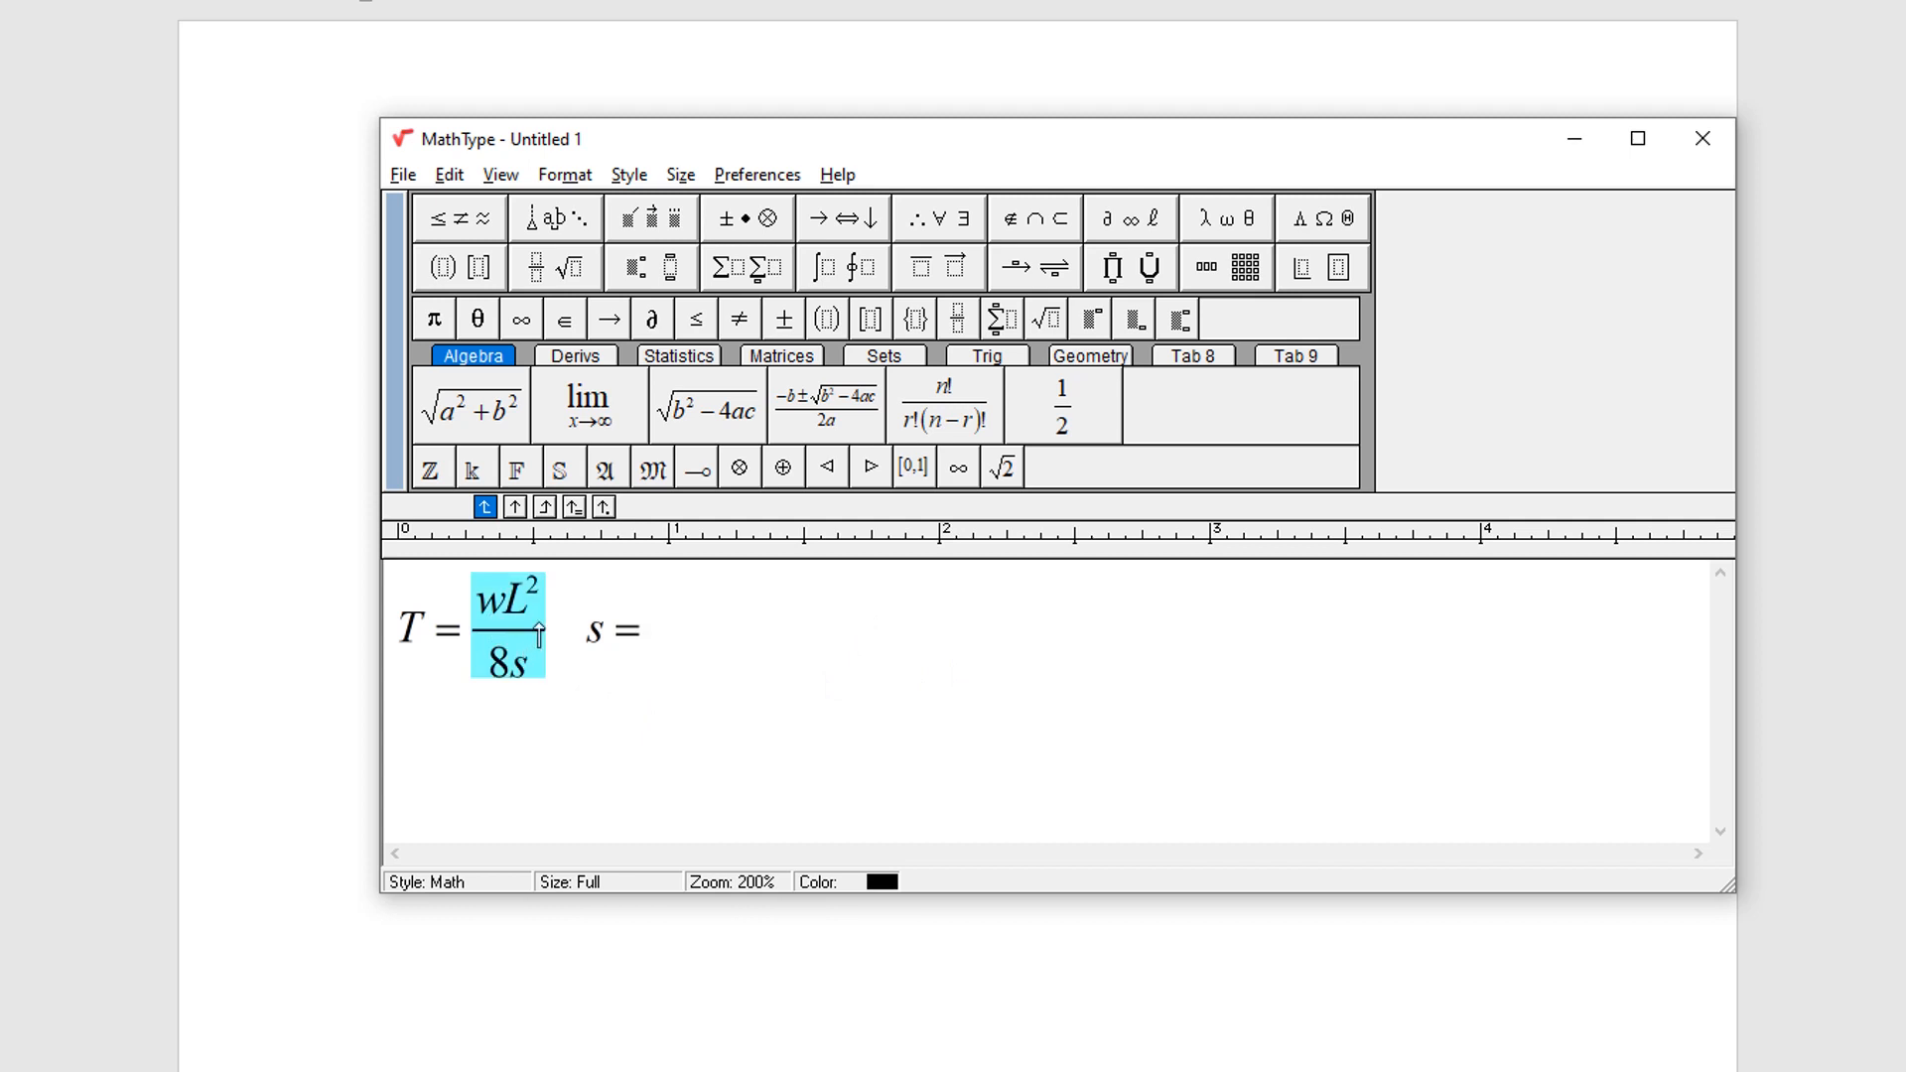
left_click(644, 629)
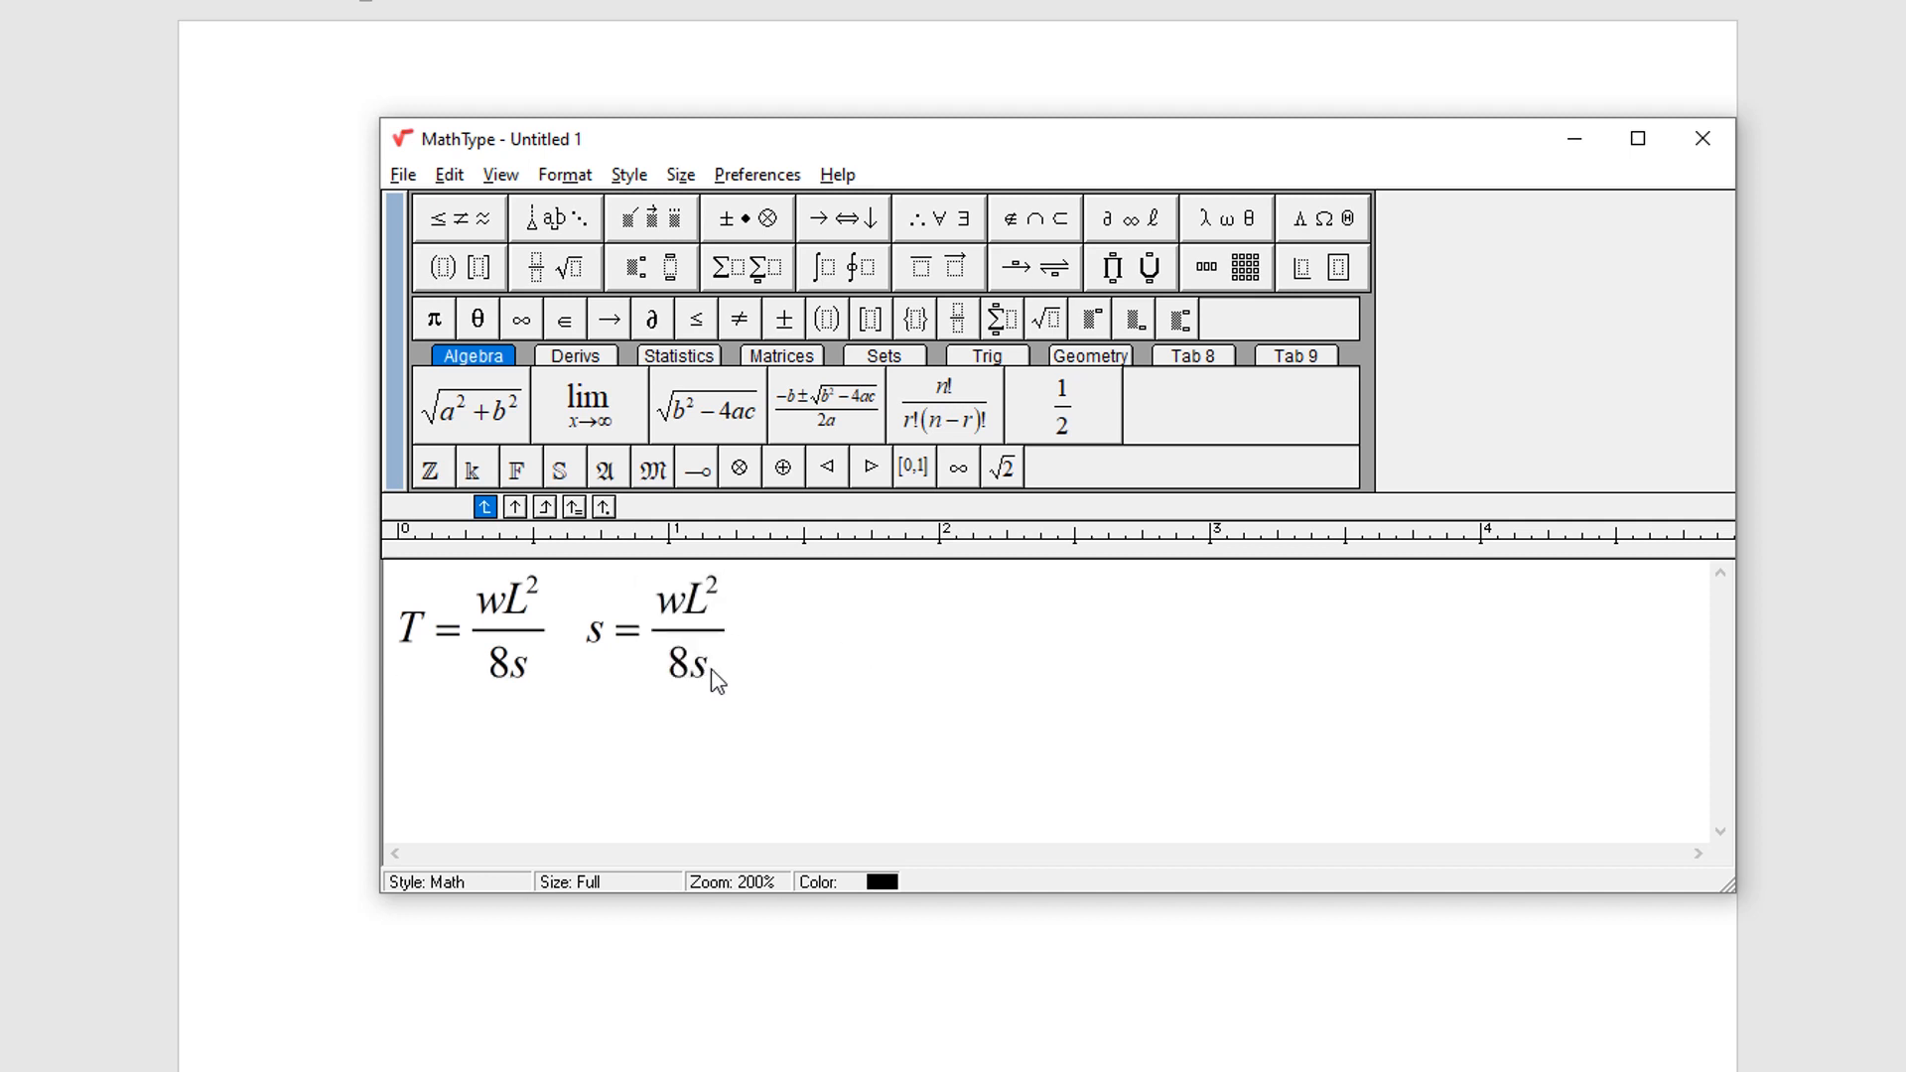
mouse_move(753, 680)
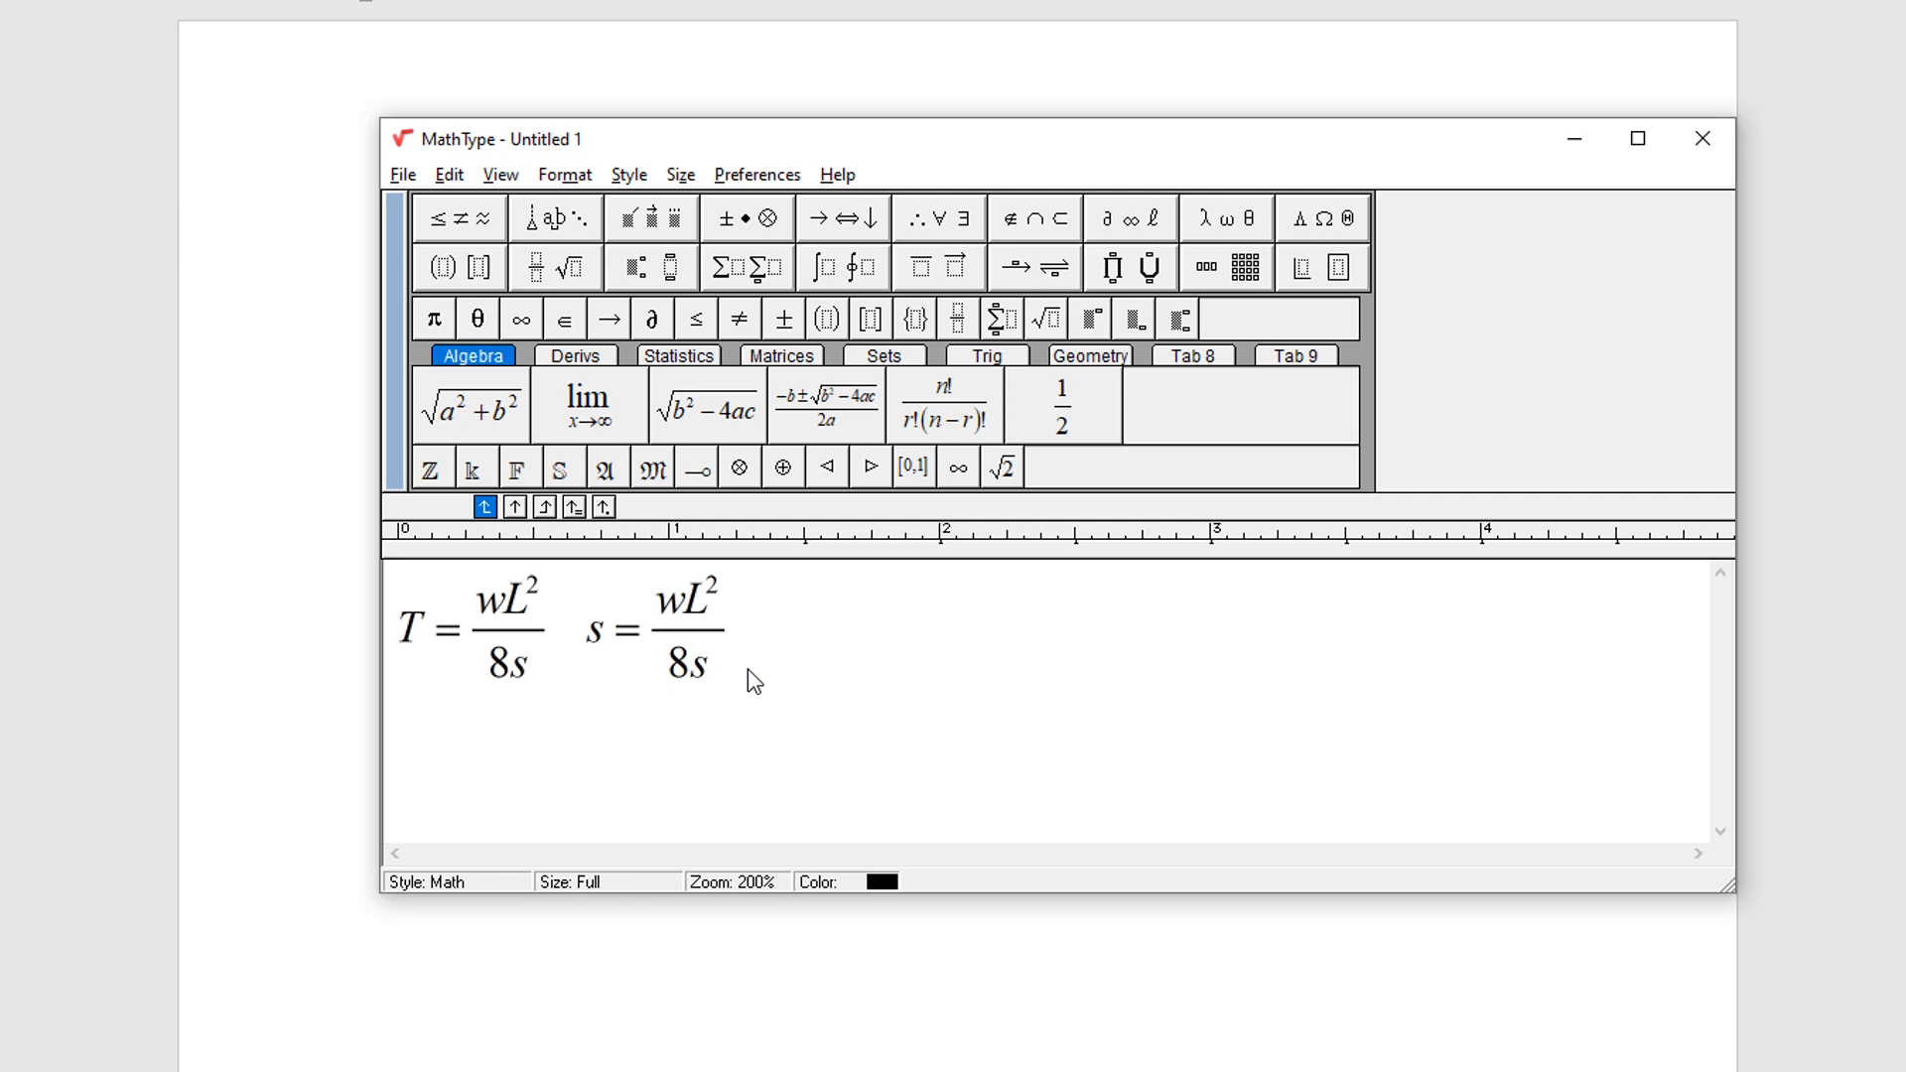
Change the denominator to 8T and add s = 1.7×100² over 8×1500.
type("T")
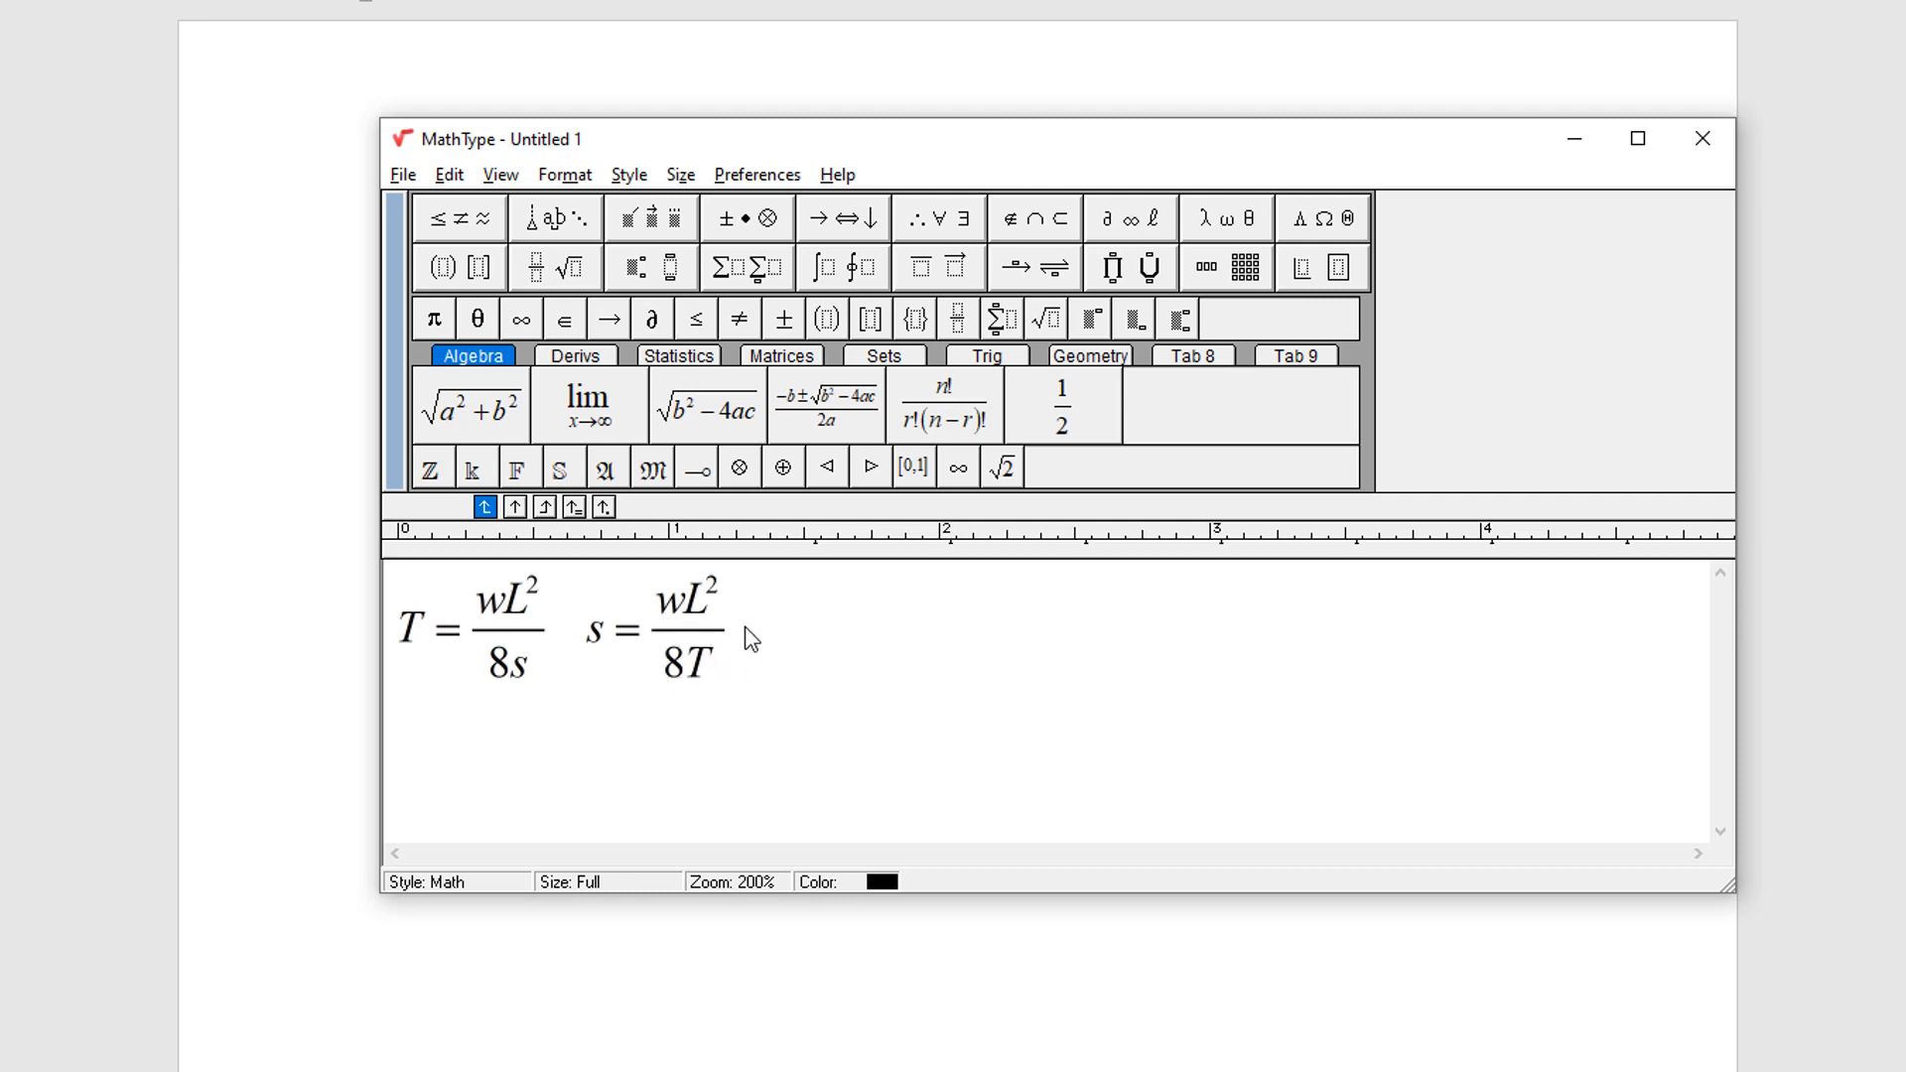
type("s=")
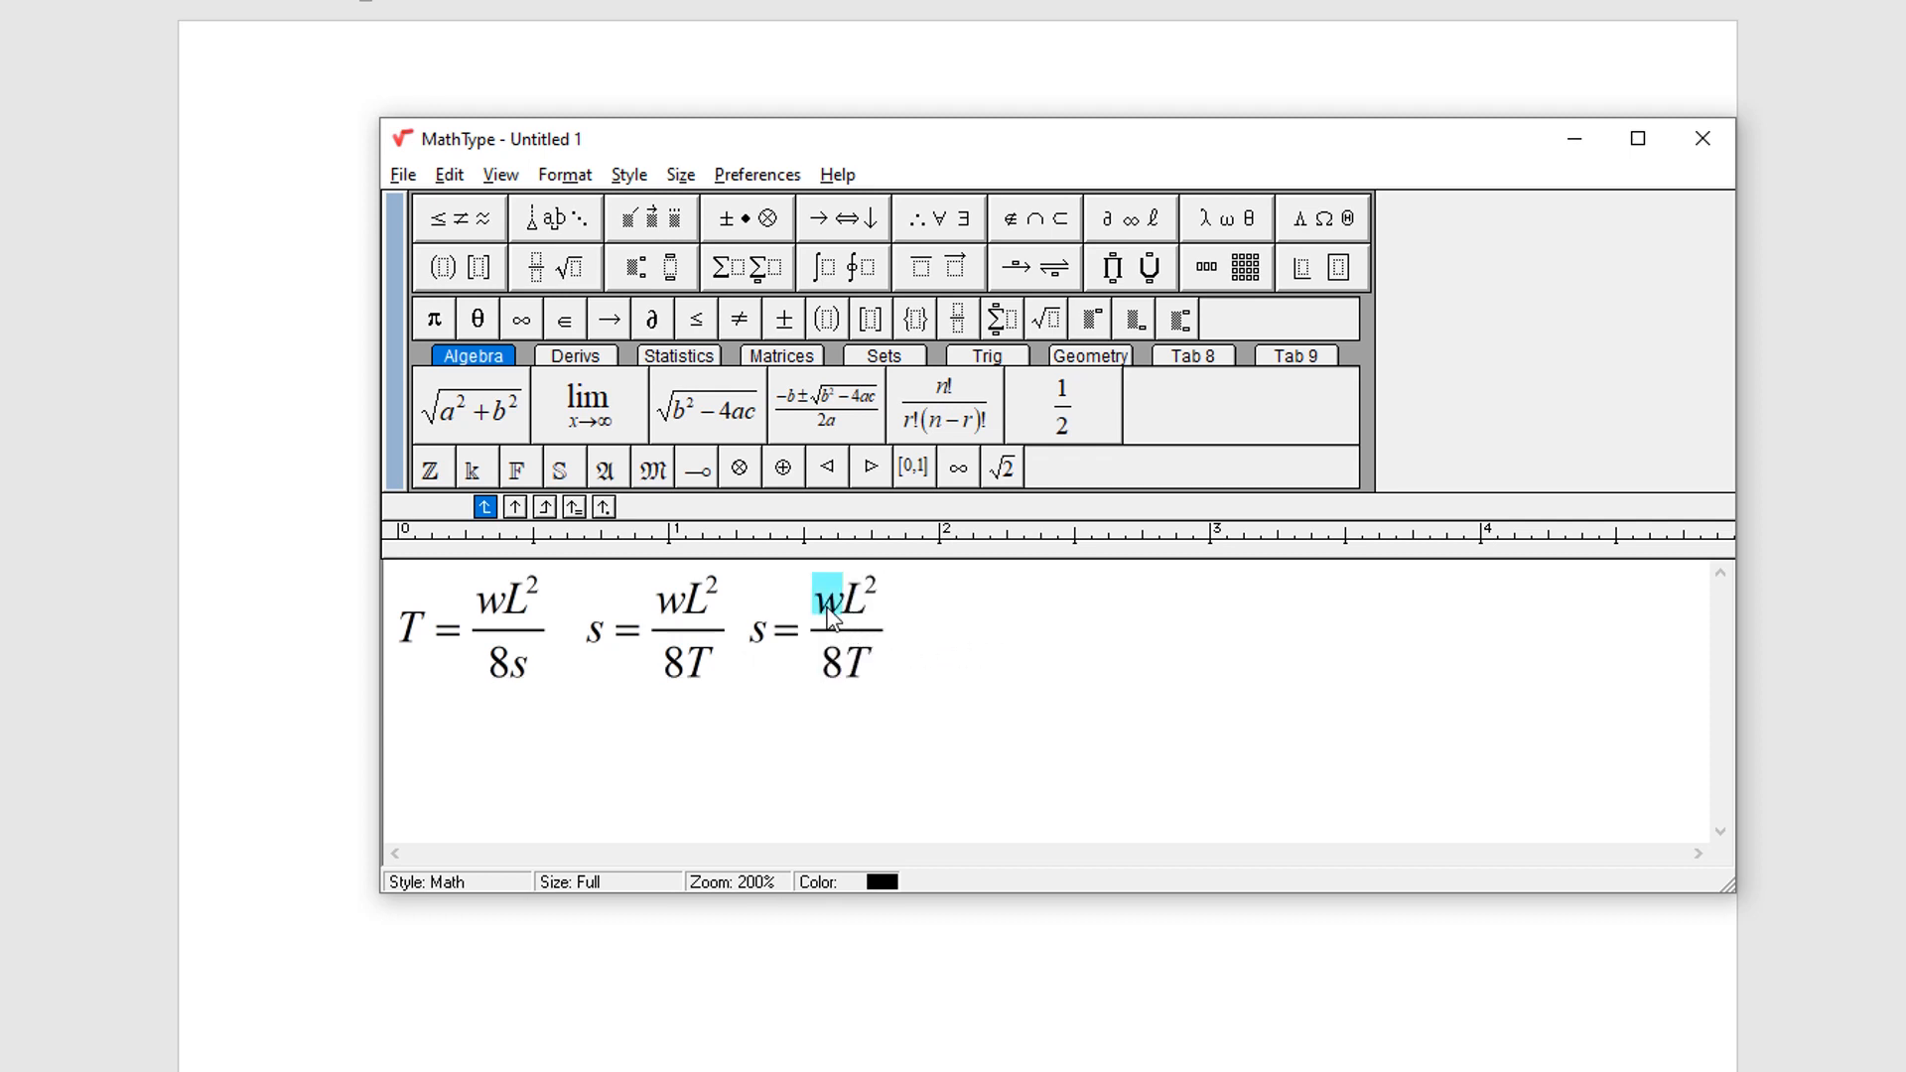
type("1")
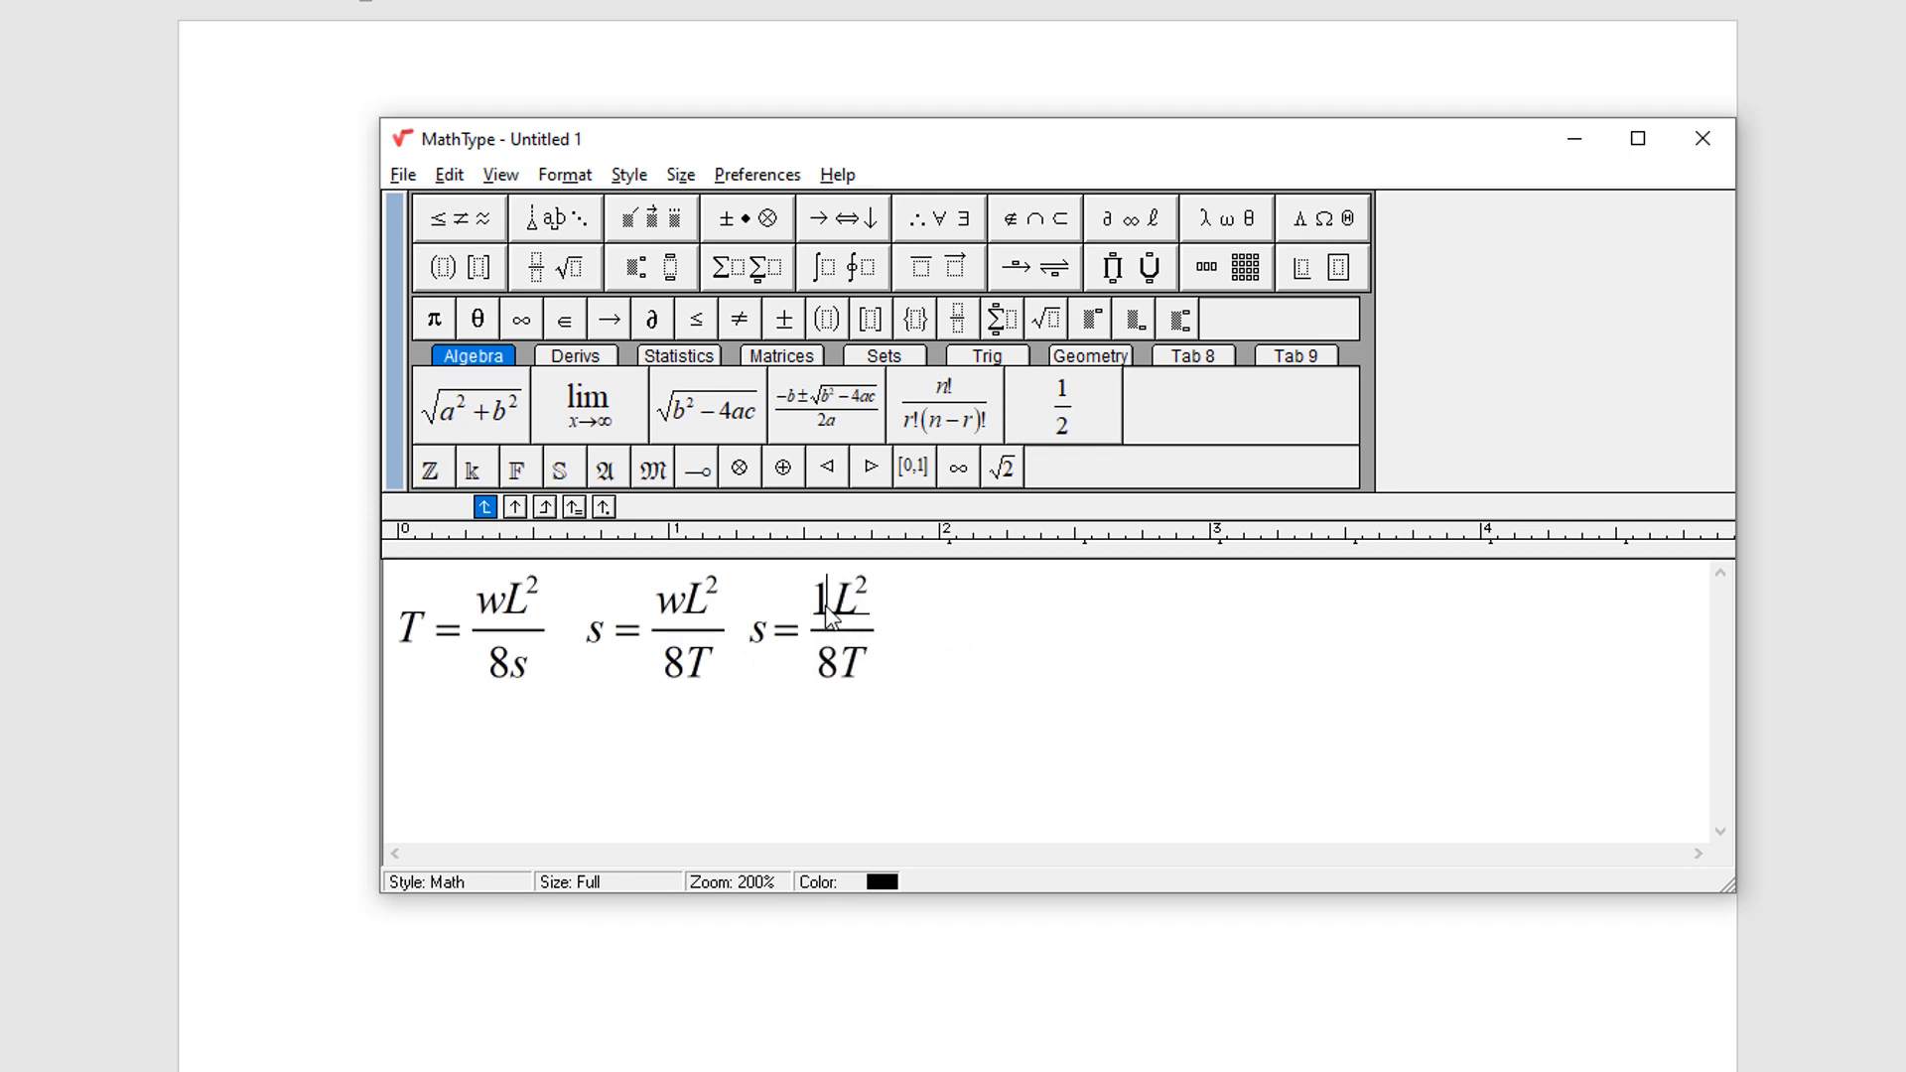
type("1.7")
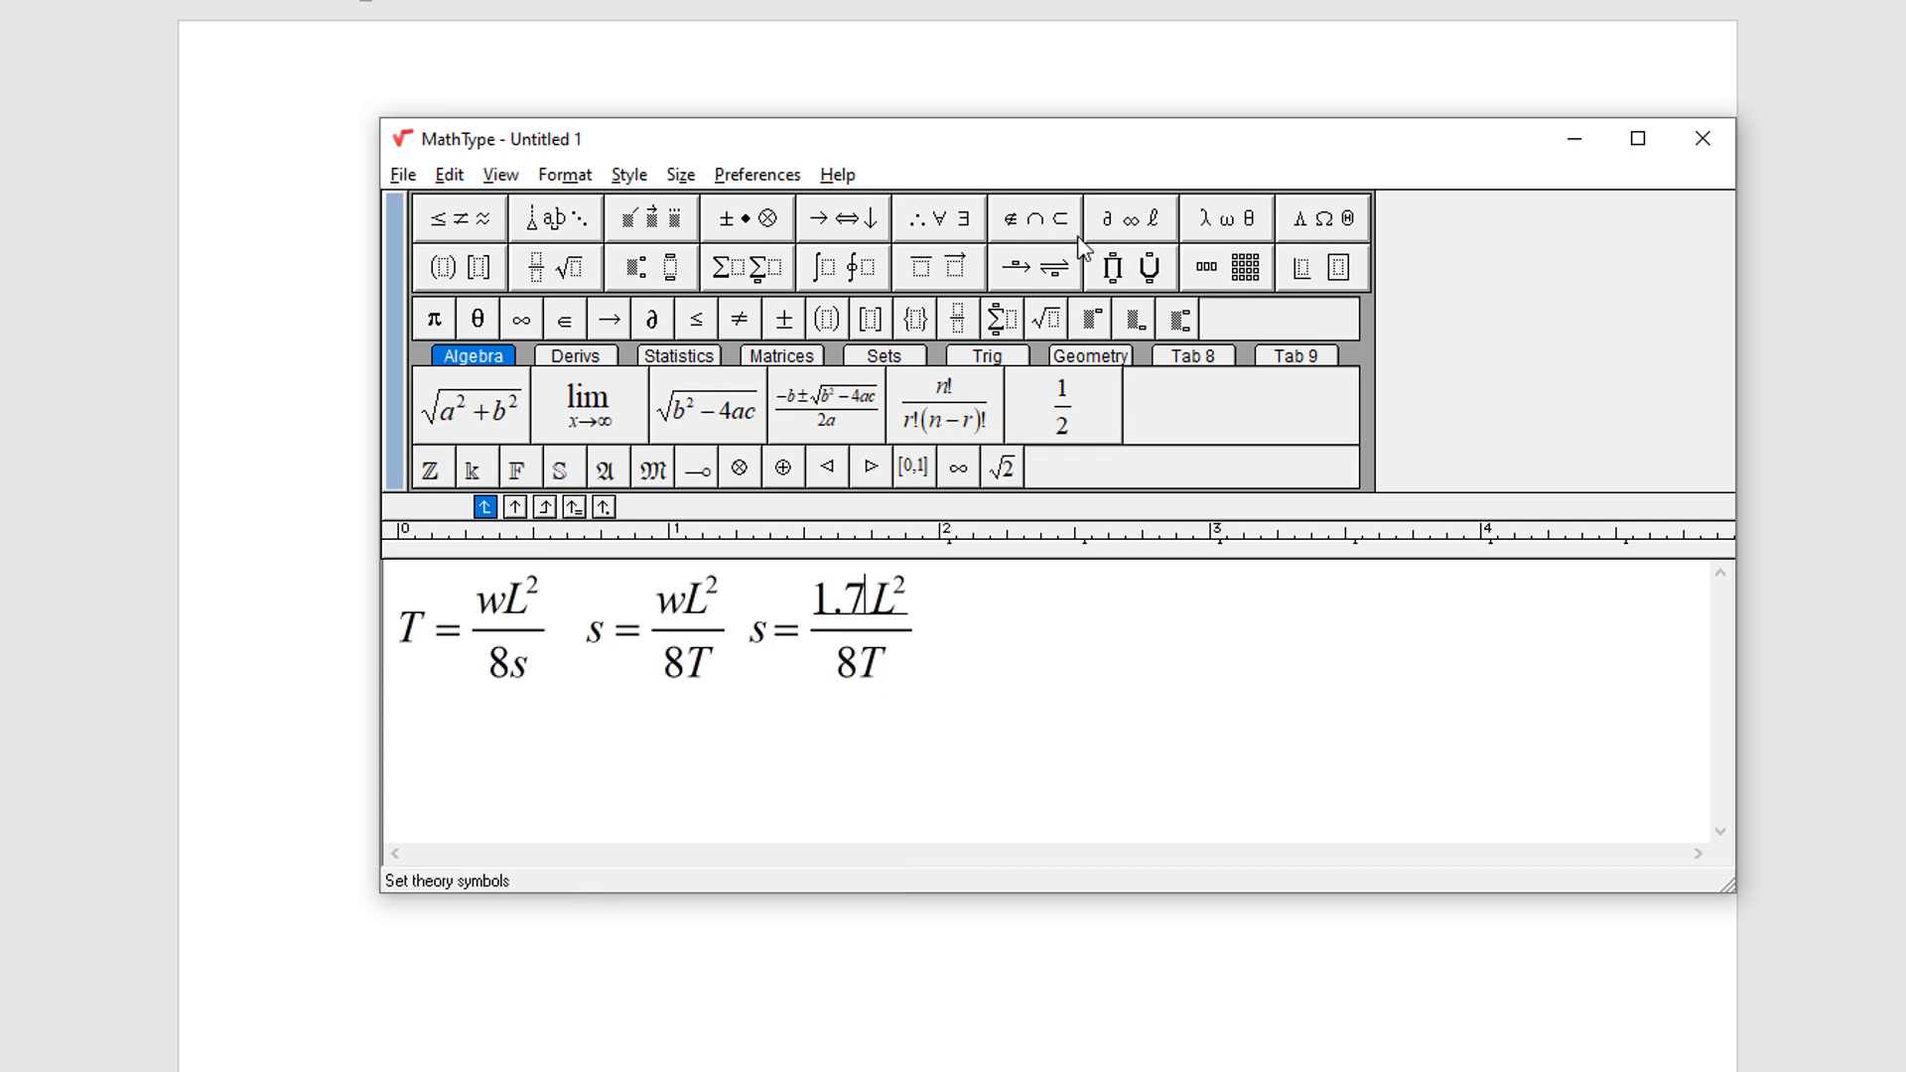
left_click(747, 217)
type("×1")
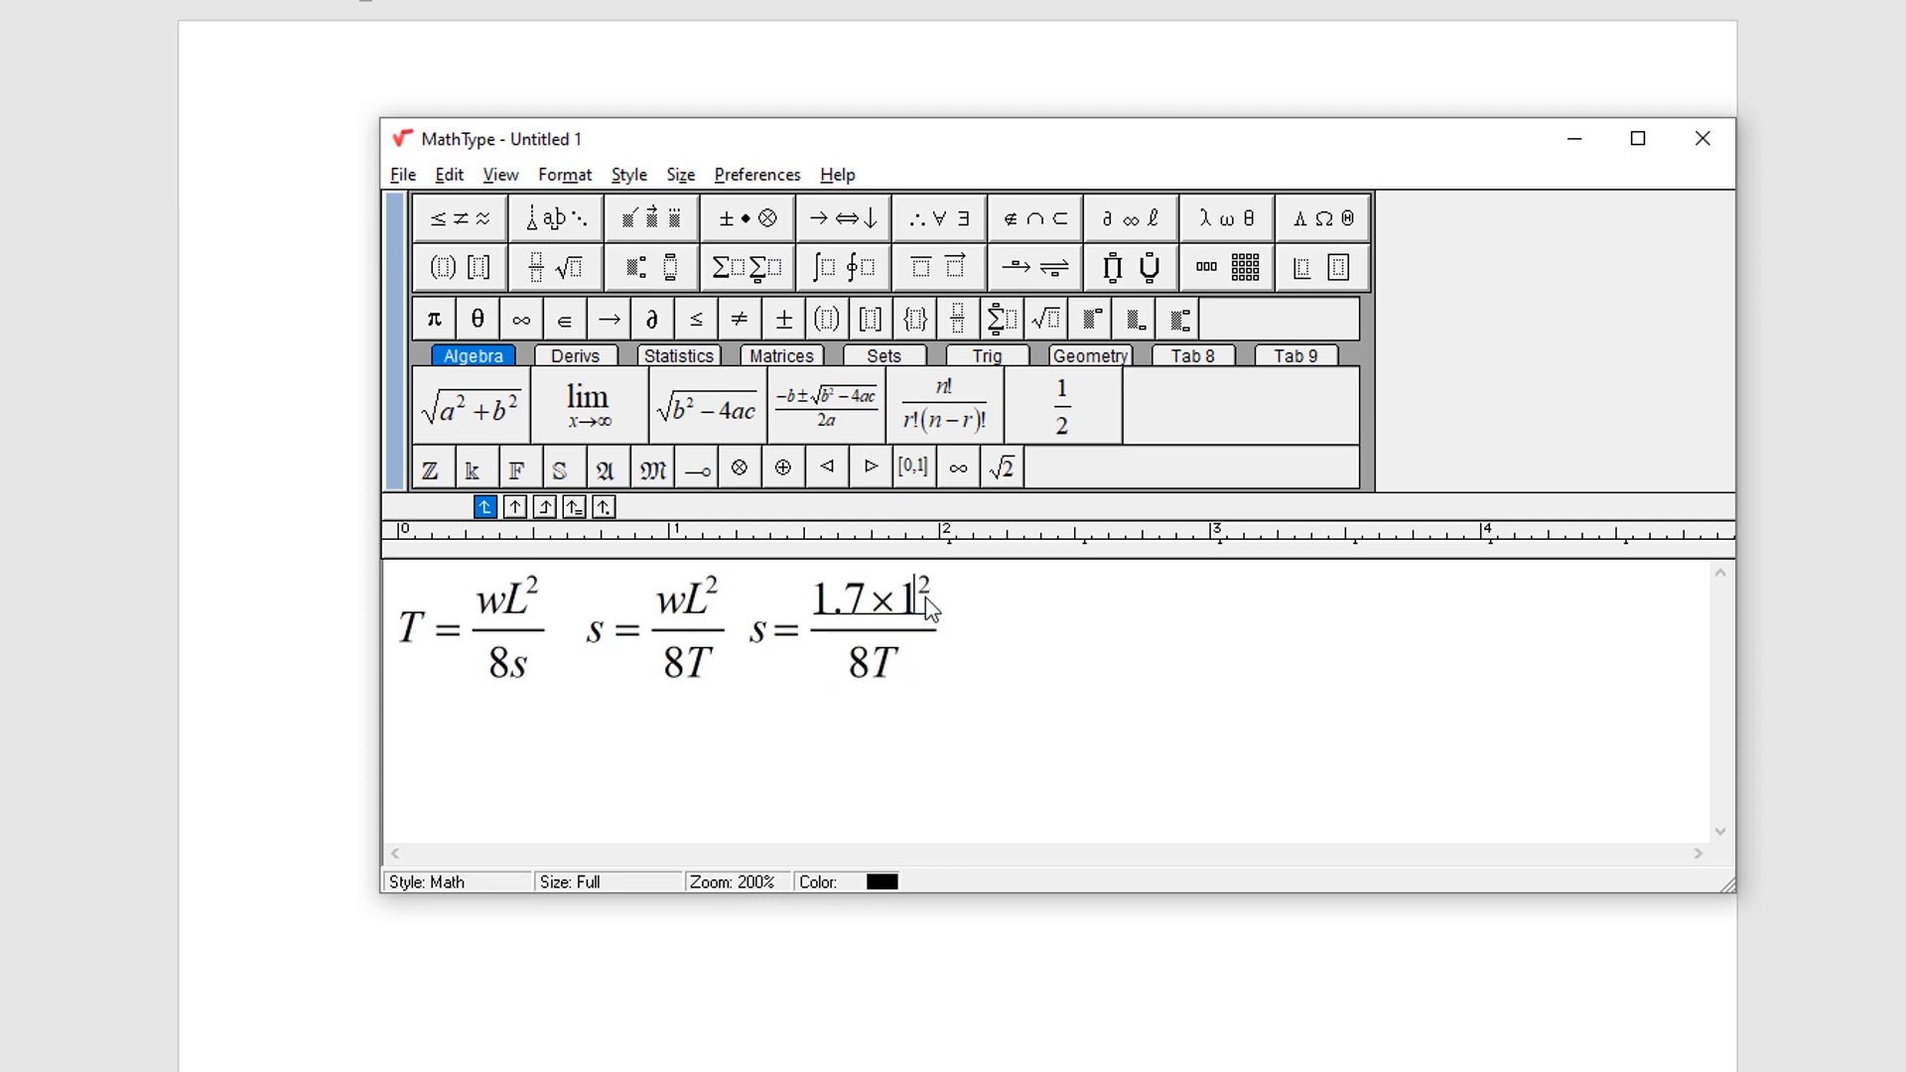
type("00")
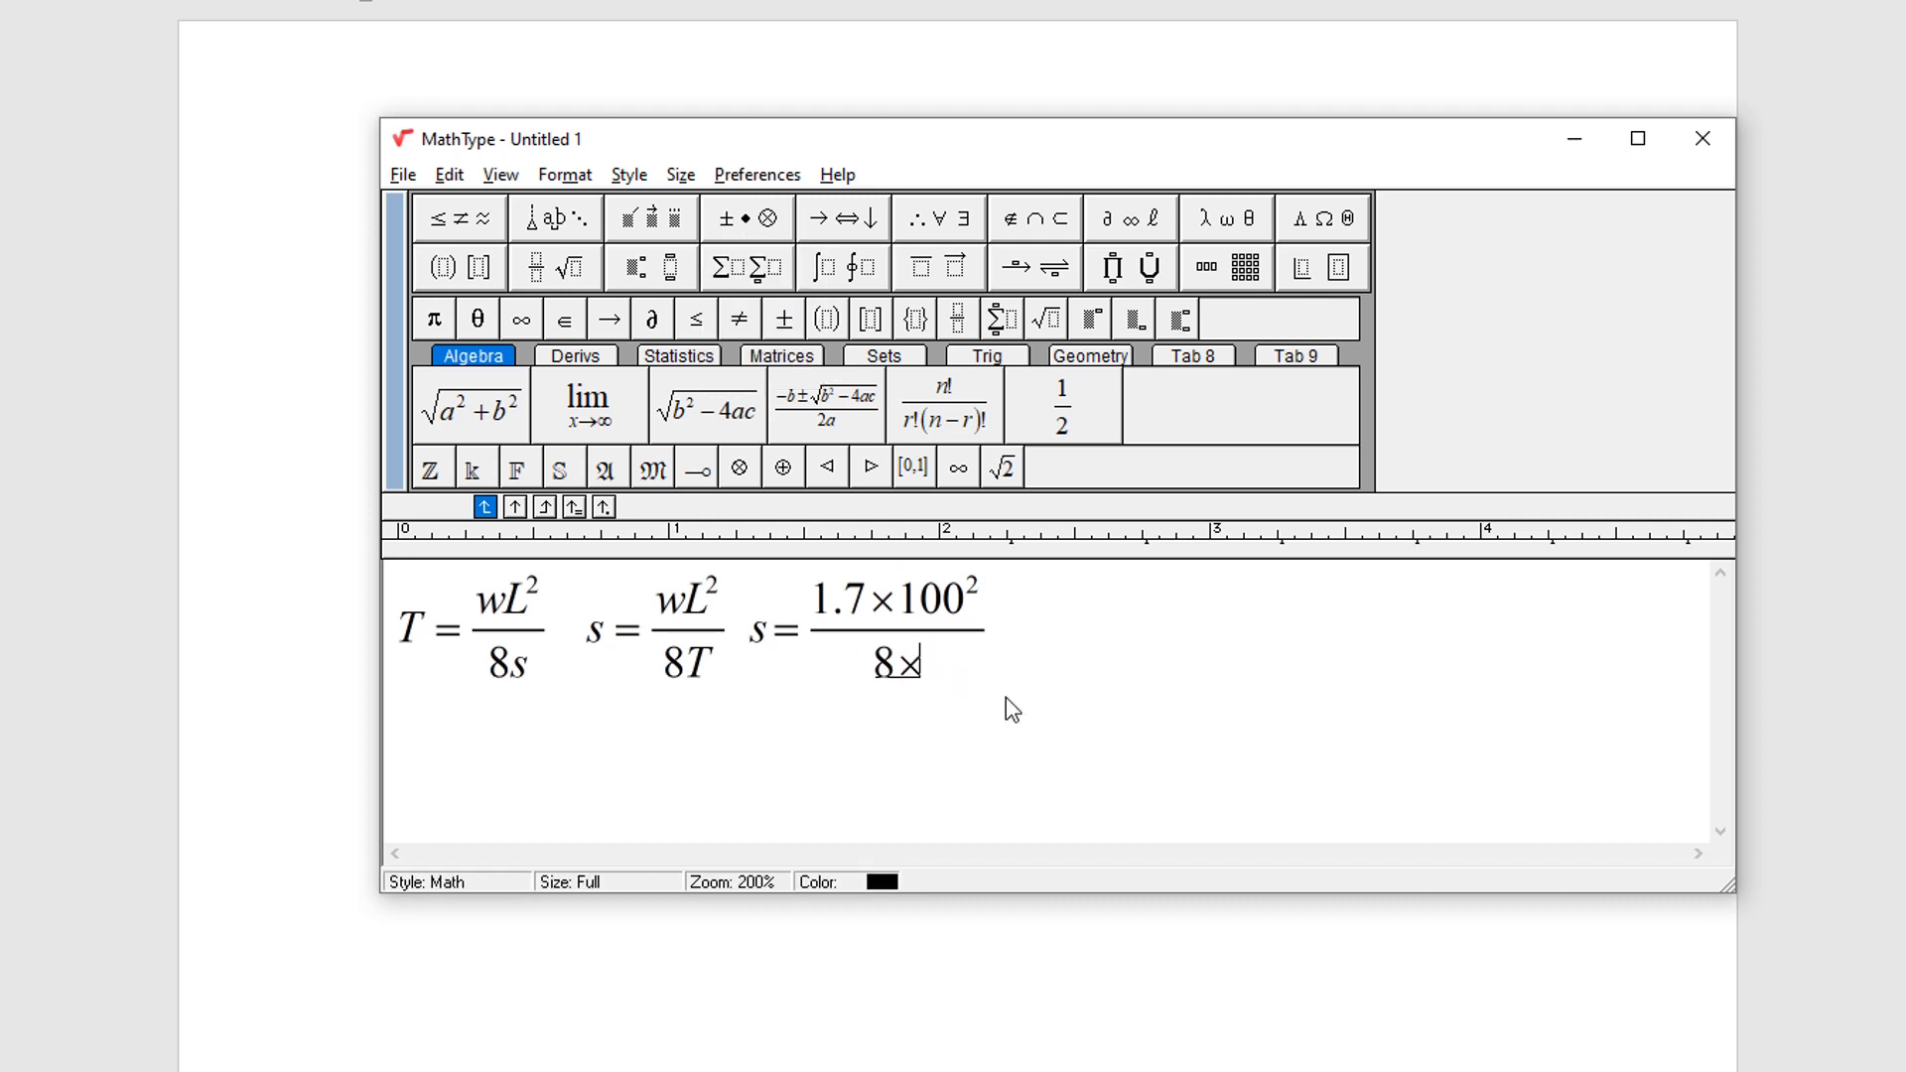
type("150")
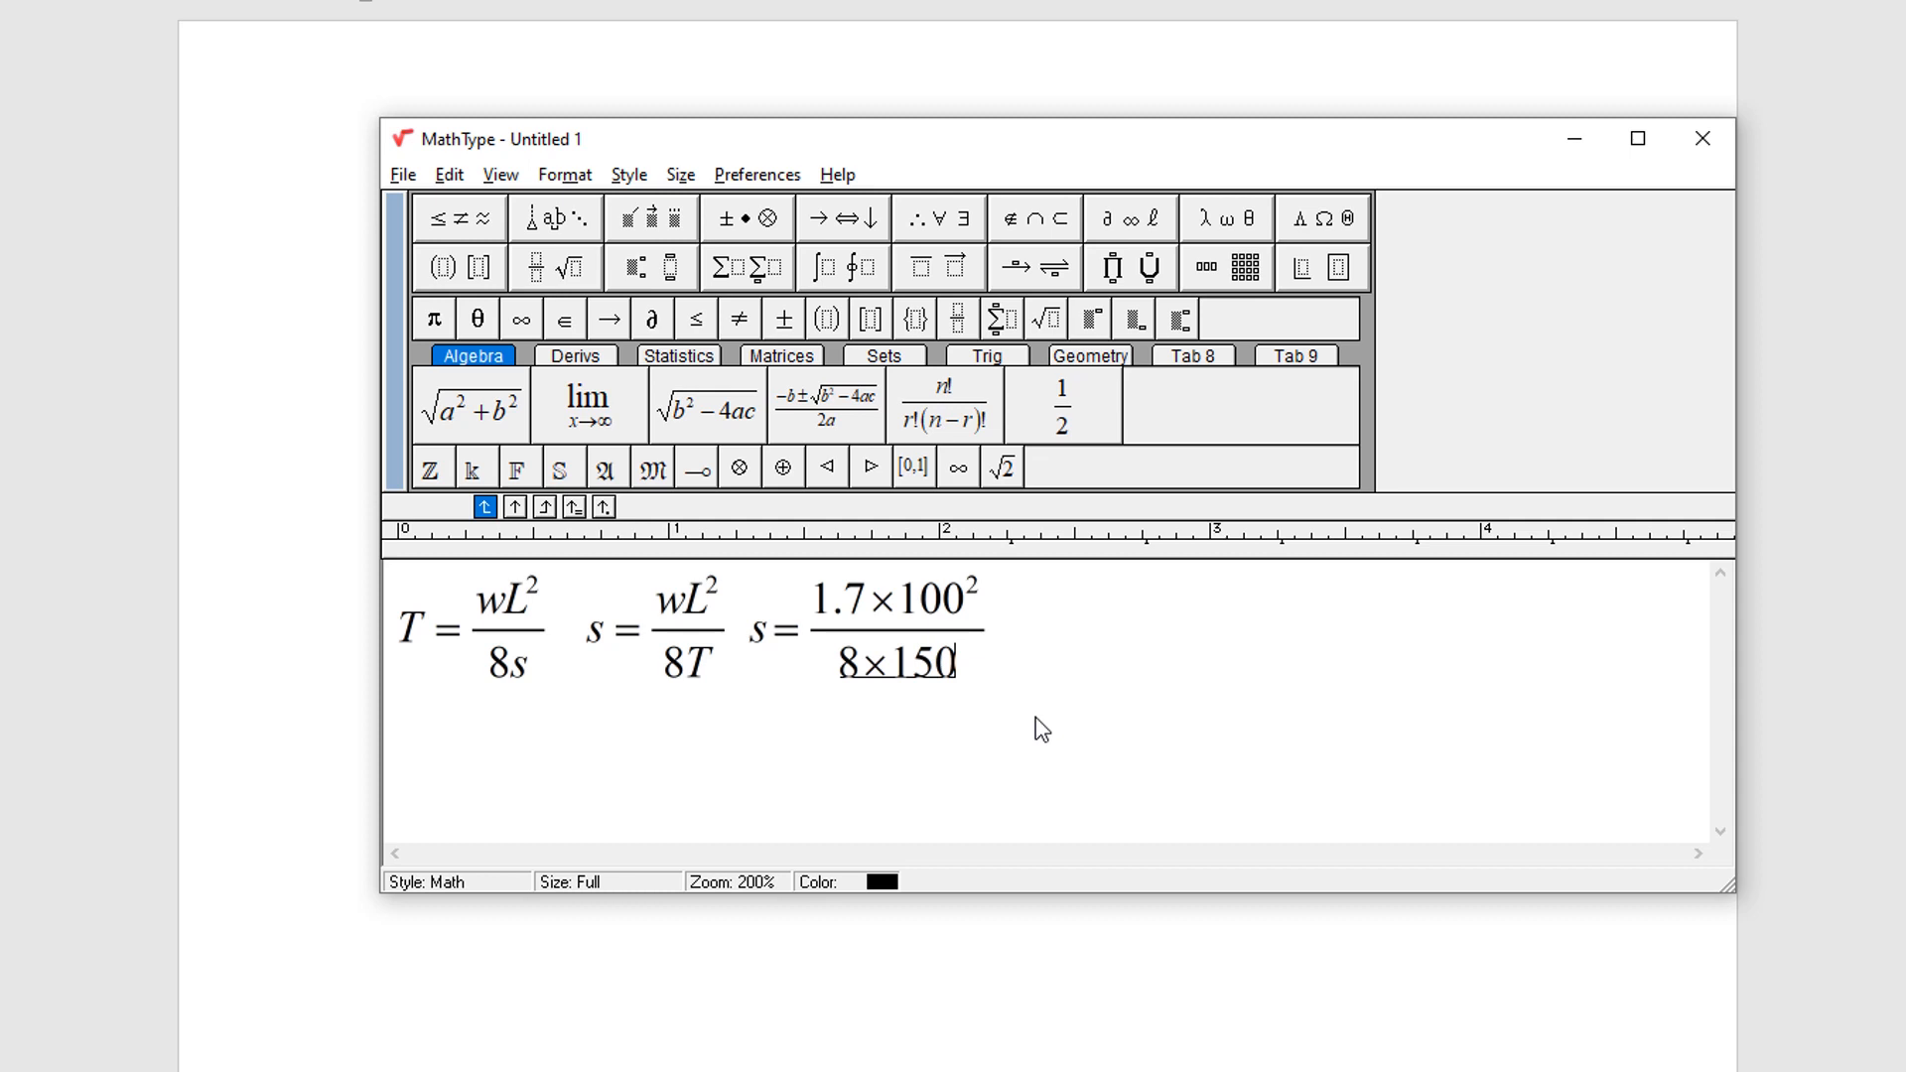
type("0")
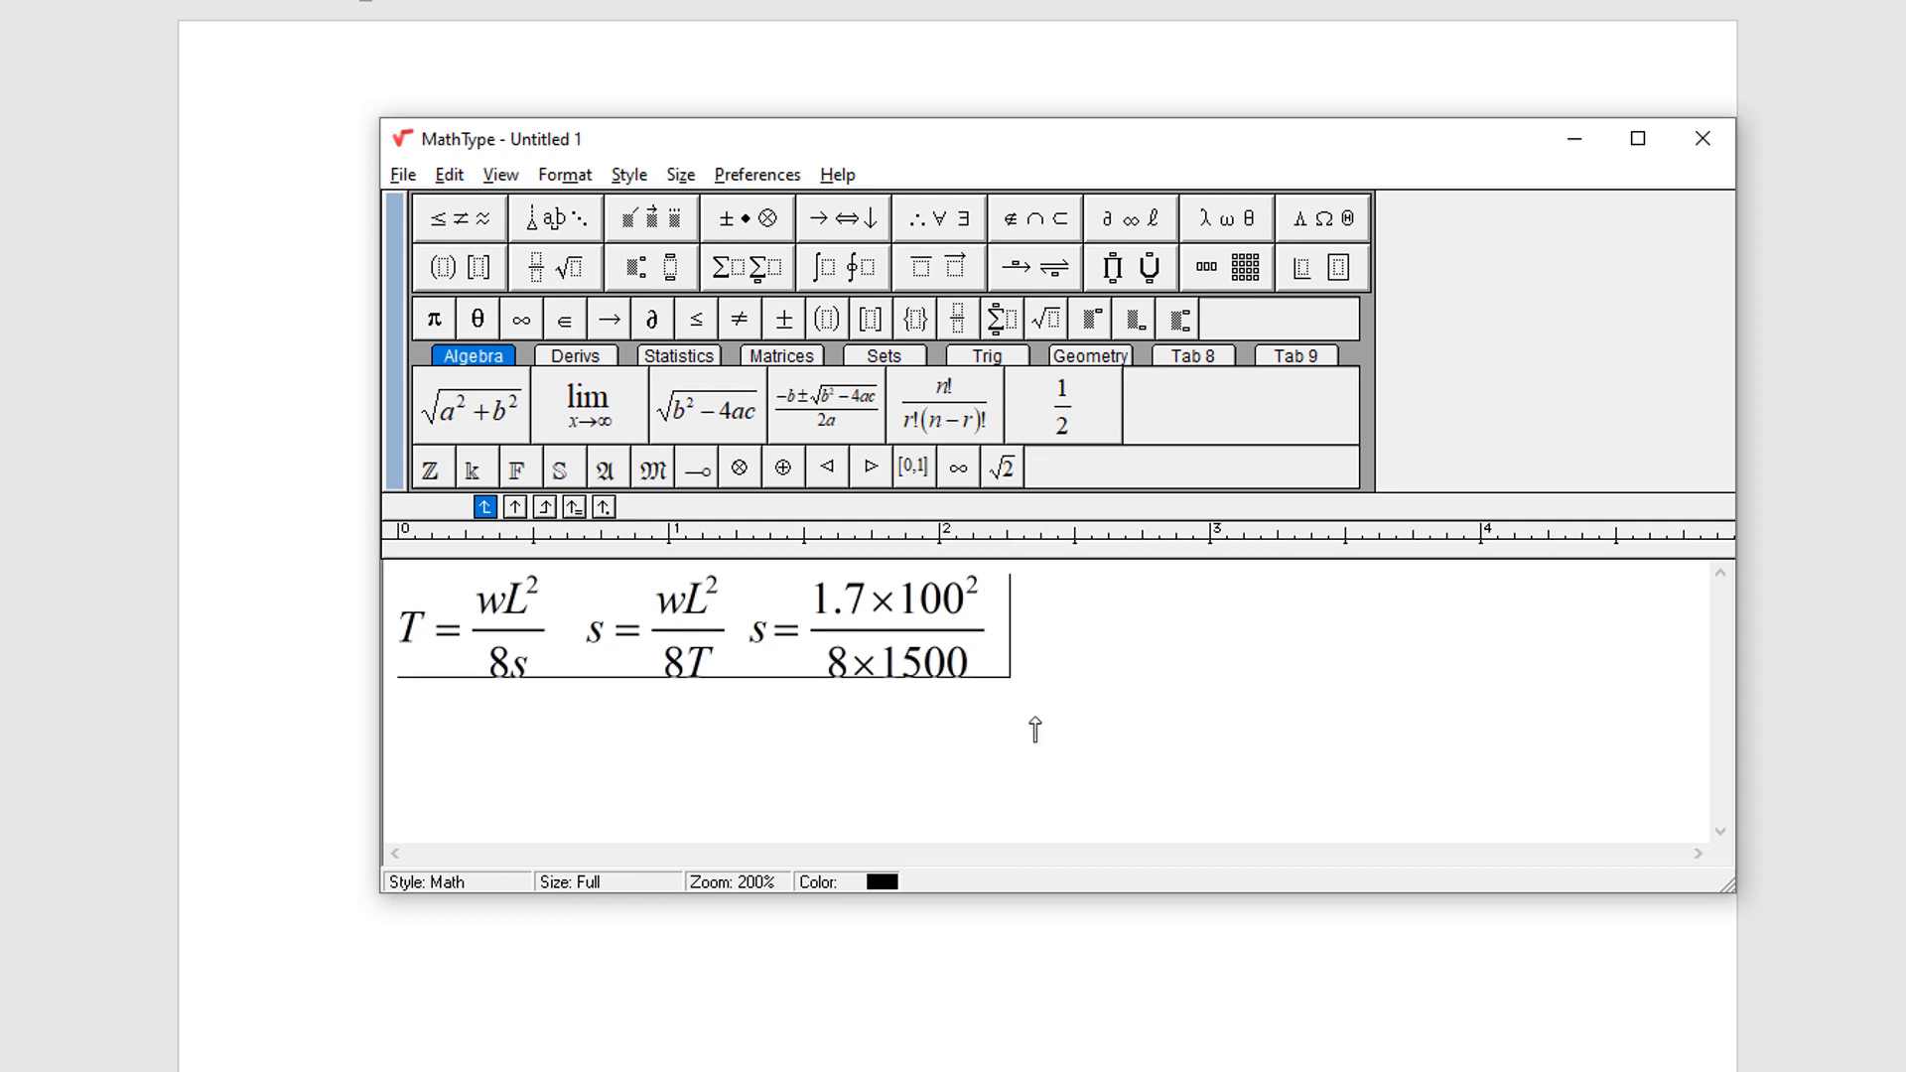
Append '= answer for sag(m)' to the cable equation line.
type("= answer")
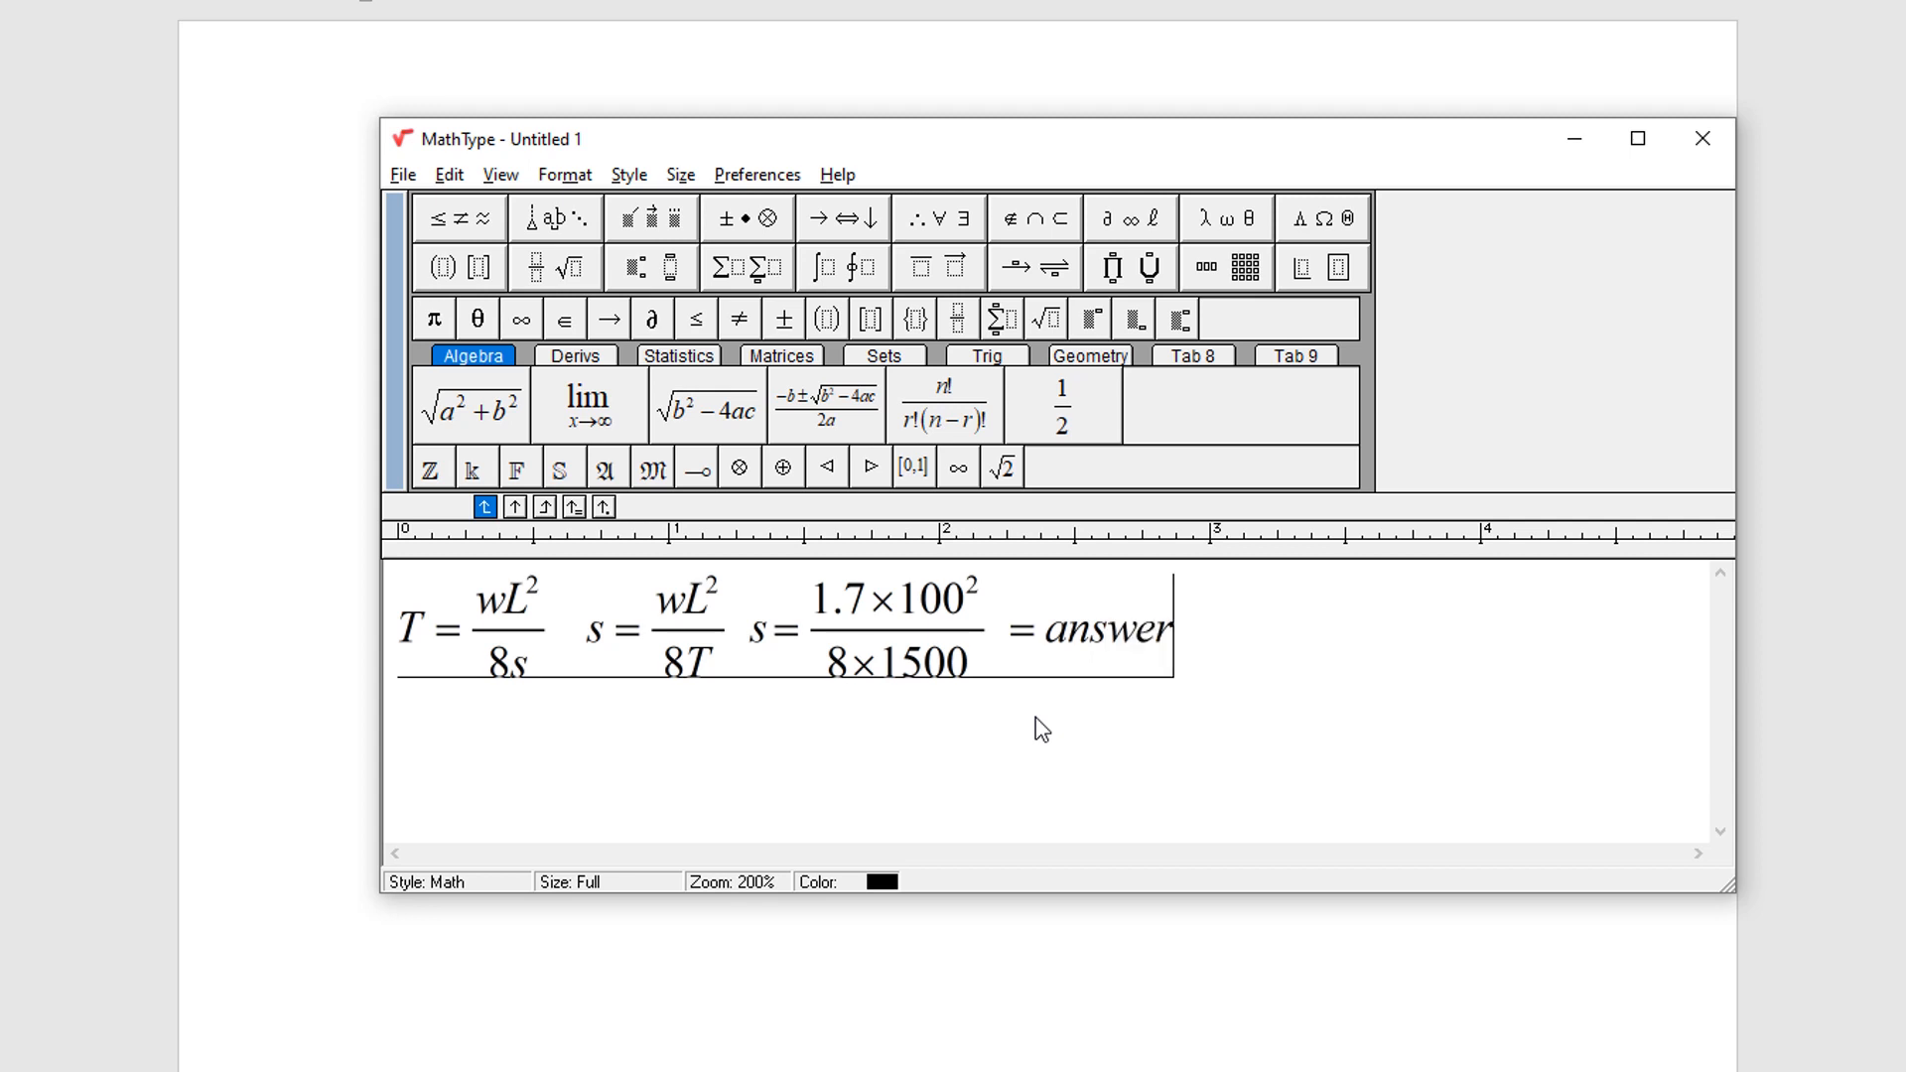
type("for")
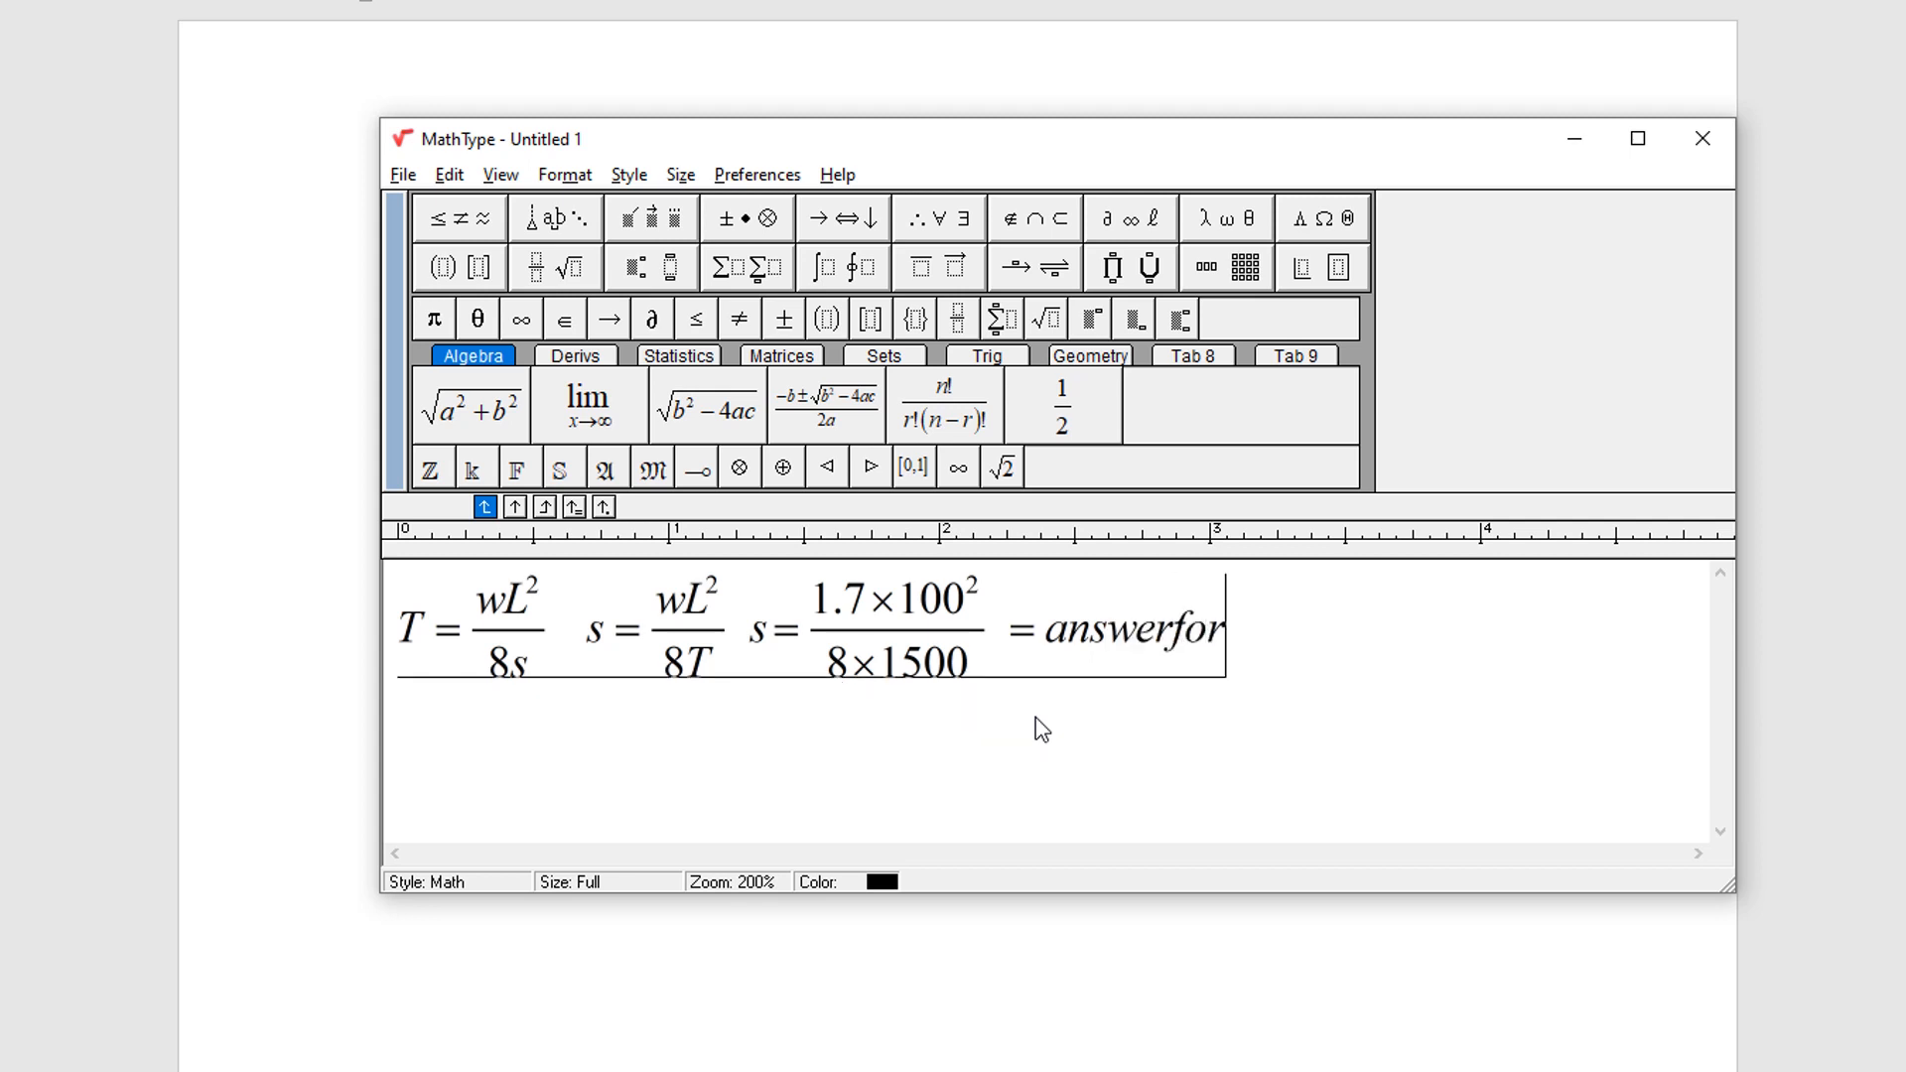
key("backspace")
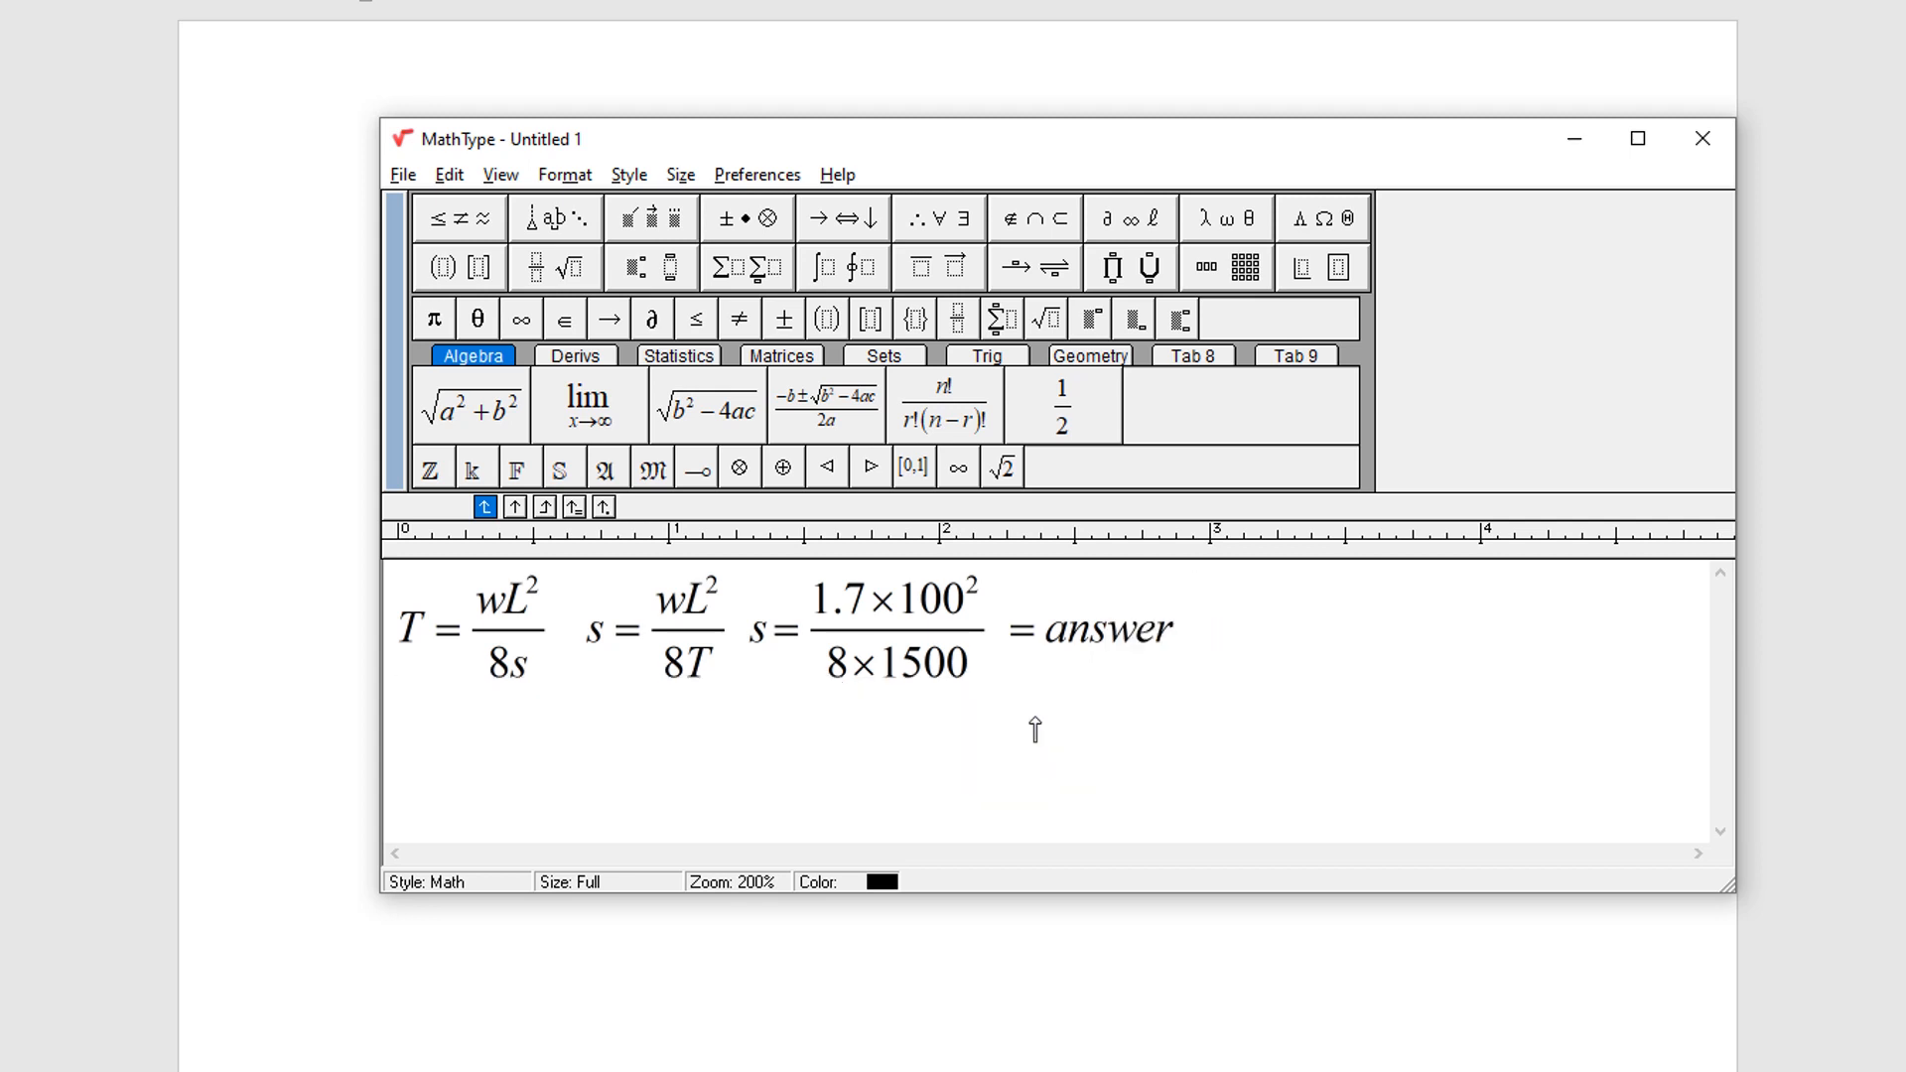
type("for")
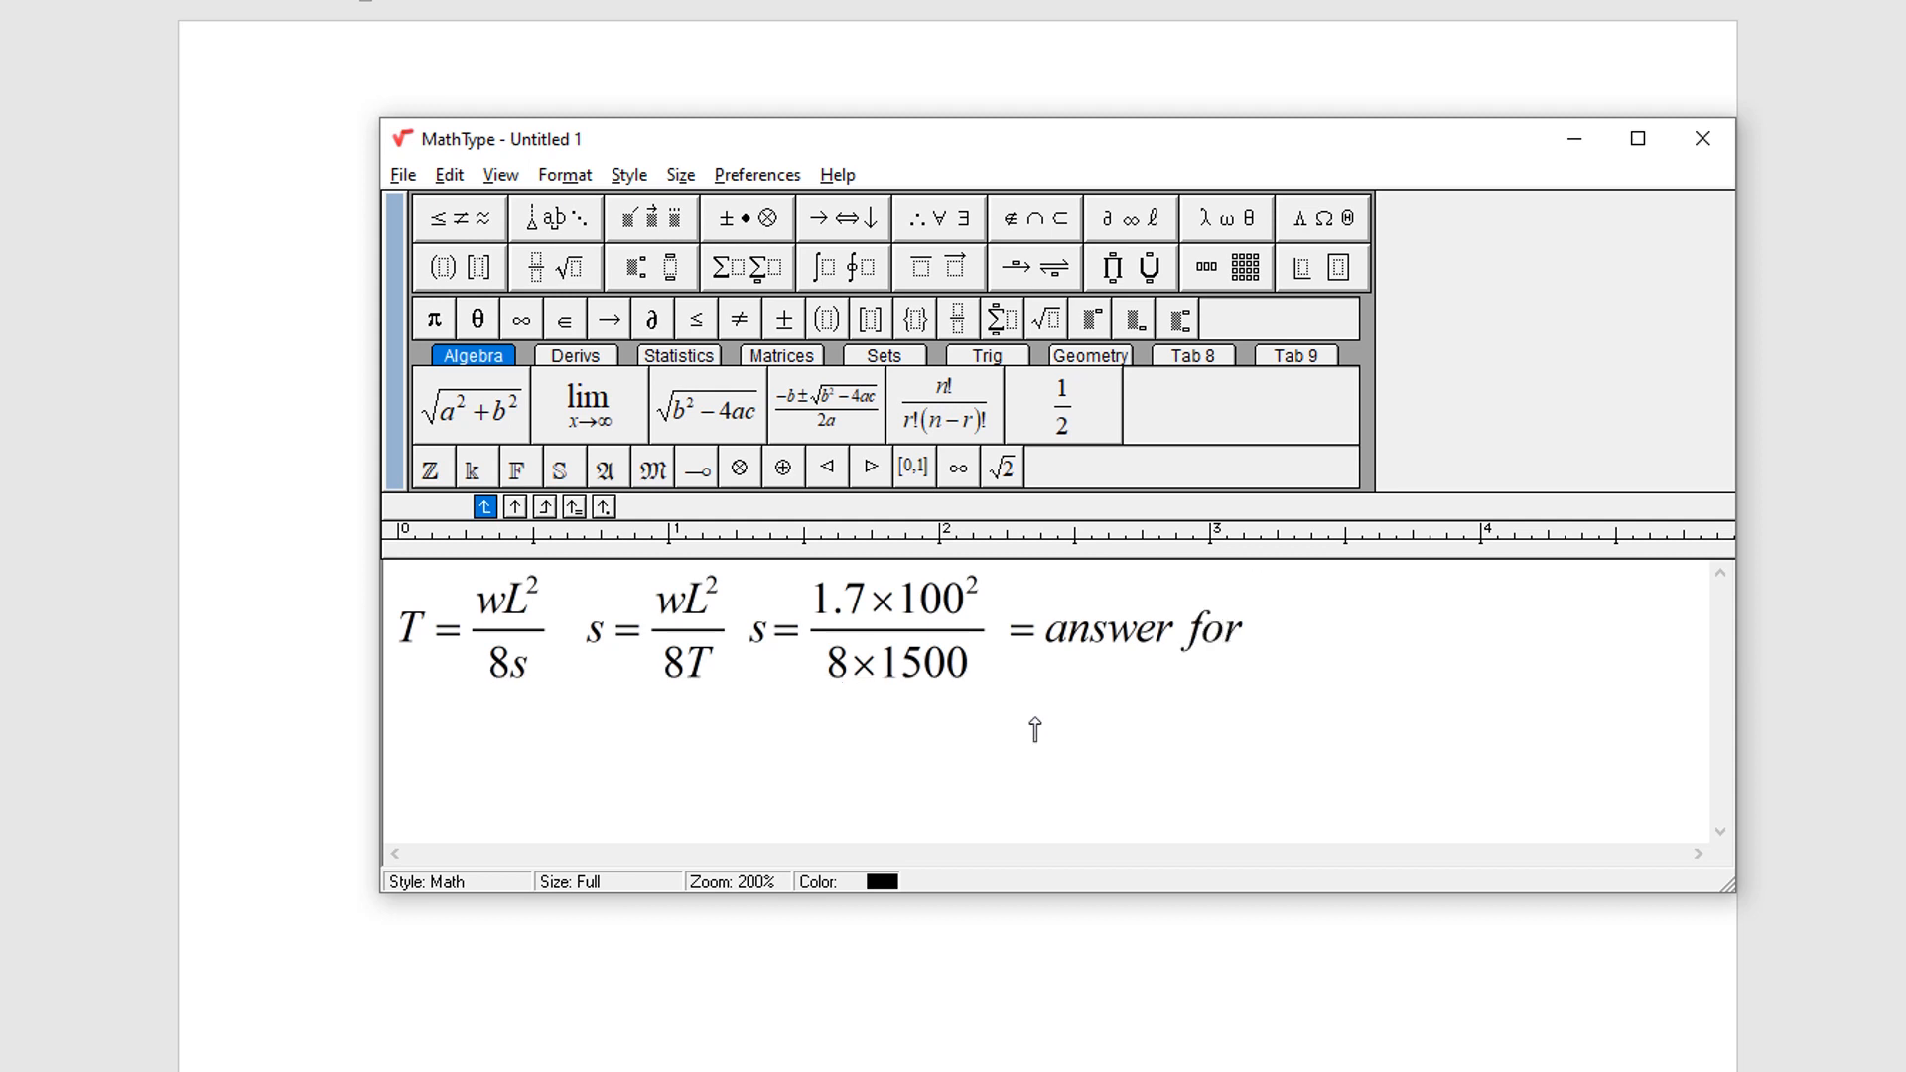
type("sag(")
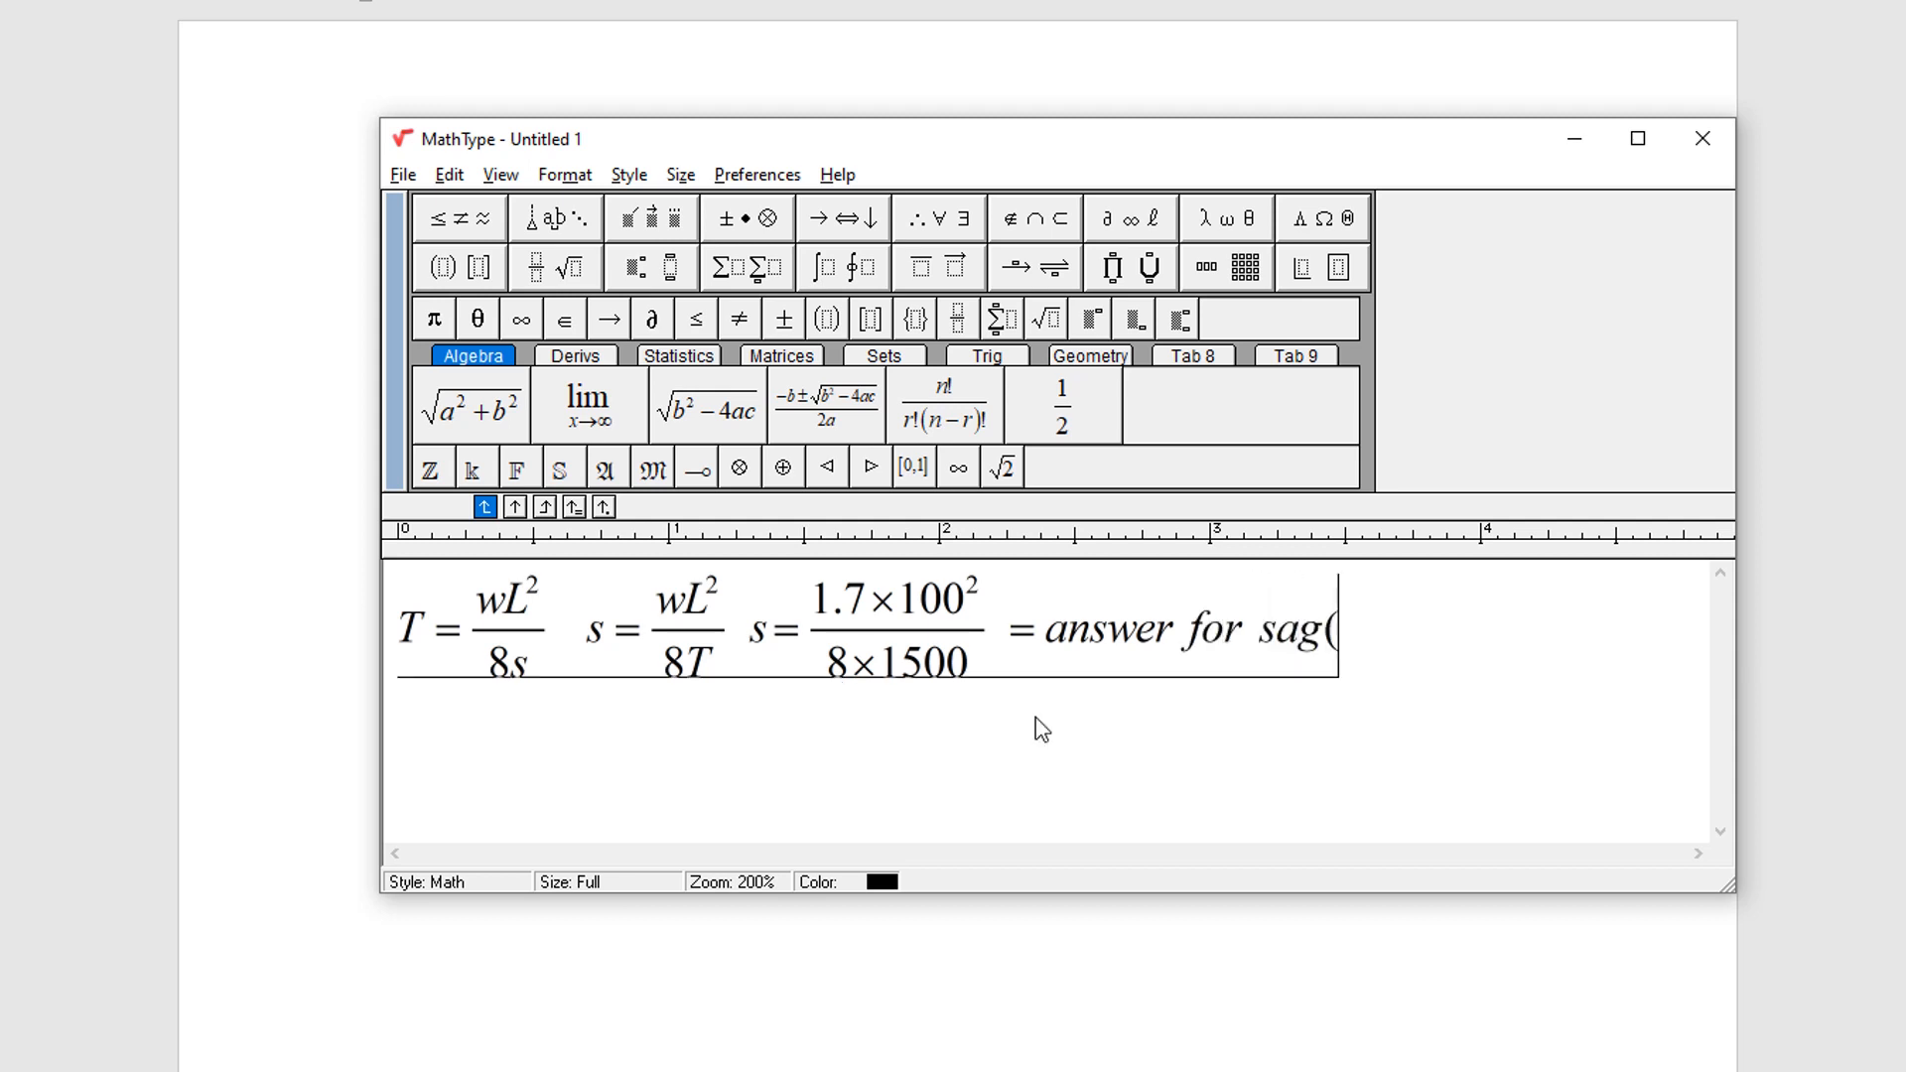
type("m)")
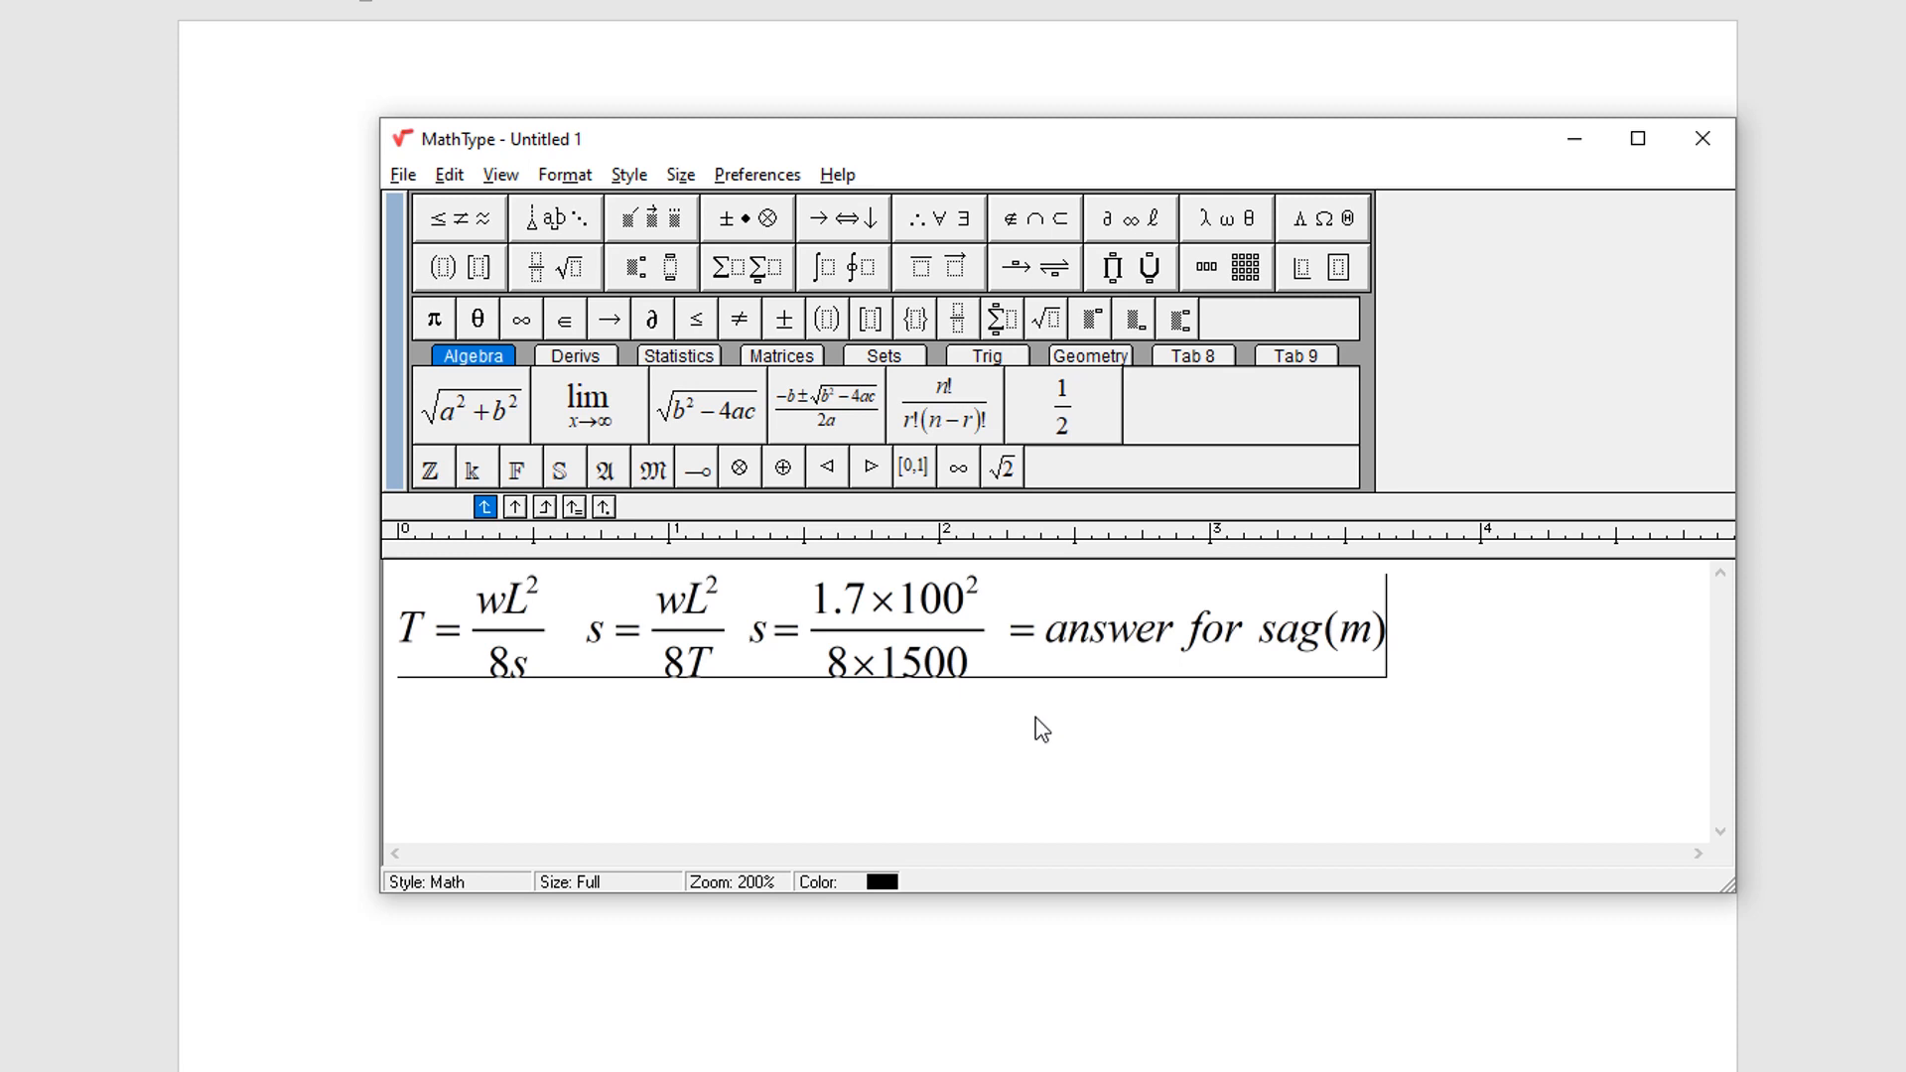
Select the whole cable equation and copy it.
left_click_drag(542, 626, 1382, 627)
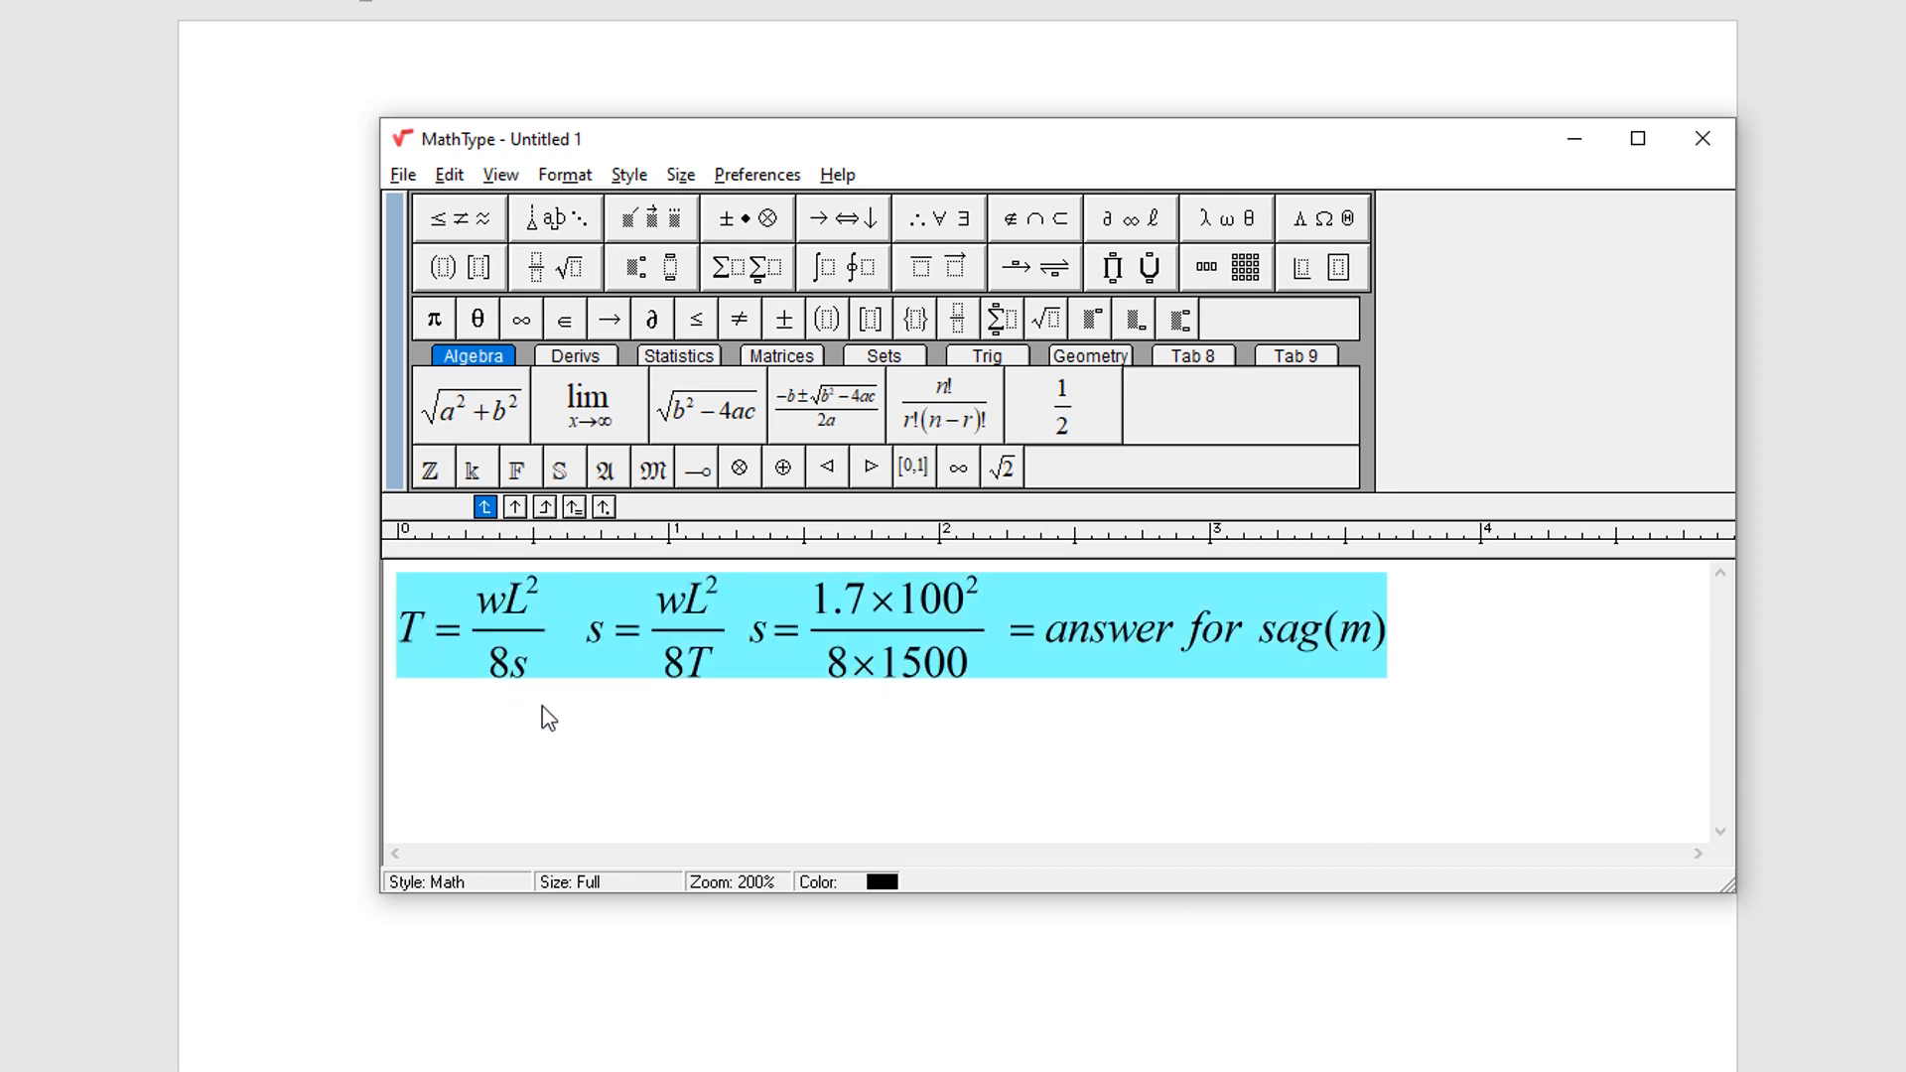
right_click(1052, 644)
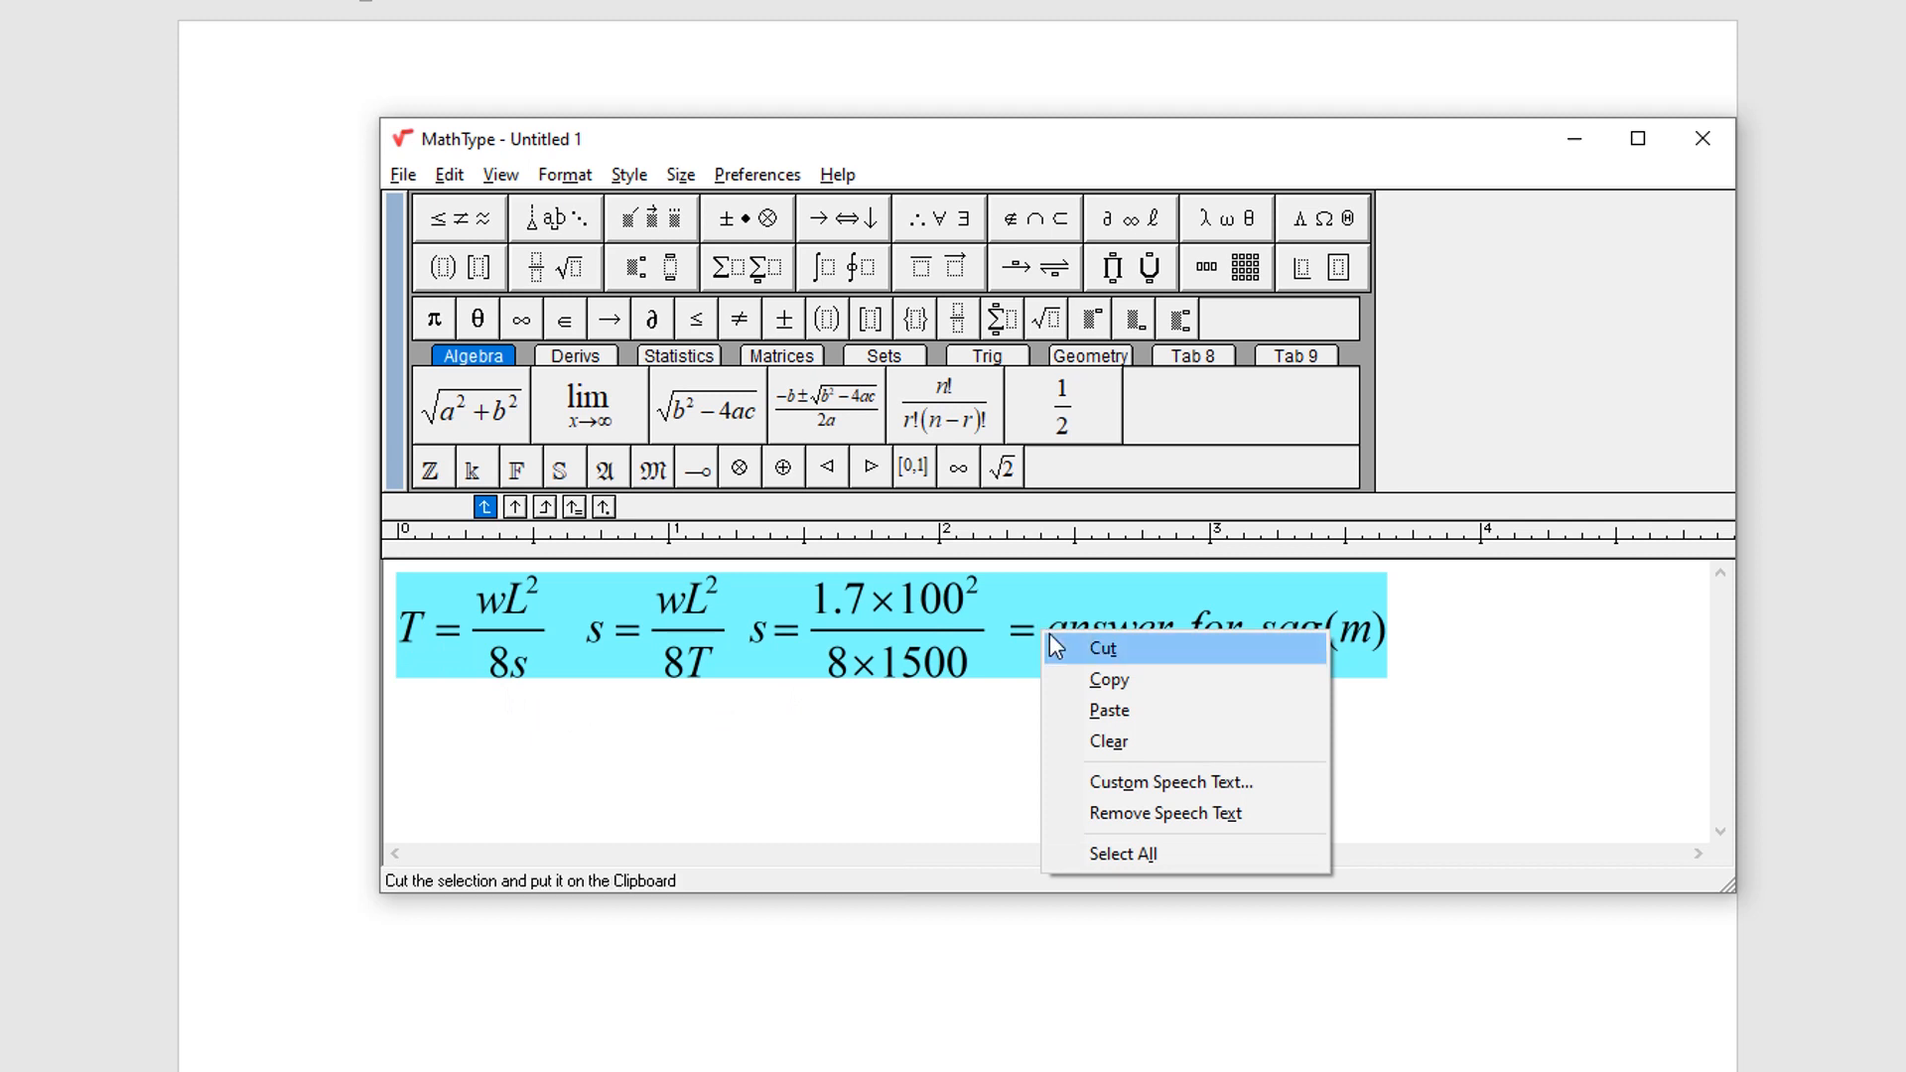
mouse_move(1161, 692)
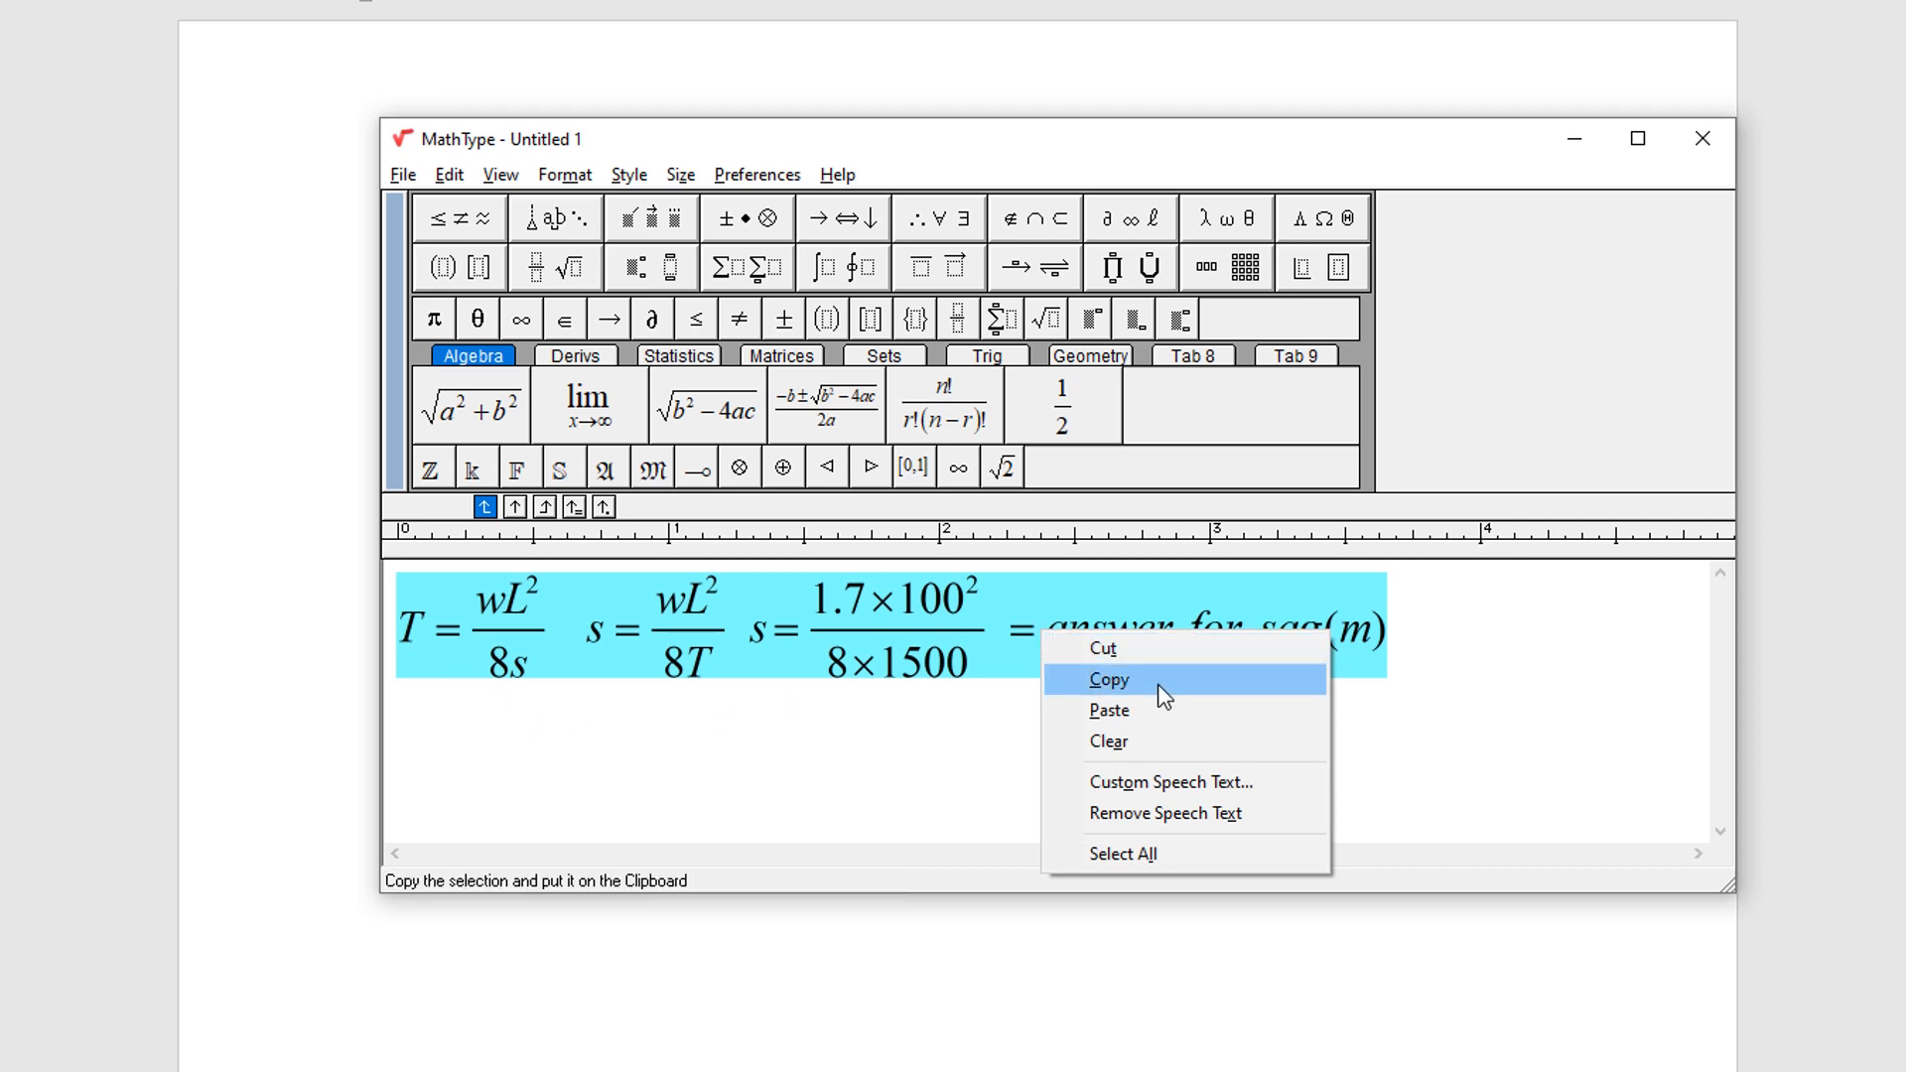
left_click(1108, 679)
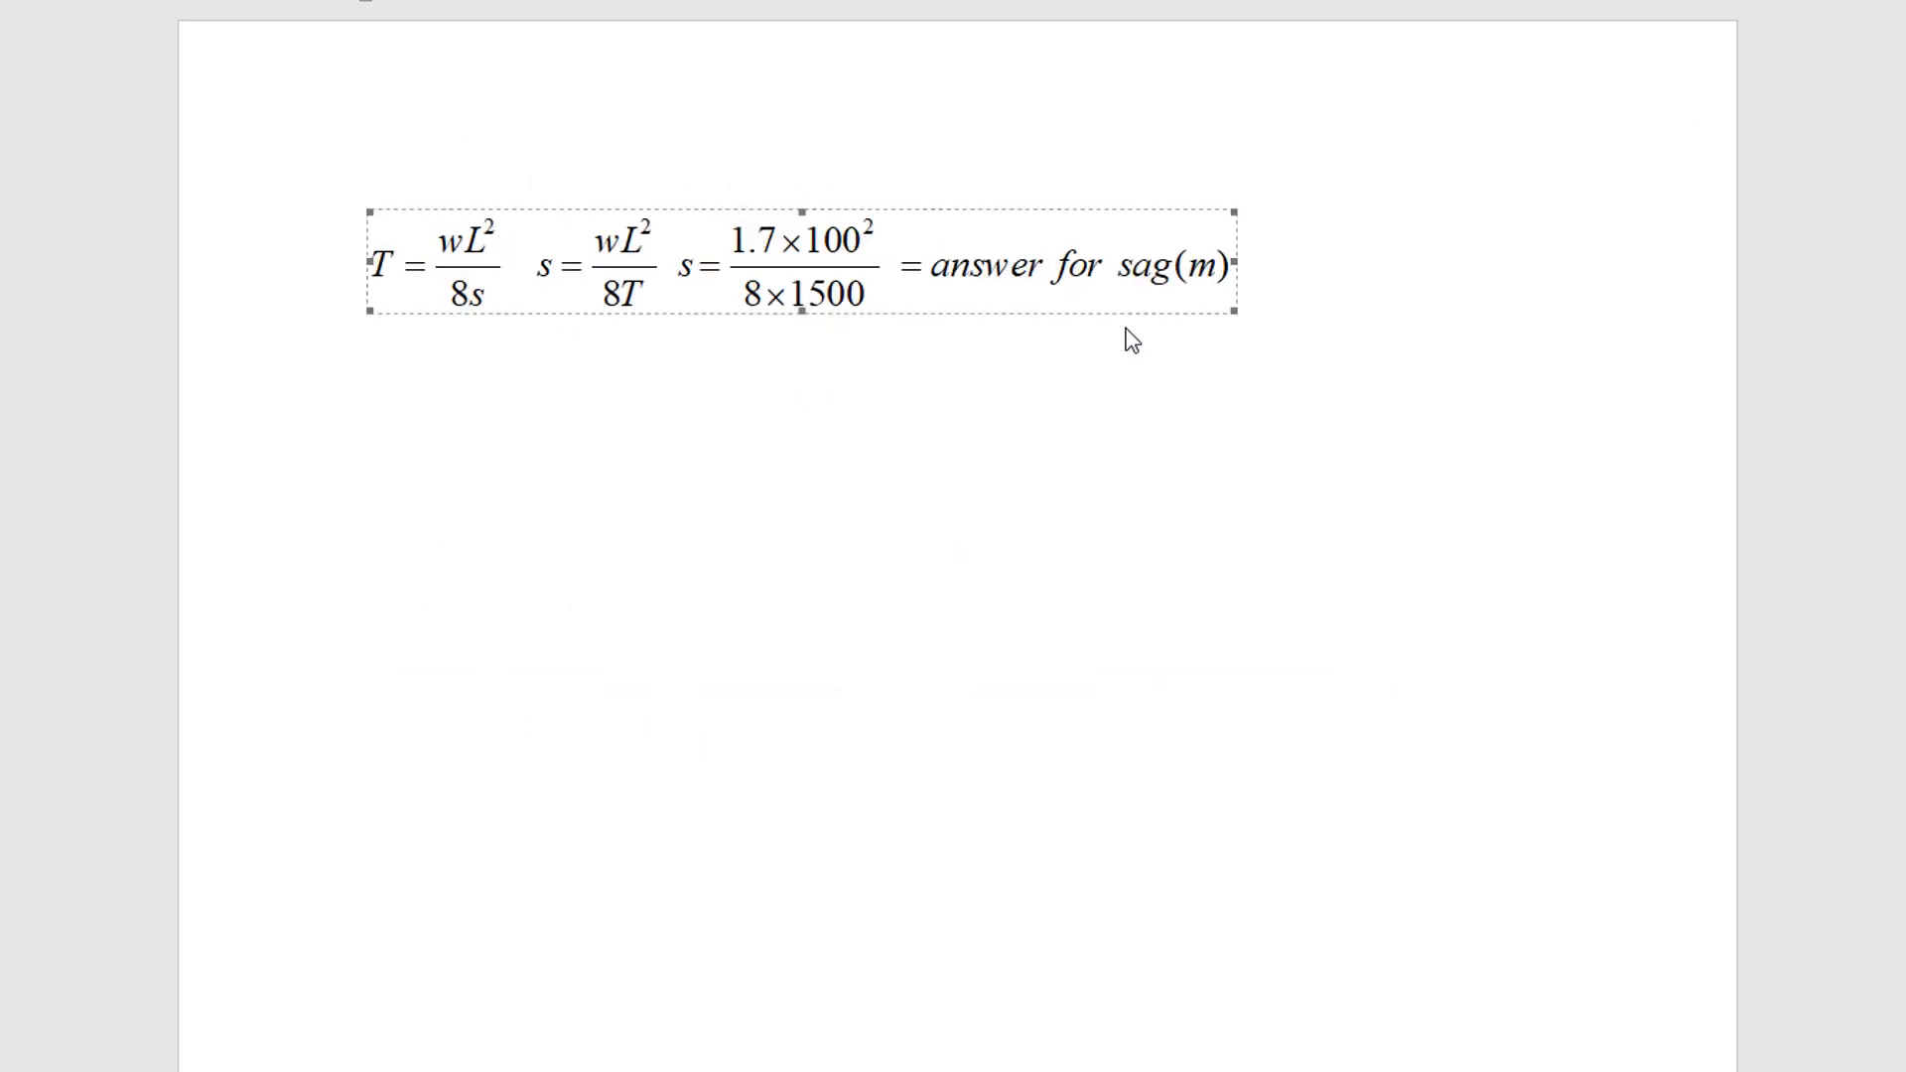
Edit the inserted equation so the sag equations move to a separate line below T = wL²/8s.
left_click(529, 262)
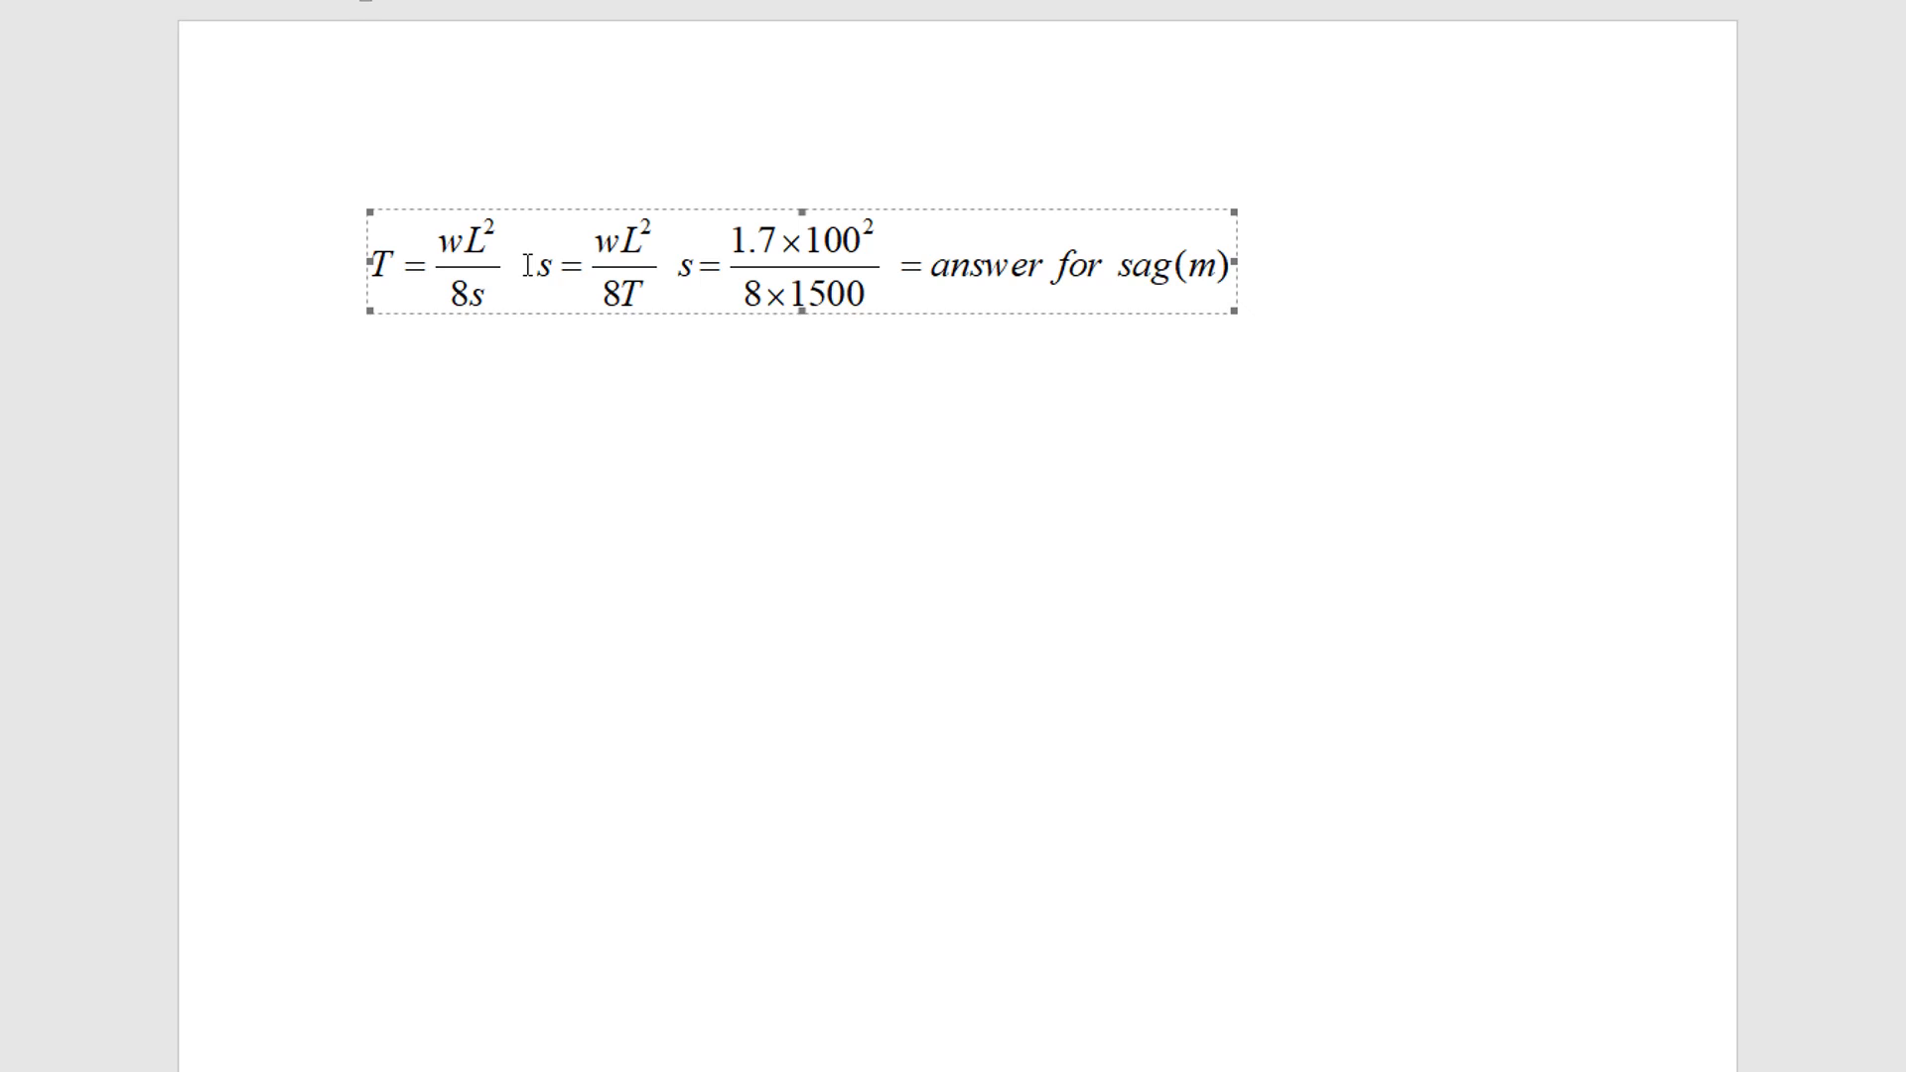
double_click(790, 265)
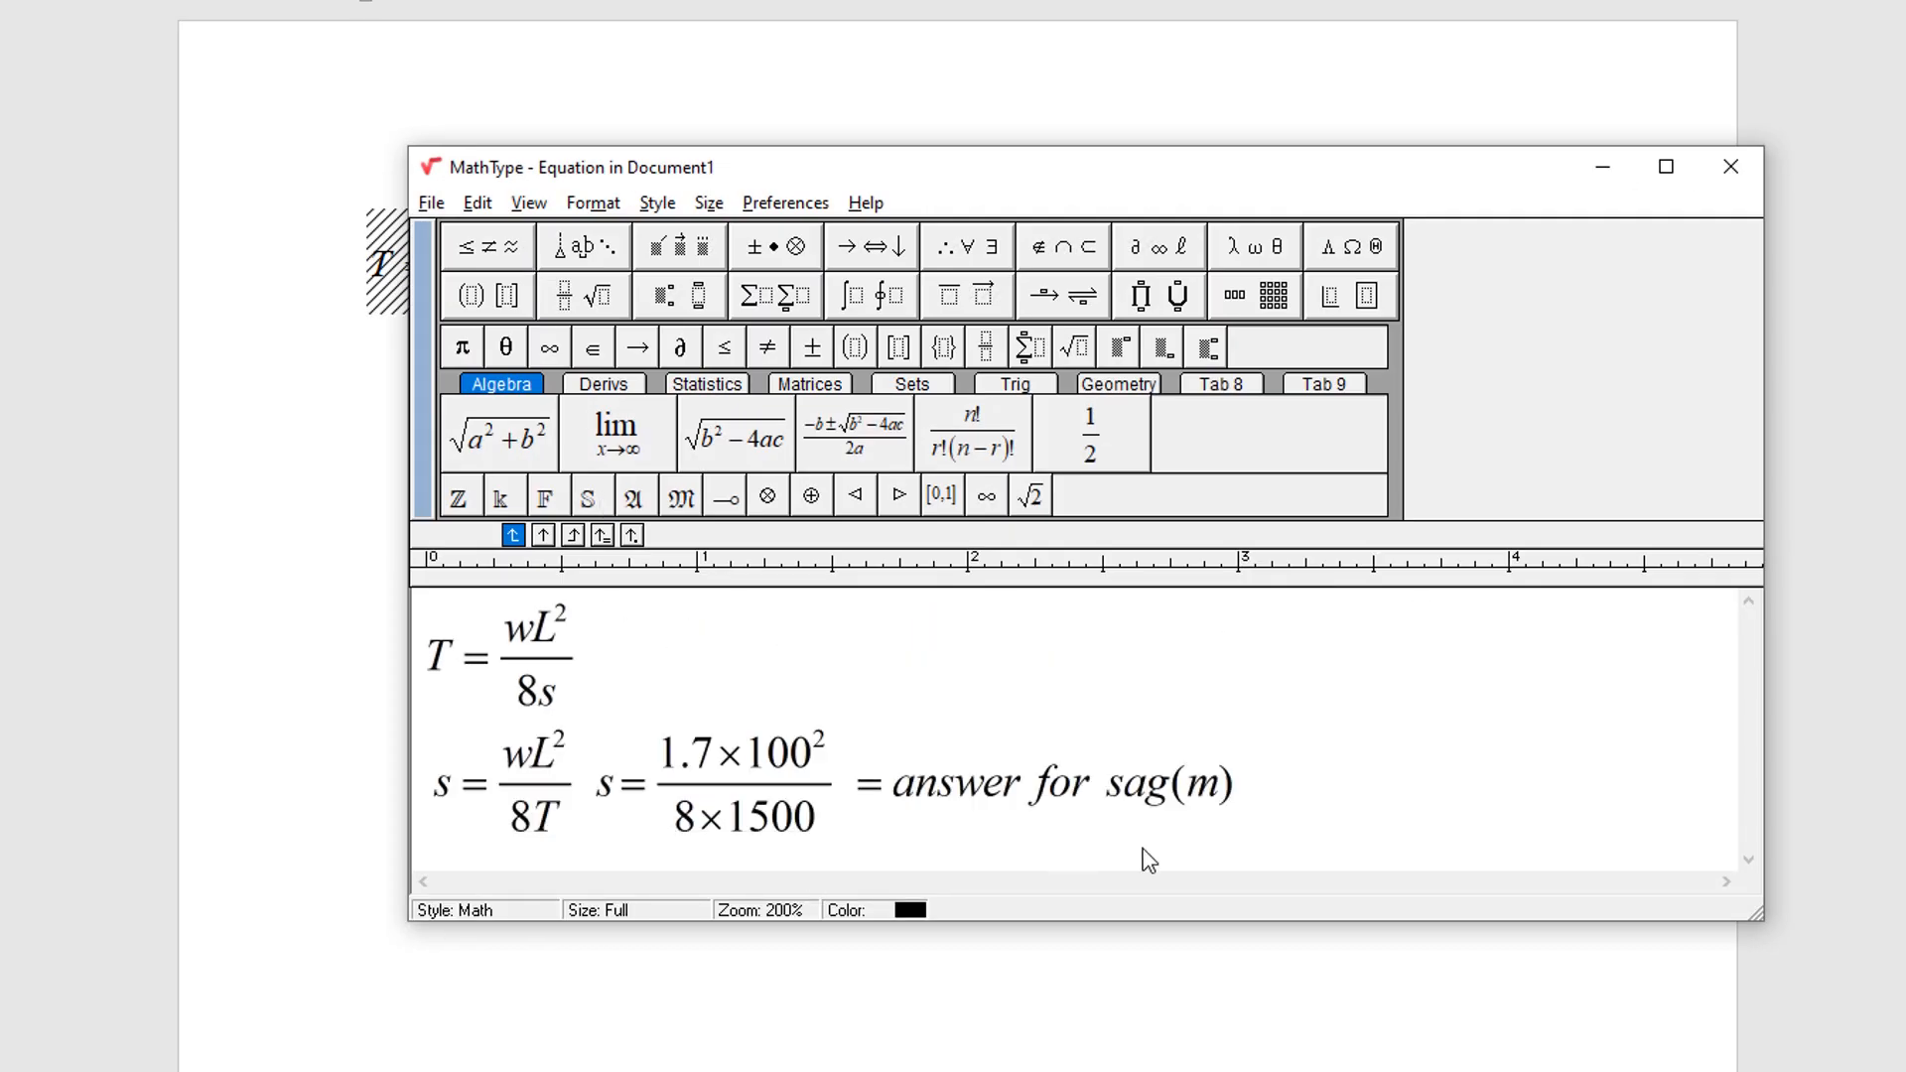
key("ctrl+a")
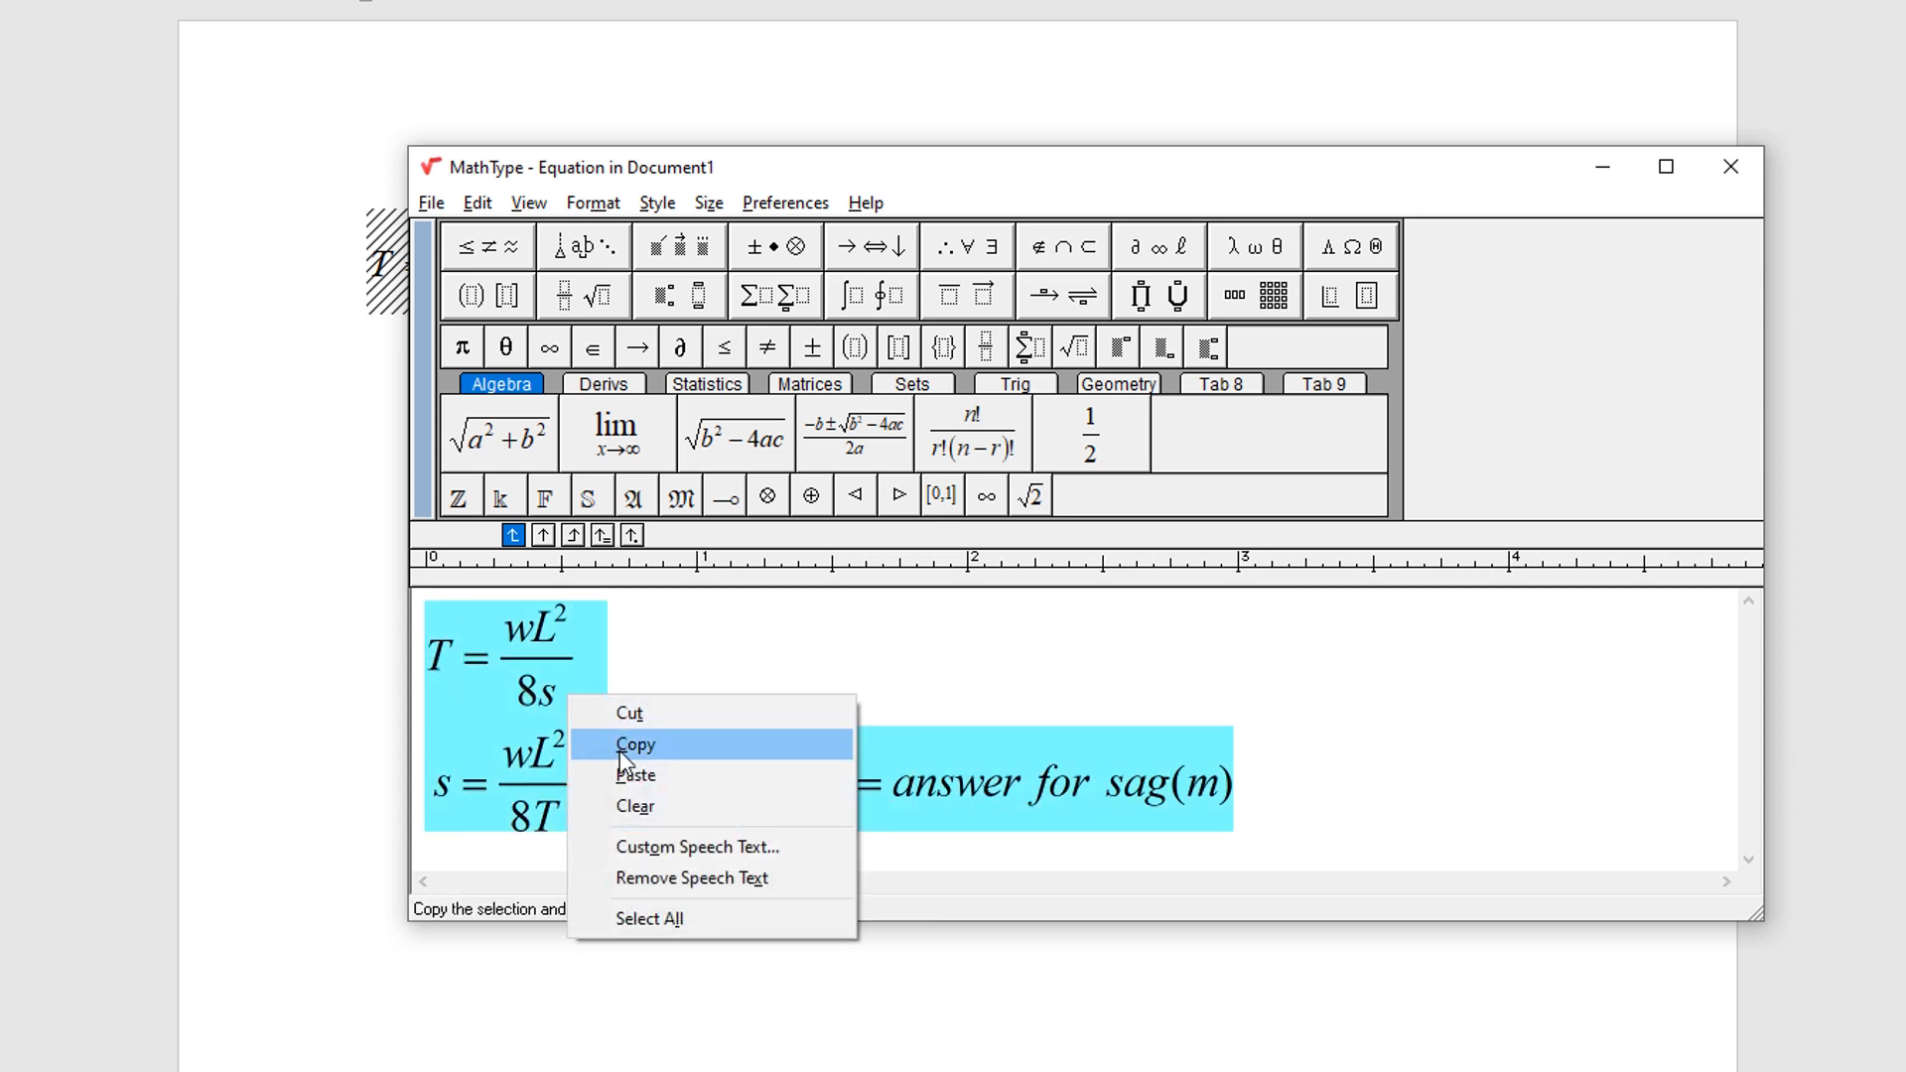
left_click(634, 743)
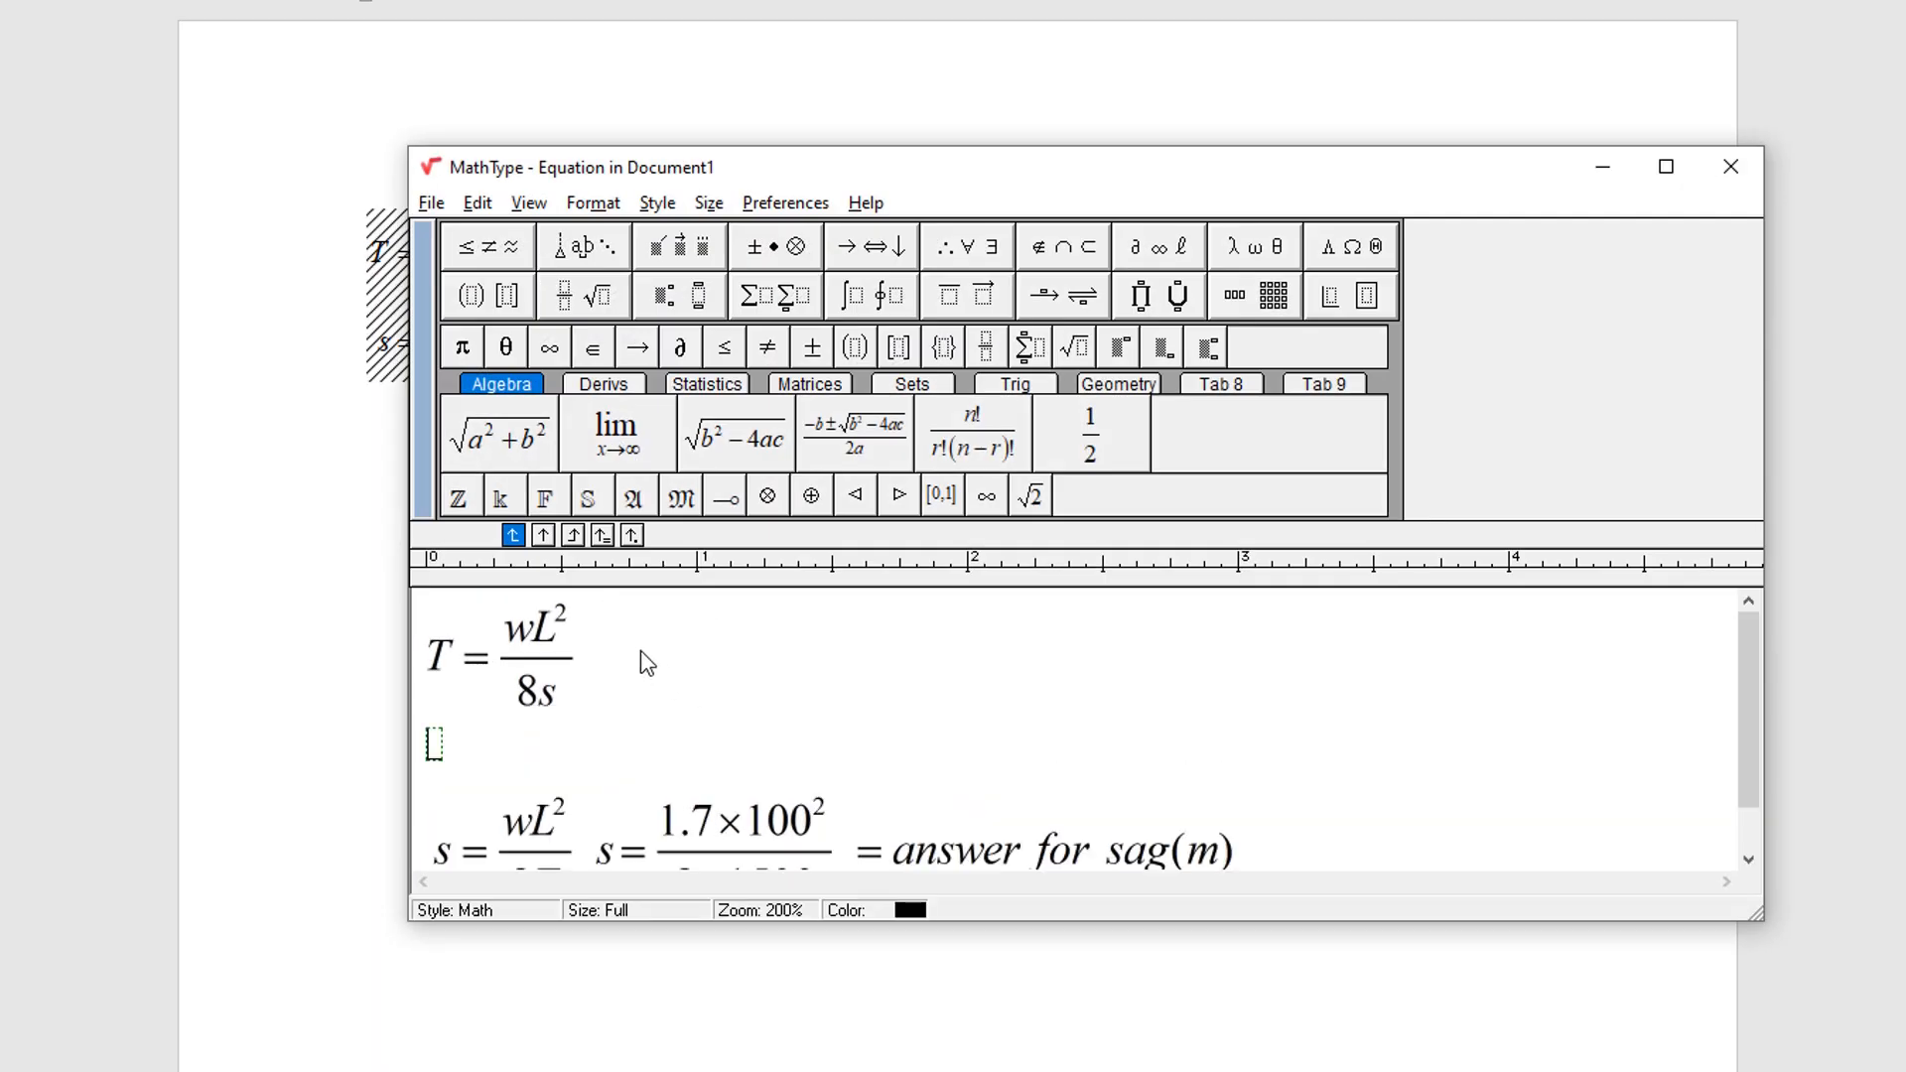
mouse_move(1273, 847)
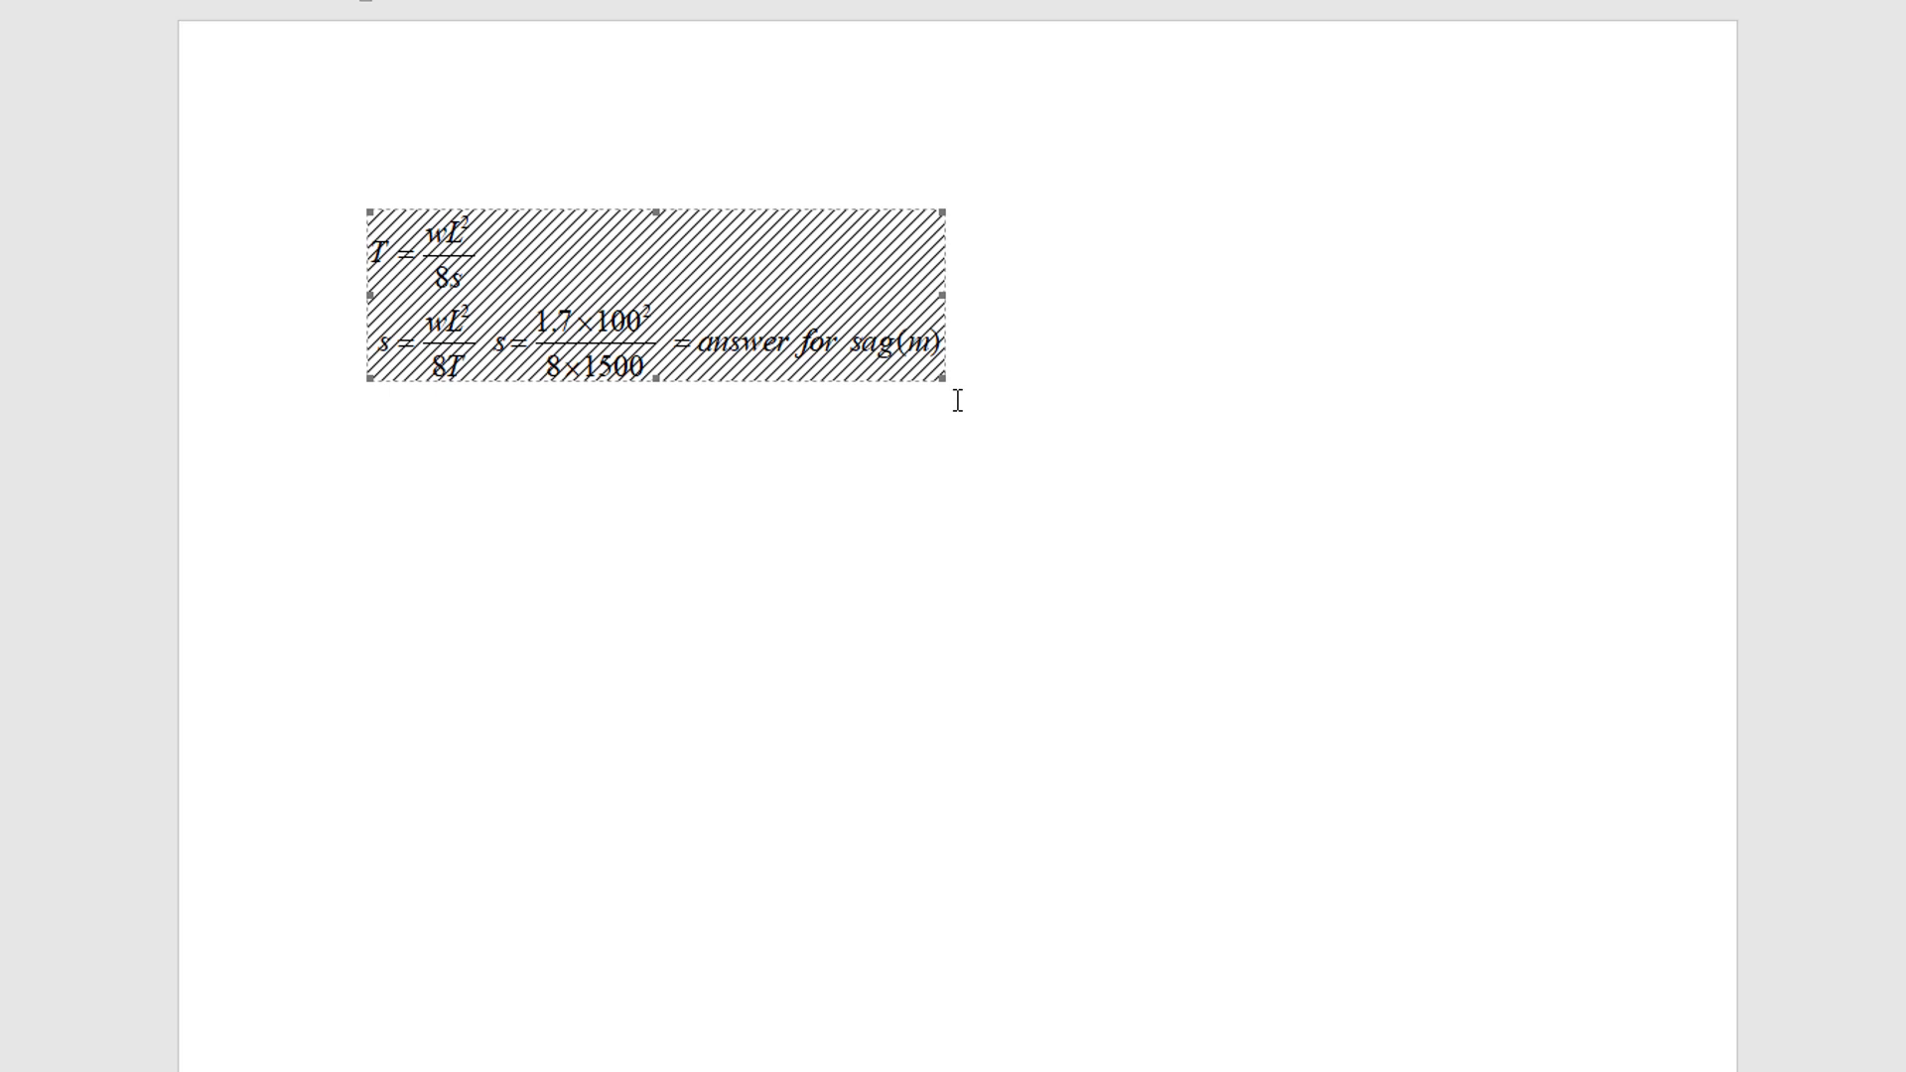
left_click(946, 540)
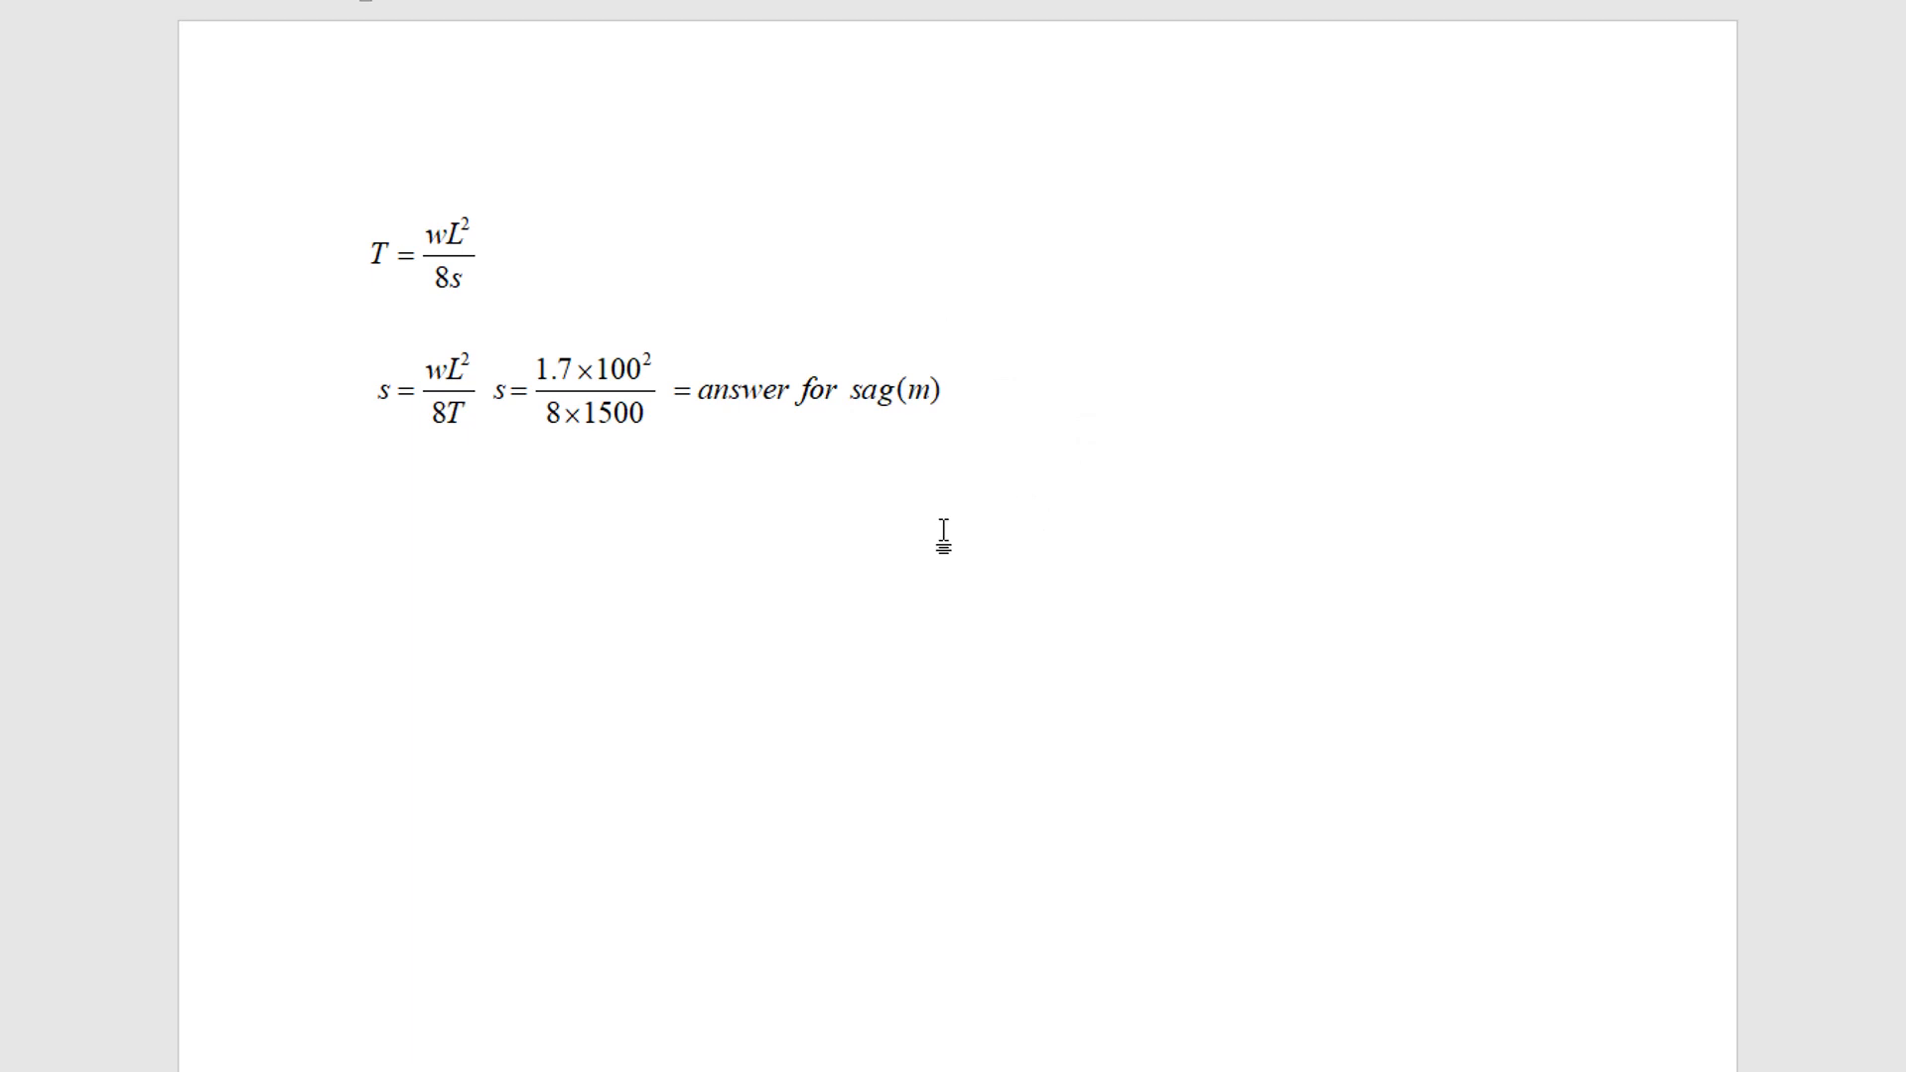
left_click(366, 532)
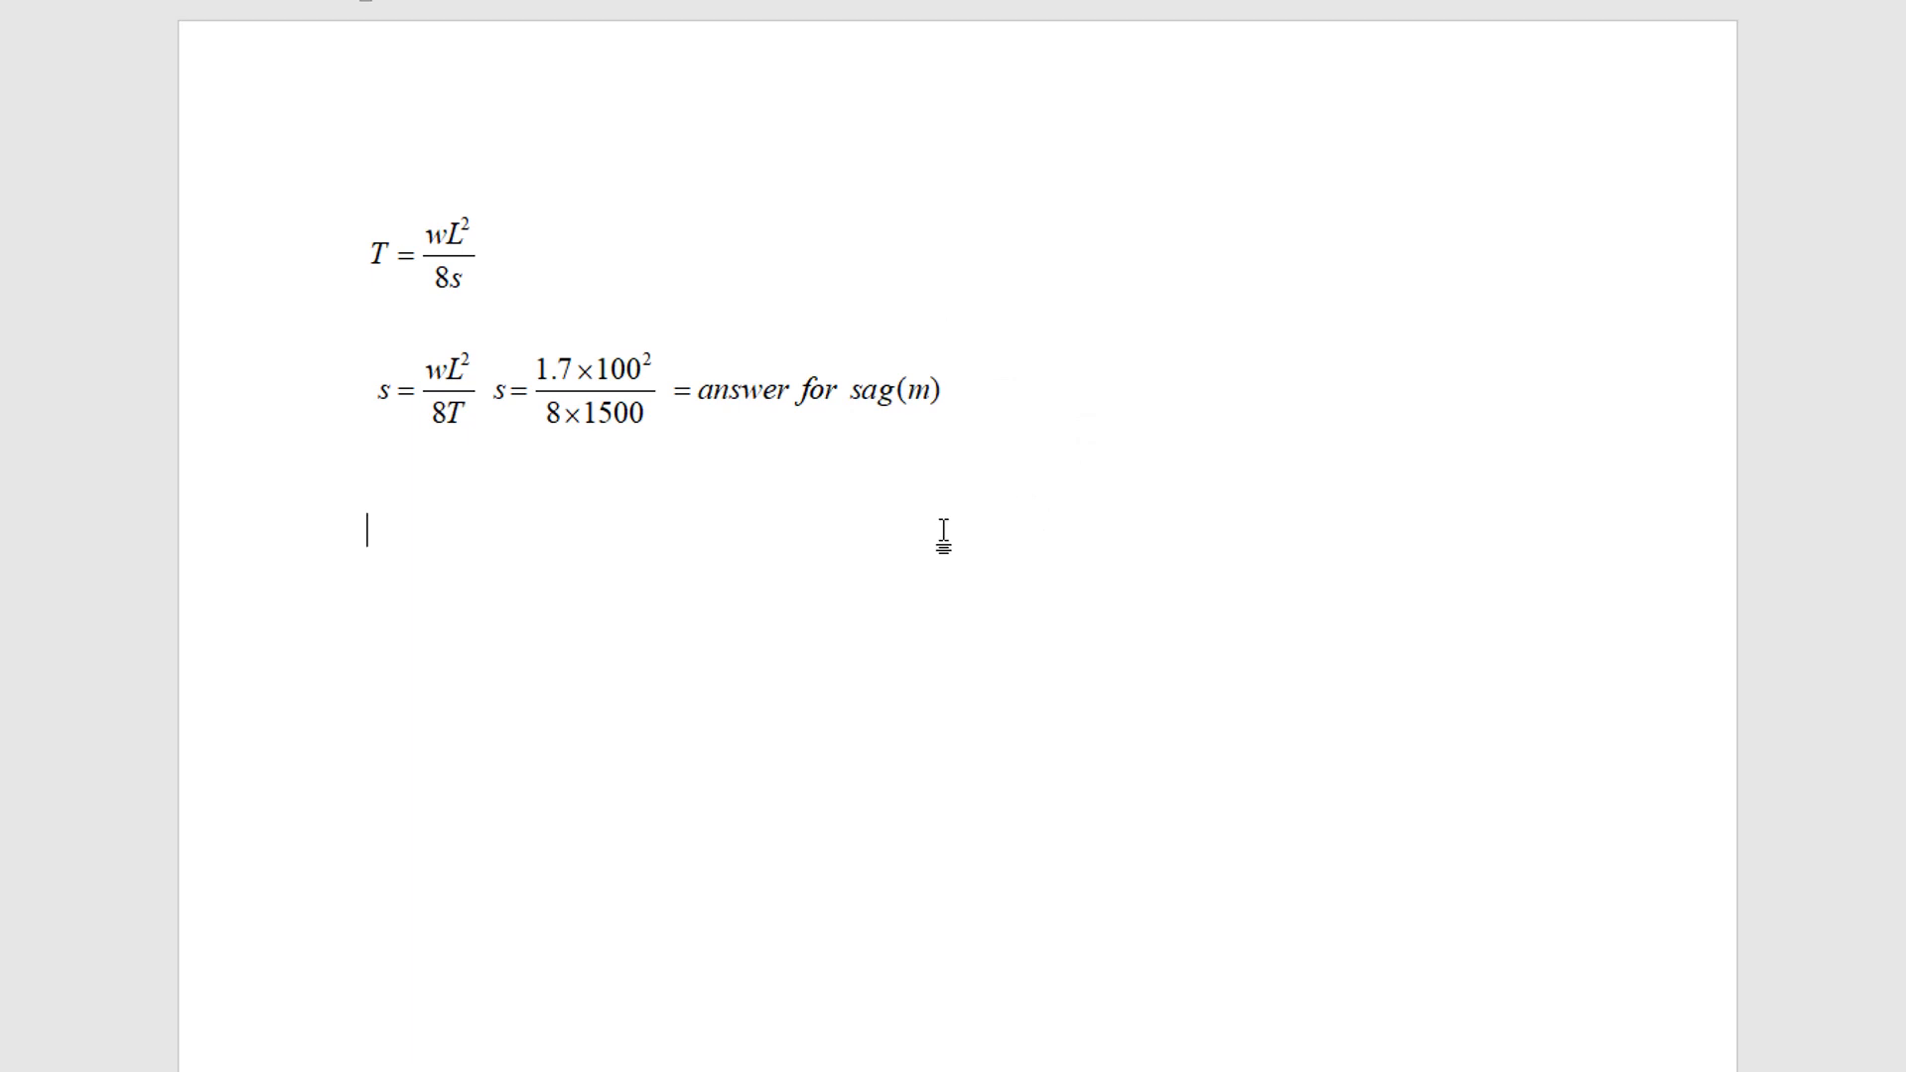
Type 'Pythagoras - finding hypotenuse =' followed by two √(a²+b²) terms.
type("Pythagoras - finding")
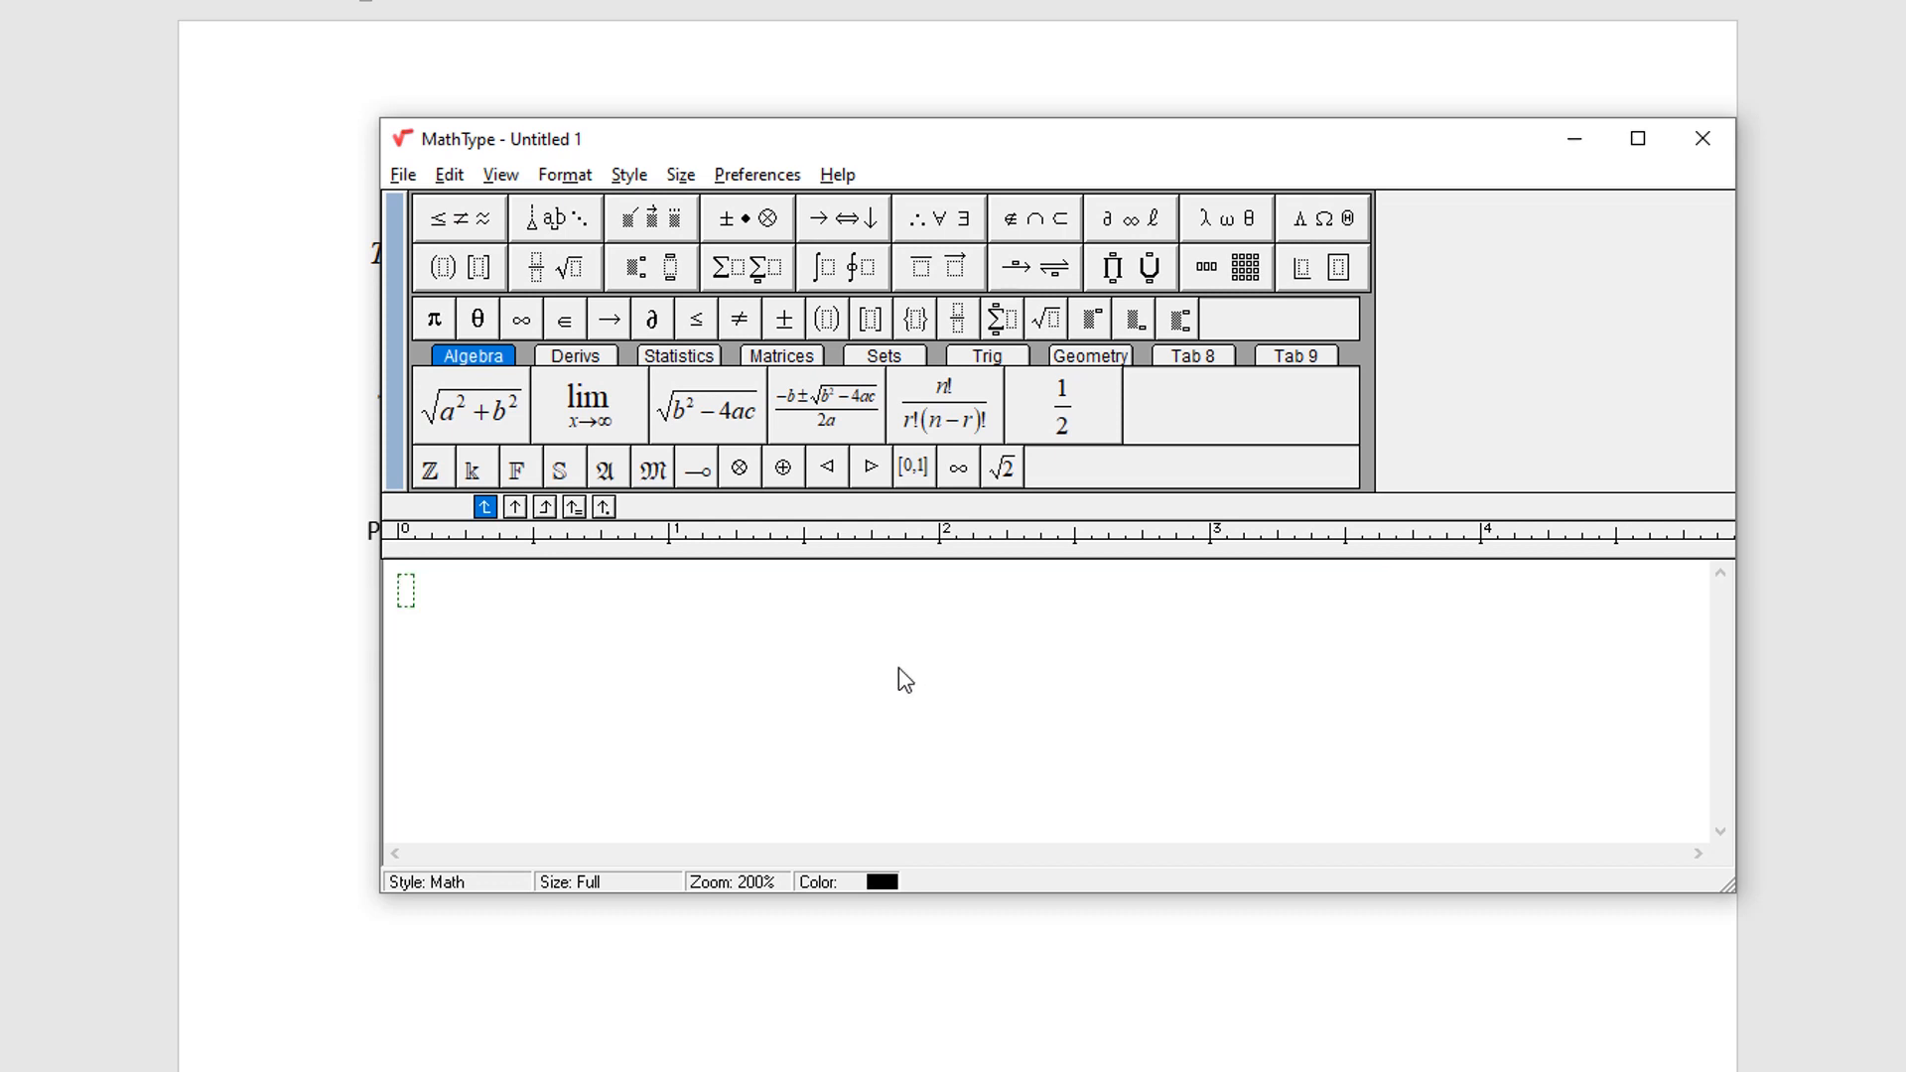
type("b")
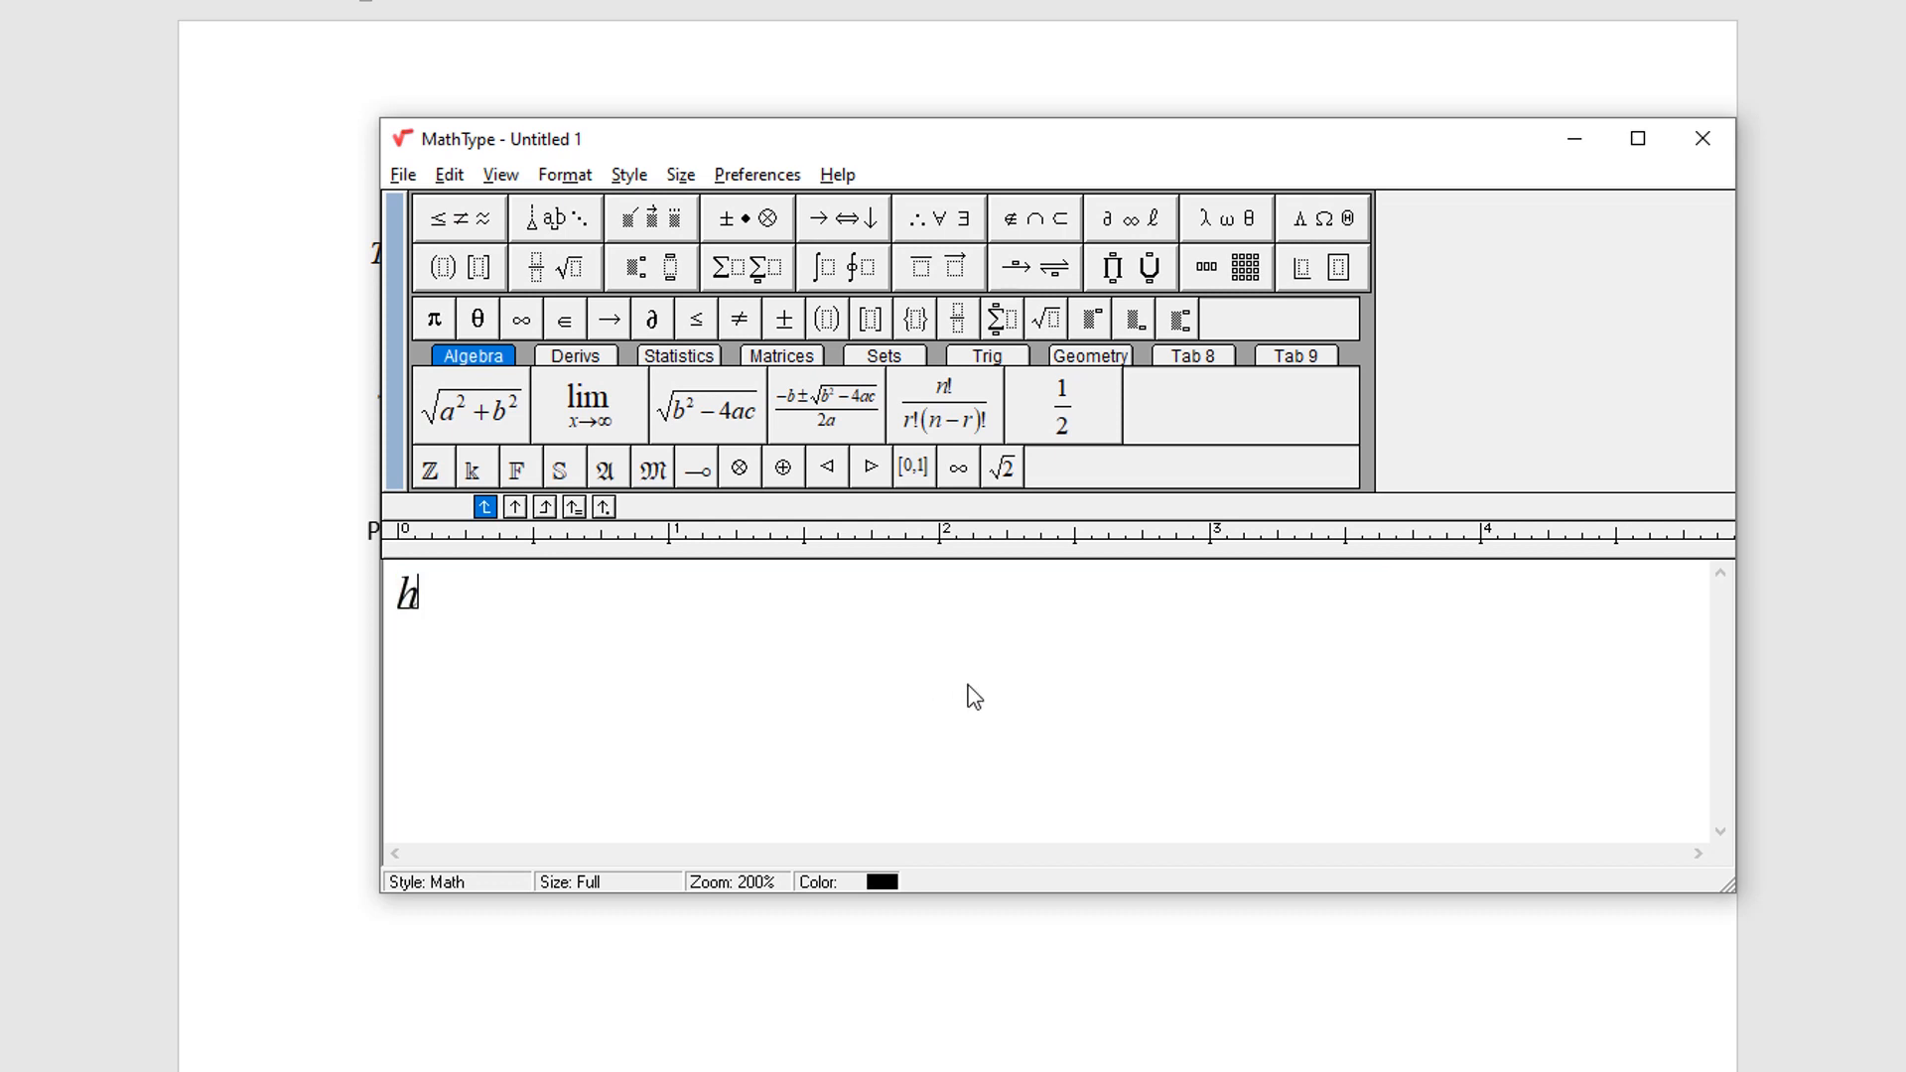
type("ypotenus")
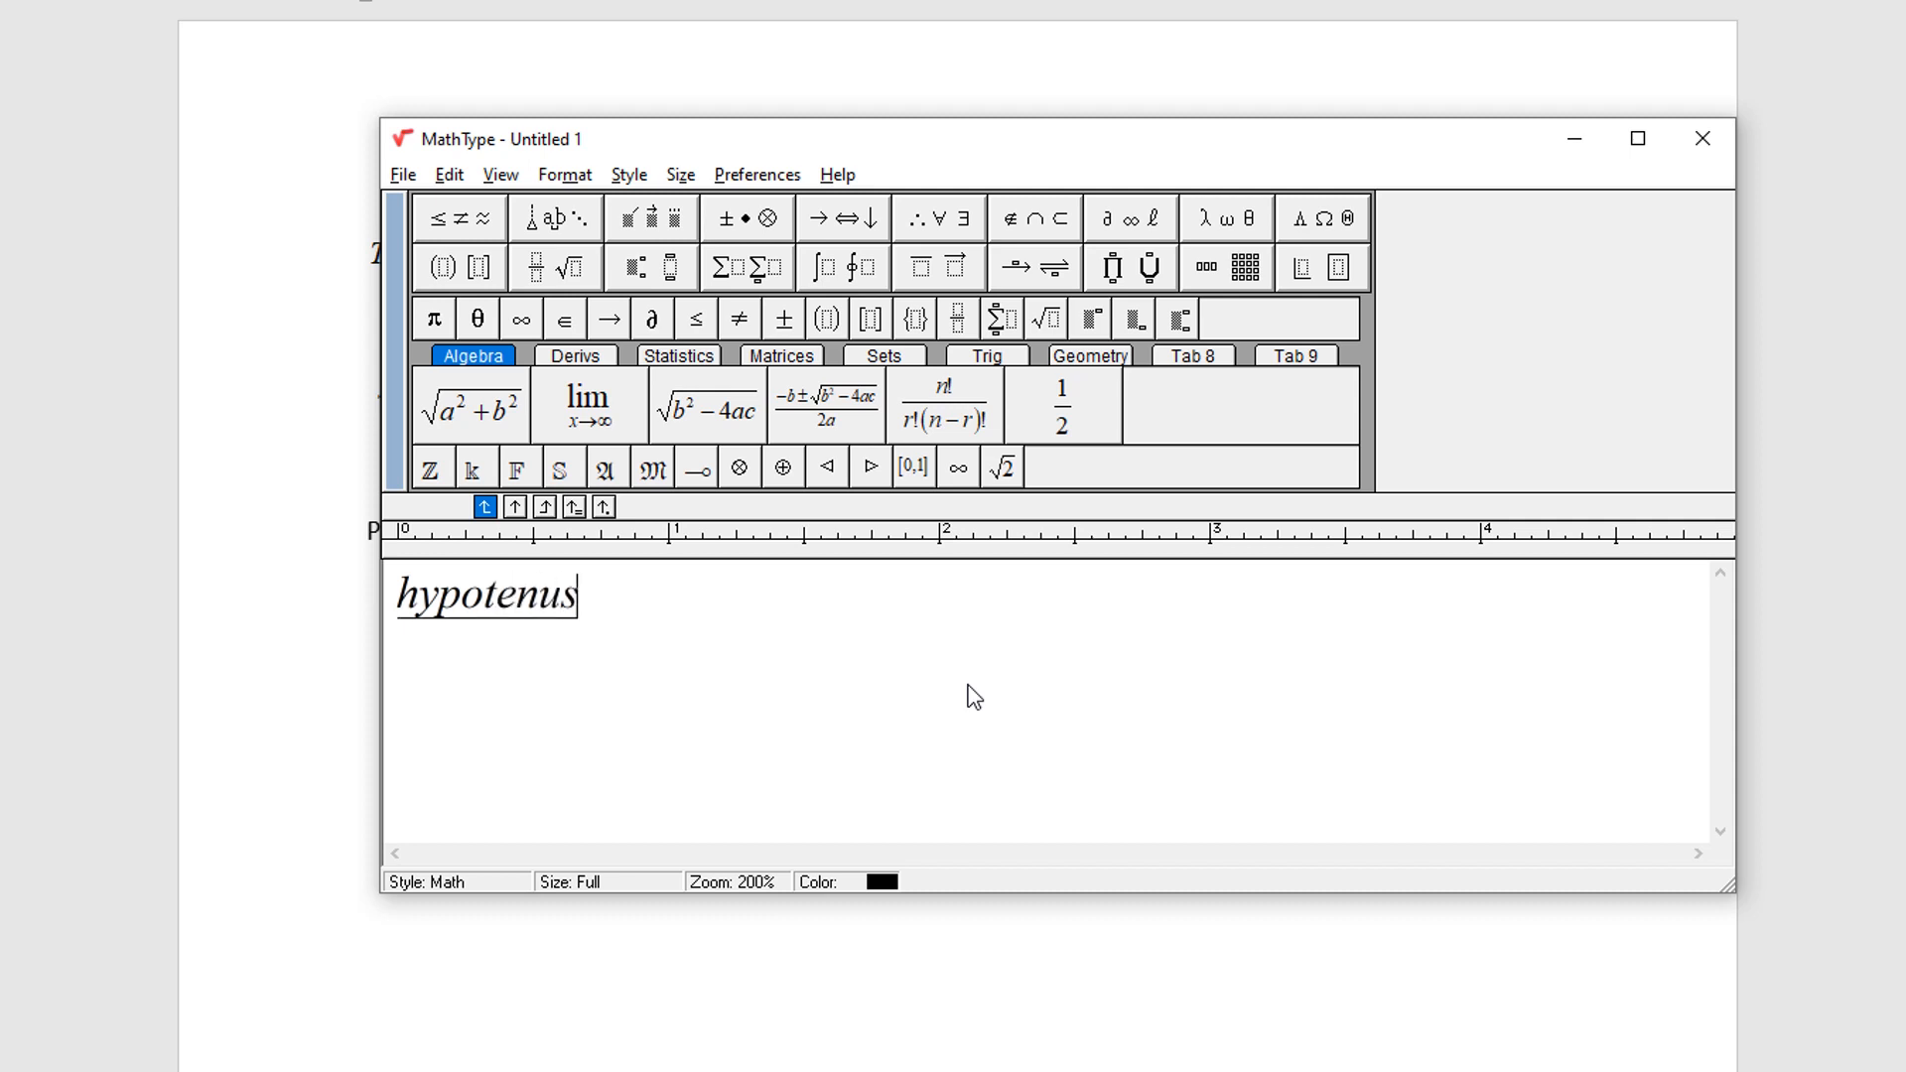
type("e =")
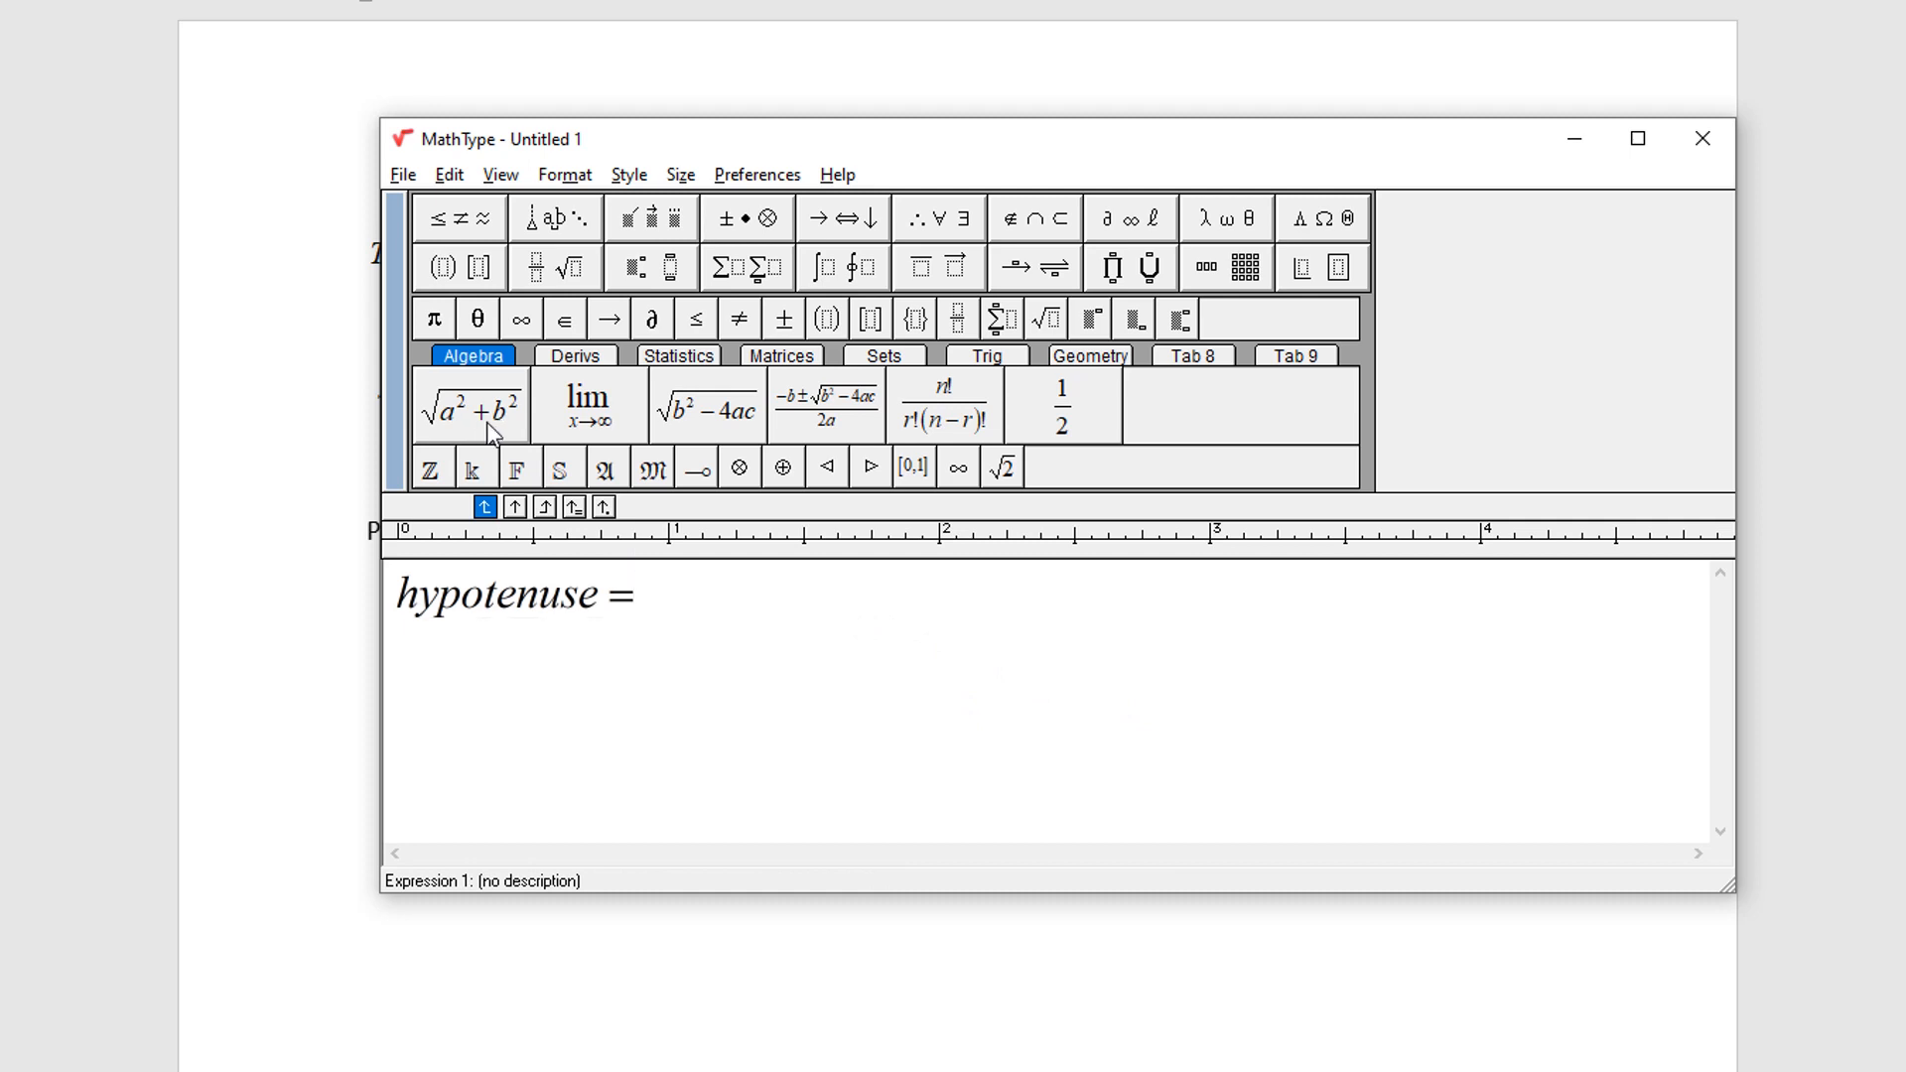
left_click(470, 406)
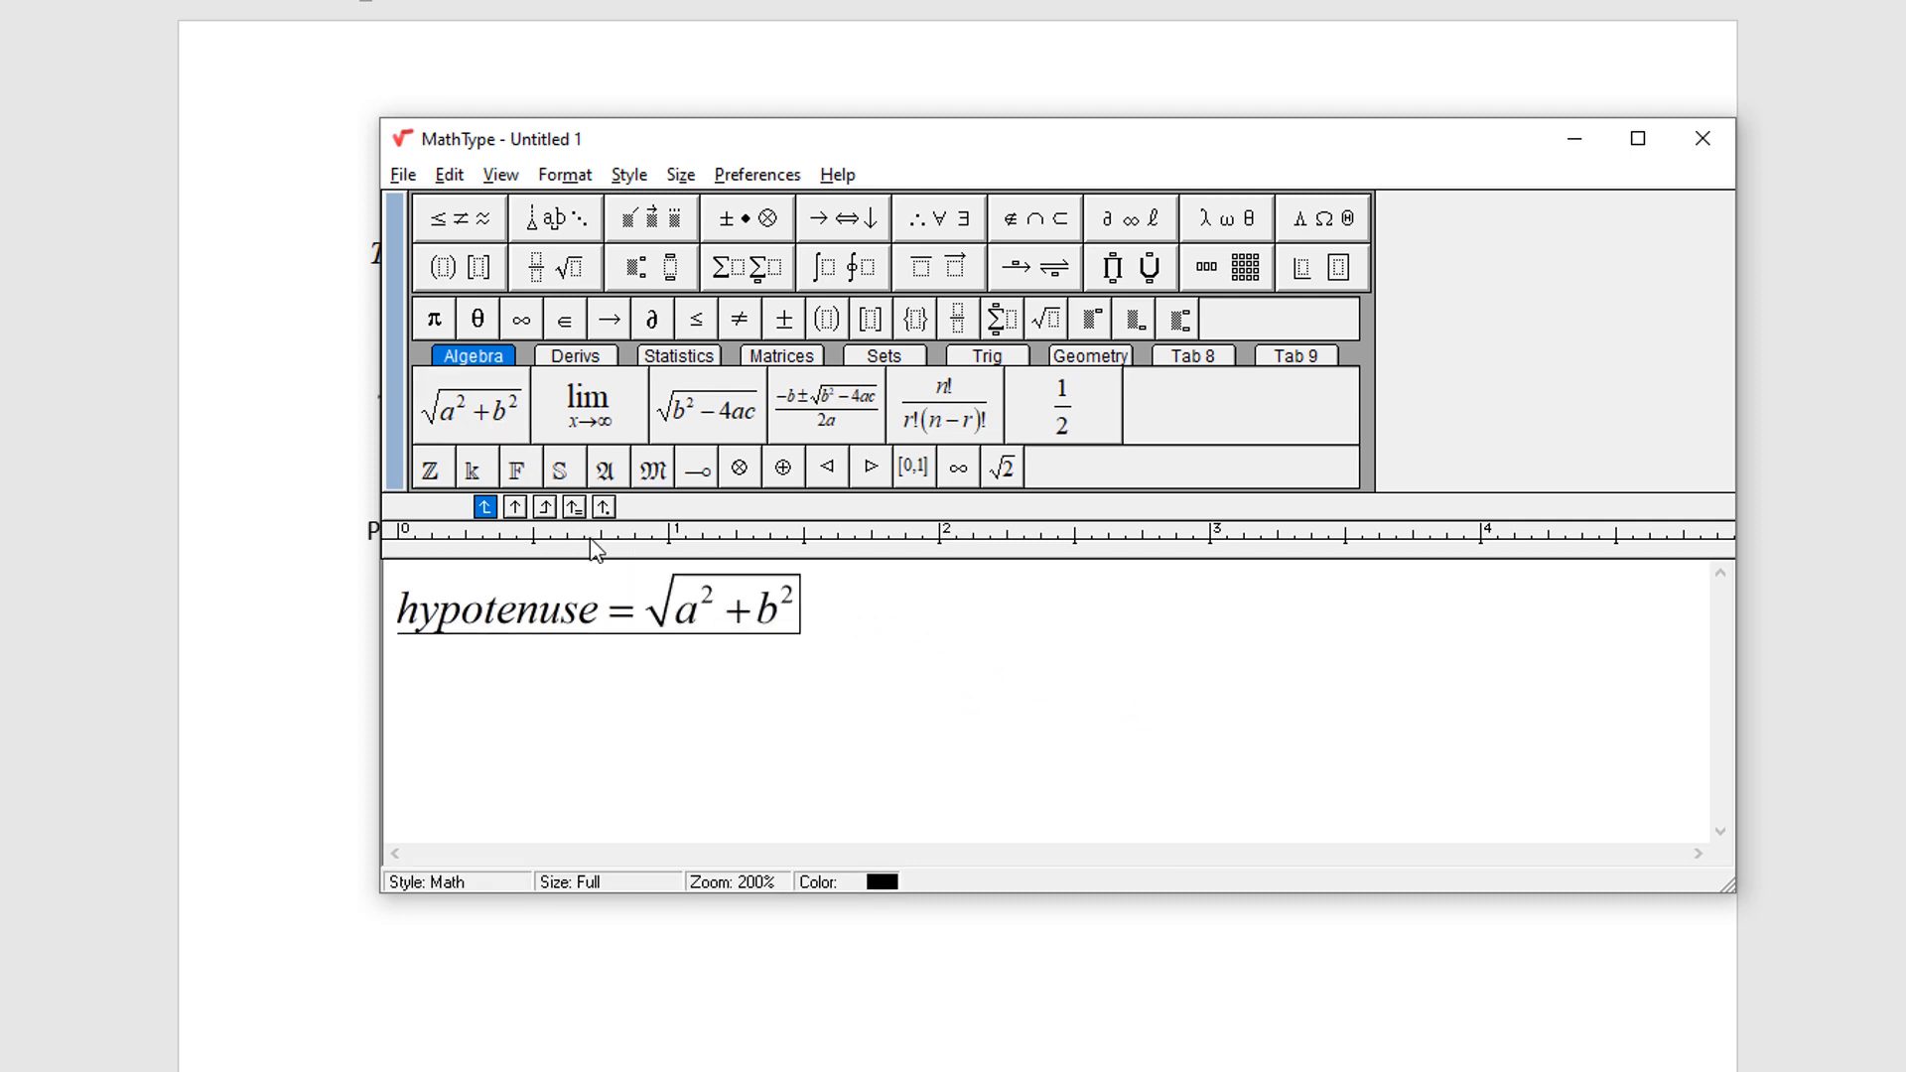
mouse_move(984, 688)
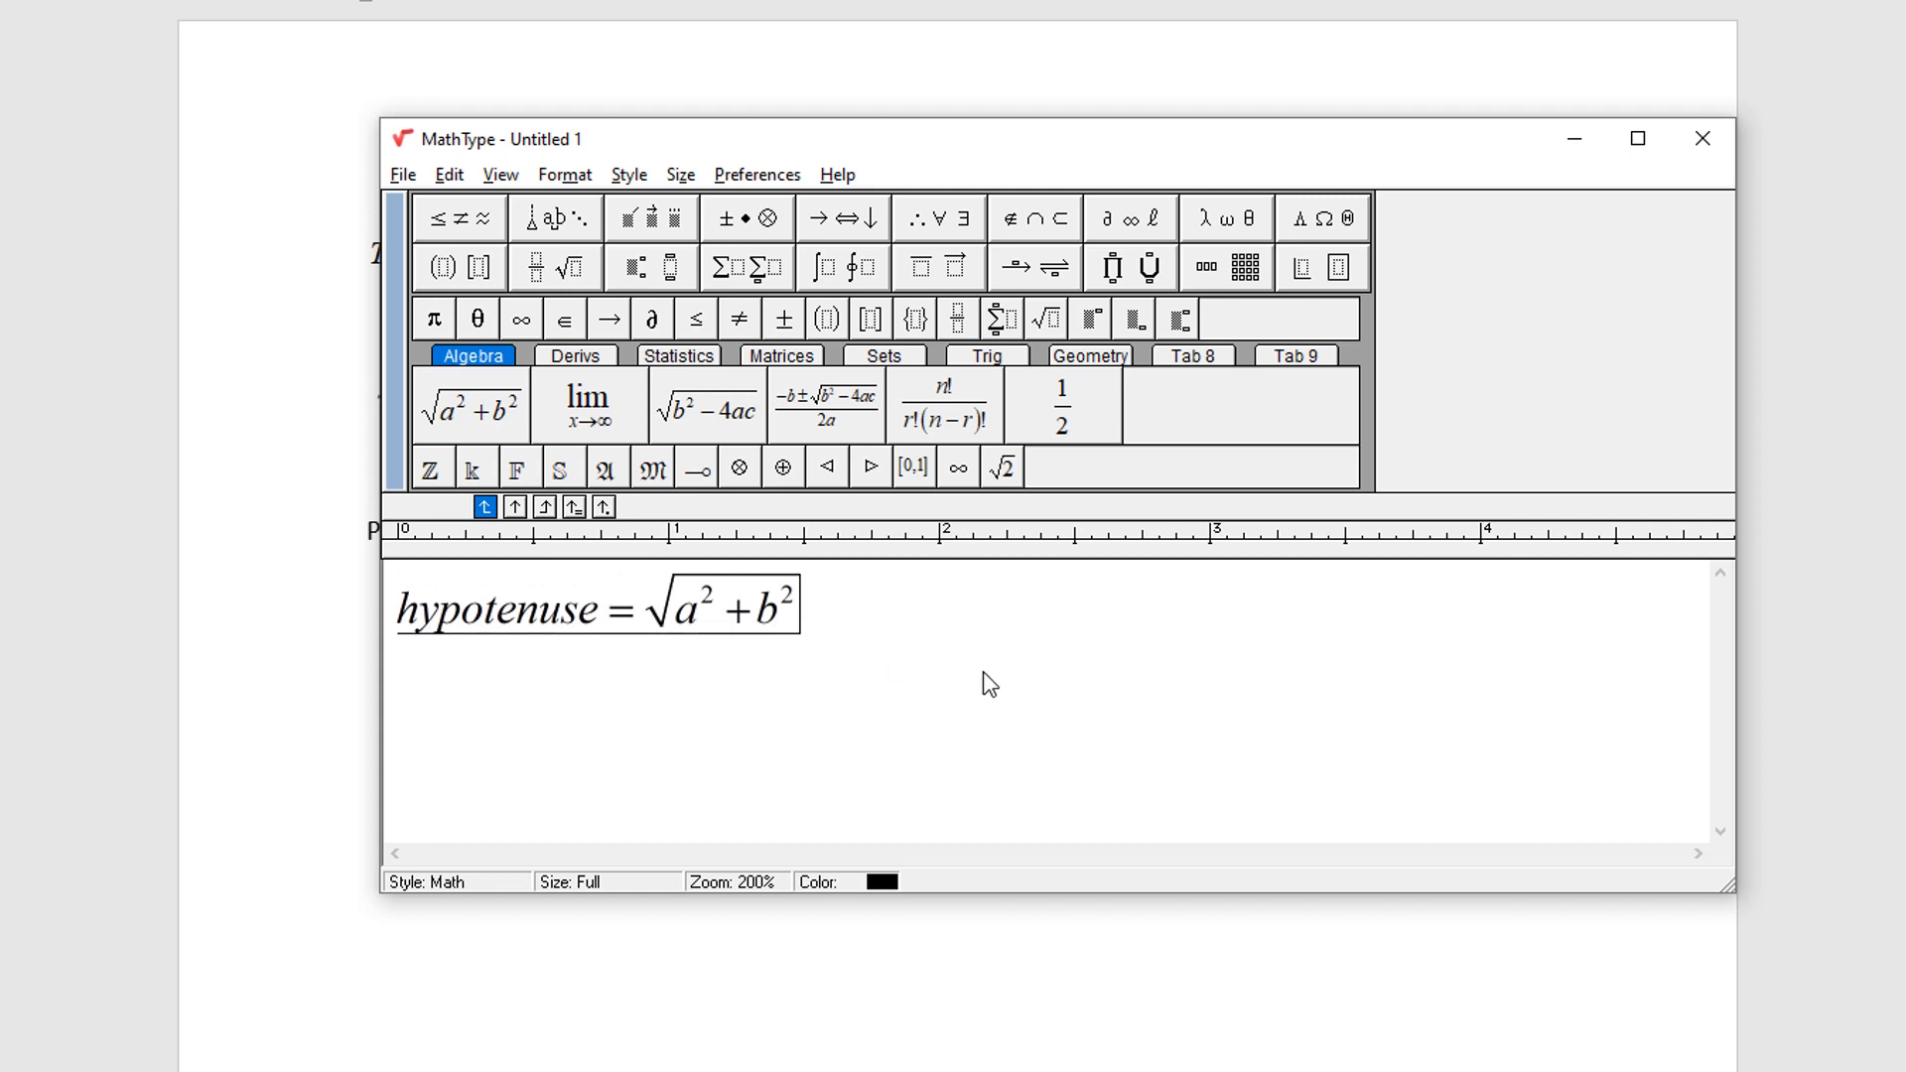
type("=")
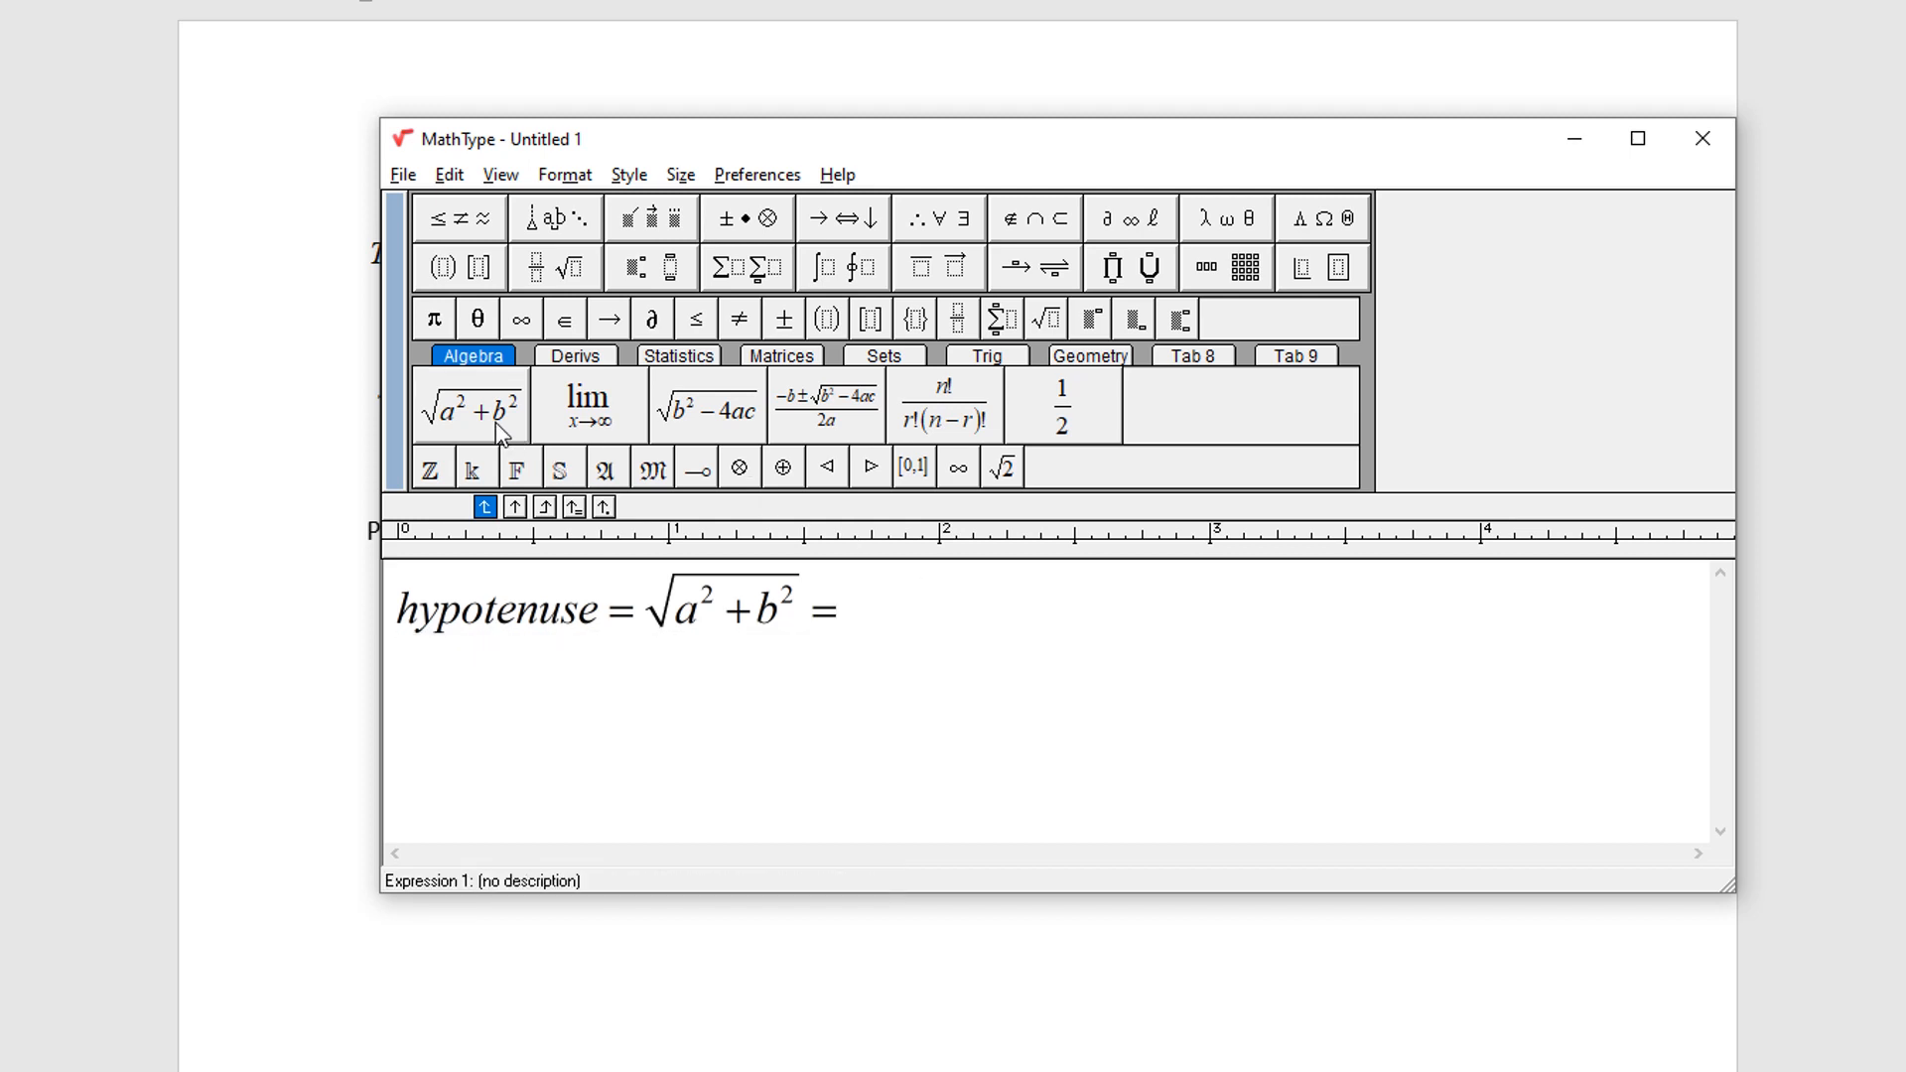
left_click(469, 406)
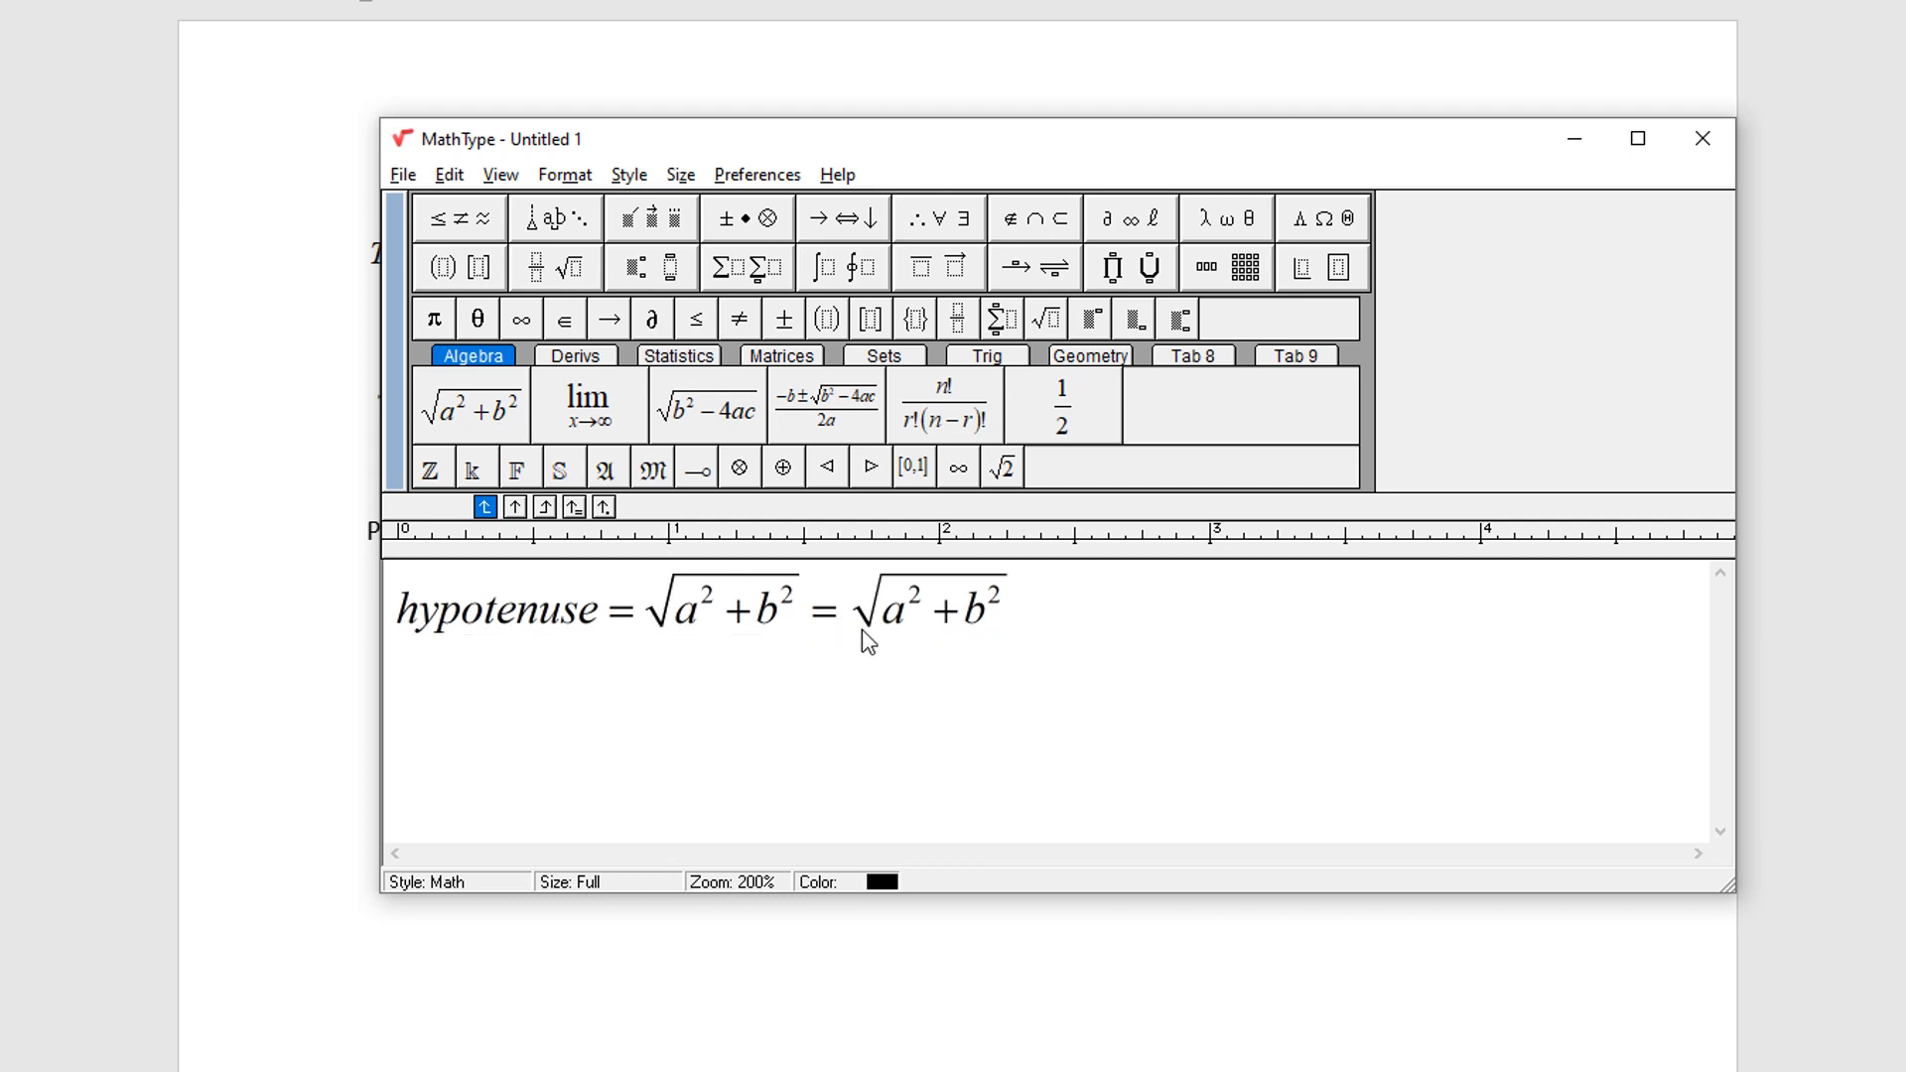
Replace a and b in the second root with 30 and 40, then append = 50.
double_click(893, 607)
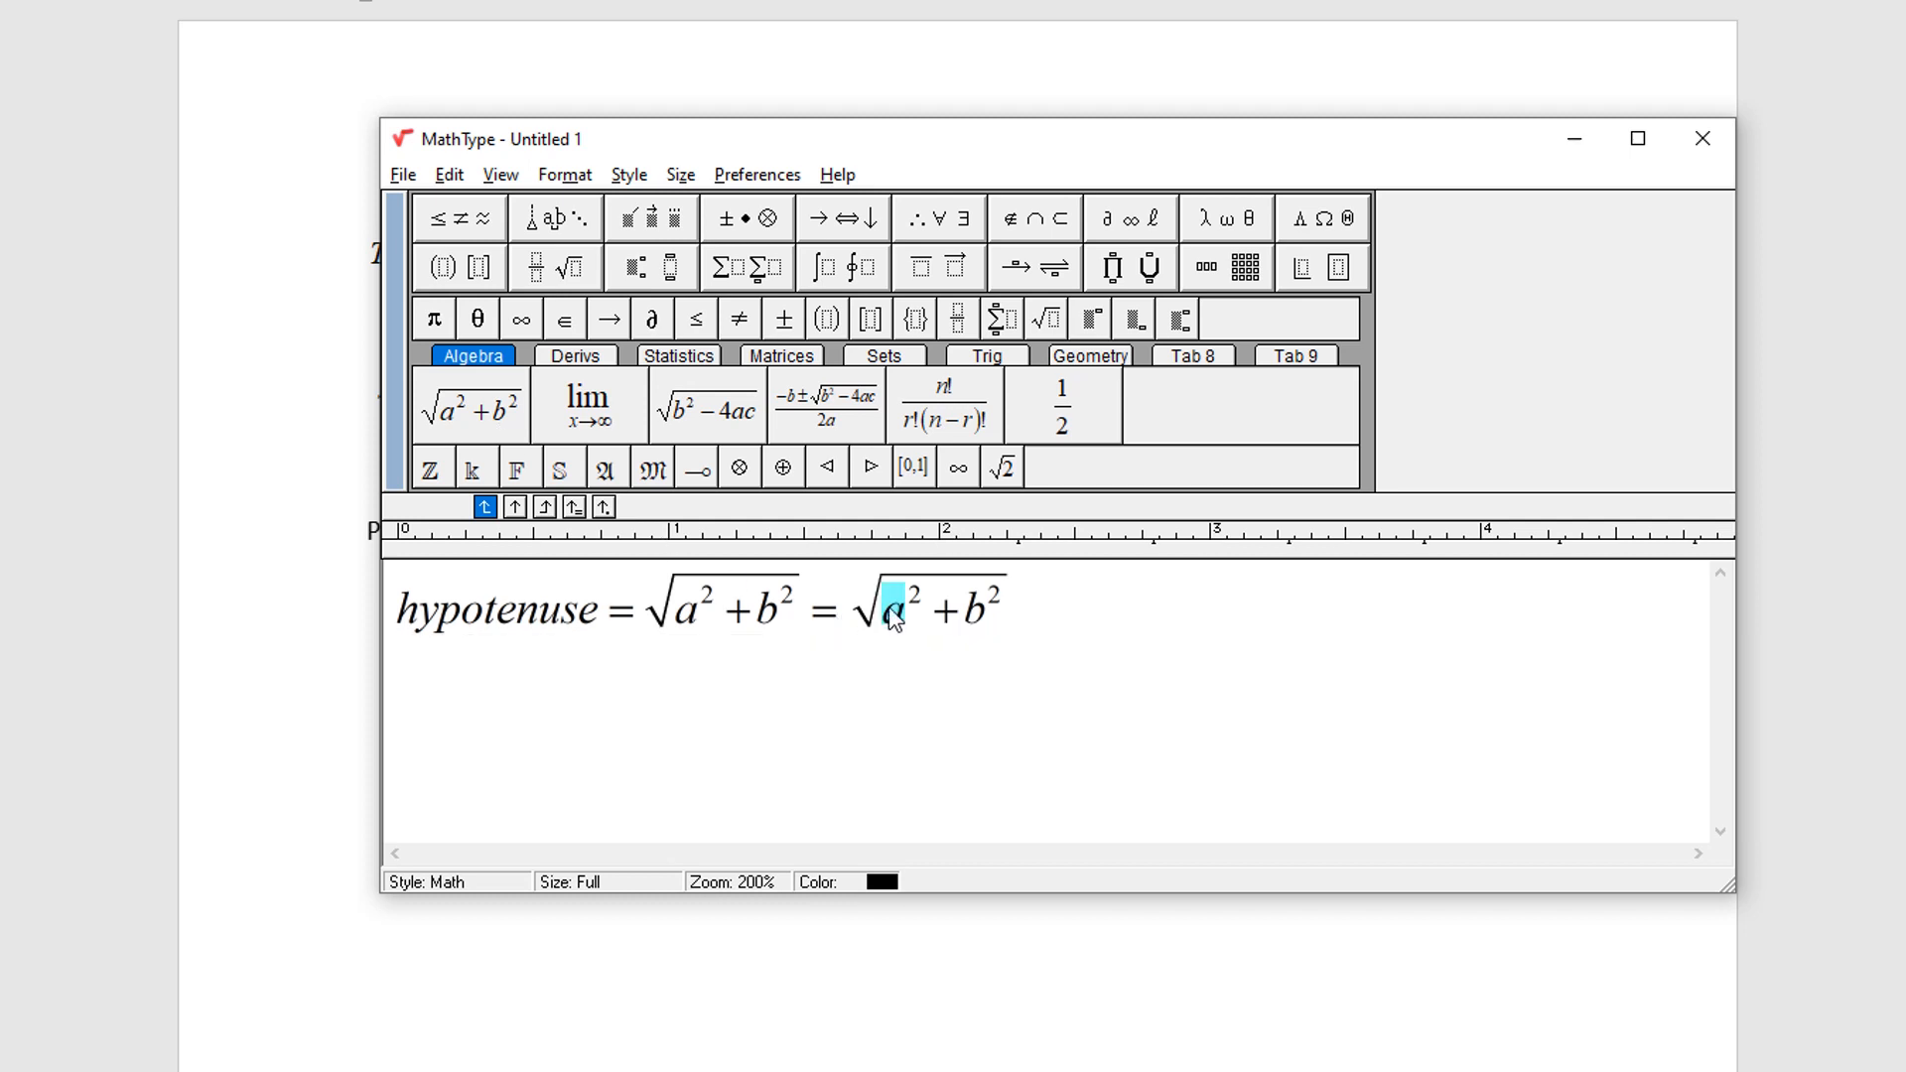
type("30")
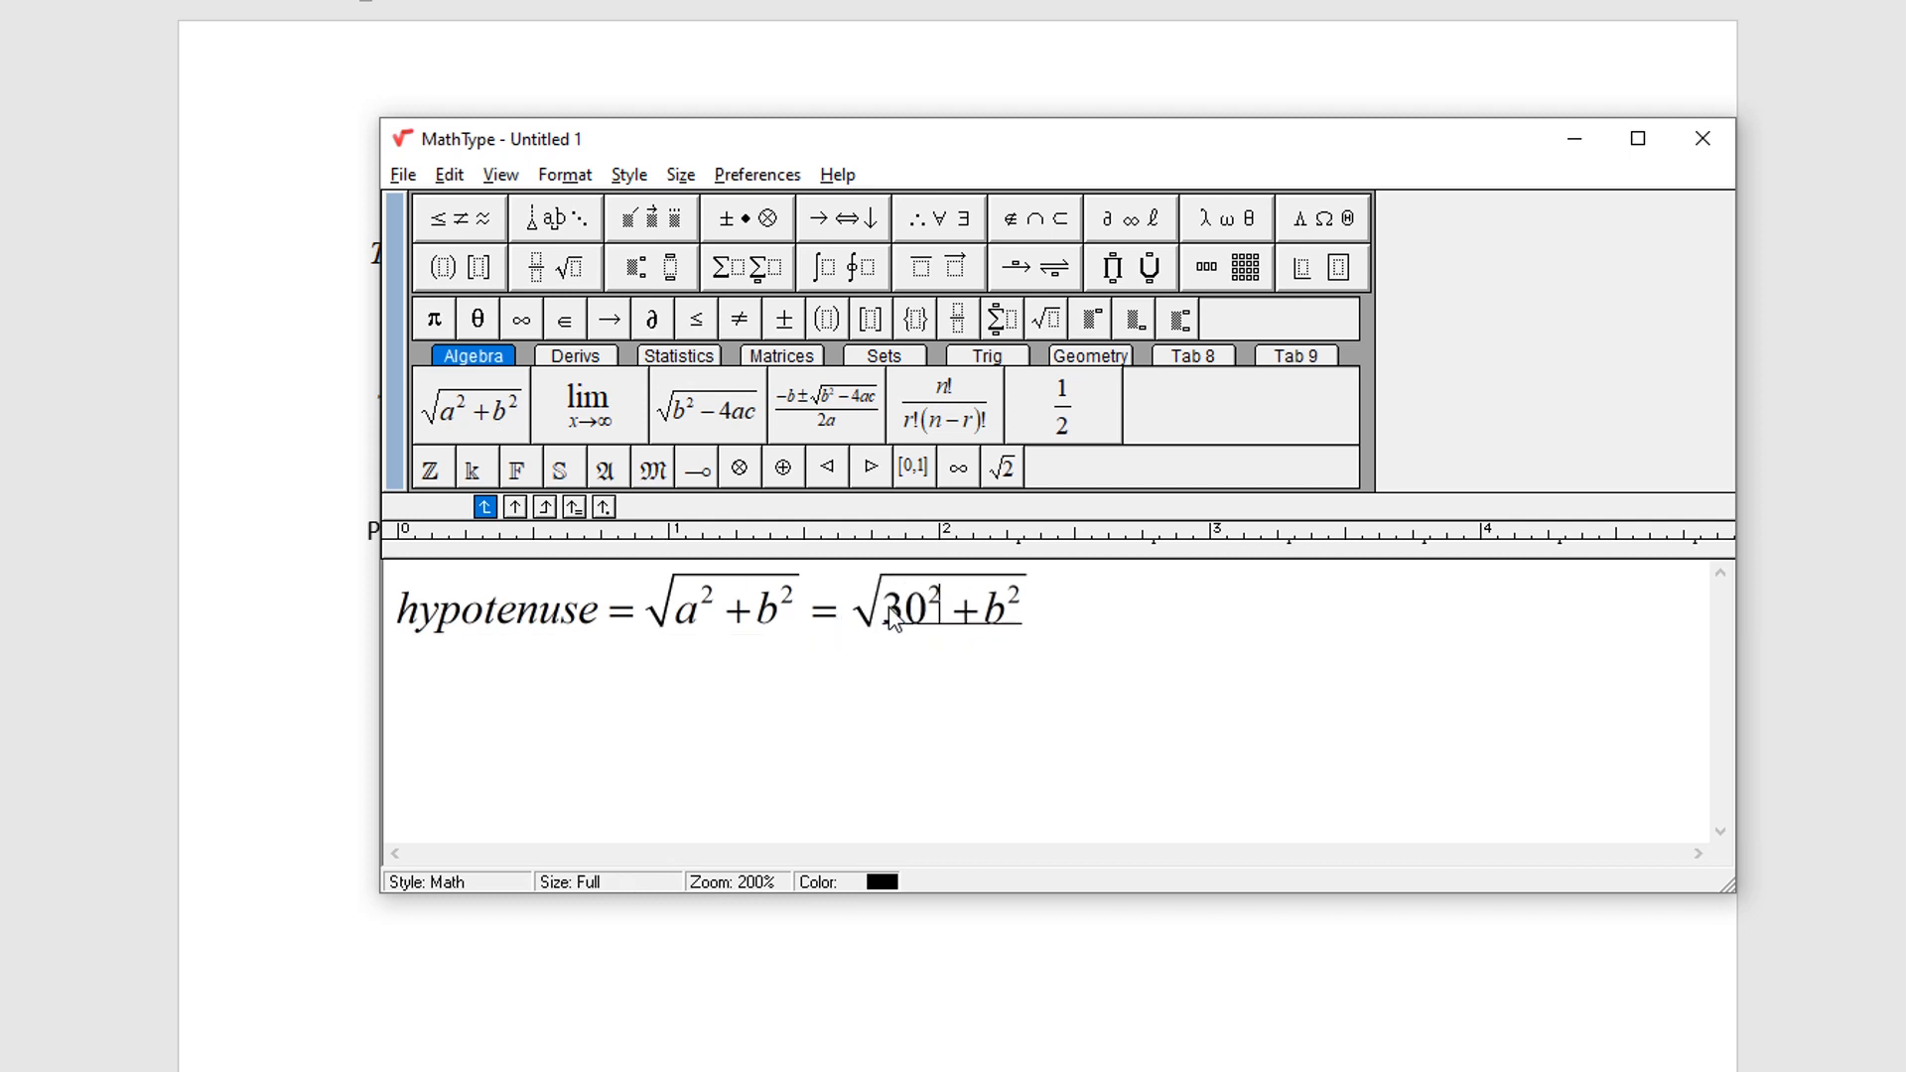
type("40")
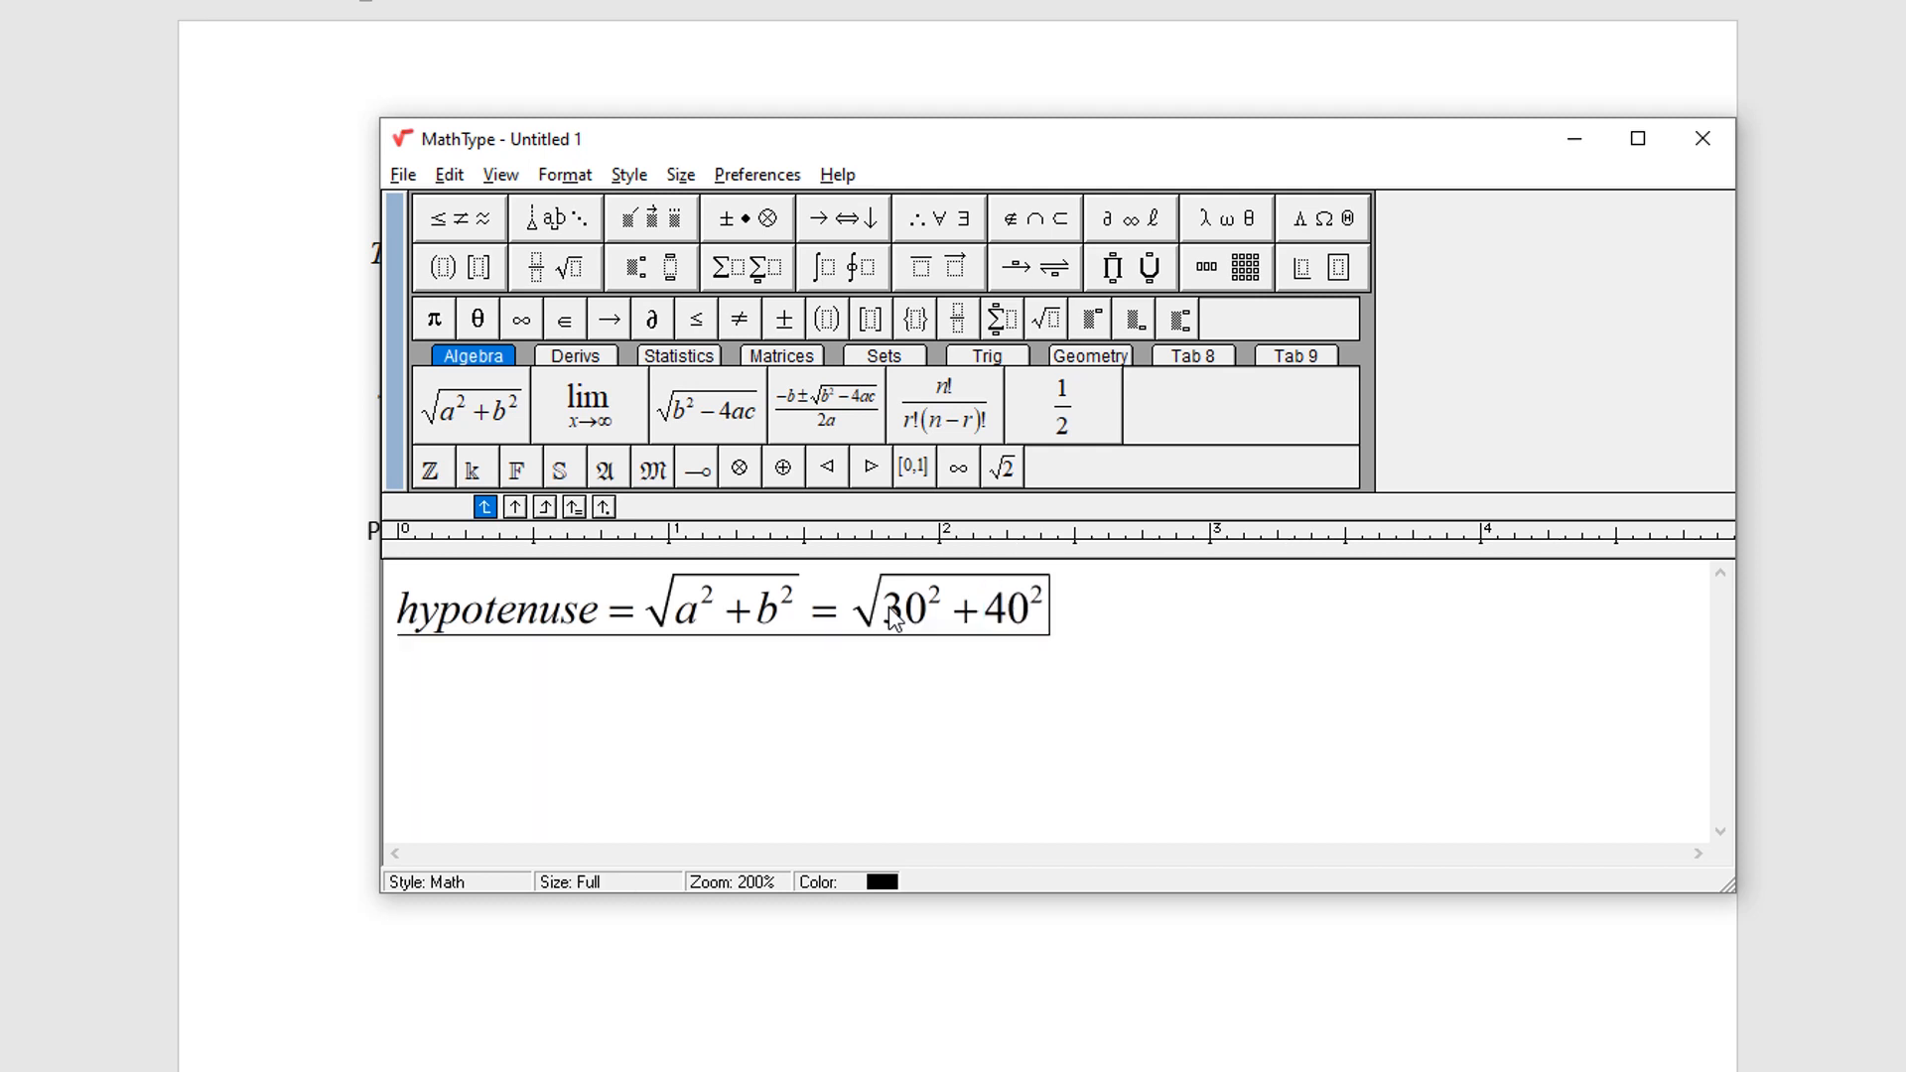
type("=")
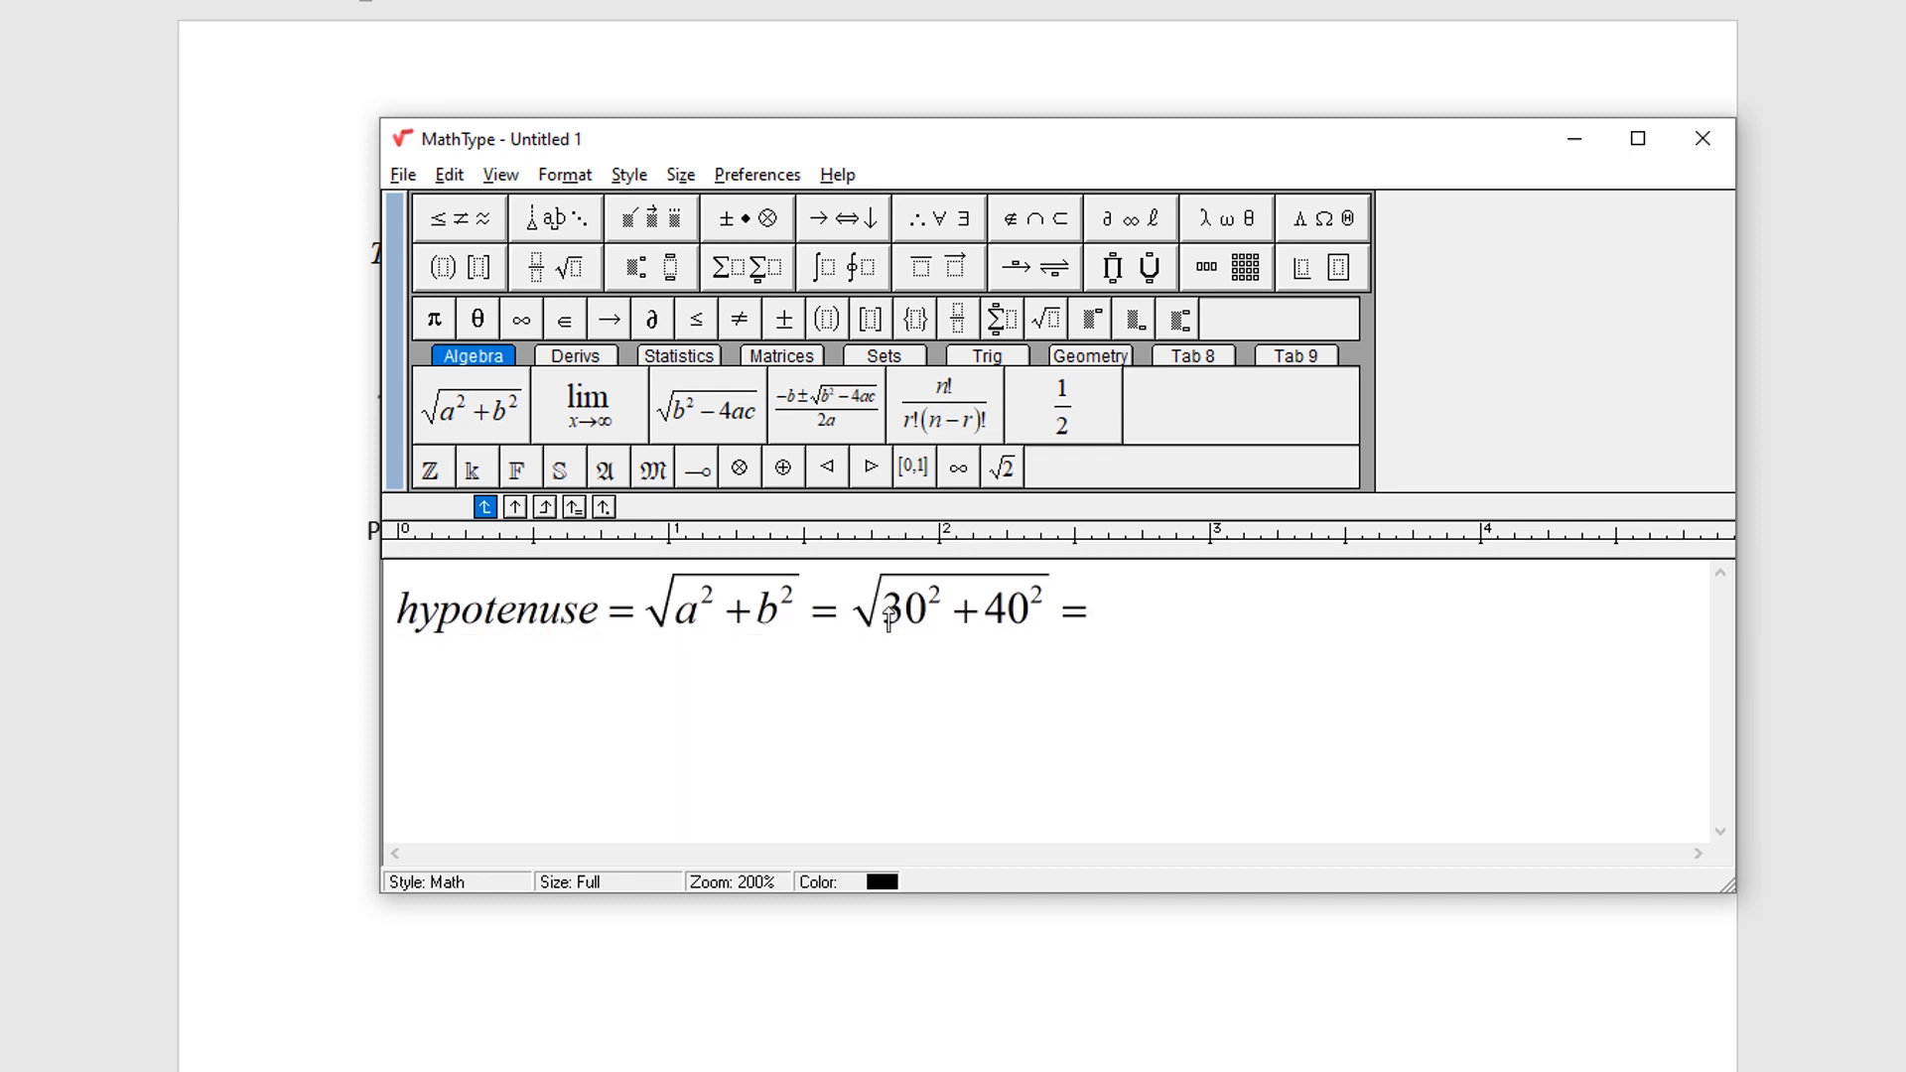
type("50")
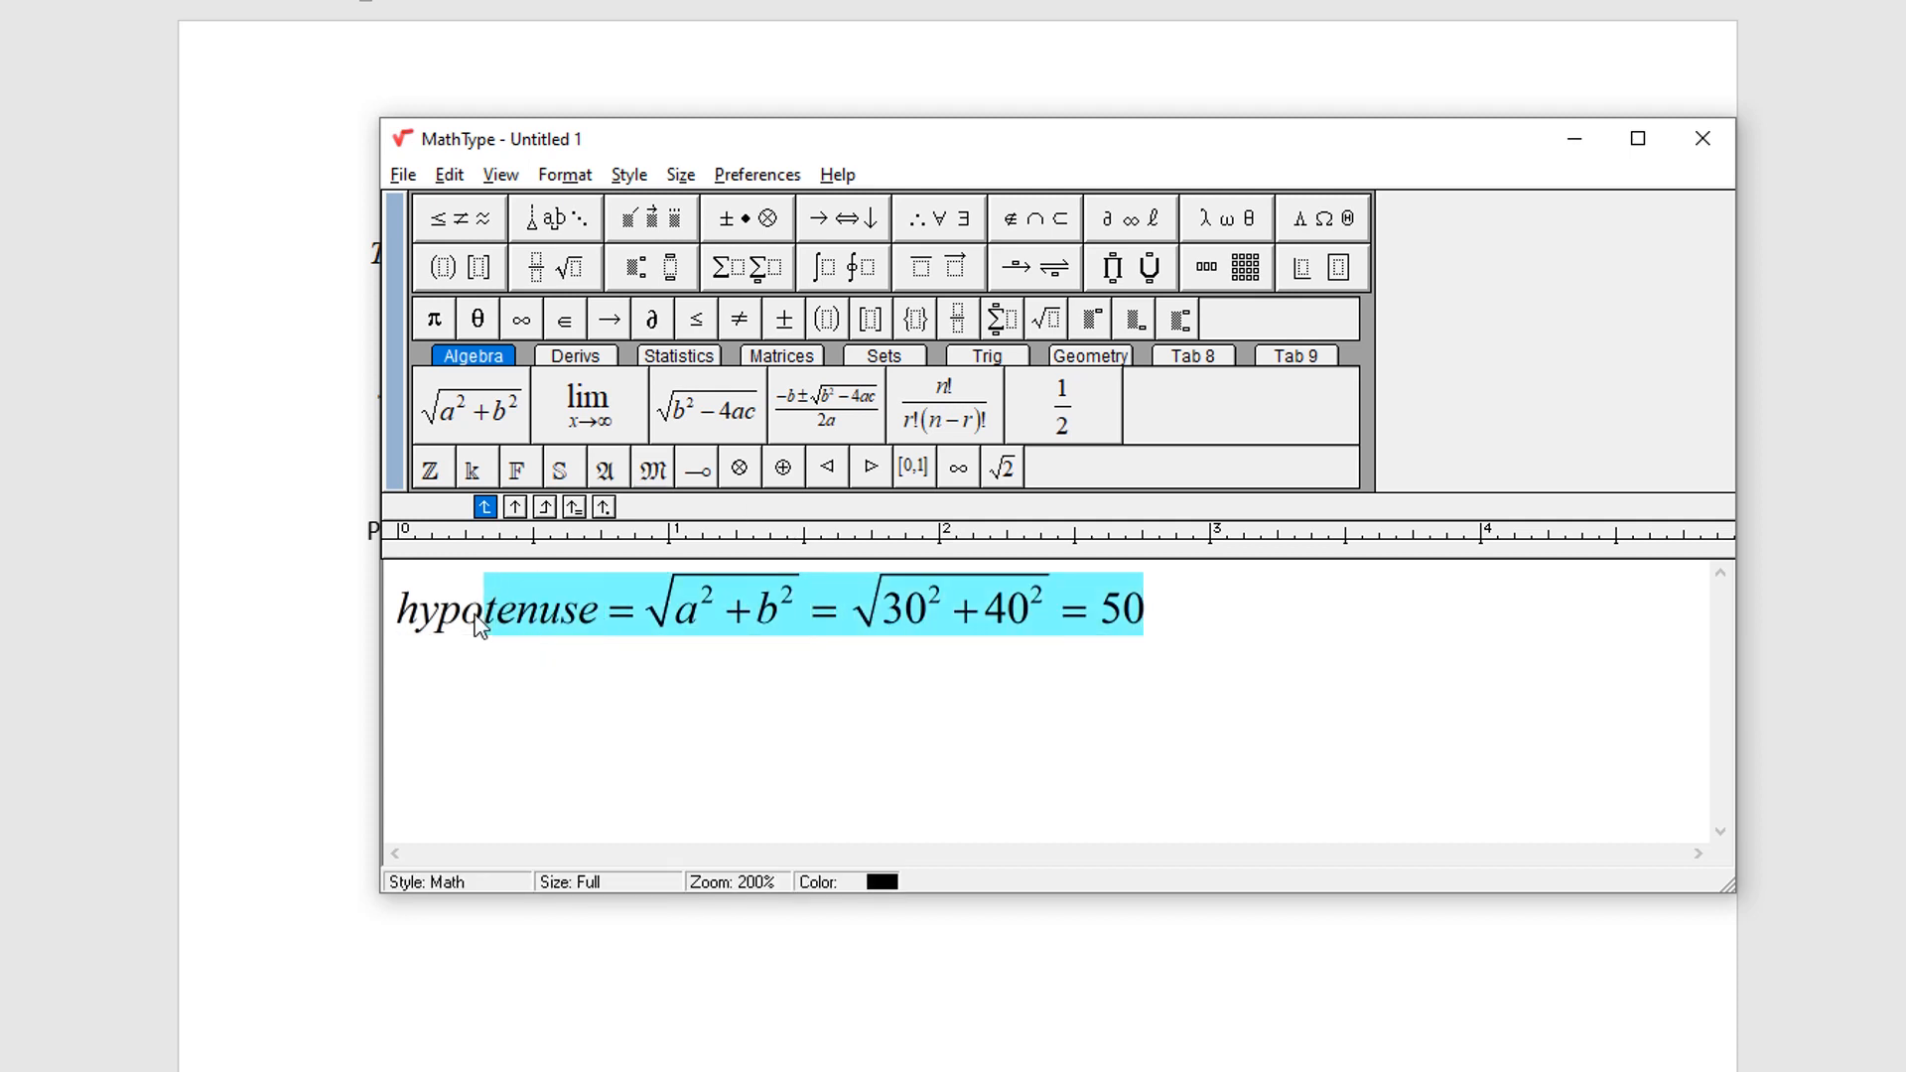
Copy the worked hypotenuse equation and delete everything after 'hypotenuse ='.
right_click(475, 608)
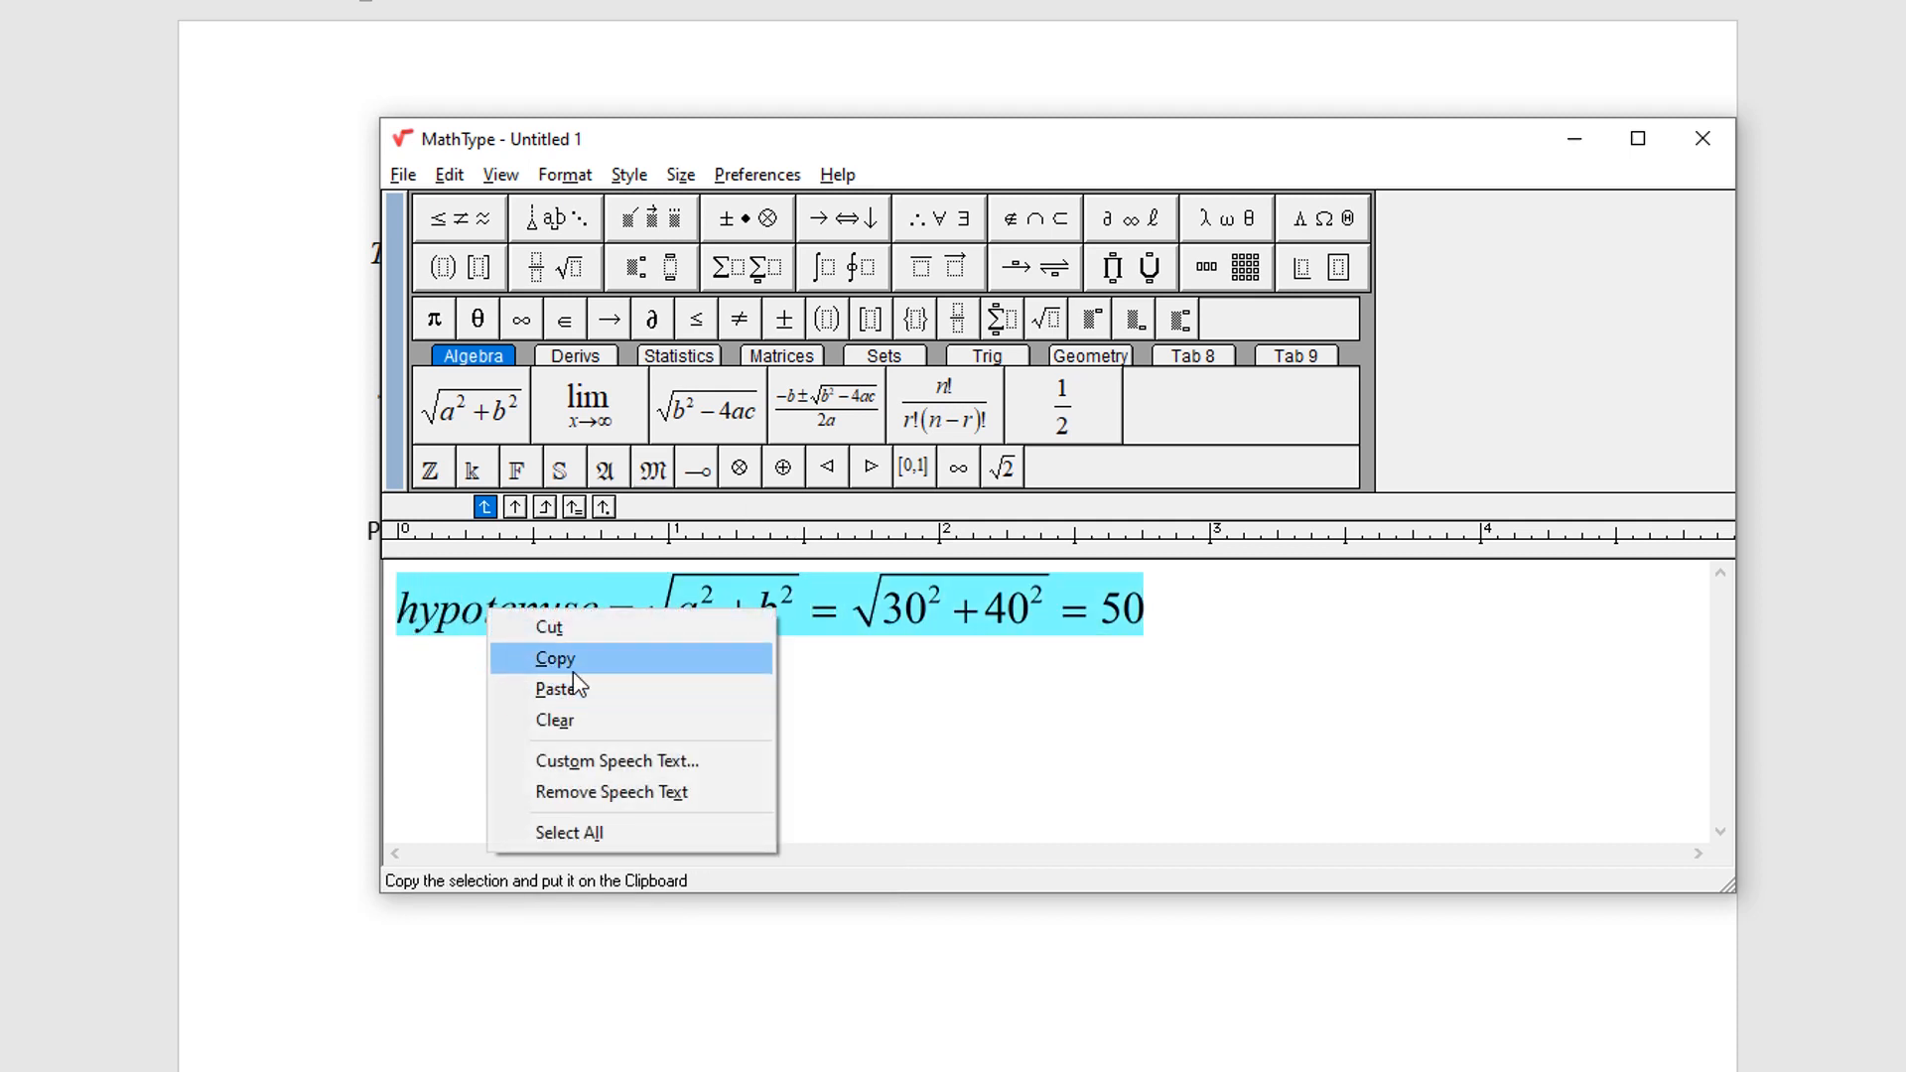
left_click(554, 657)
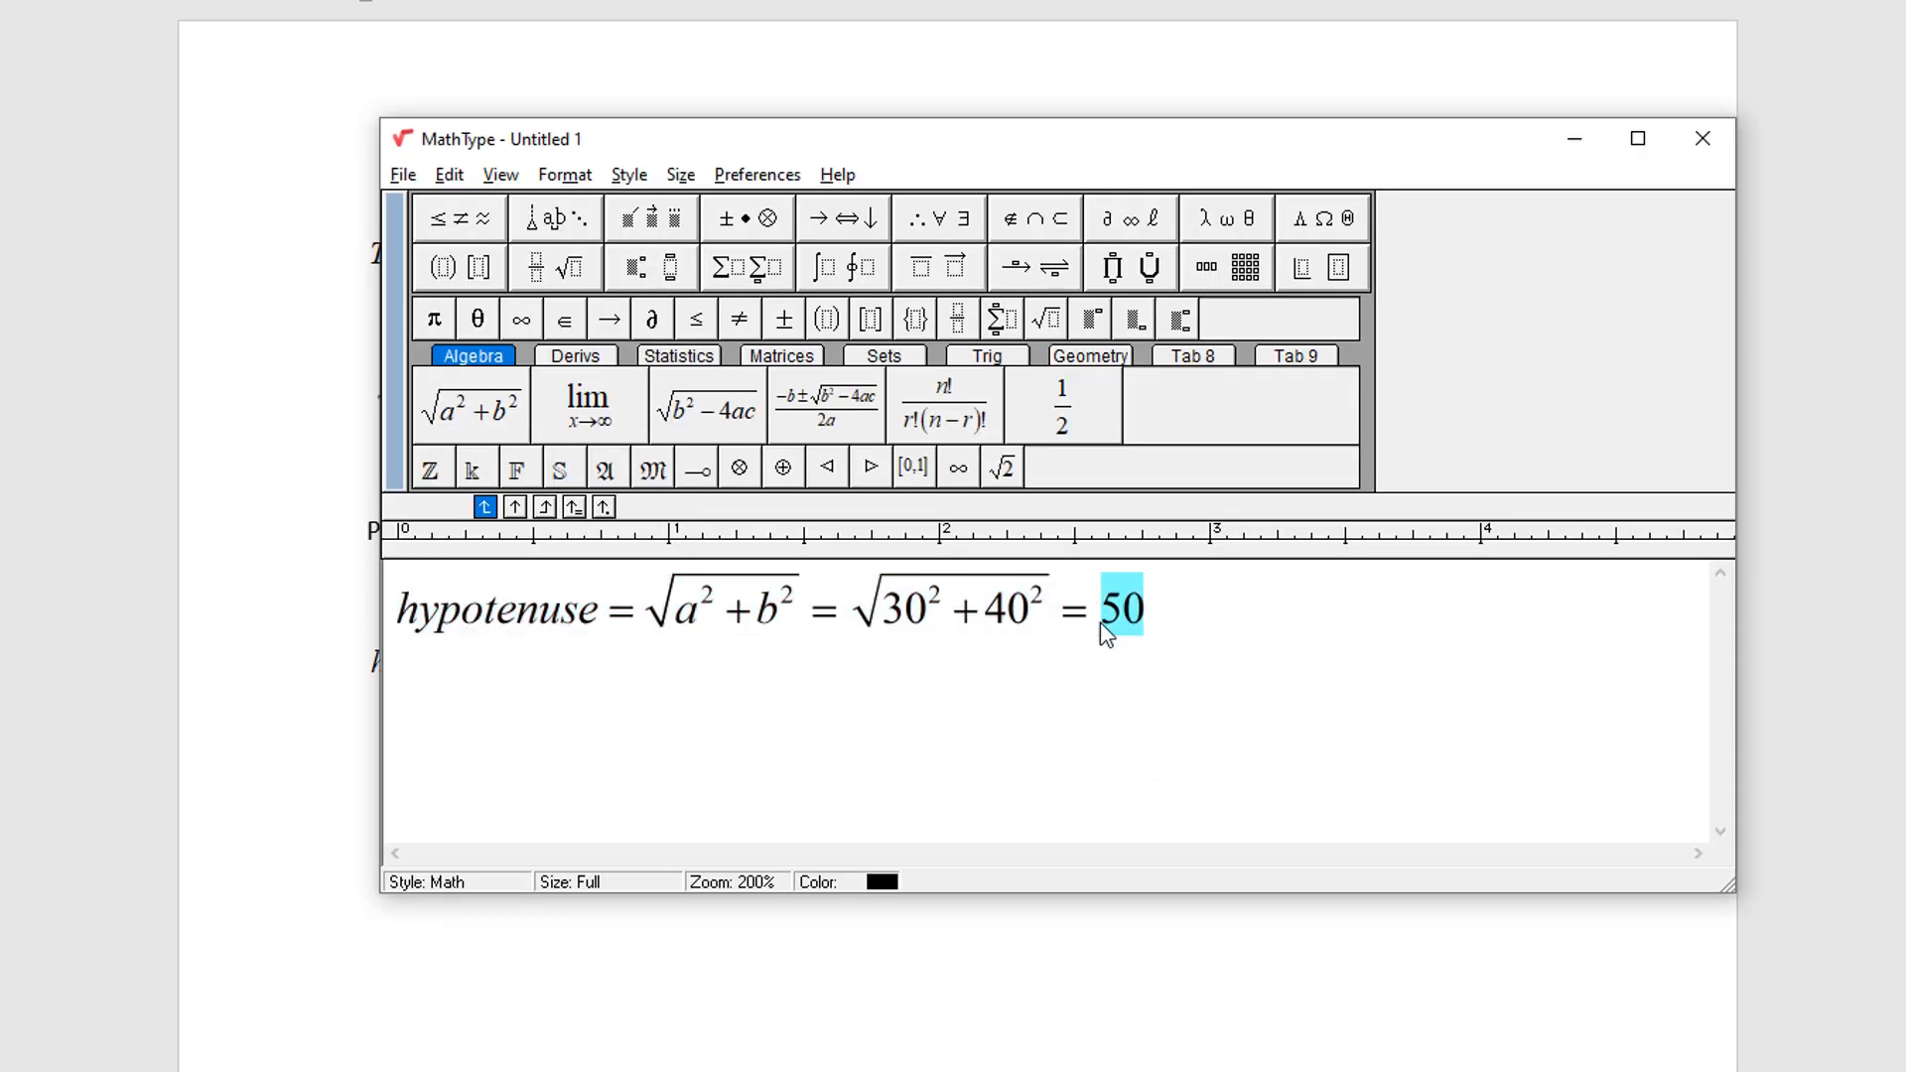
key("Delete")
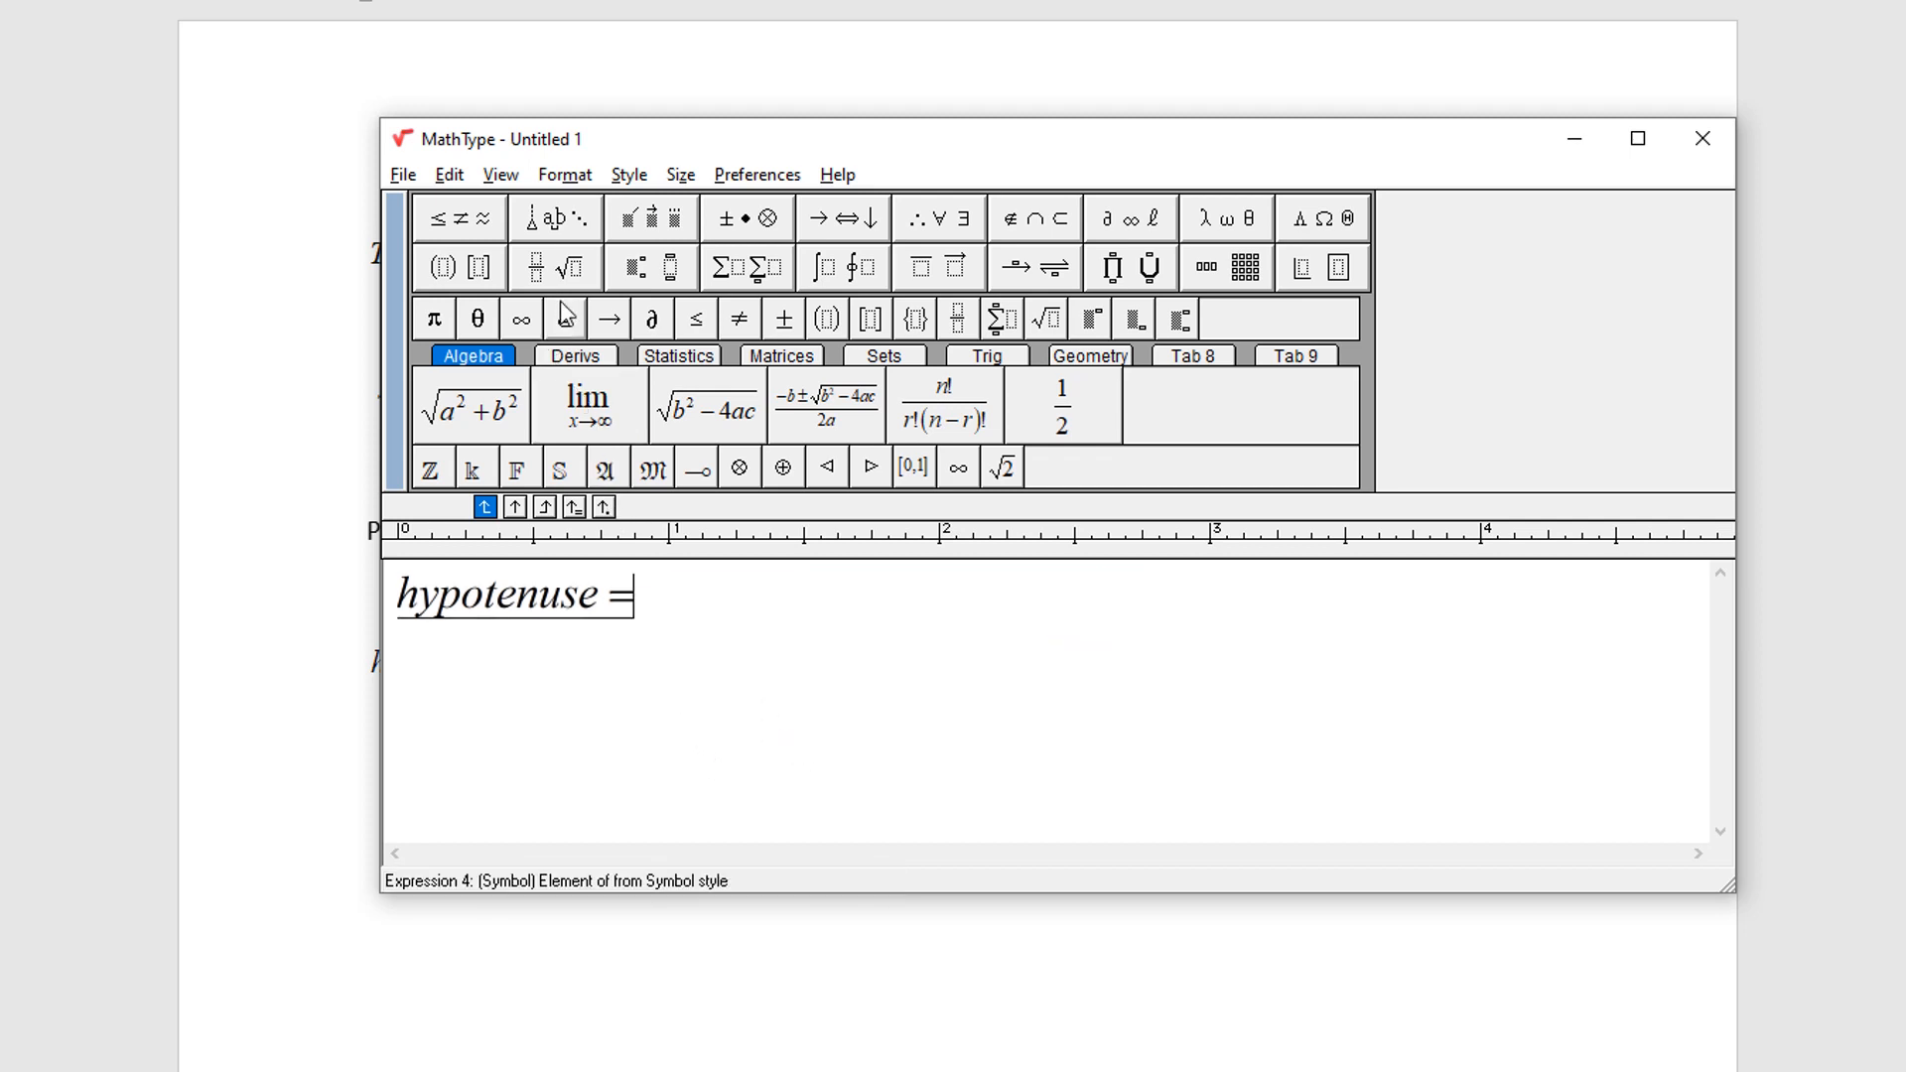
Add √(a²+b²) = answer after 'hypotenuse =' using the radical template.
left_click(556, 266)
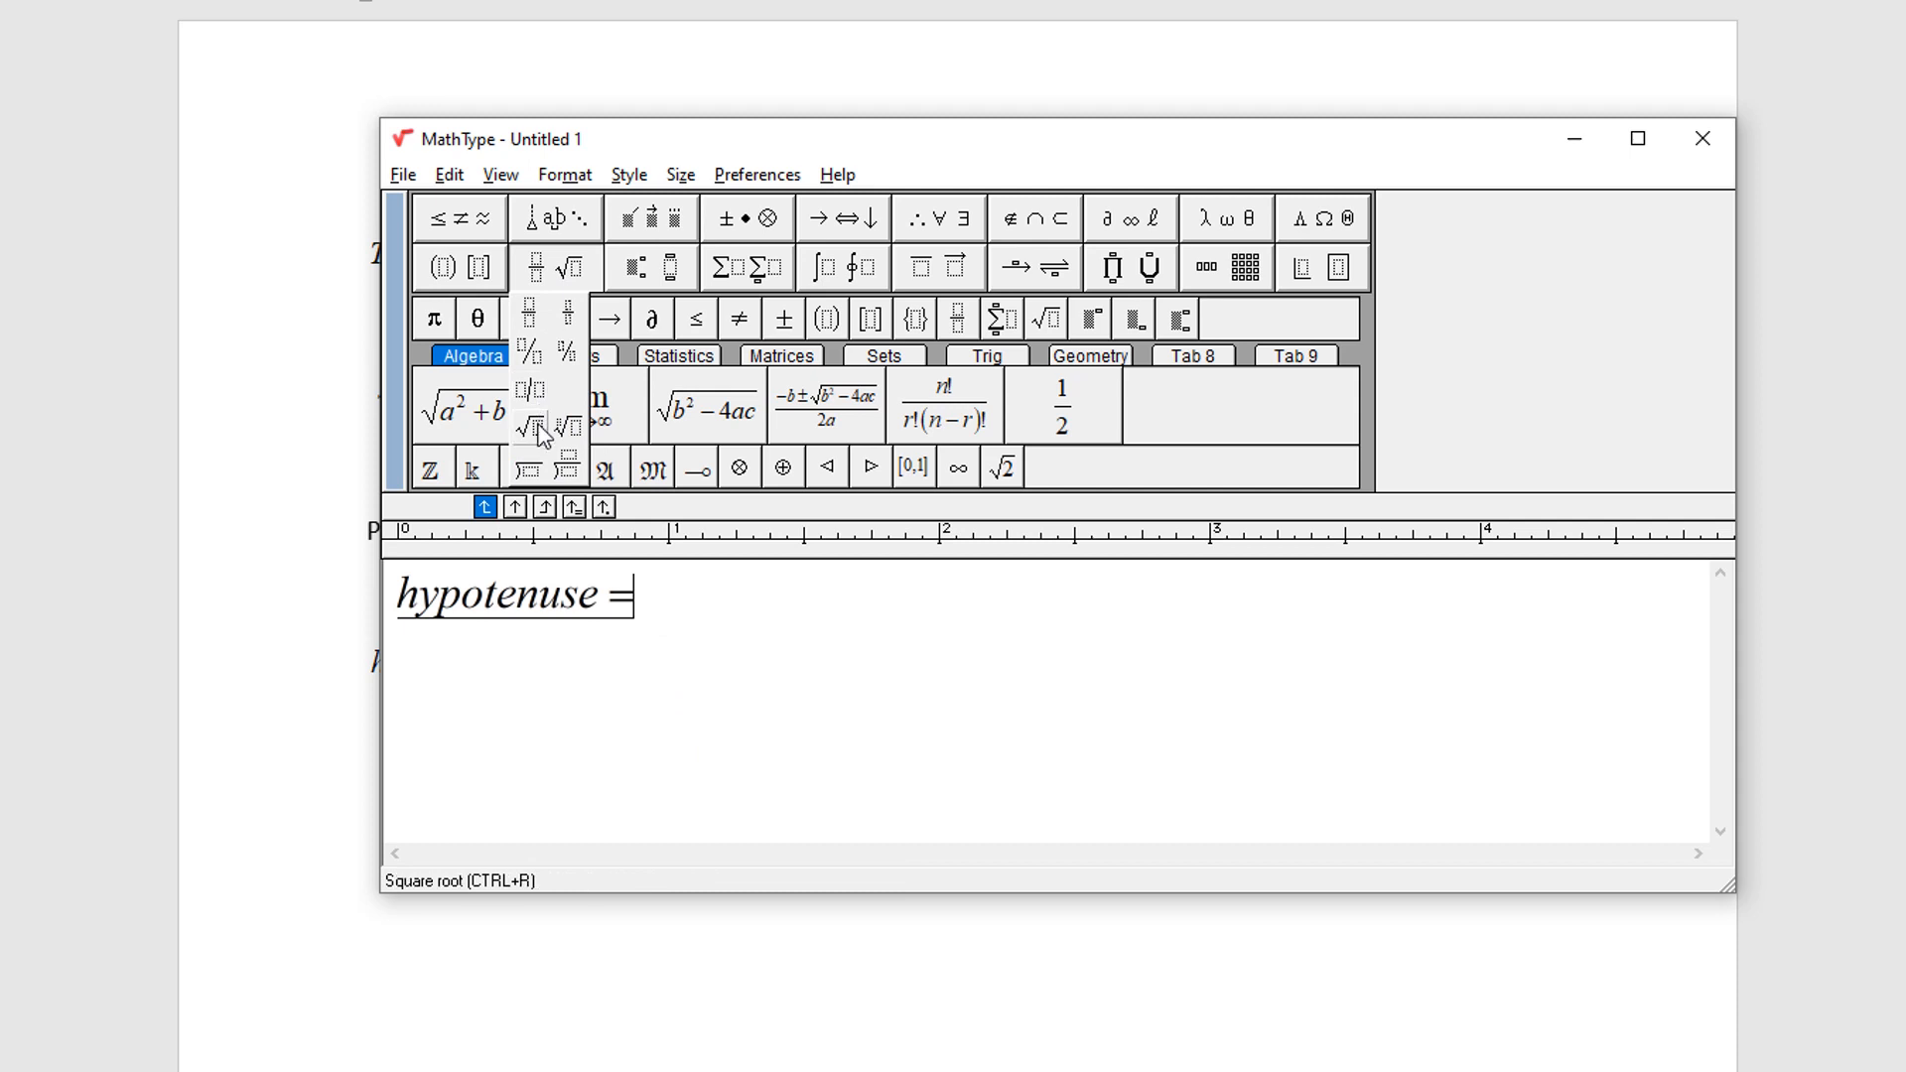
left_click(525, 427)
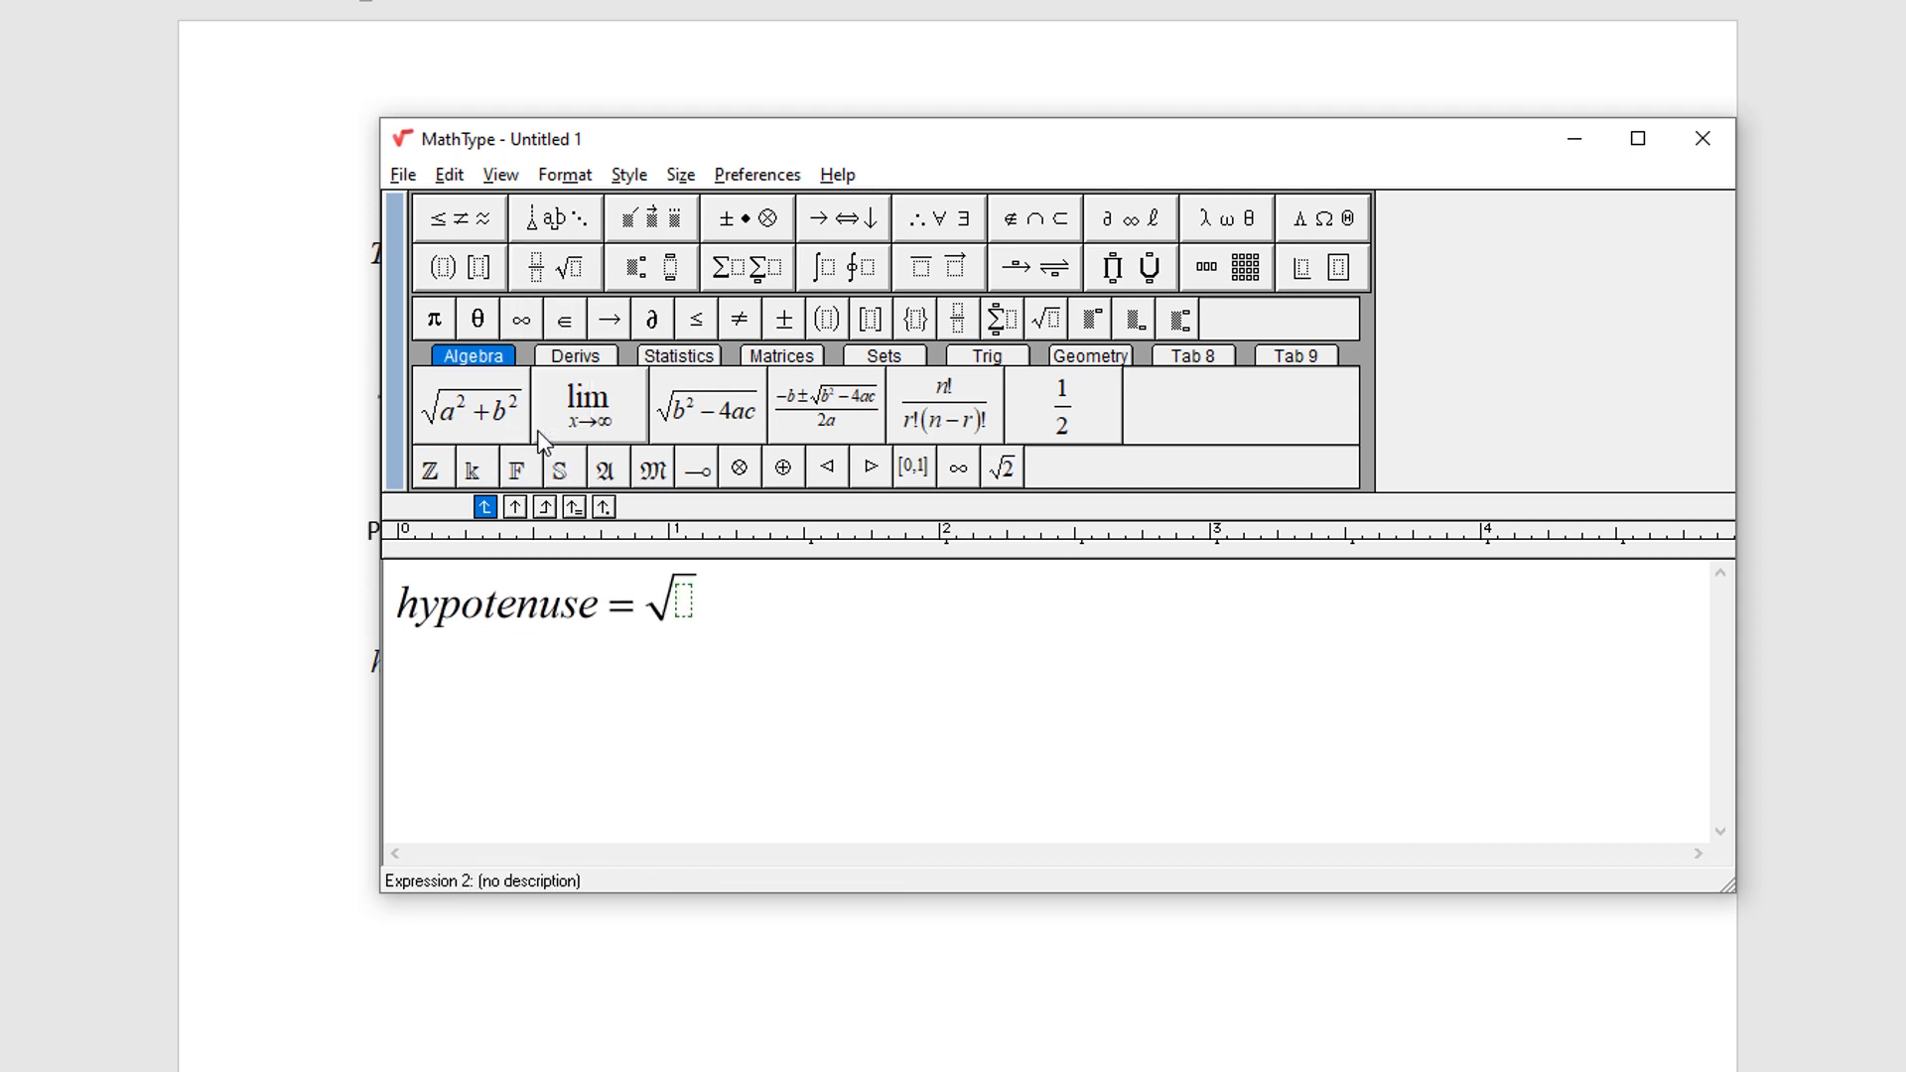
left_click(606, 467)
type("a")
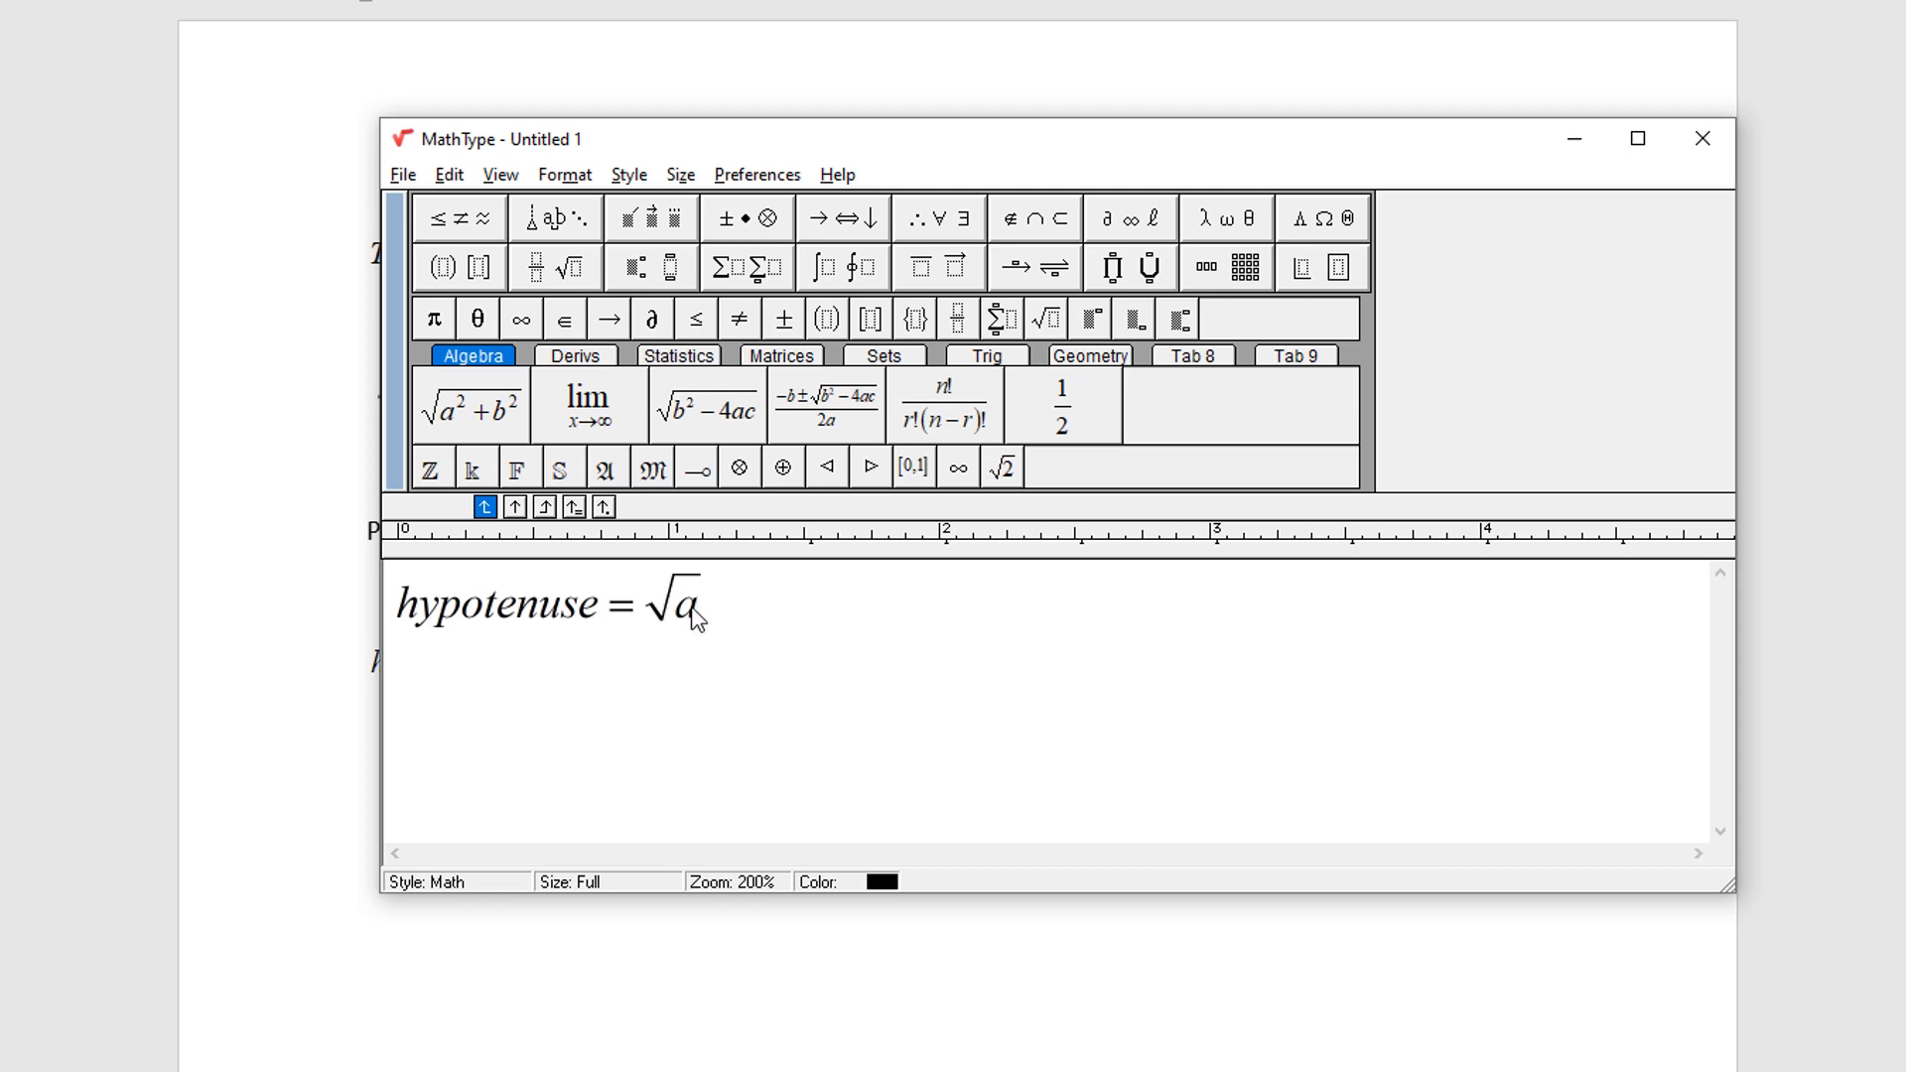
type("^2")
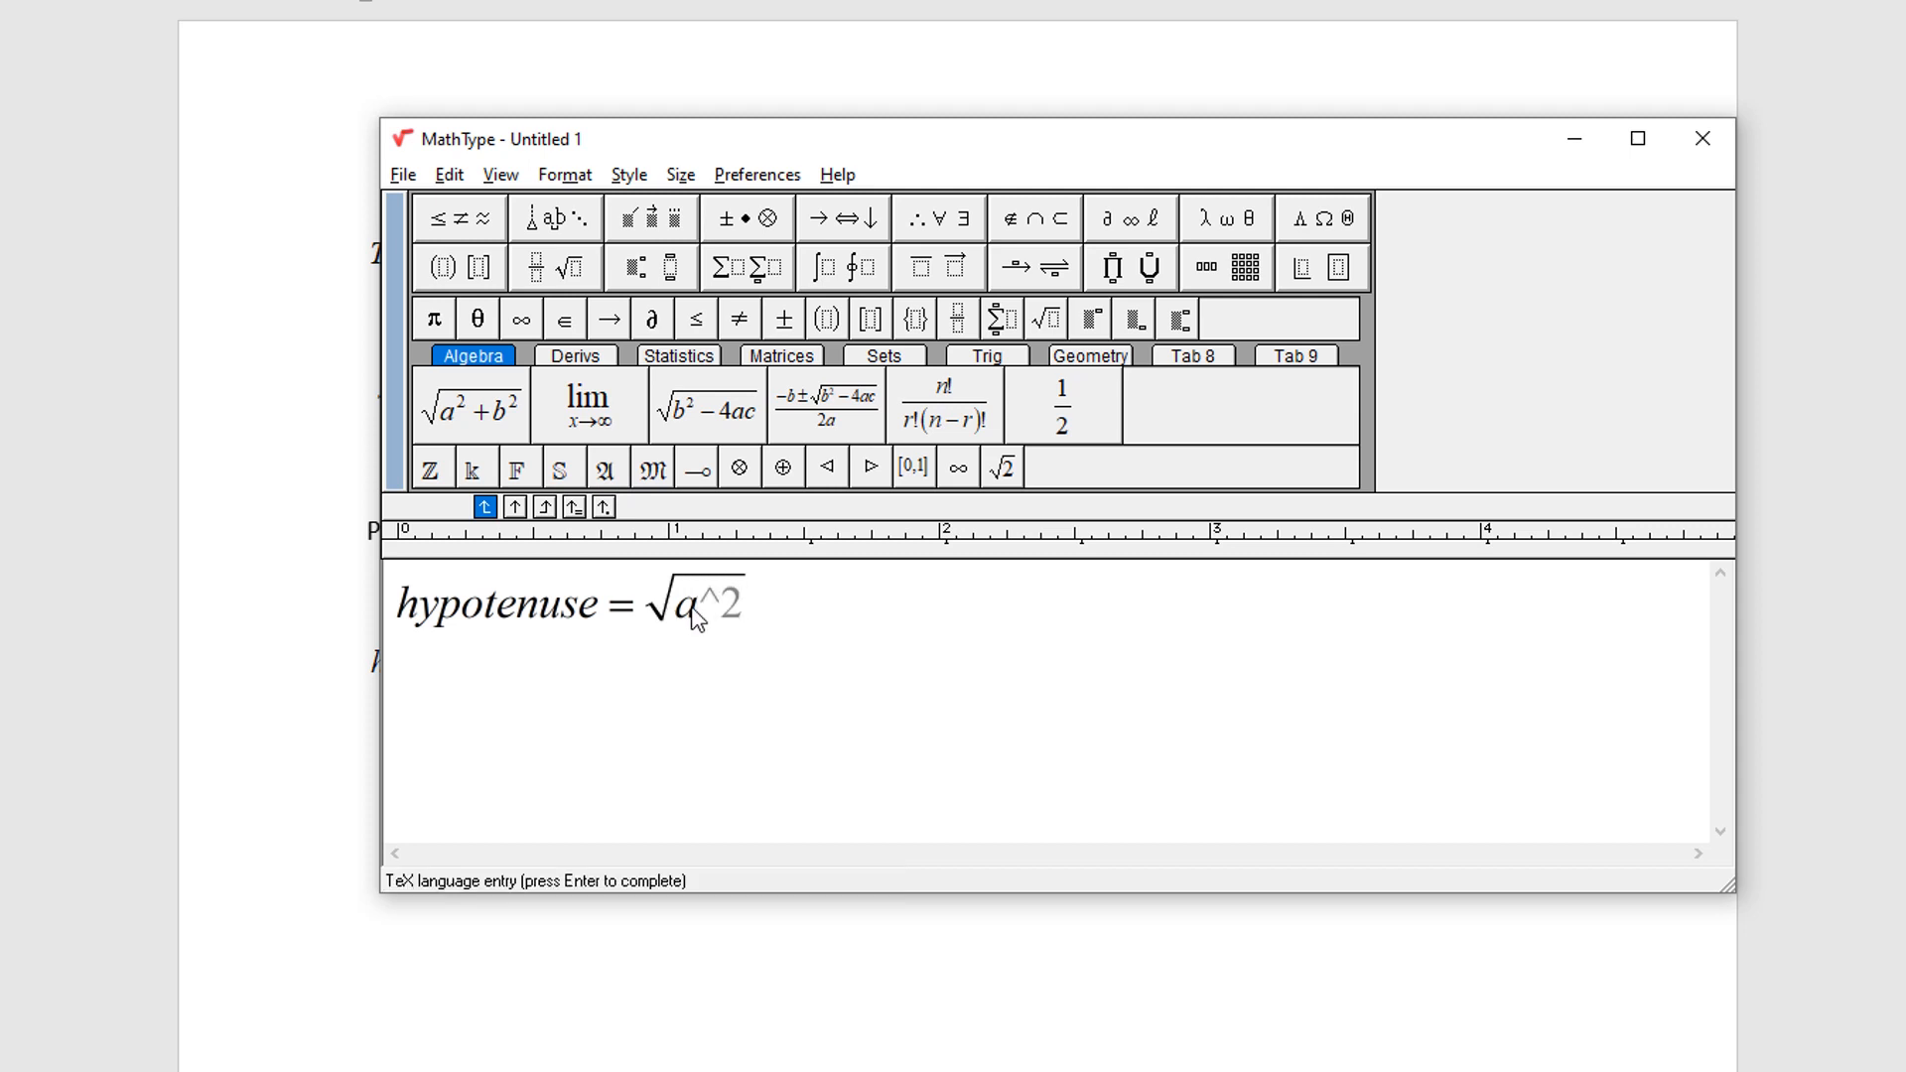
key("Return")
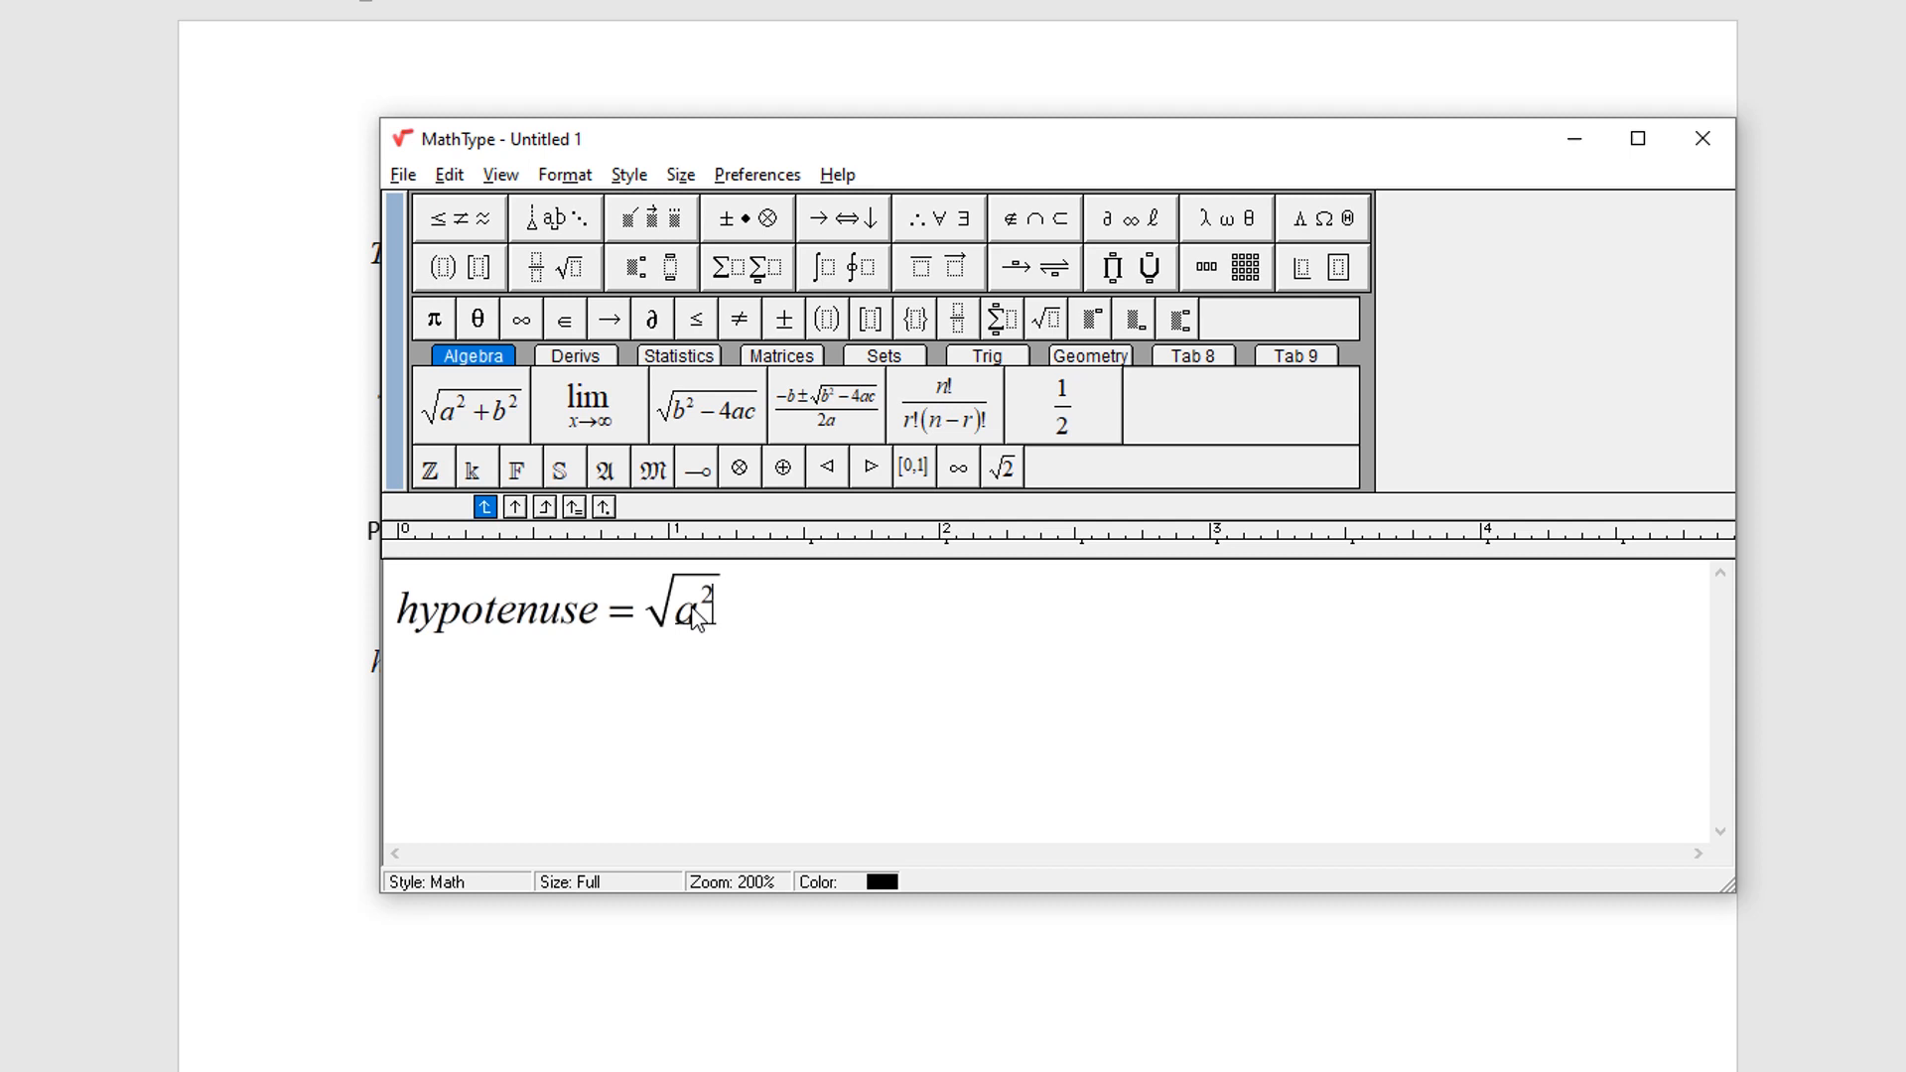
type("+")
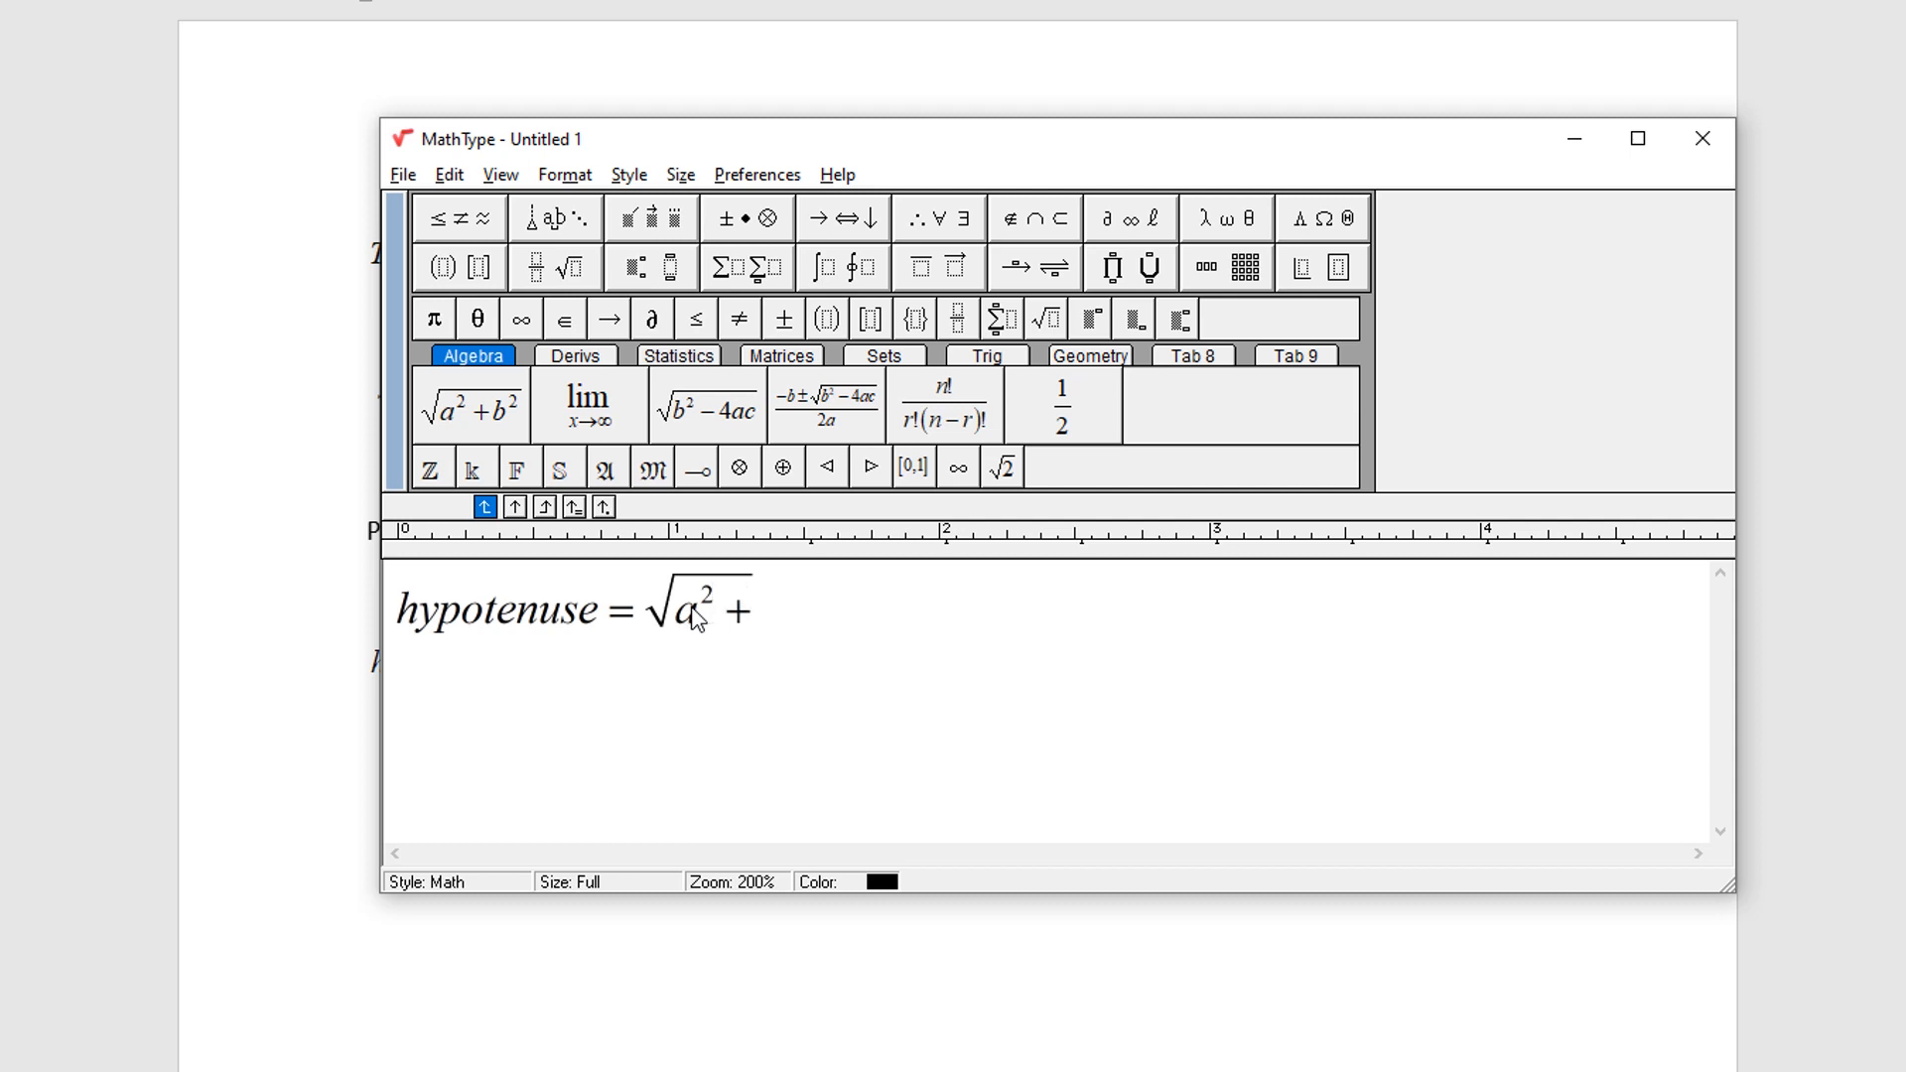
type("b^2")
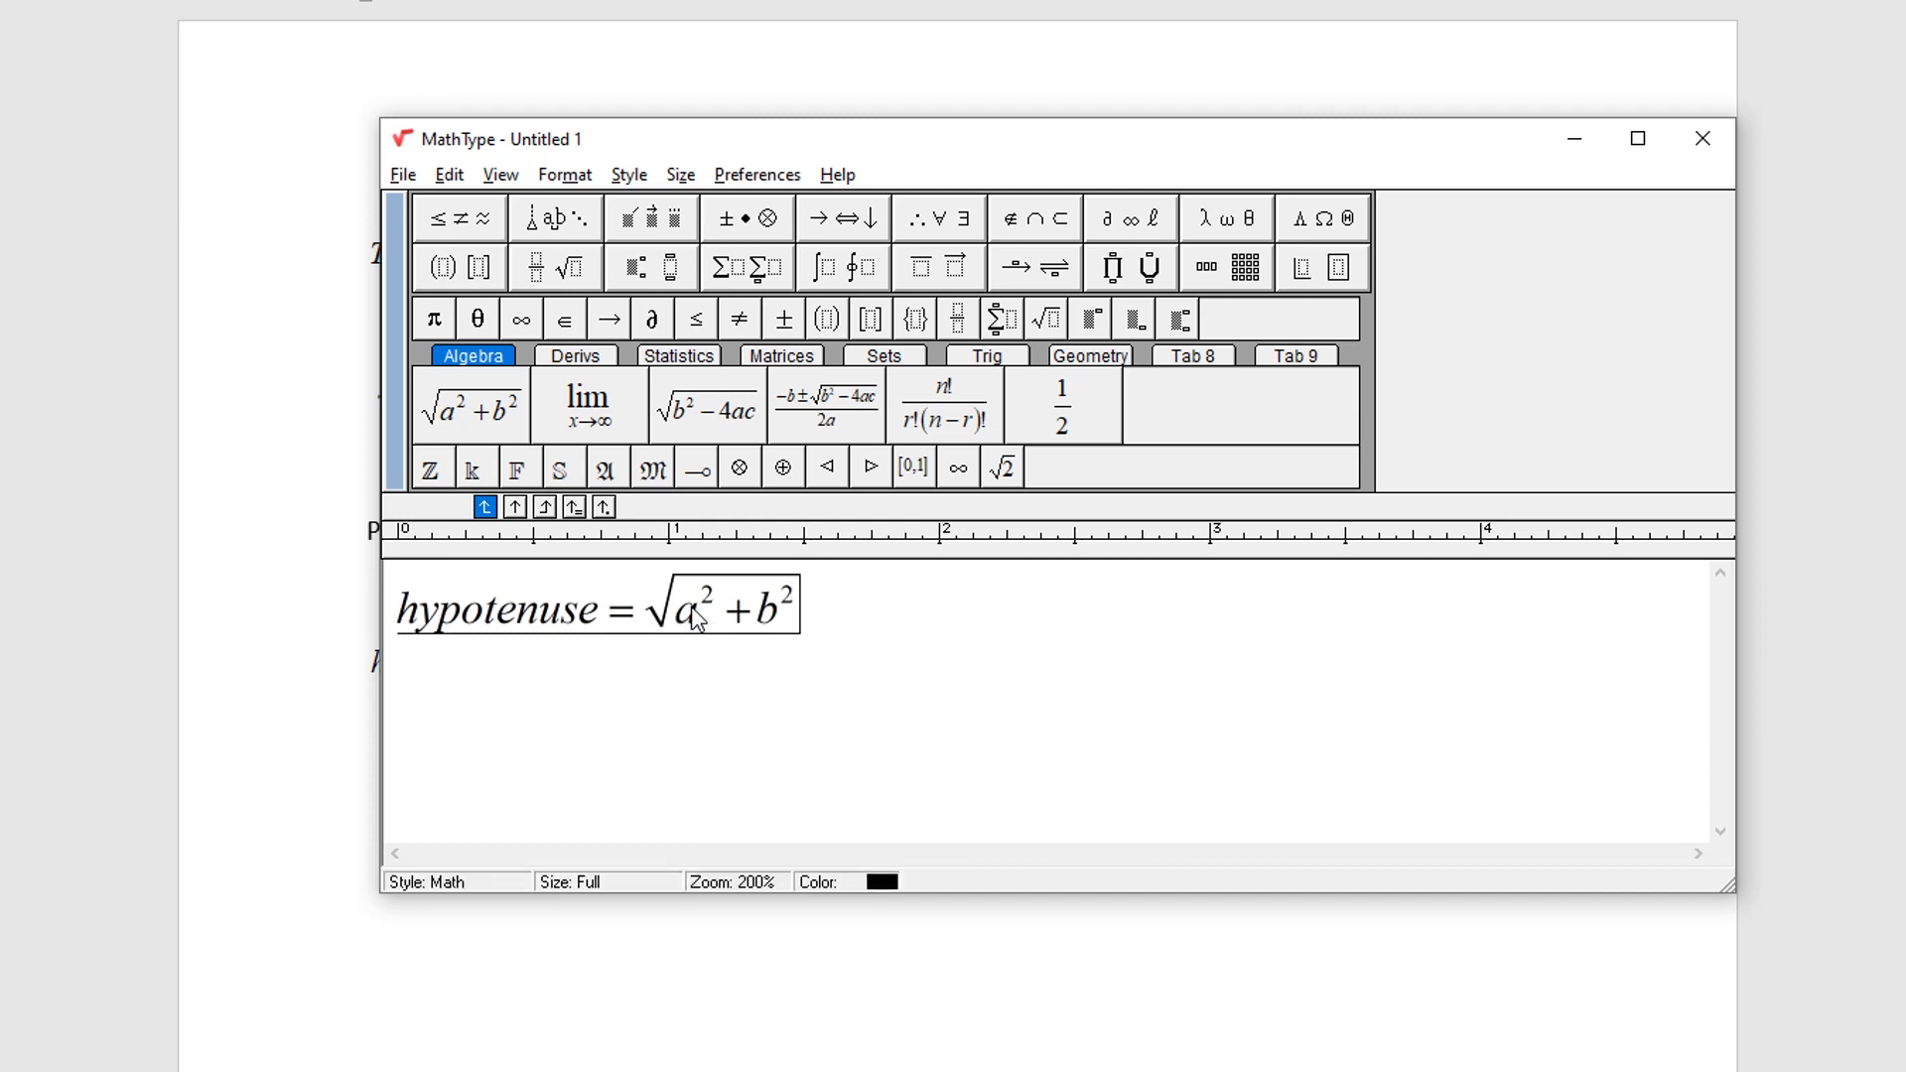
type("=")
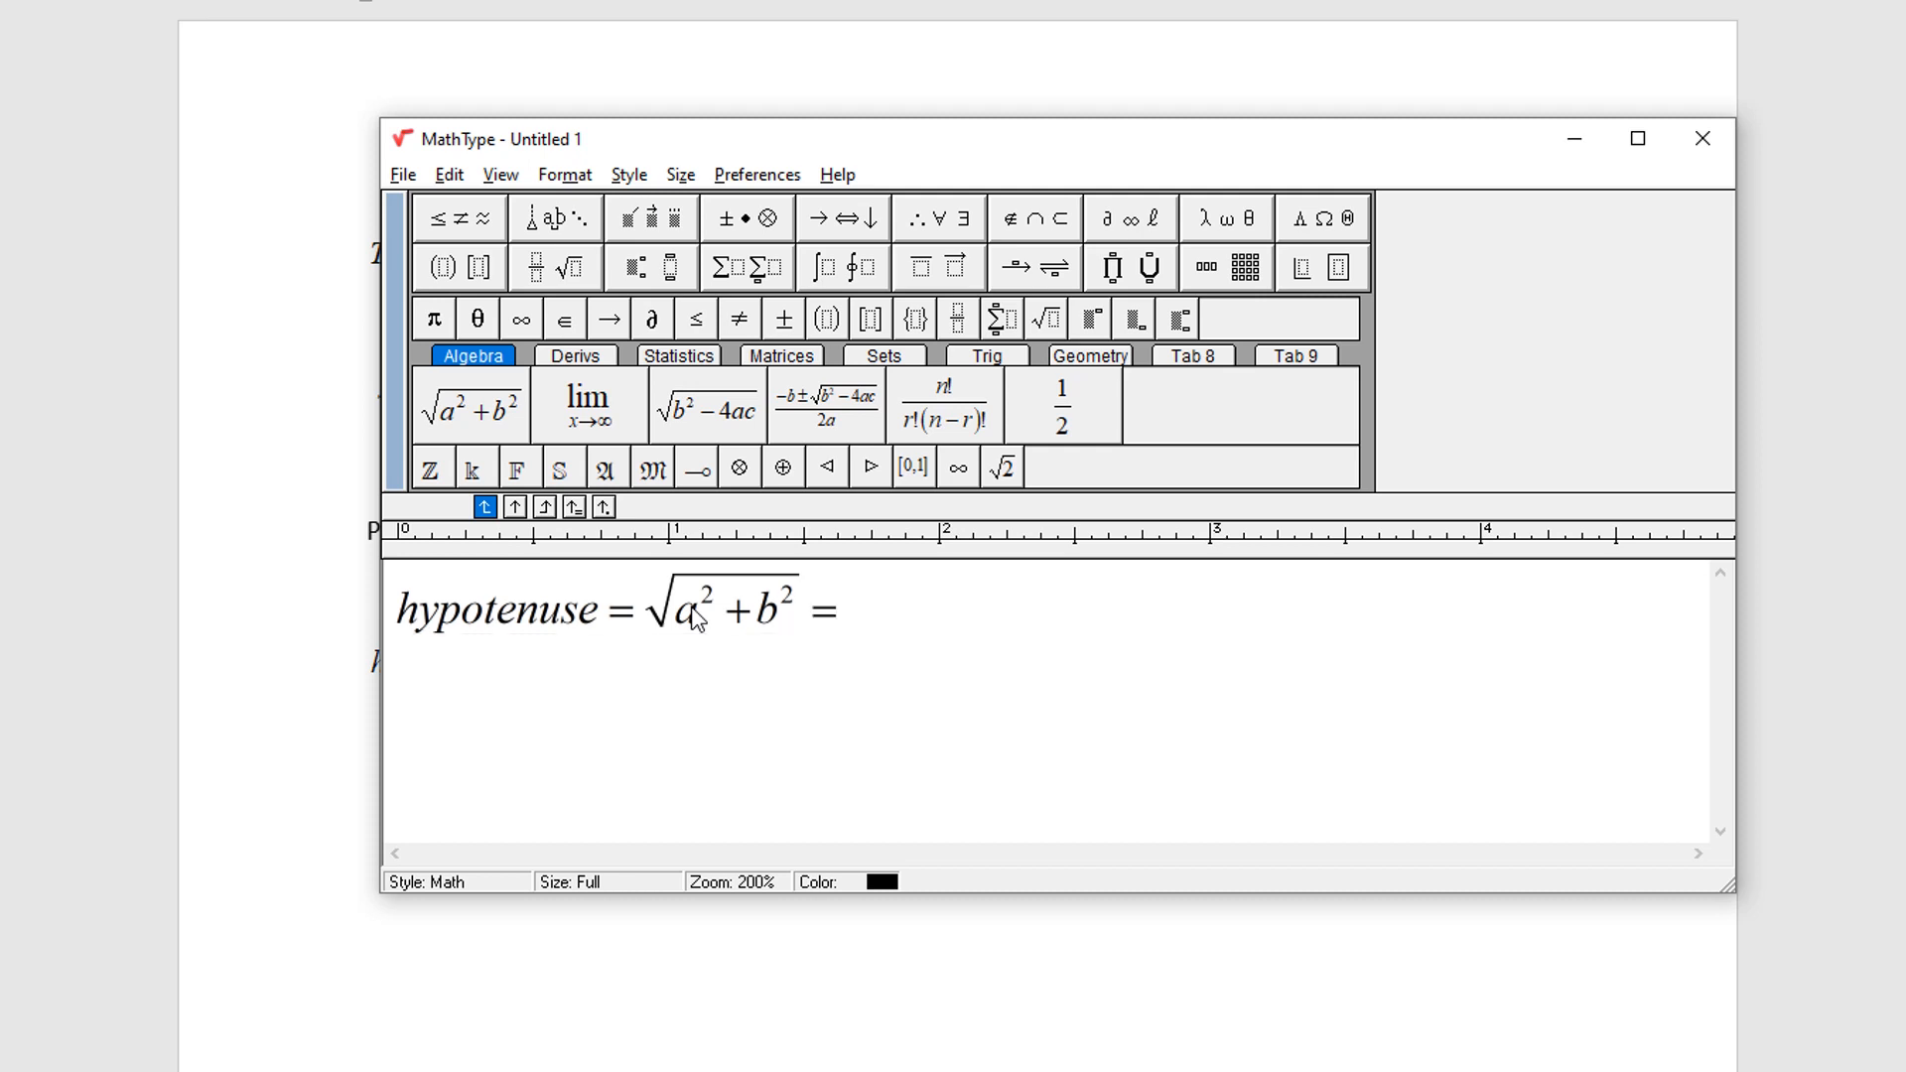
type("ans")
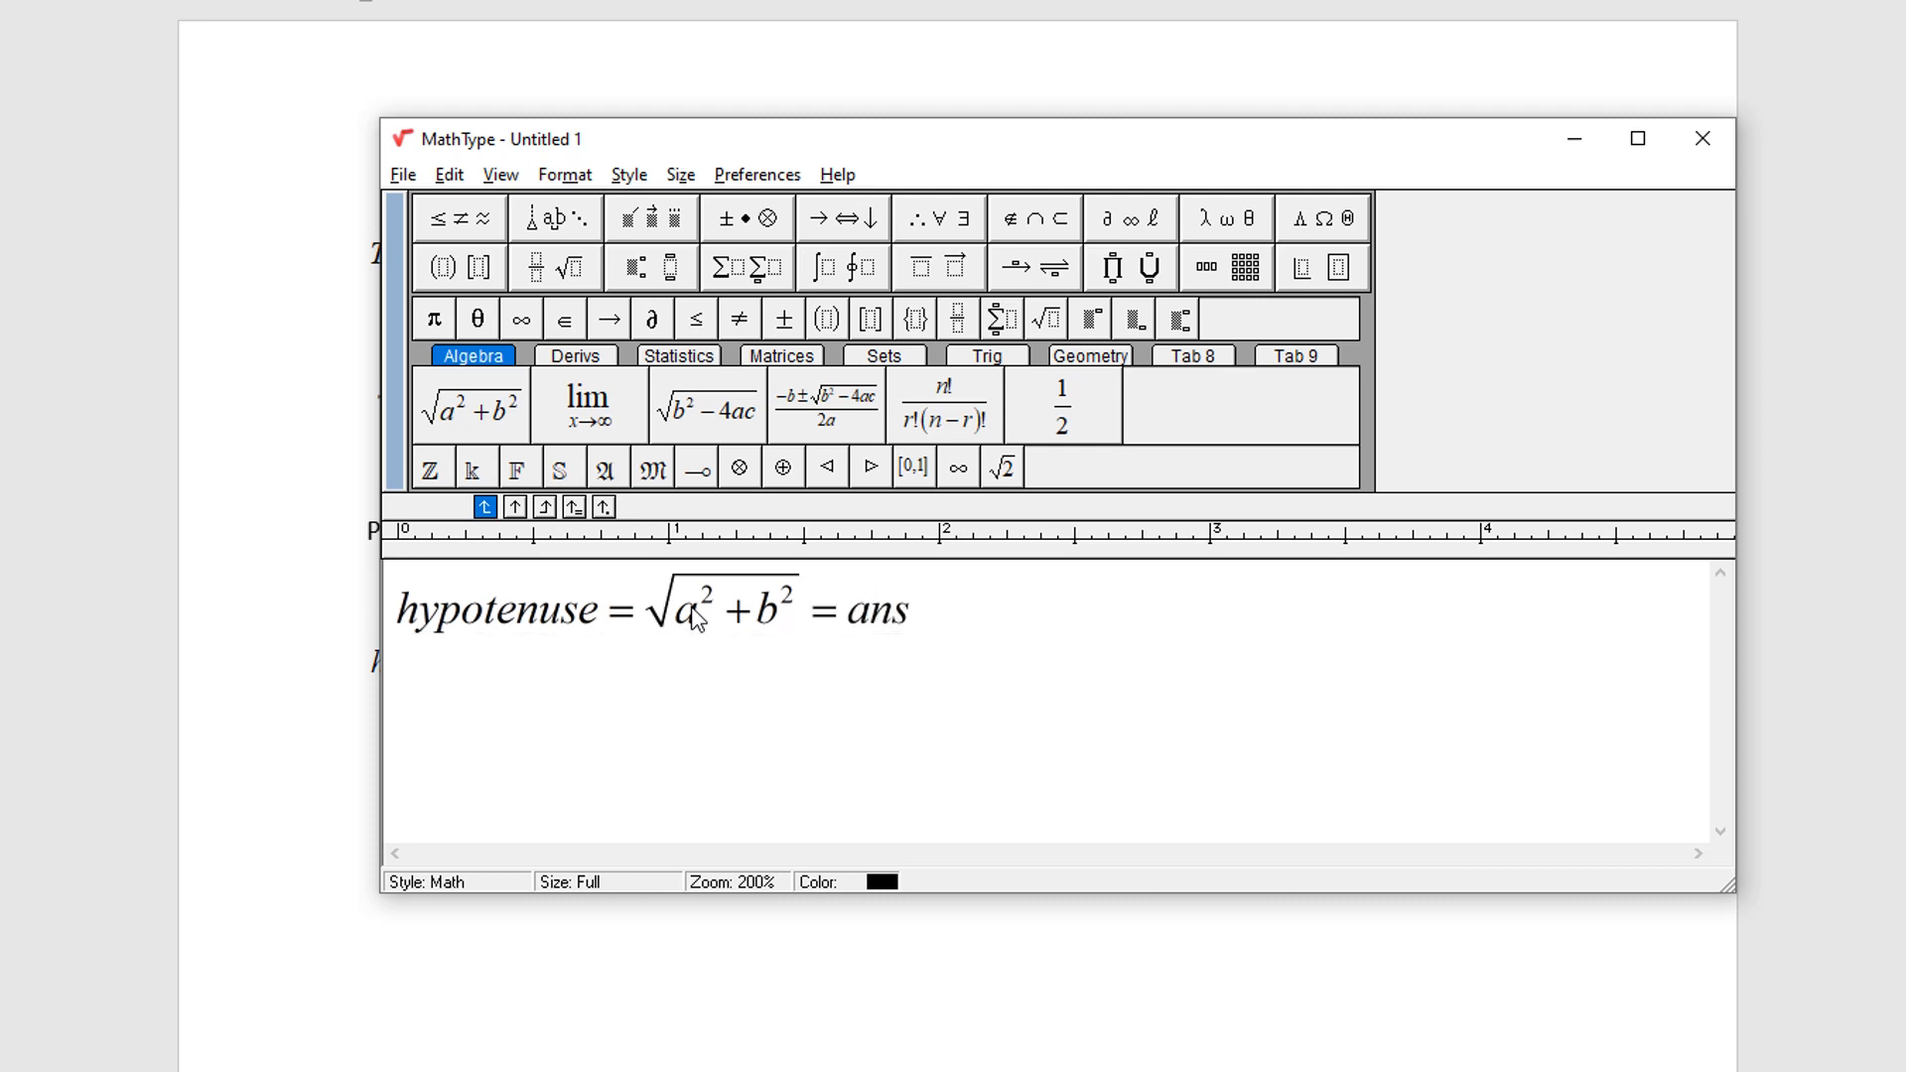
type("wer")
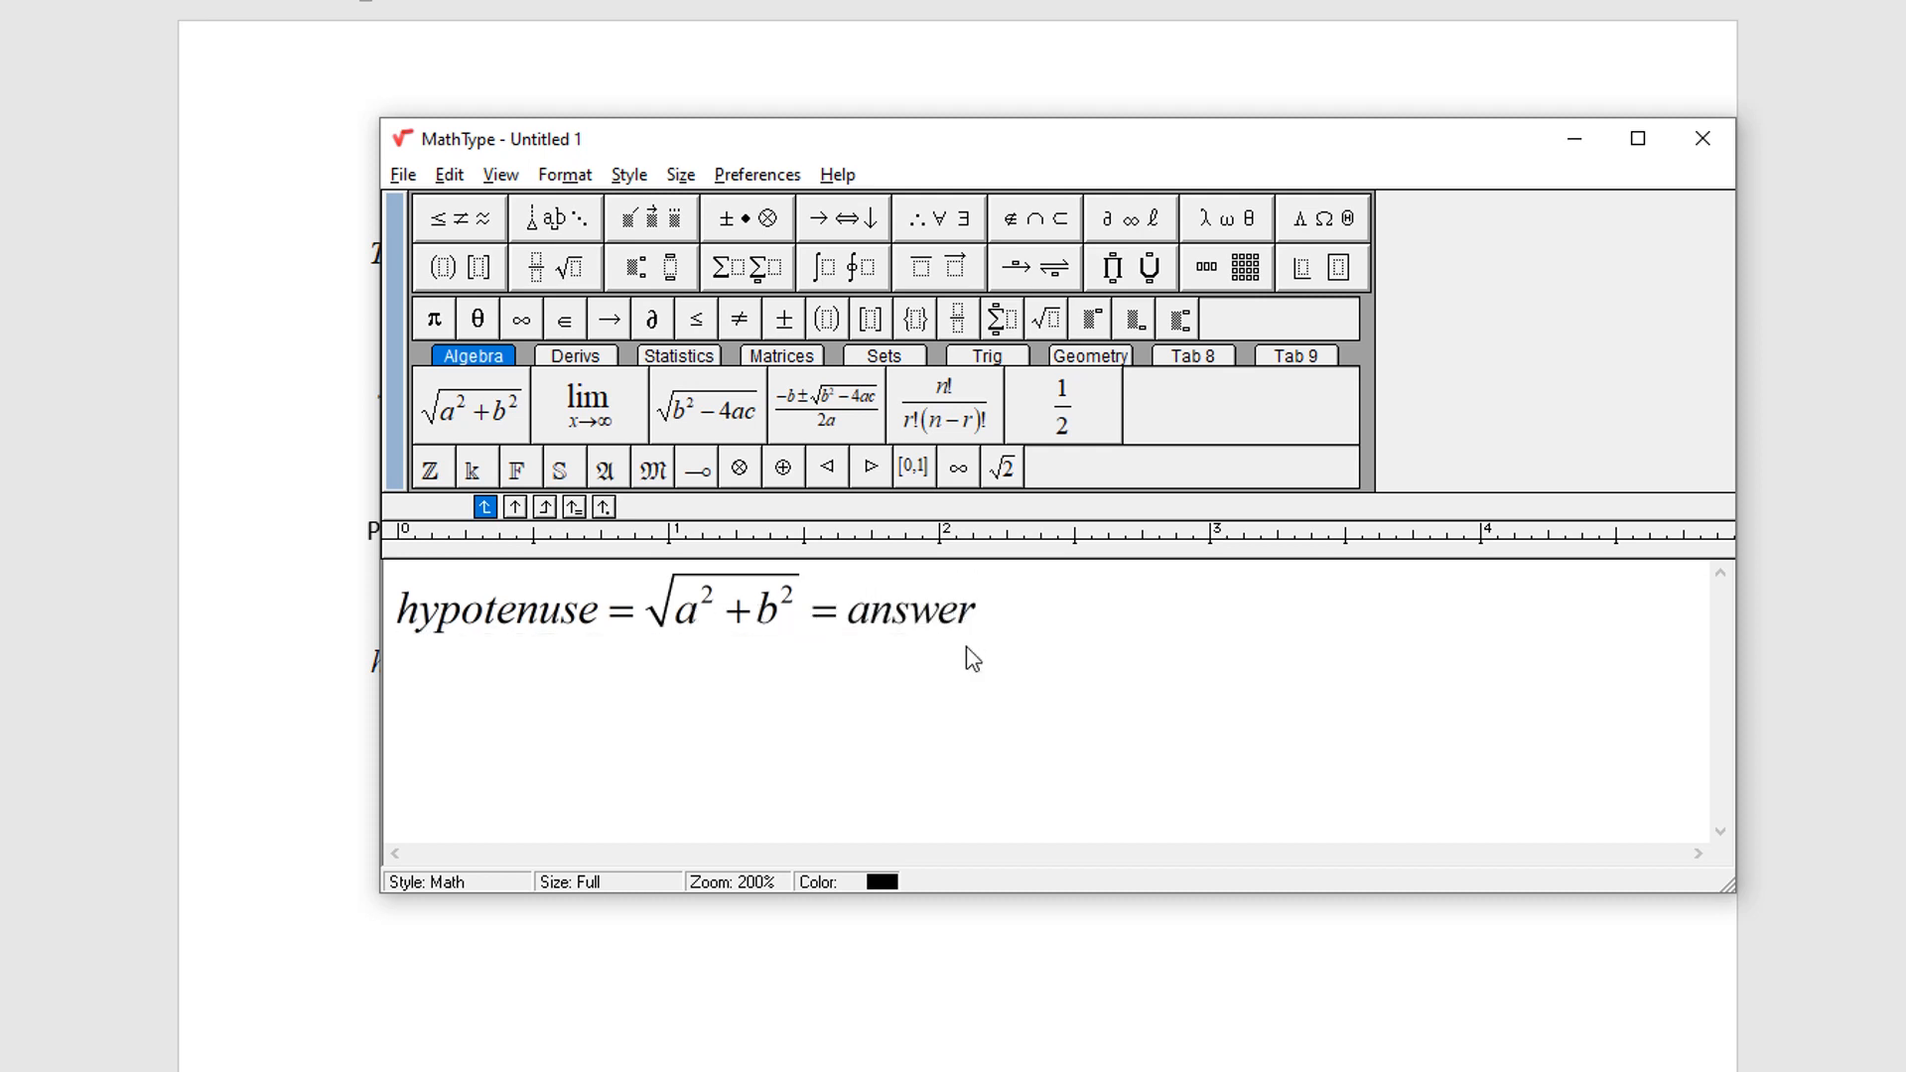
Select the entire general hypotenuse equation and open its copy menu.
left_click_drag(973, 657, 408, 607)
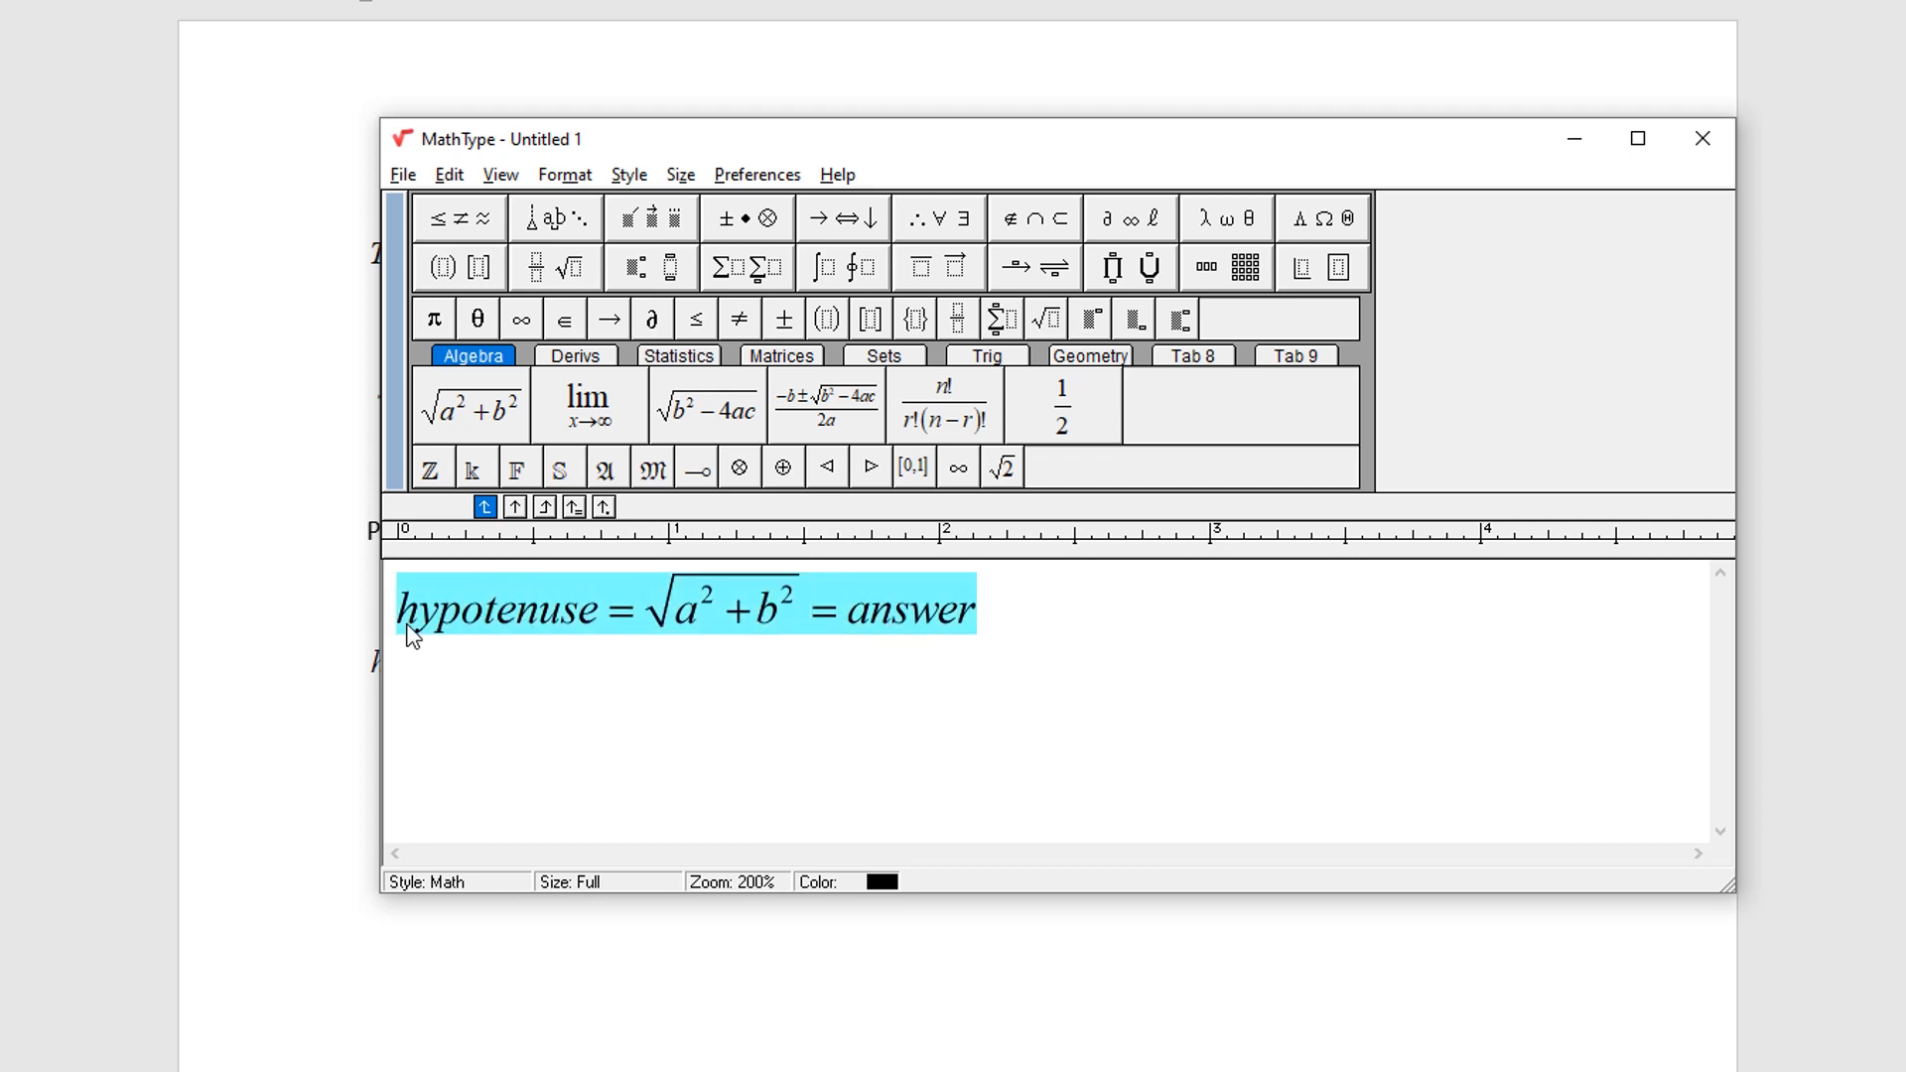
right_click(410, 637)
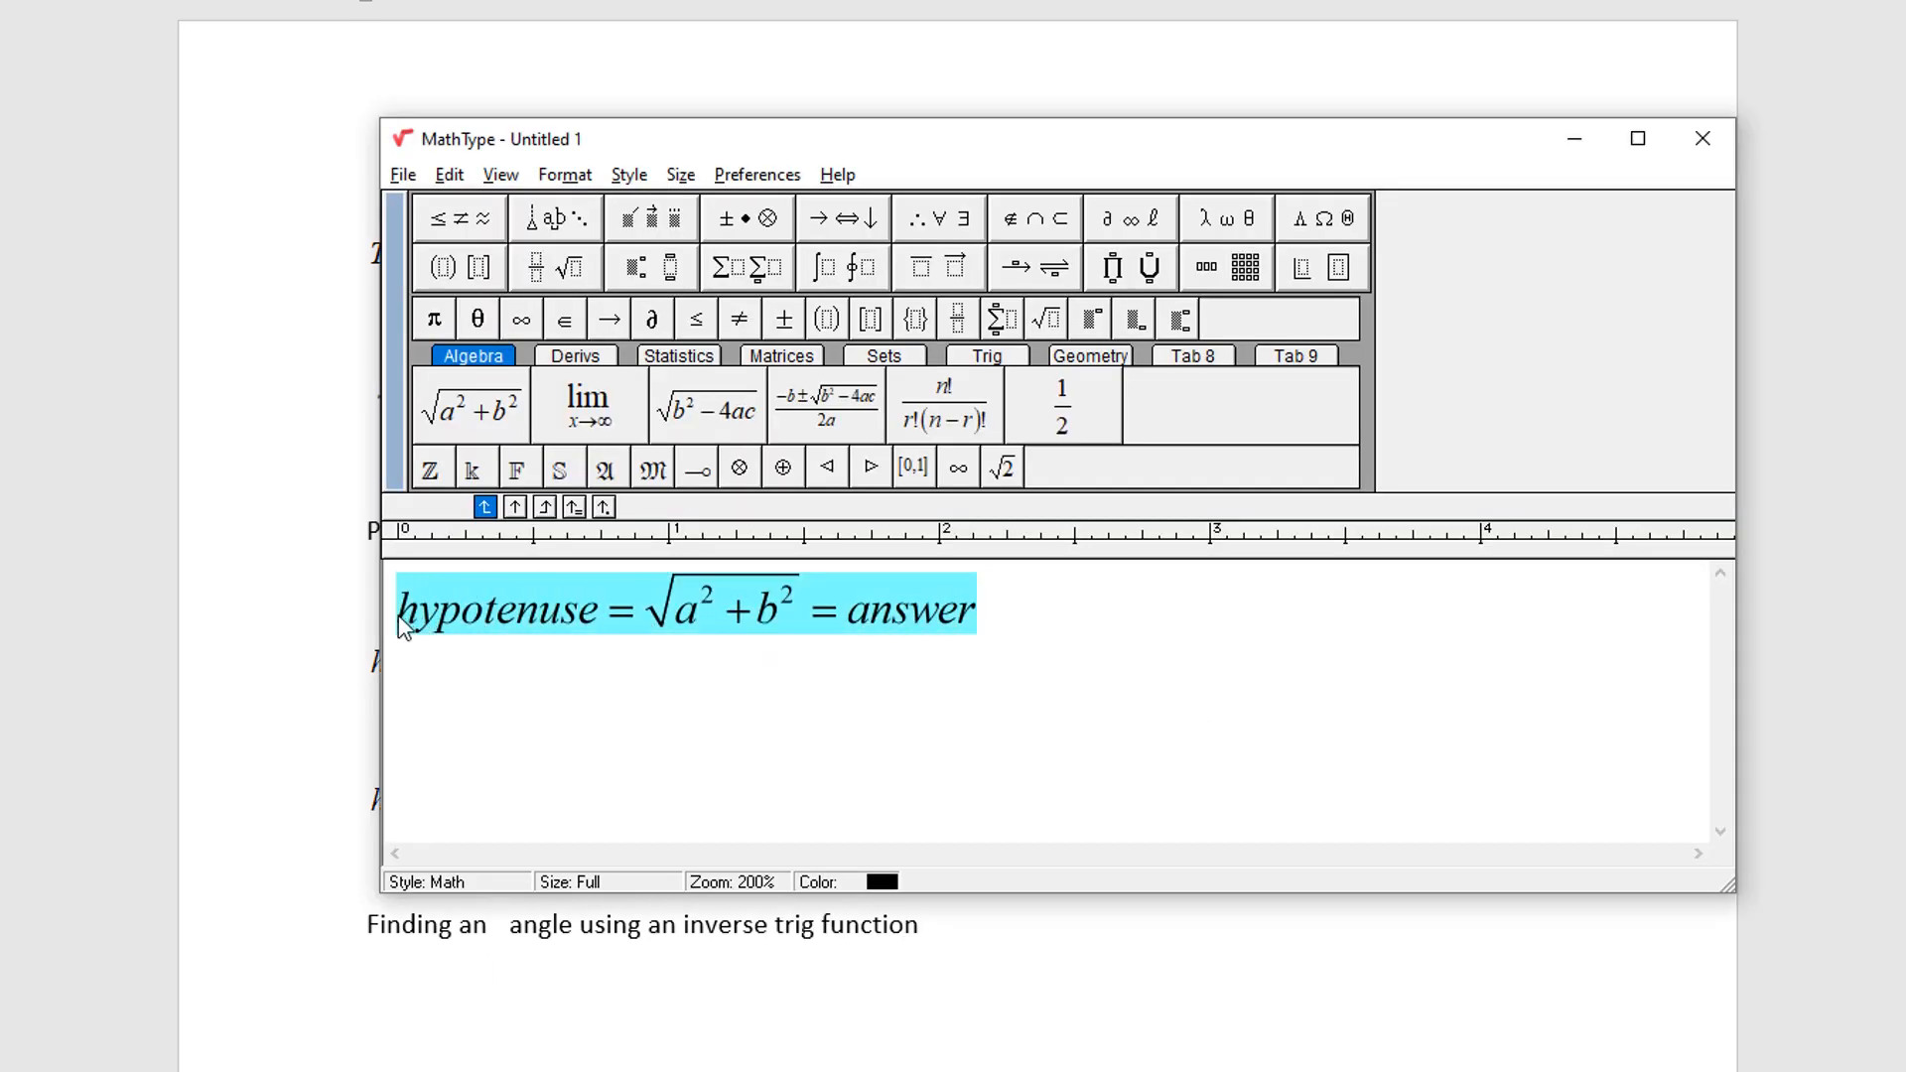
Start a new equation 'angle = tan' with a superscript for the inverse tangent.
type("ang")
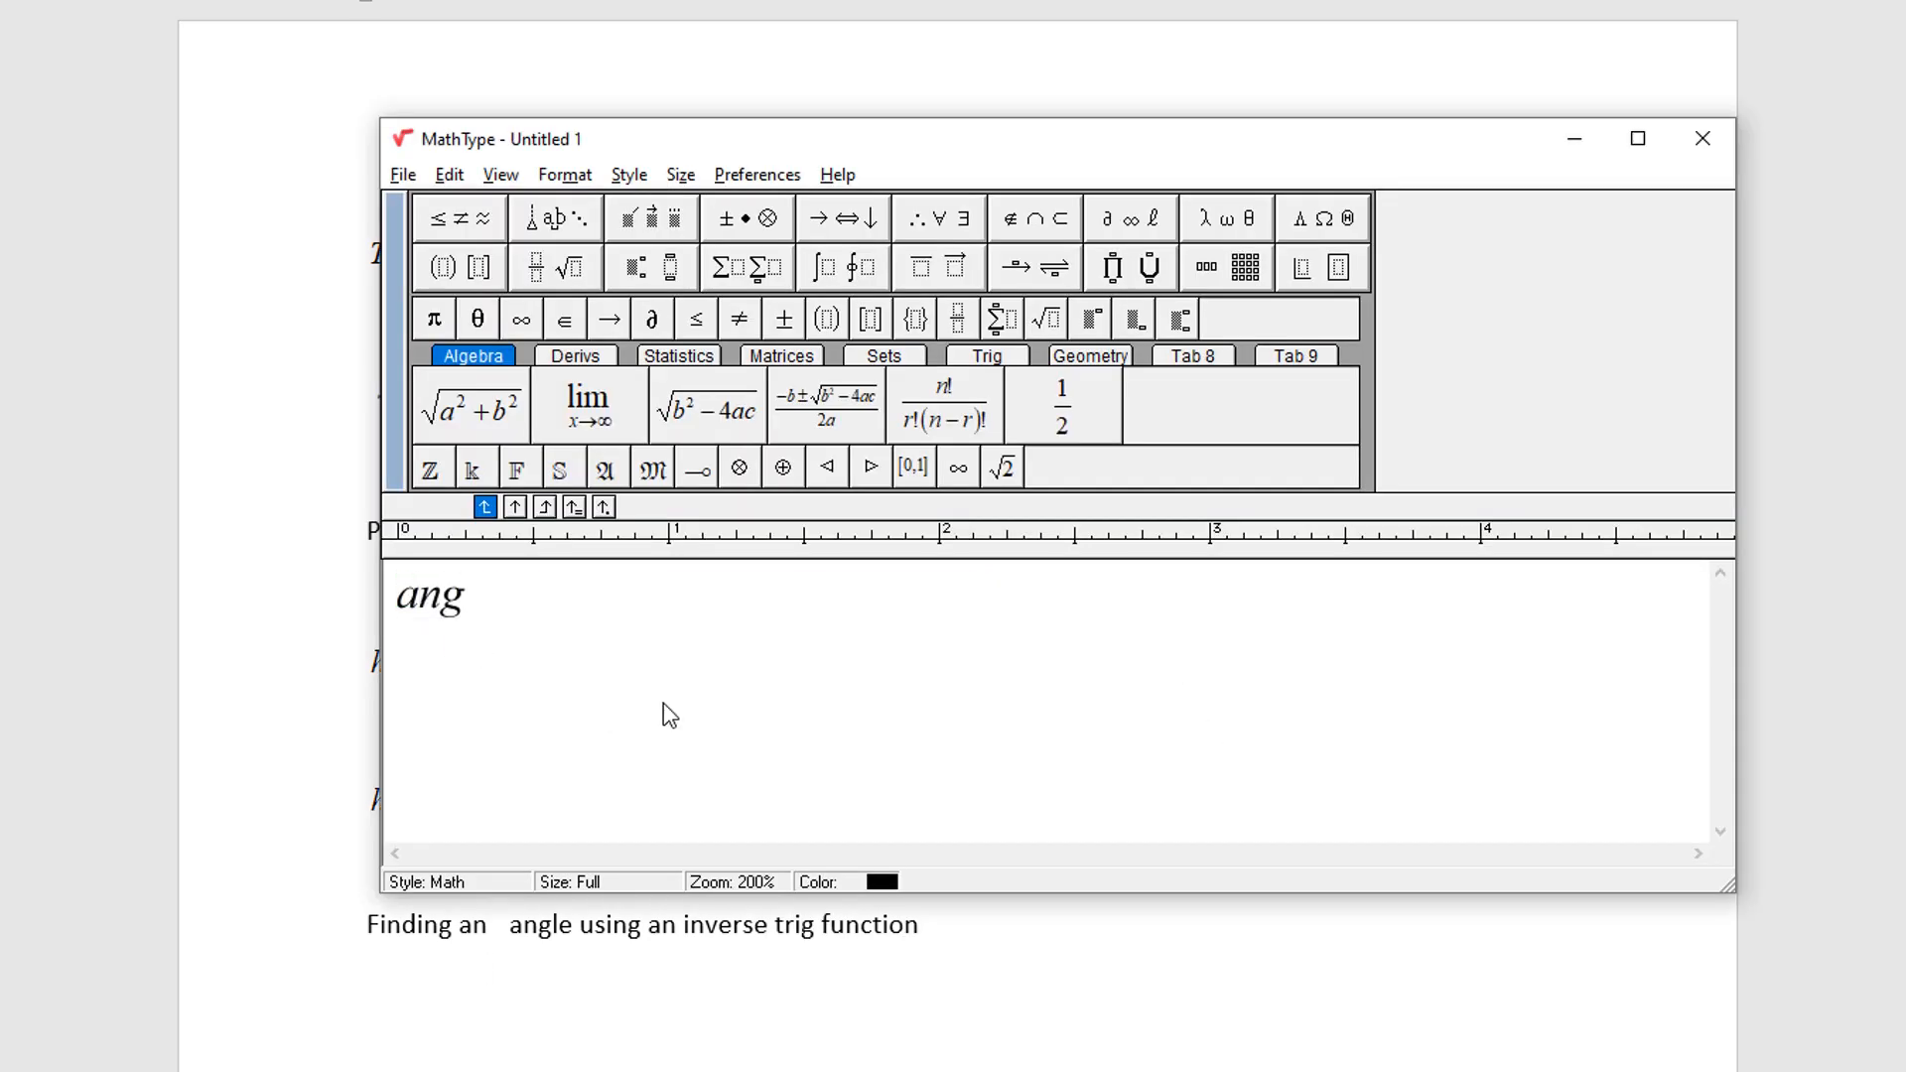
type("le")
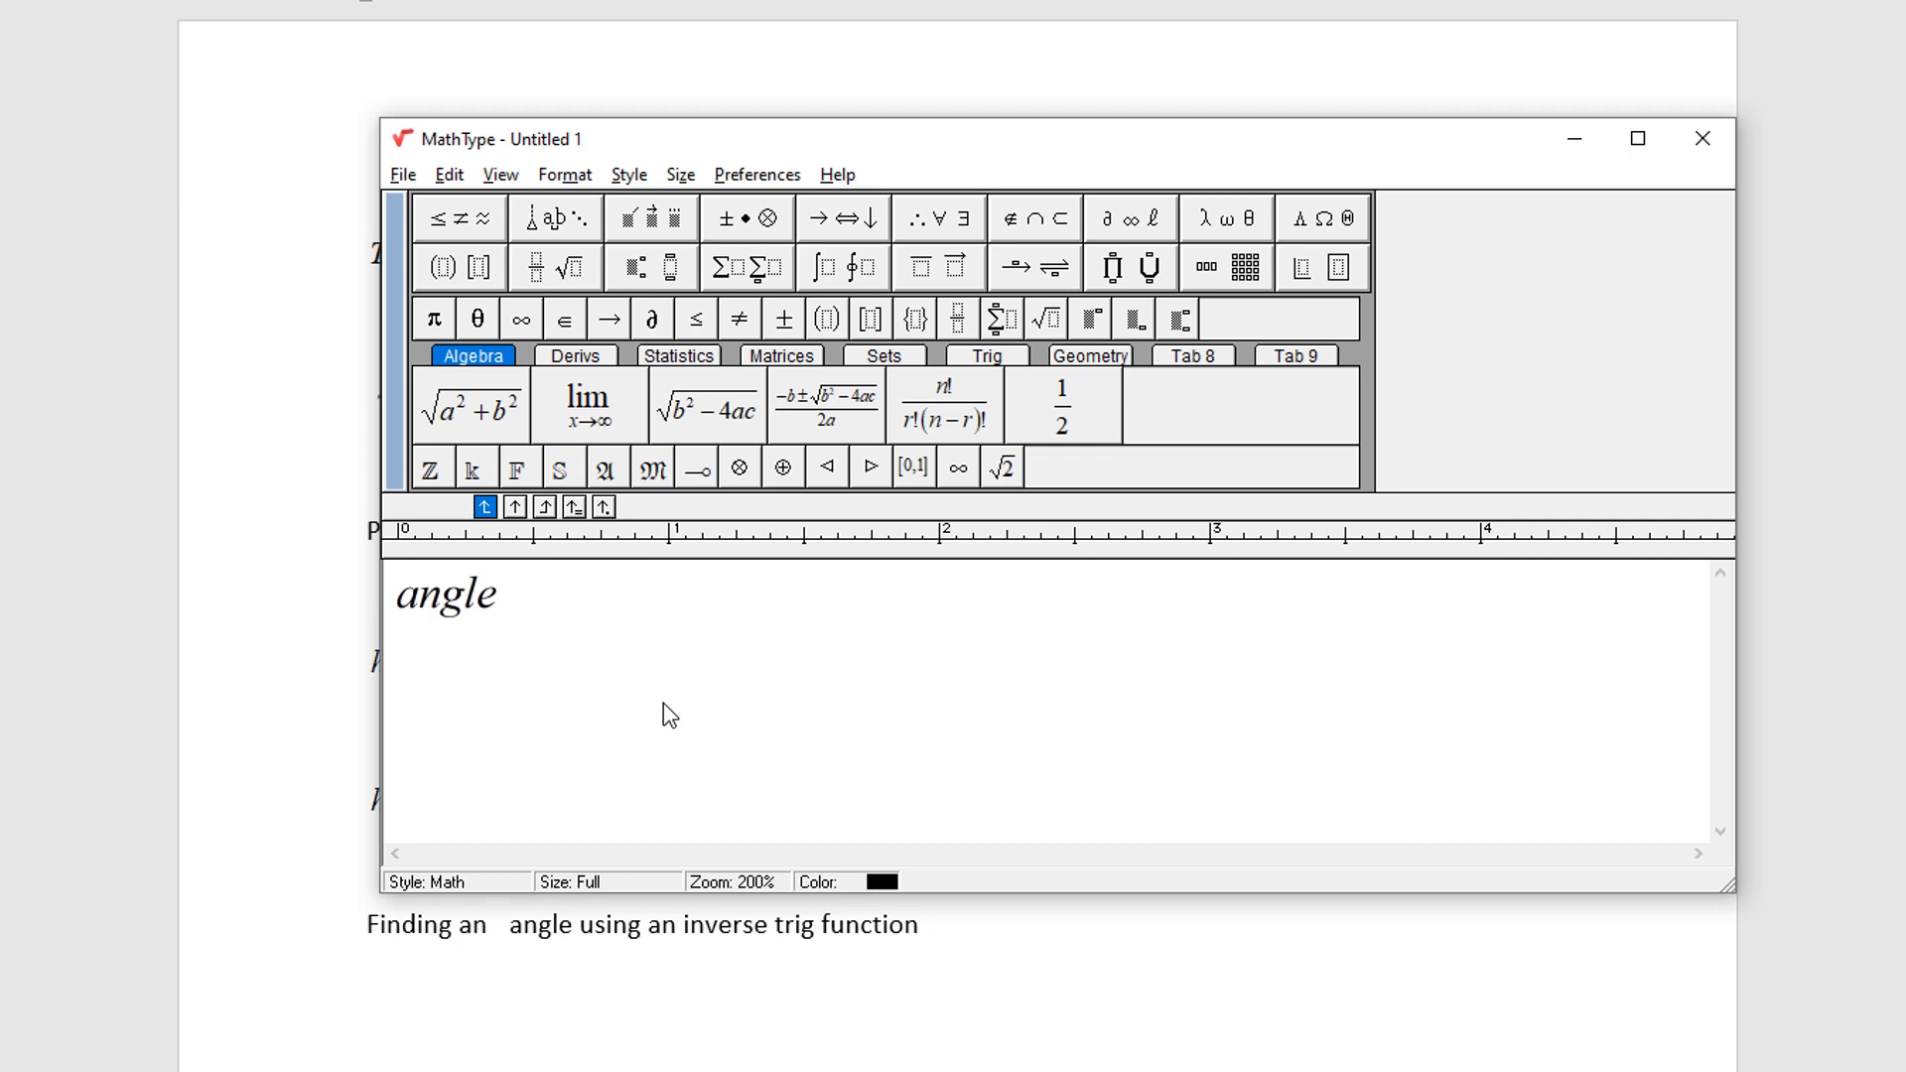
type("=")
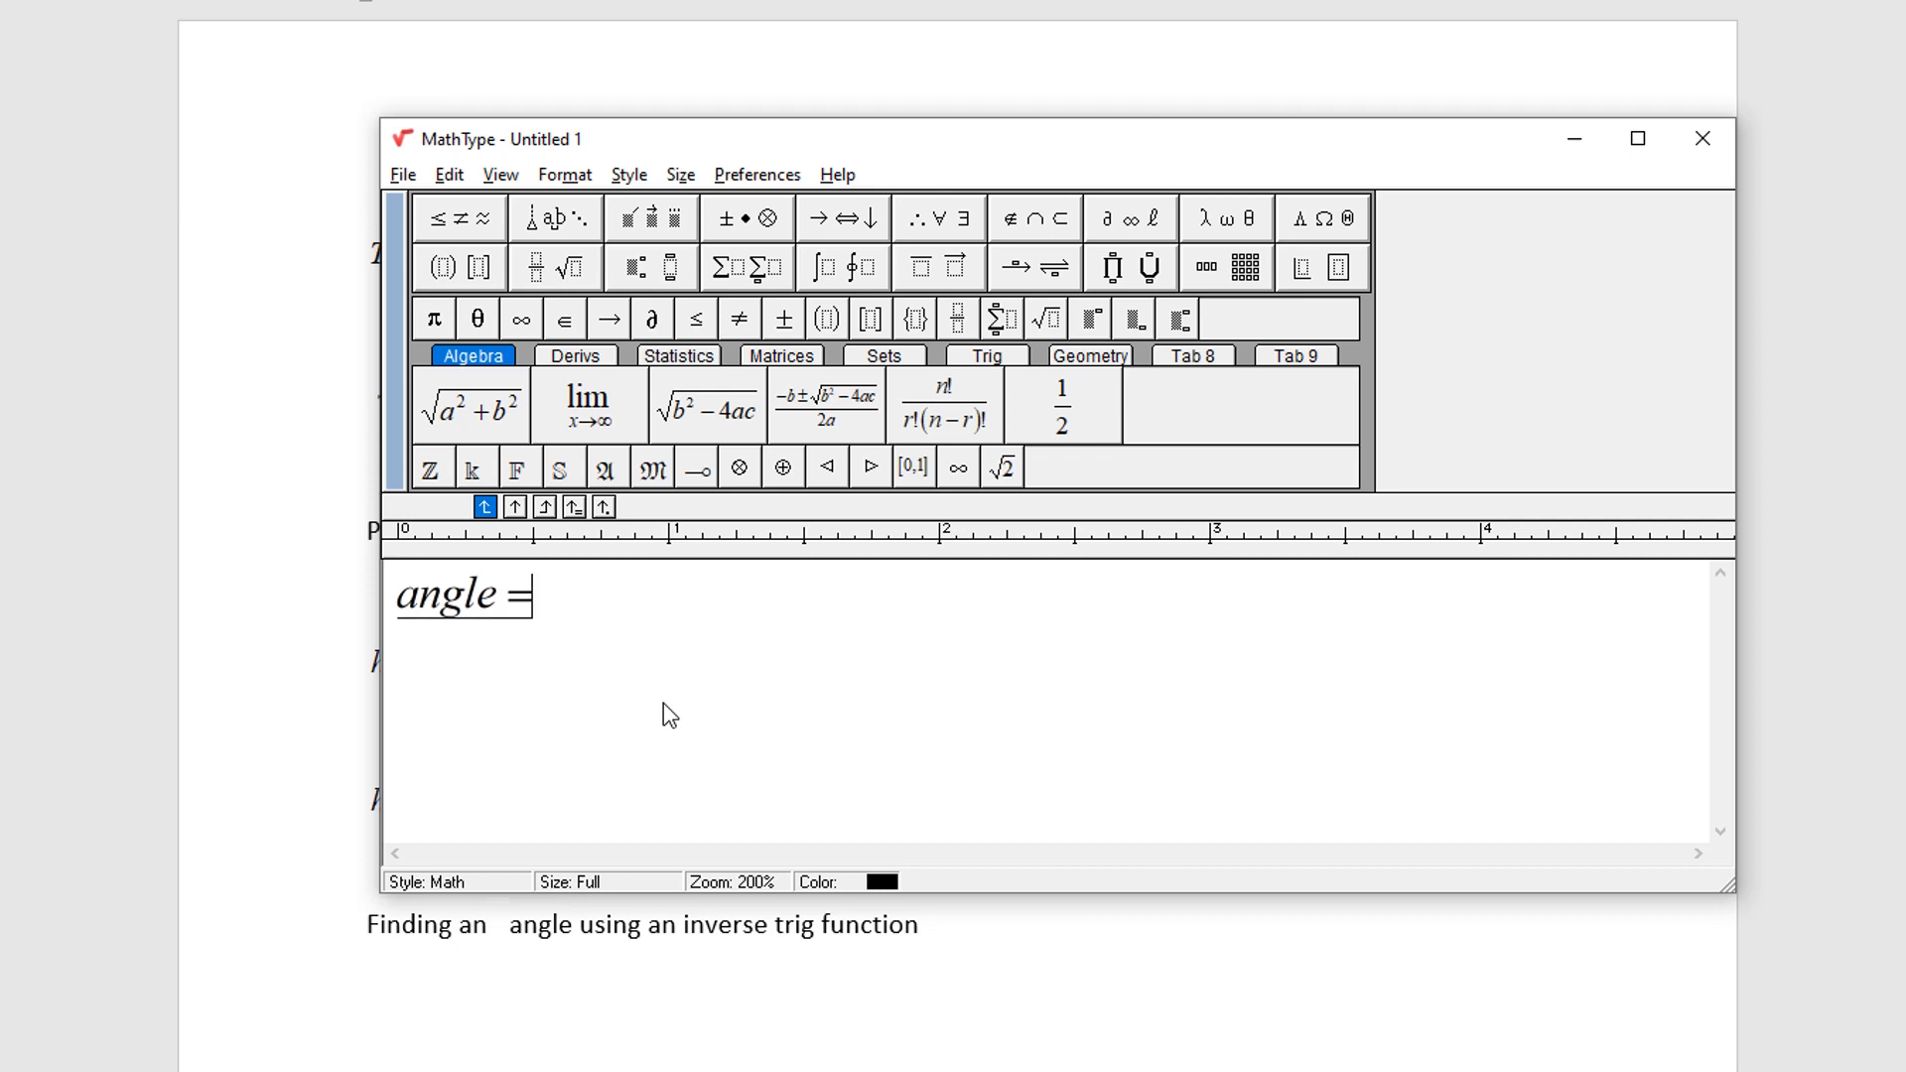
type("tan")
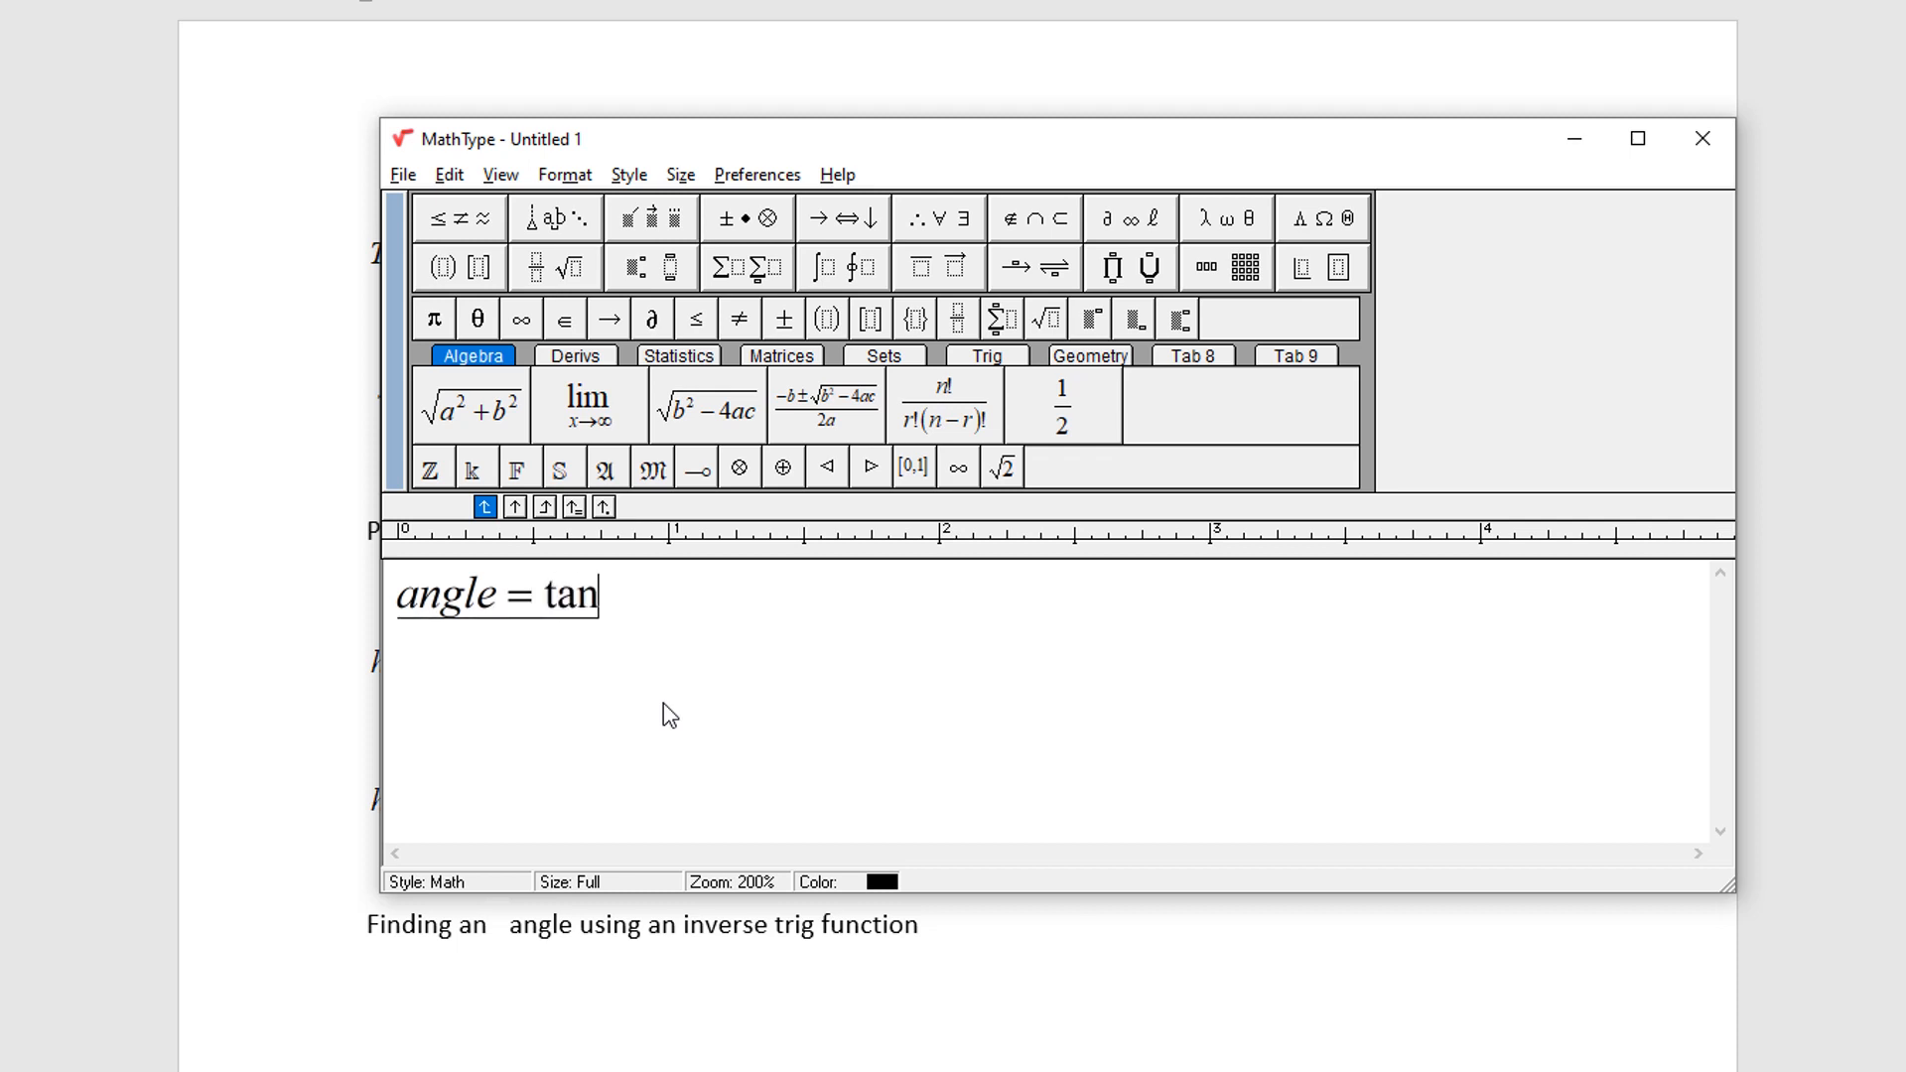
mouse_move(822, 584)
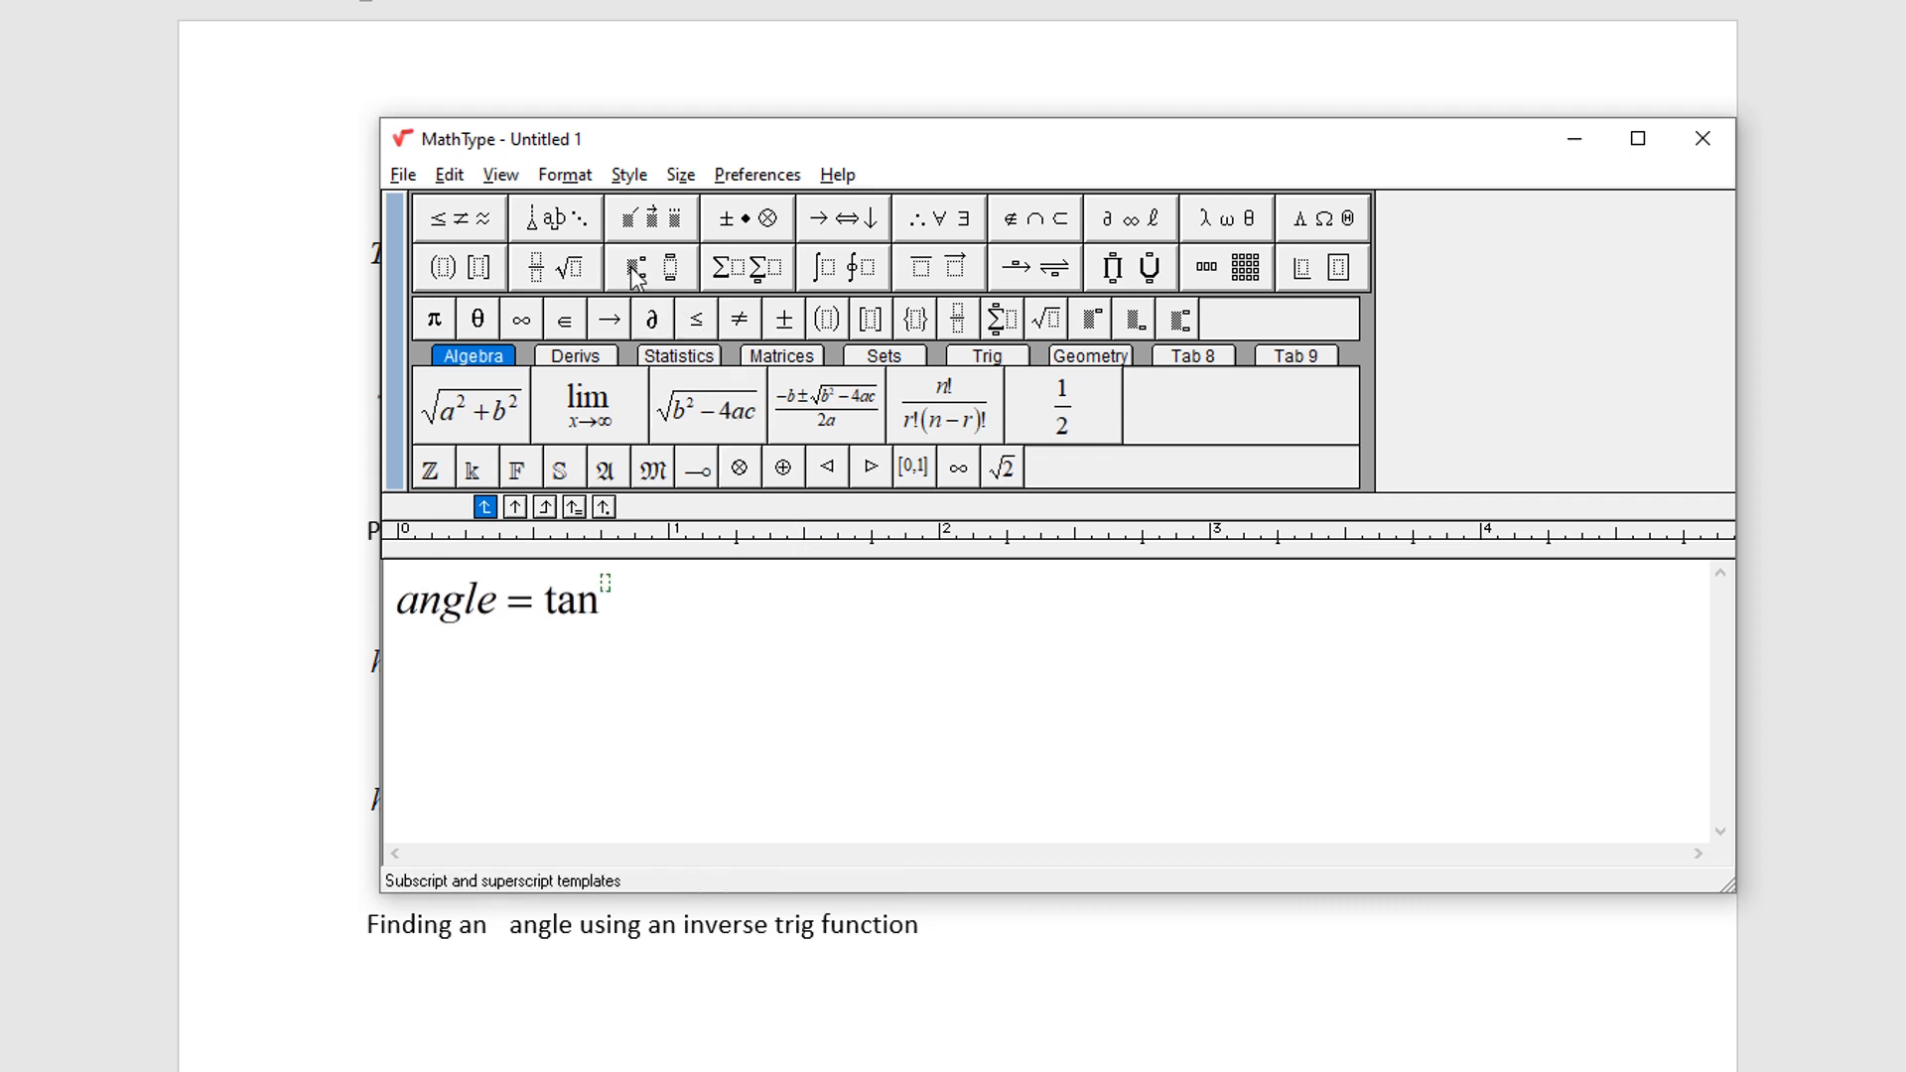
left_click(632, 266)
type("-1")
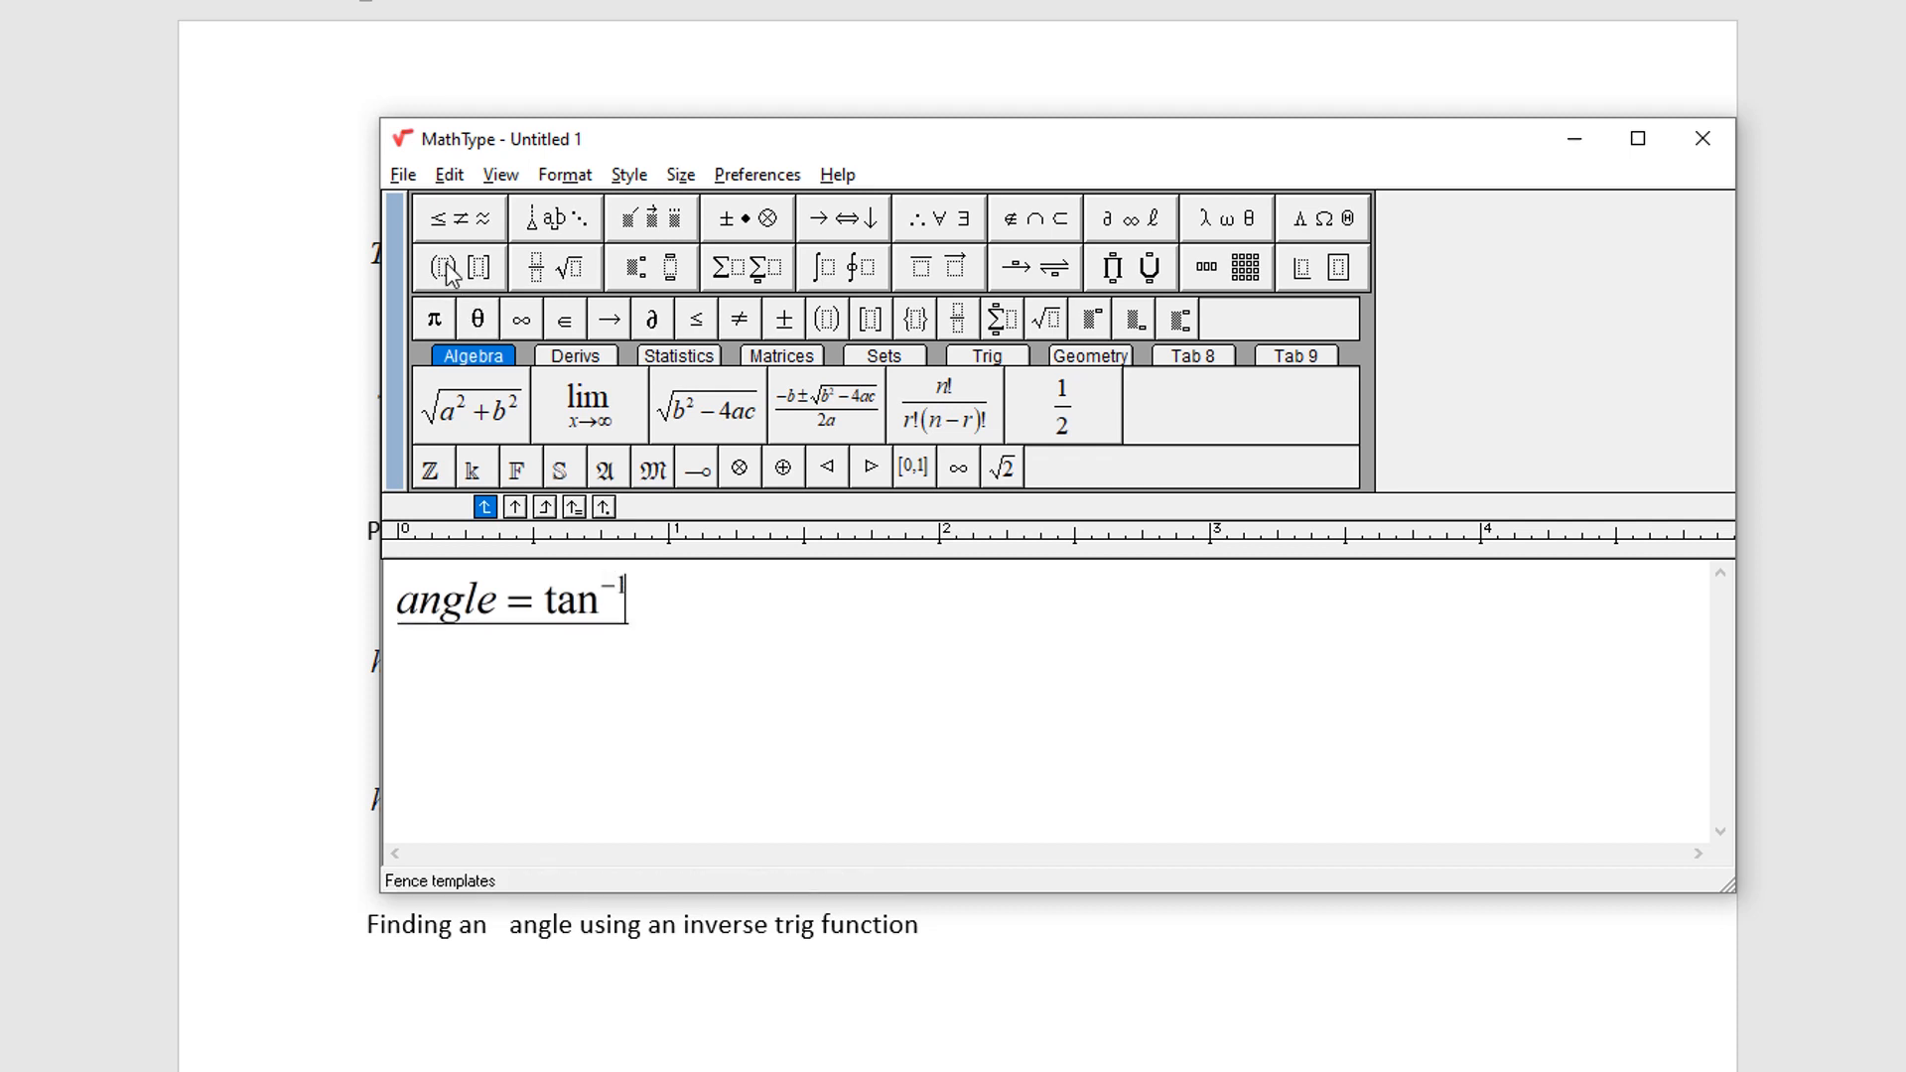
left_click(448, 266)
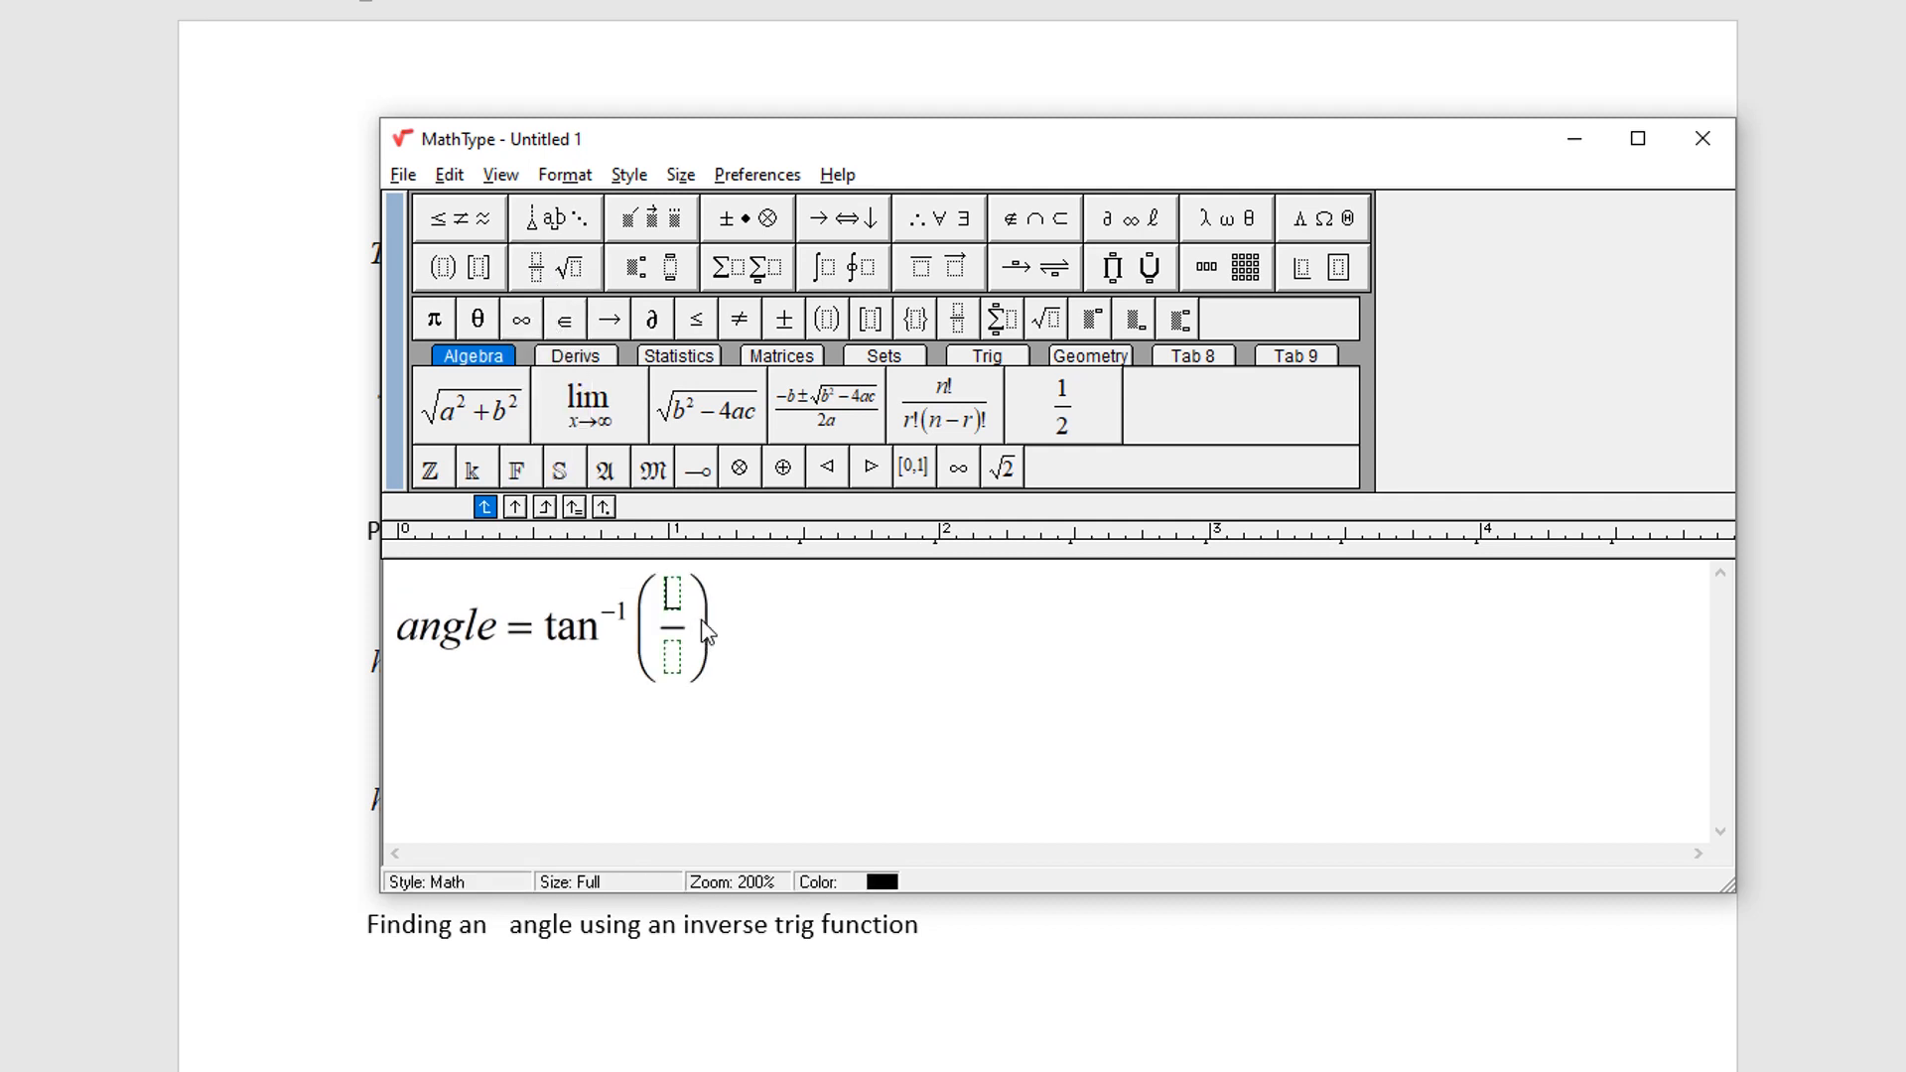
Fill the bracketed fraction with 40 over 30 and add '= answer to the angle'.
type("40")
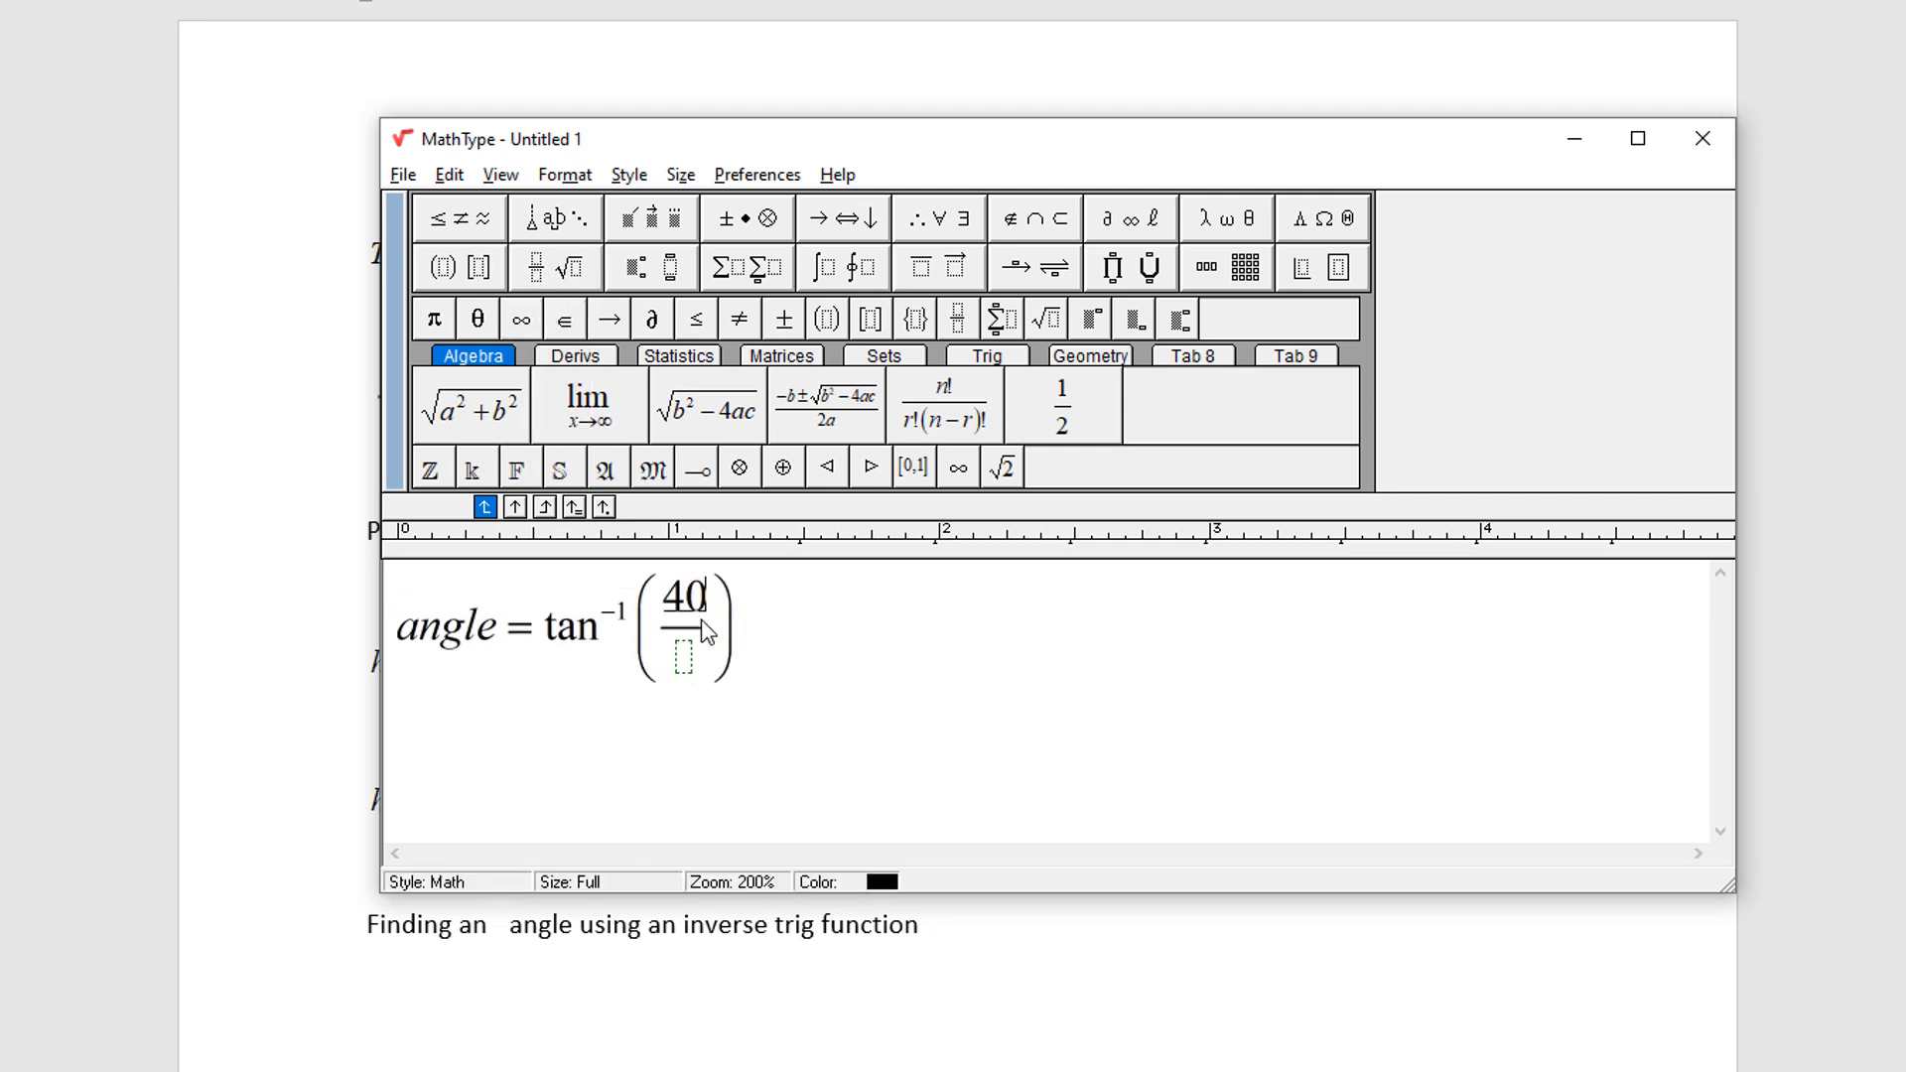
type("30")
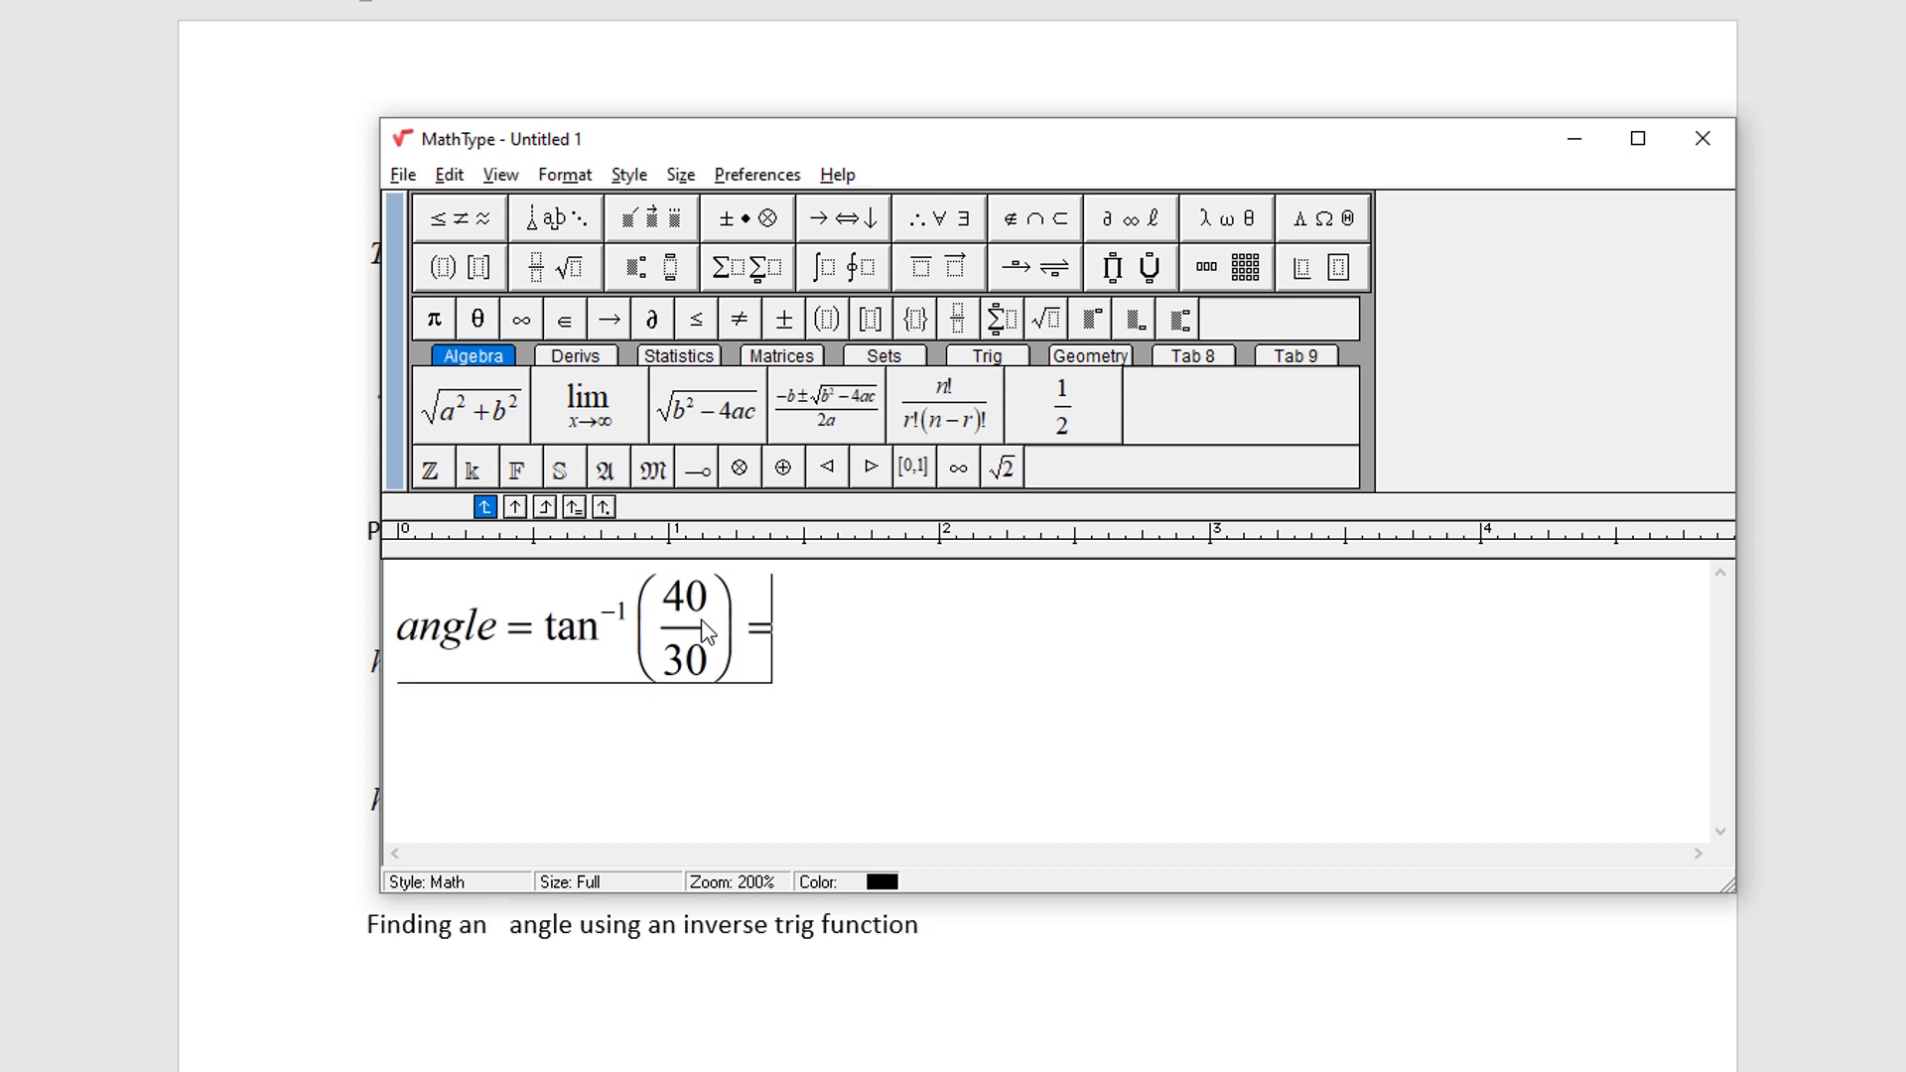
type("answer")
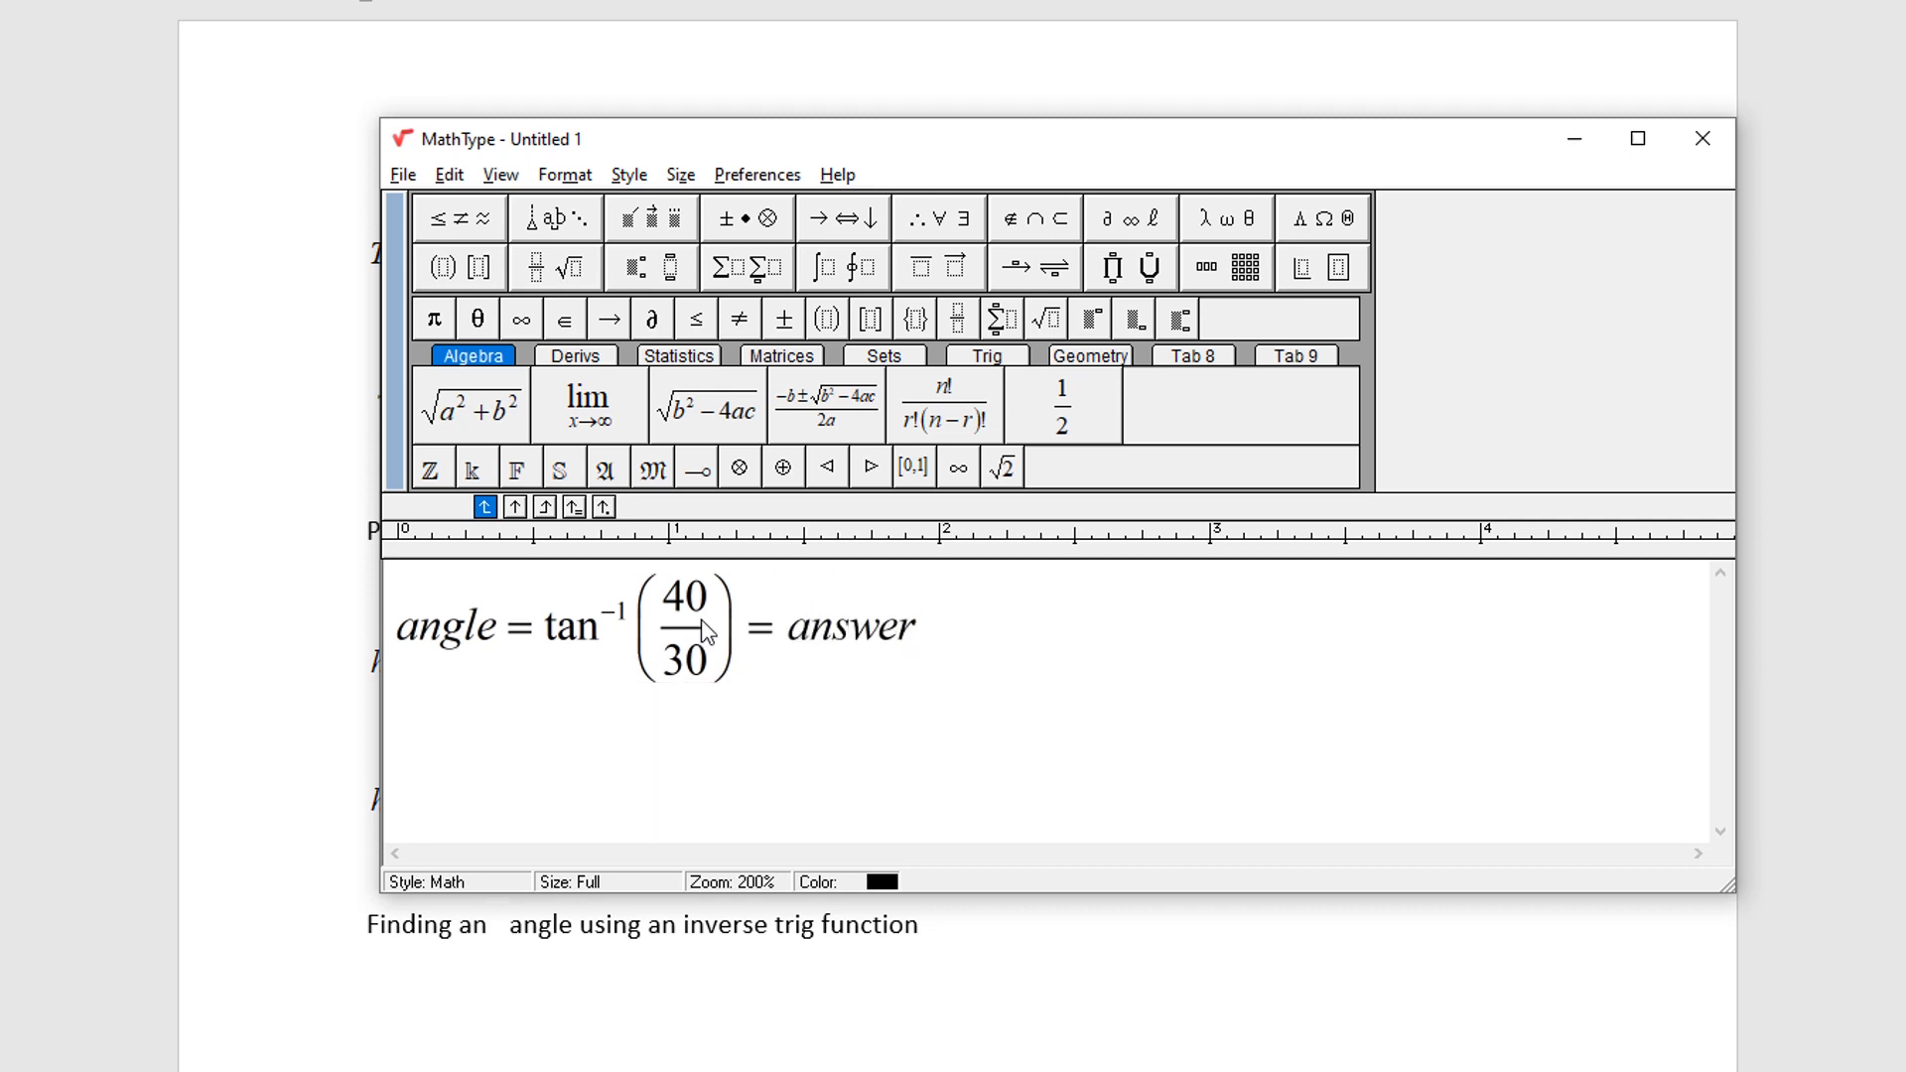
type("totheang")
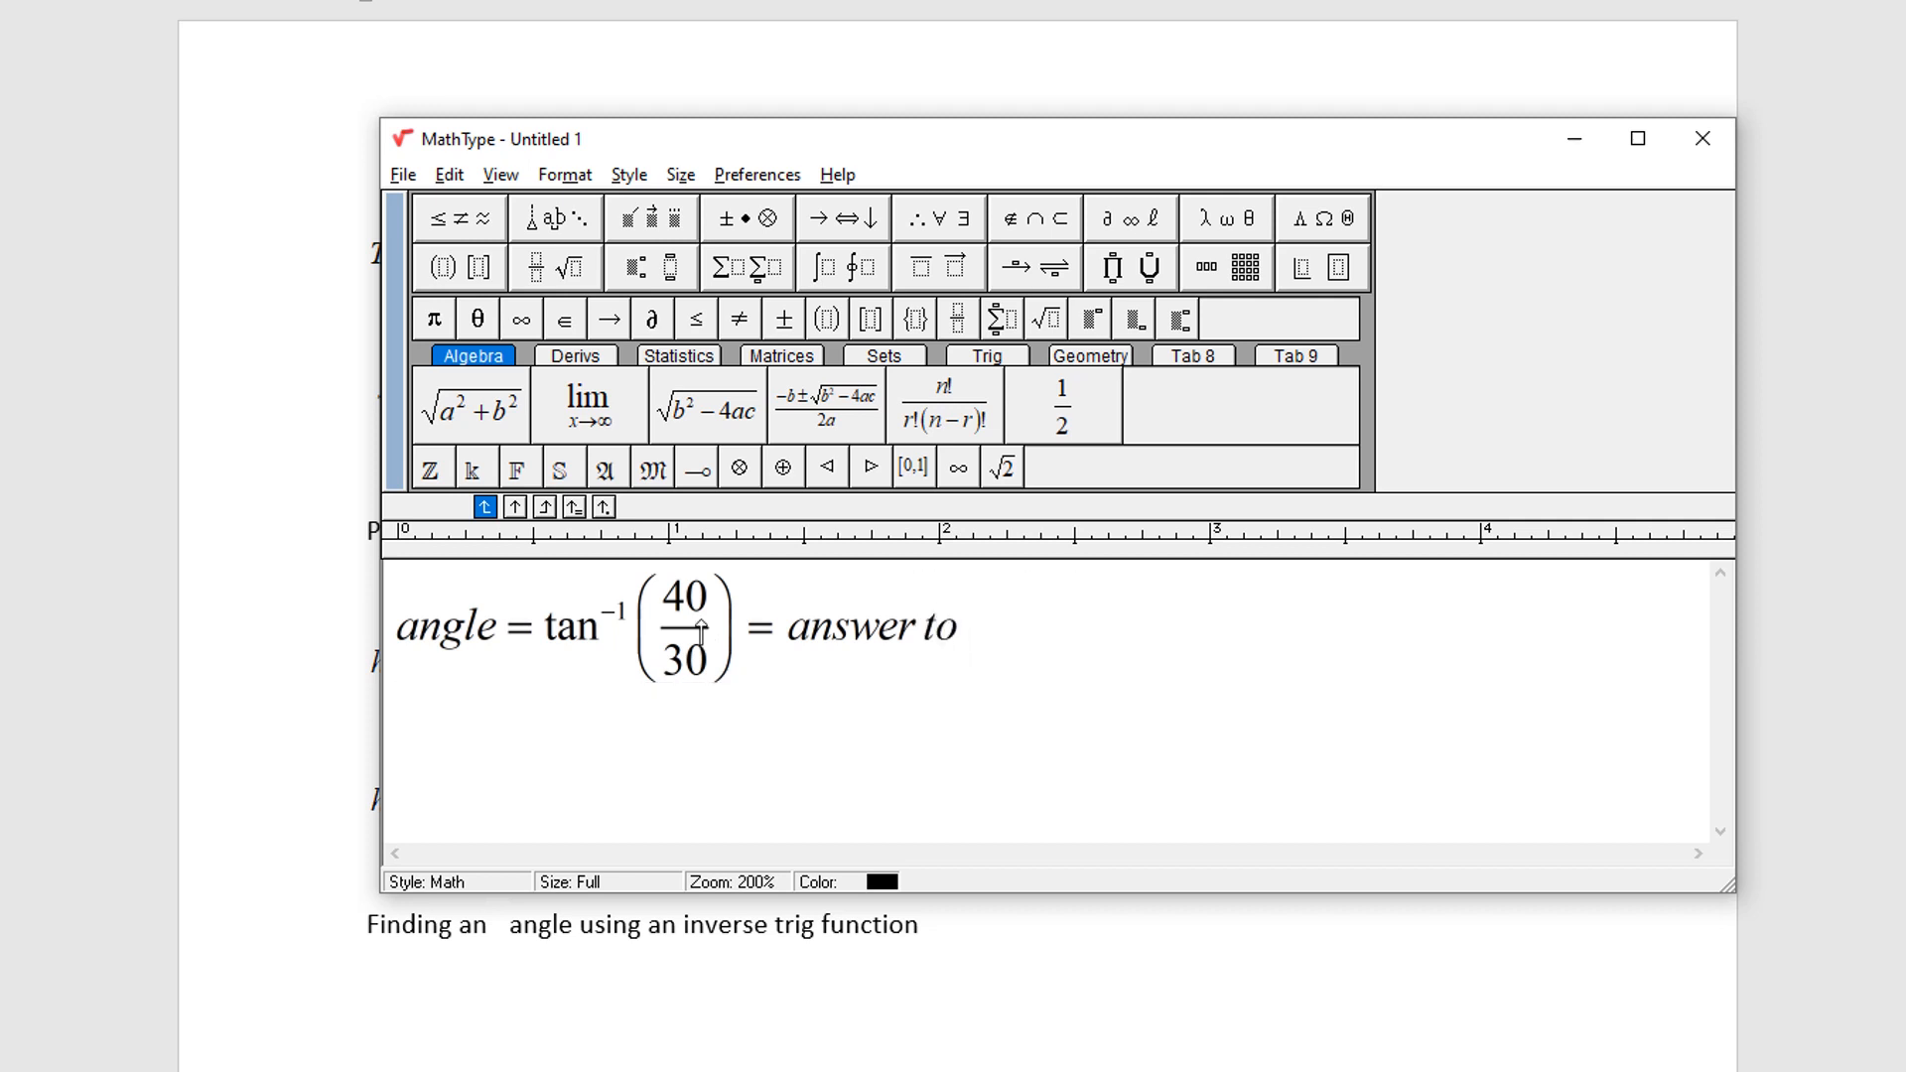
type("the angle")
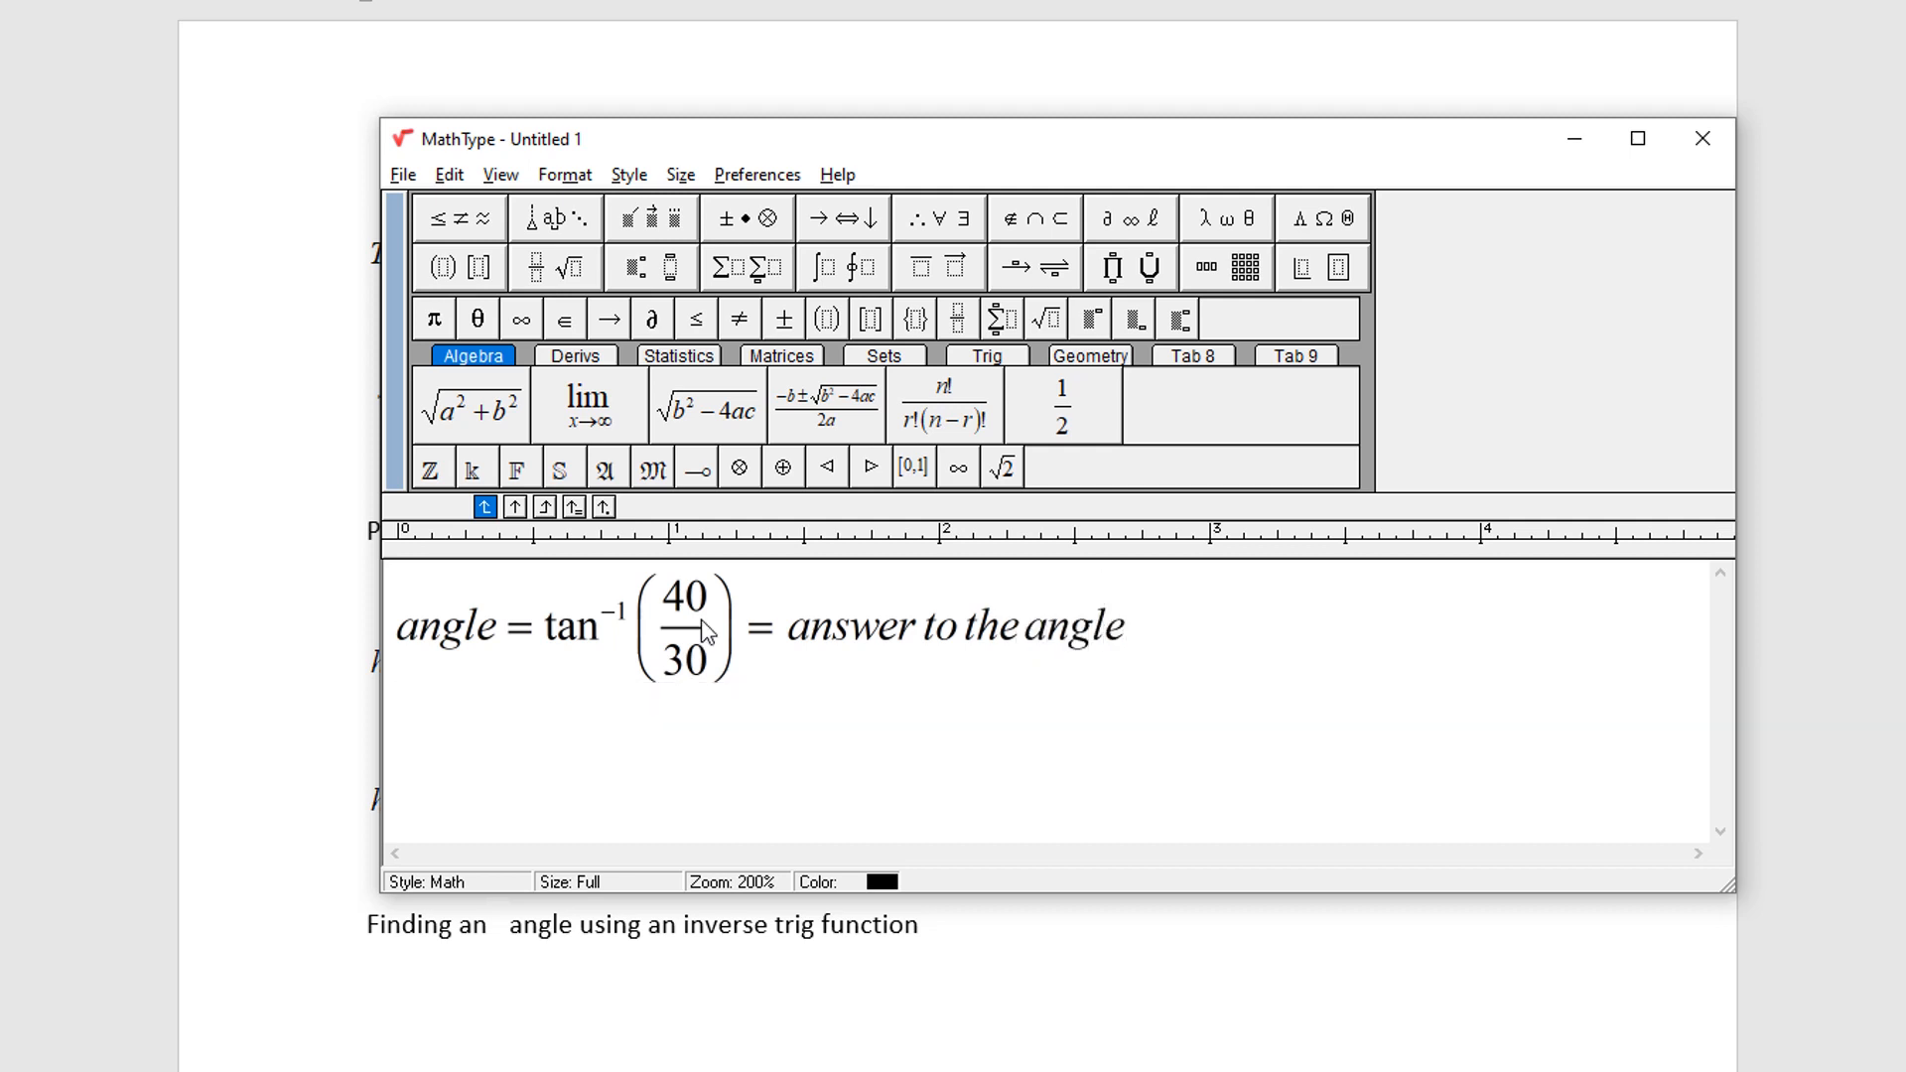
mouse_move(816, 604)
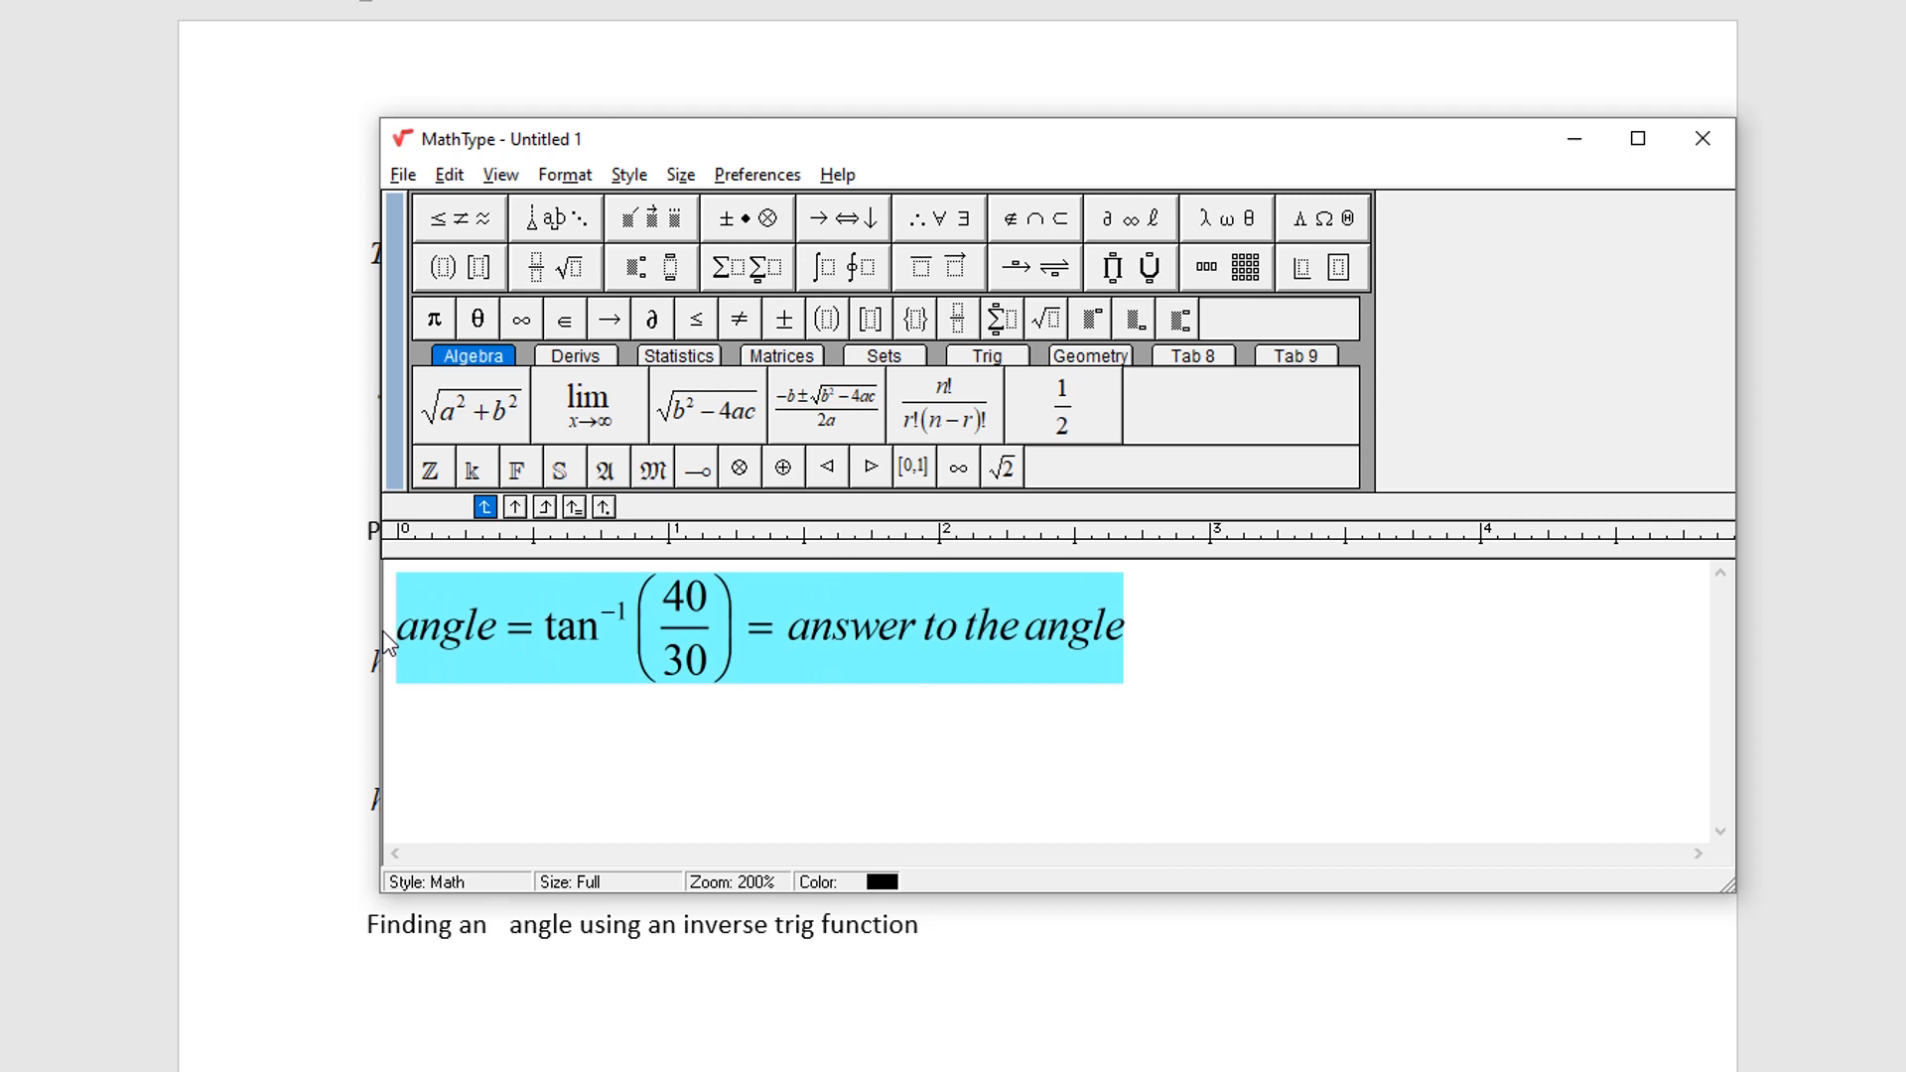
Add a degree sign after 'angle' and insert the finished equation into Word.
left_click(633, 265)
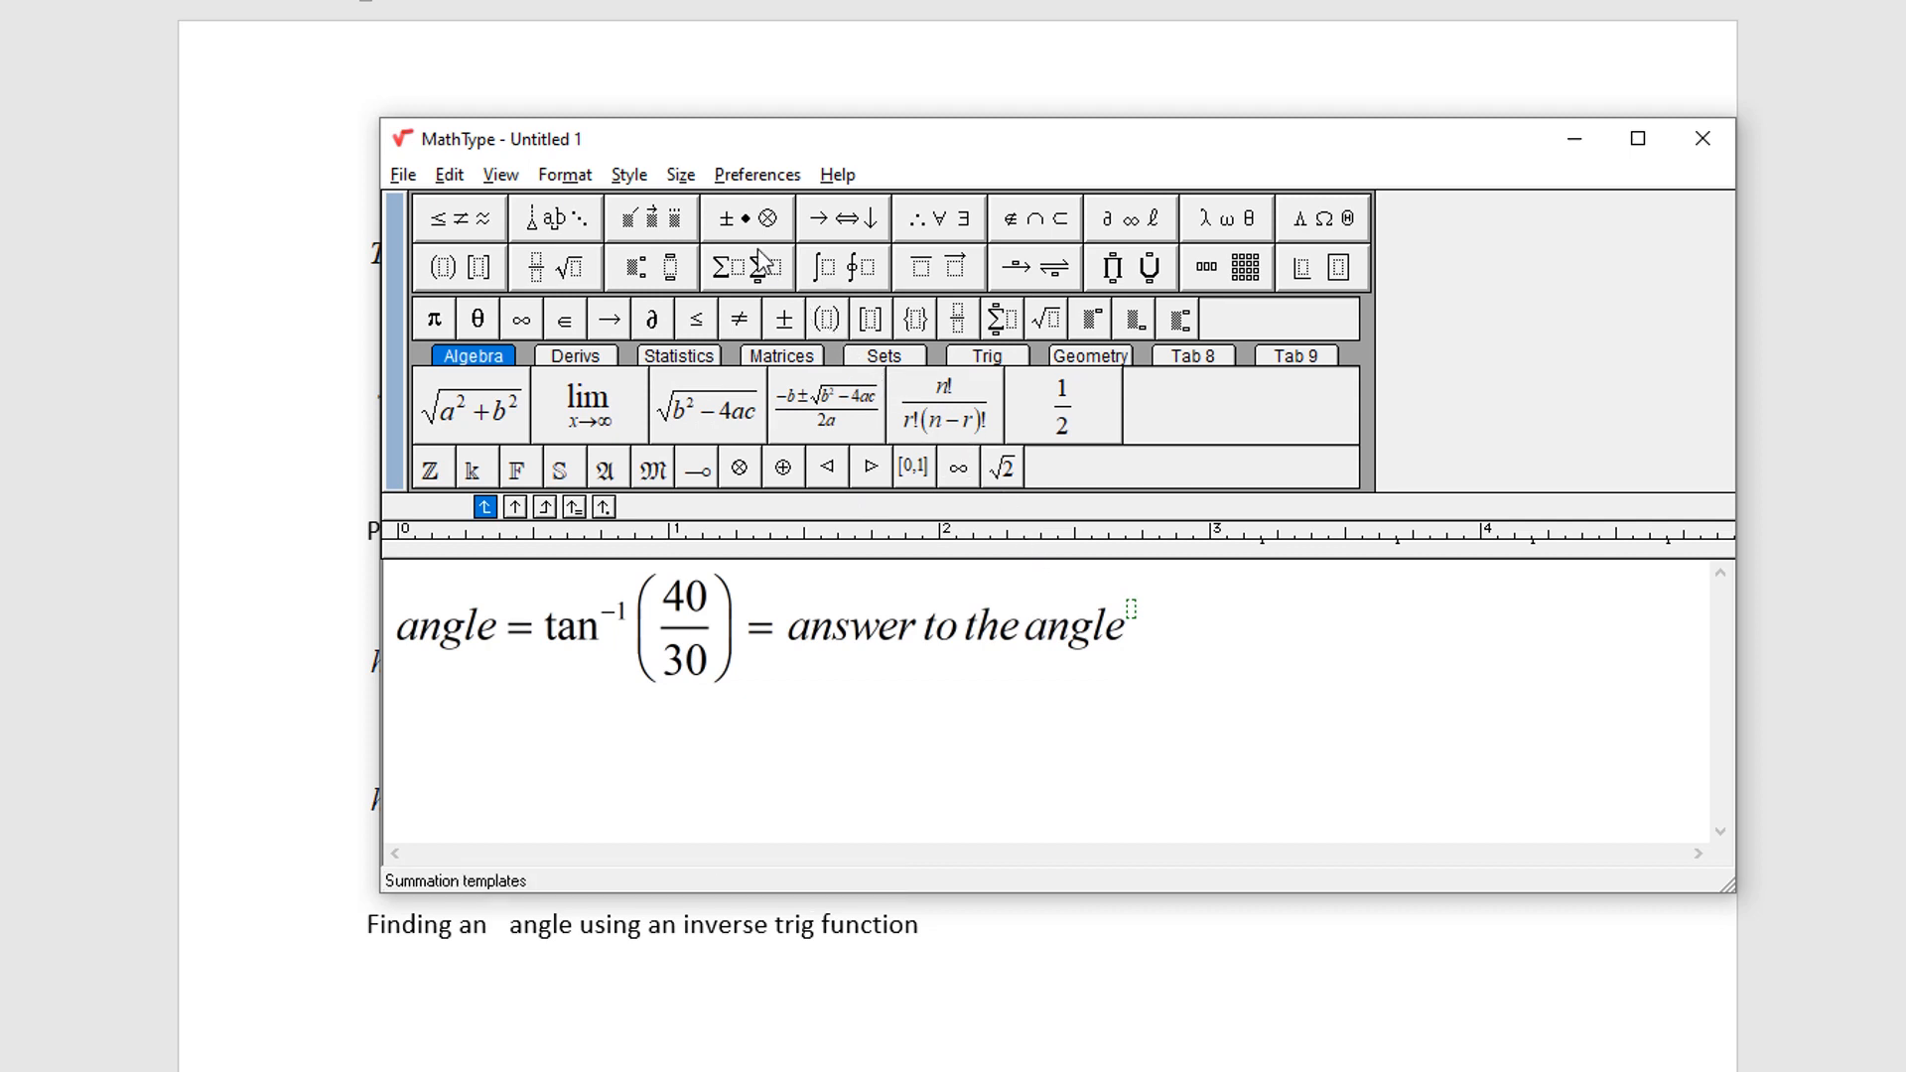
left_click(746, 218)
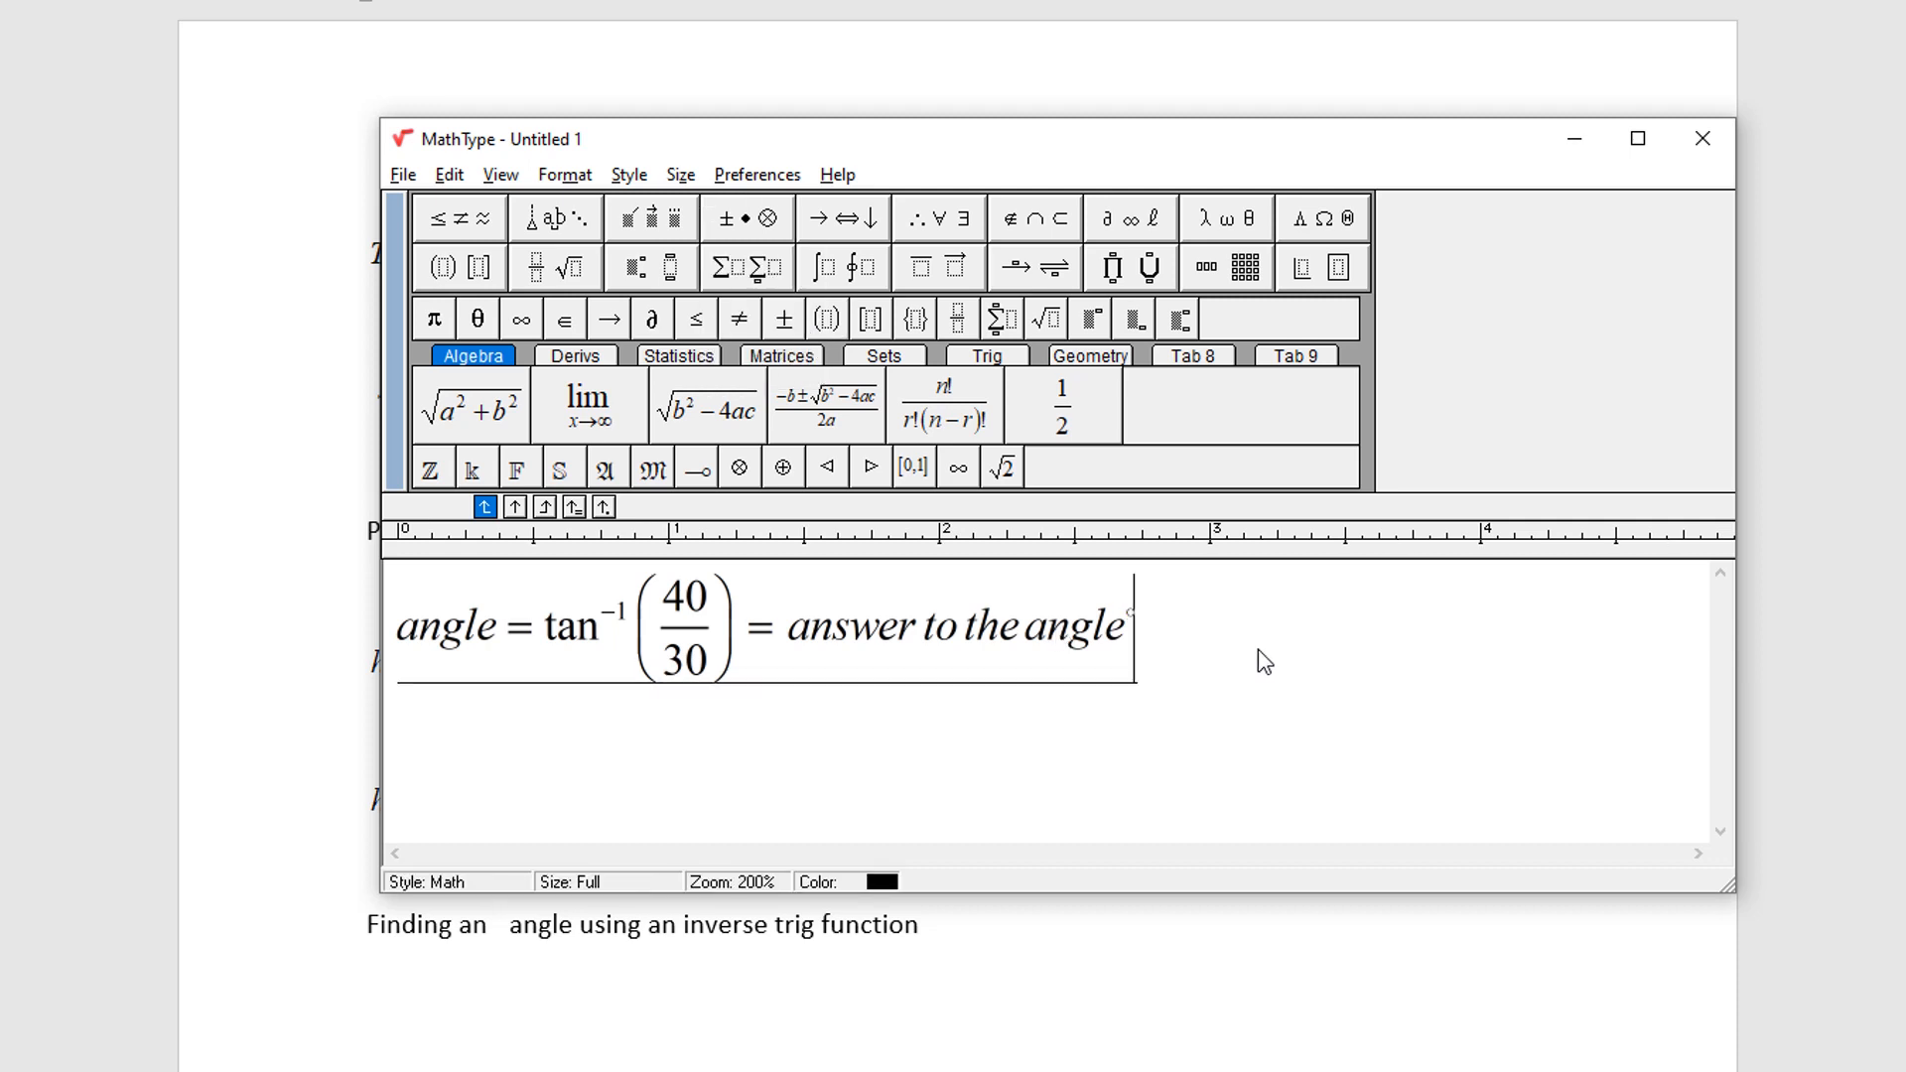
key("ctrl+a")
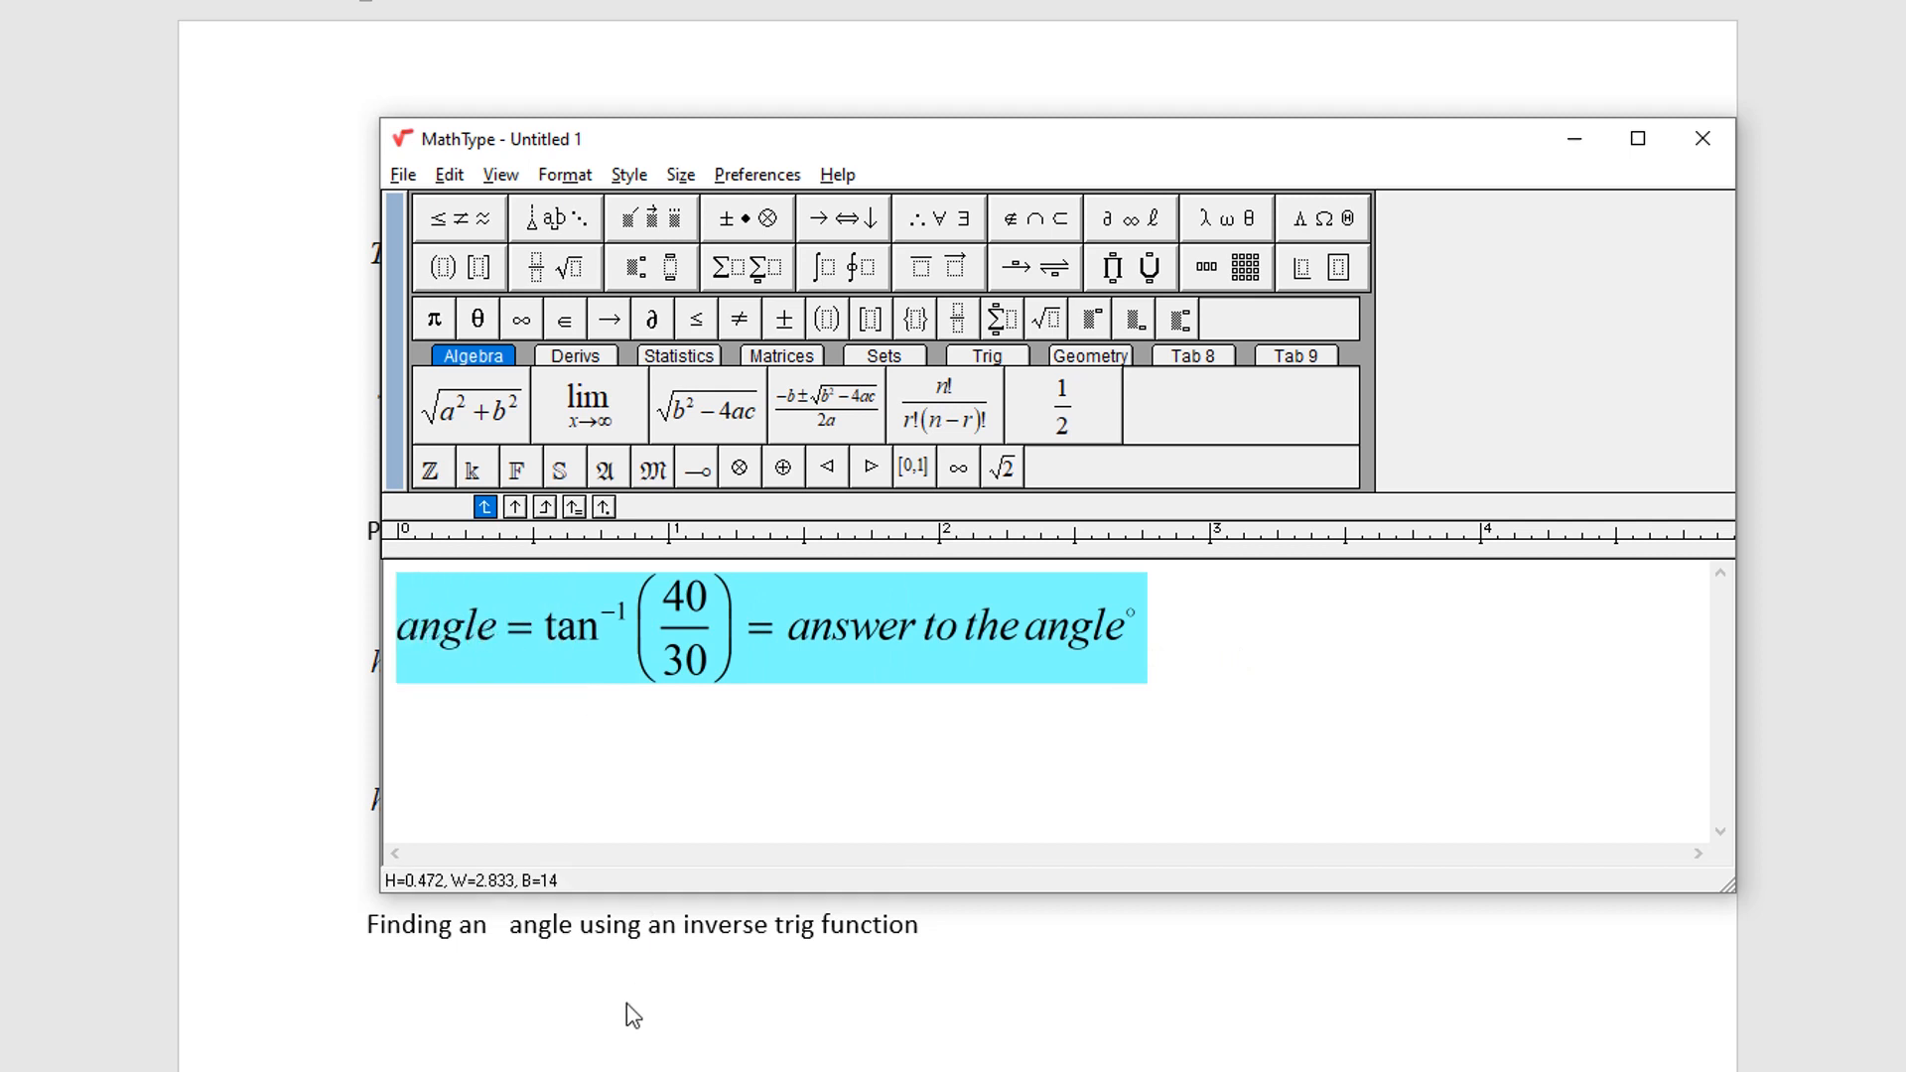
left_click(1700, 137)
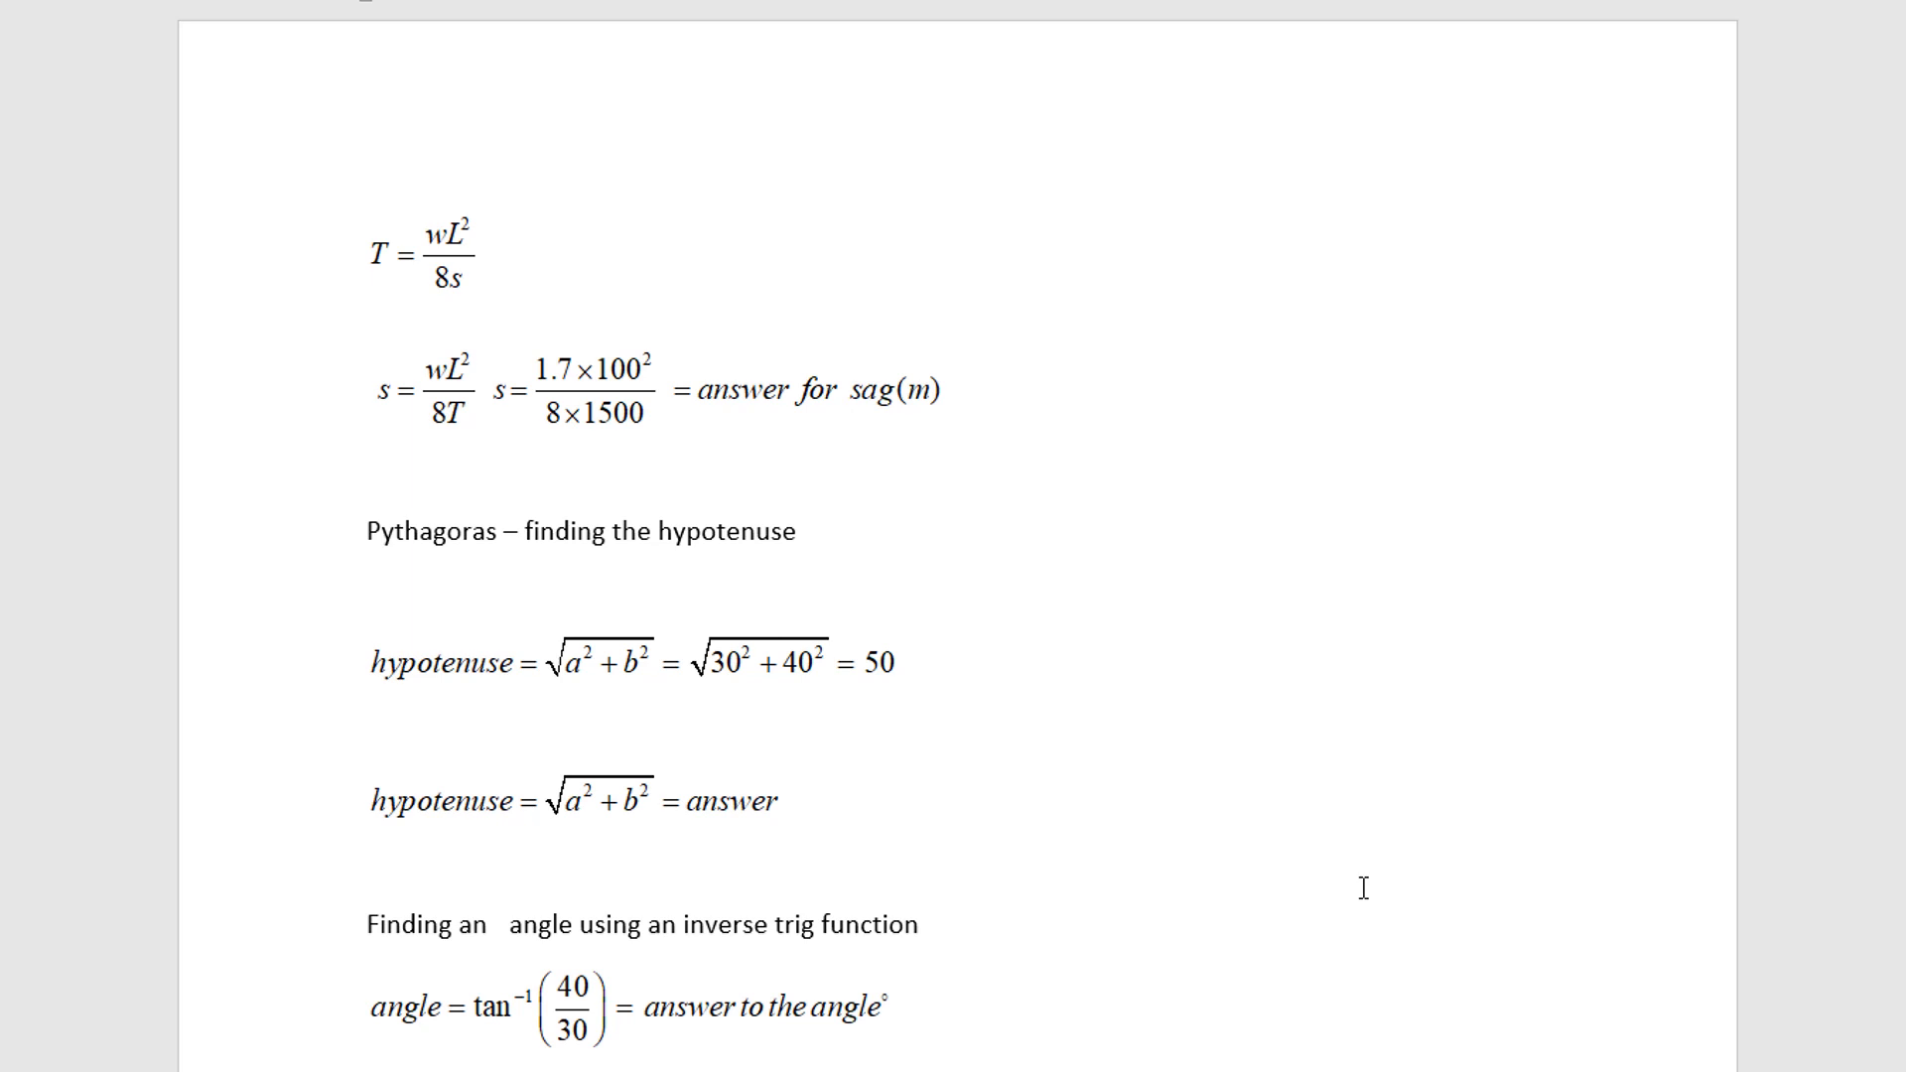